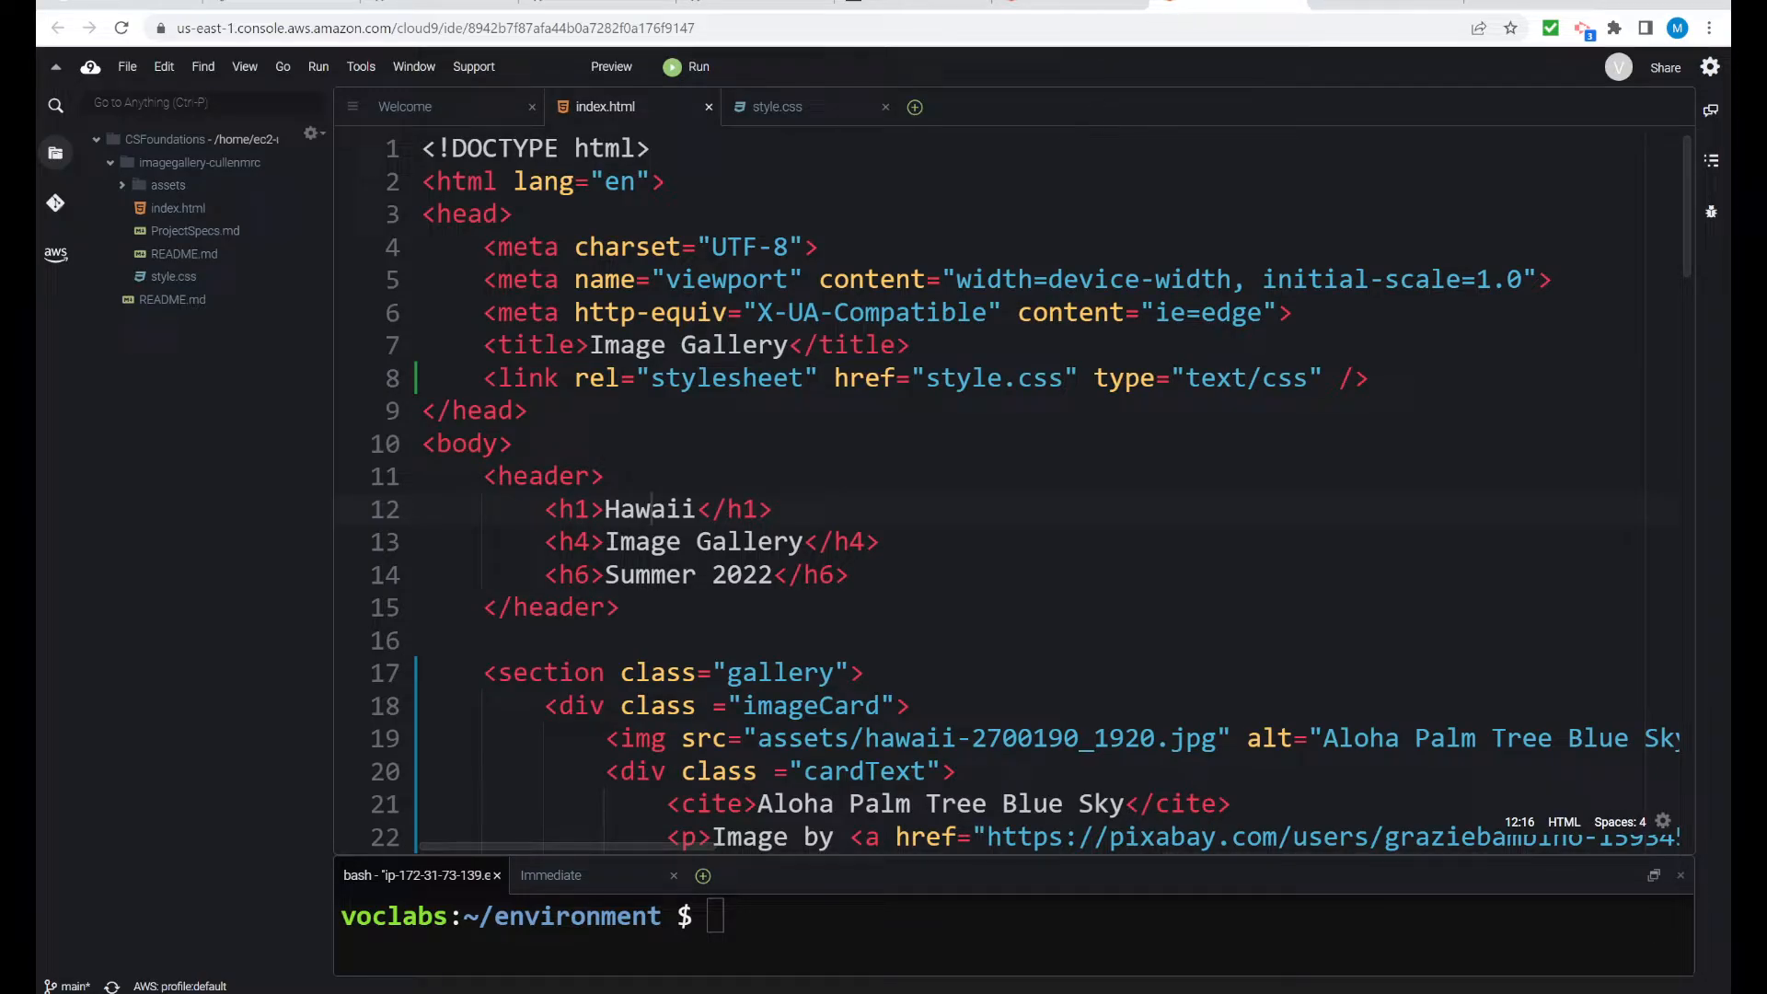
mouse_move(606, 106)
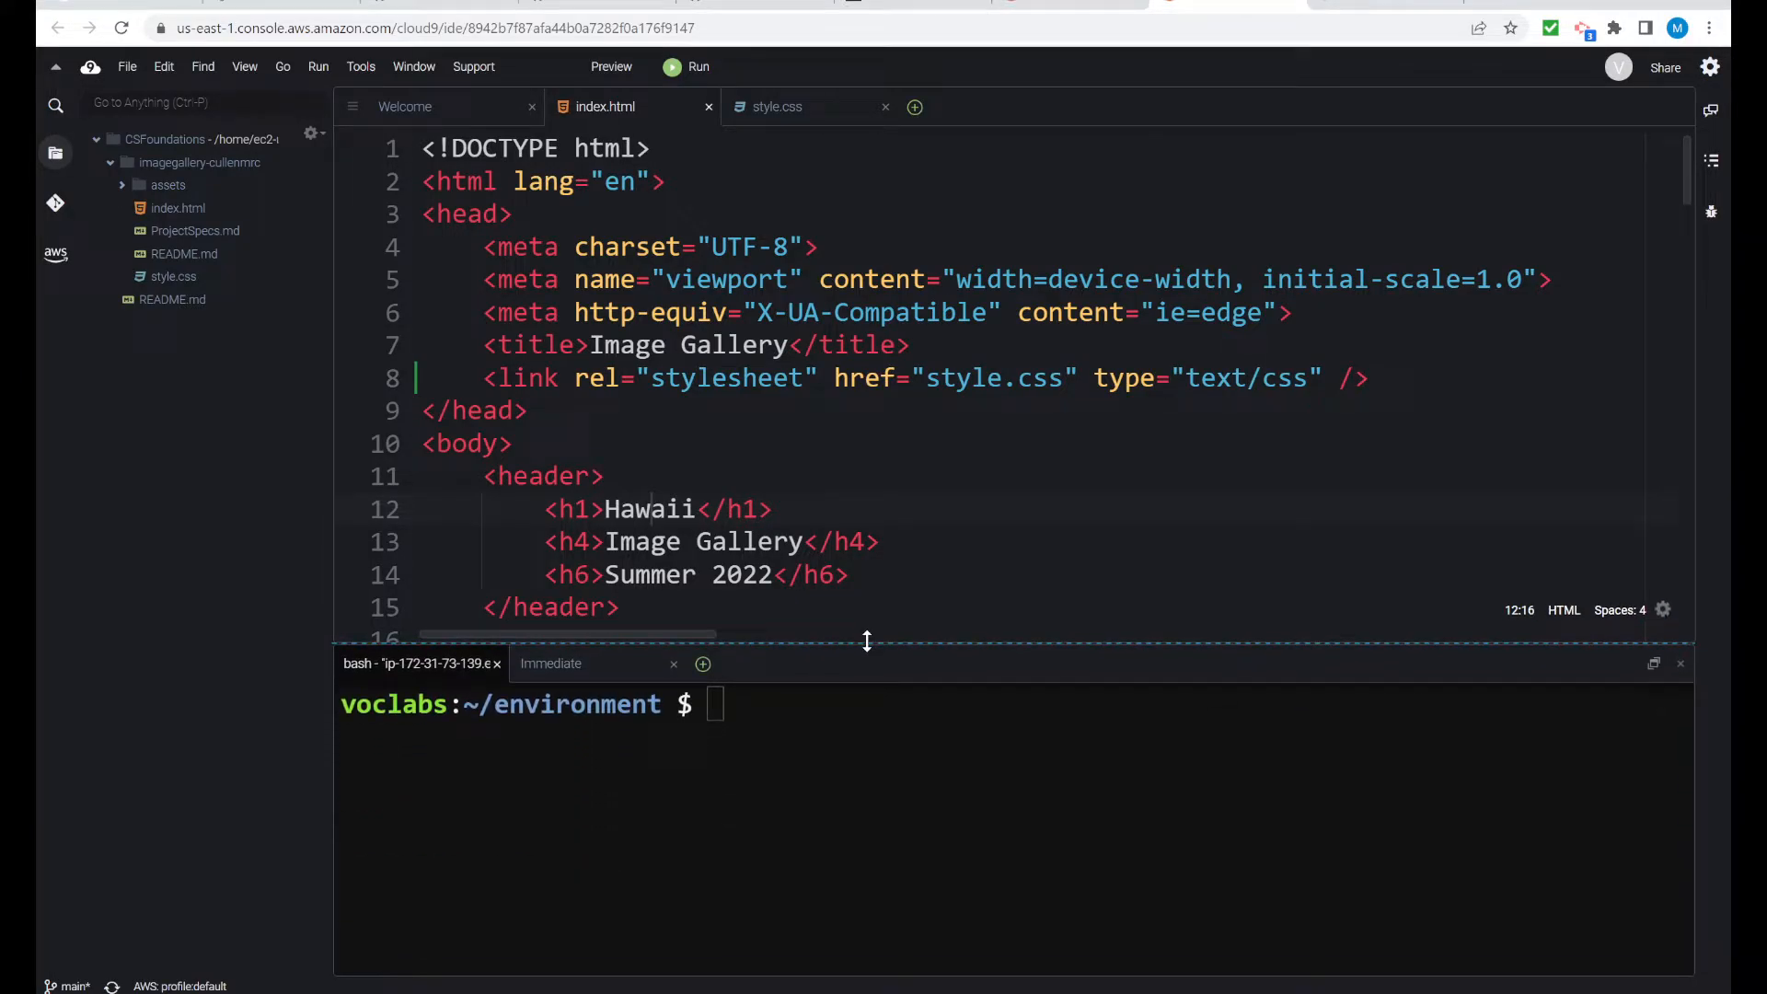
Enlarge the bash terminal panel below index.html by raising its divider
left_click_drag(867, 643, 867, 622)
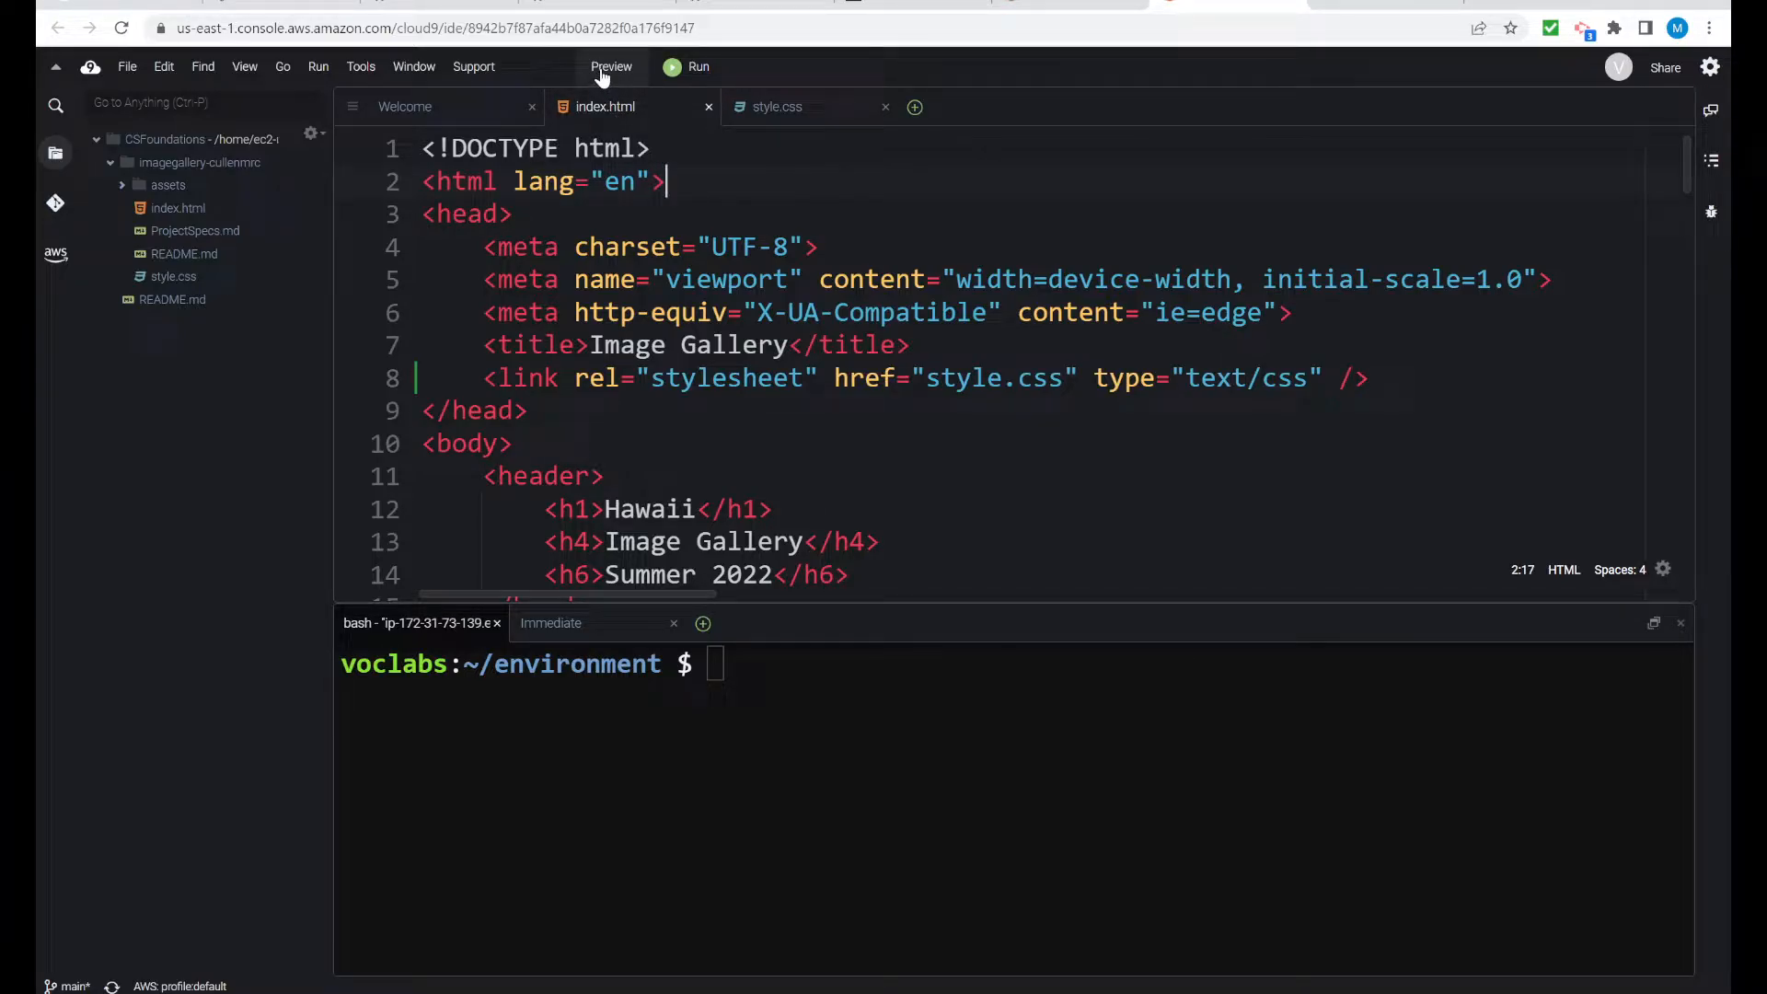
Preview index.html inside the IDE, next to its code
left_click(611, 66)
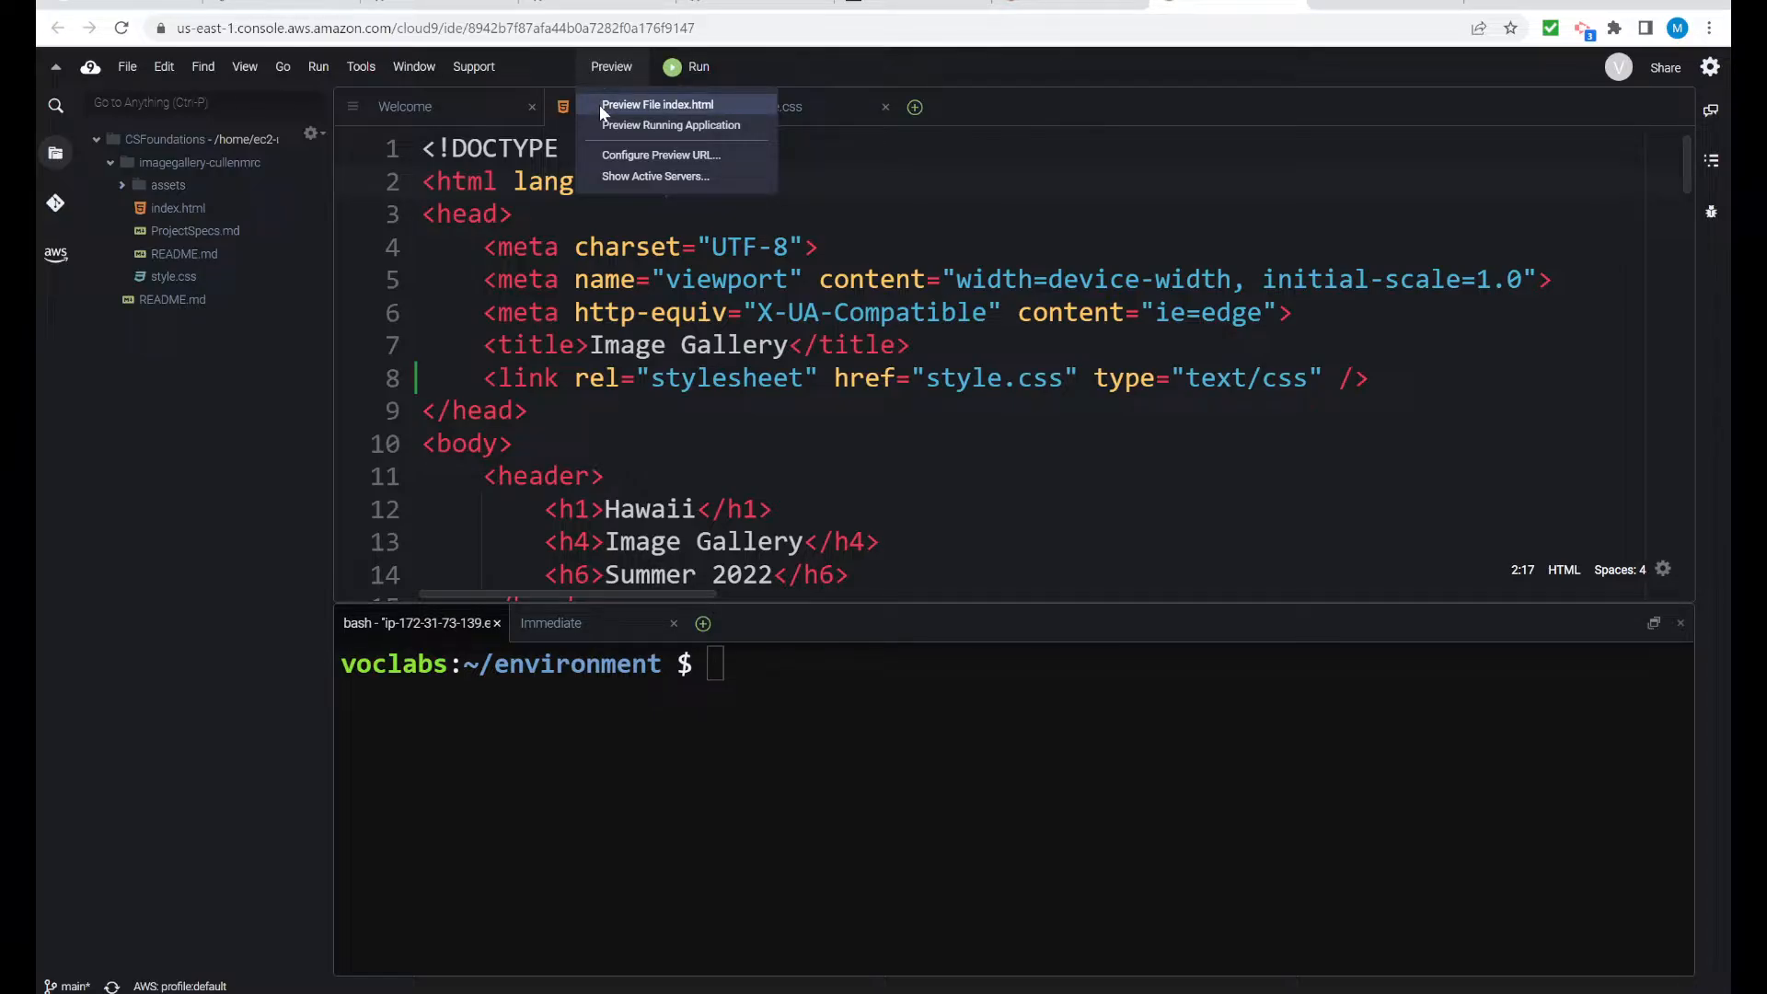
left_click(657, 104)
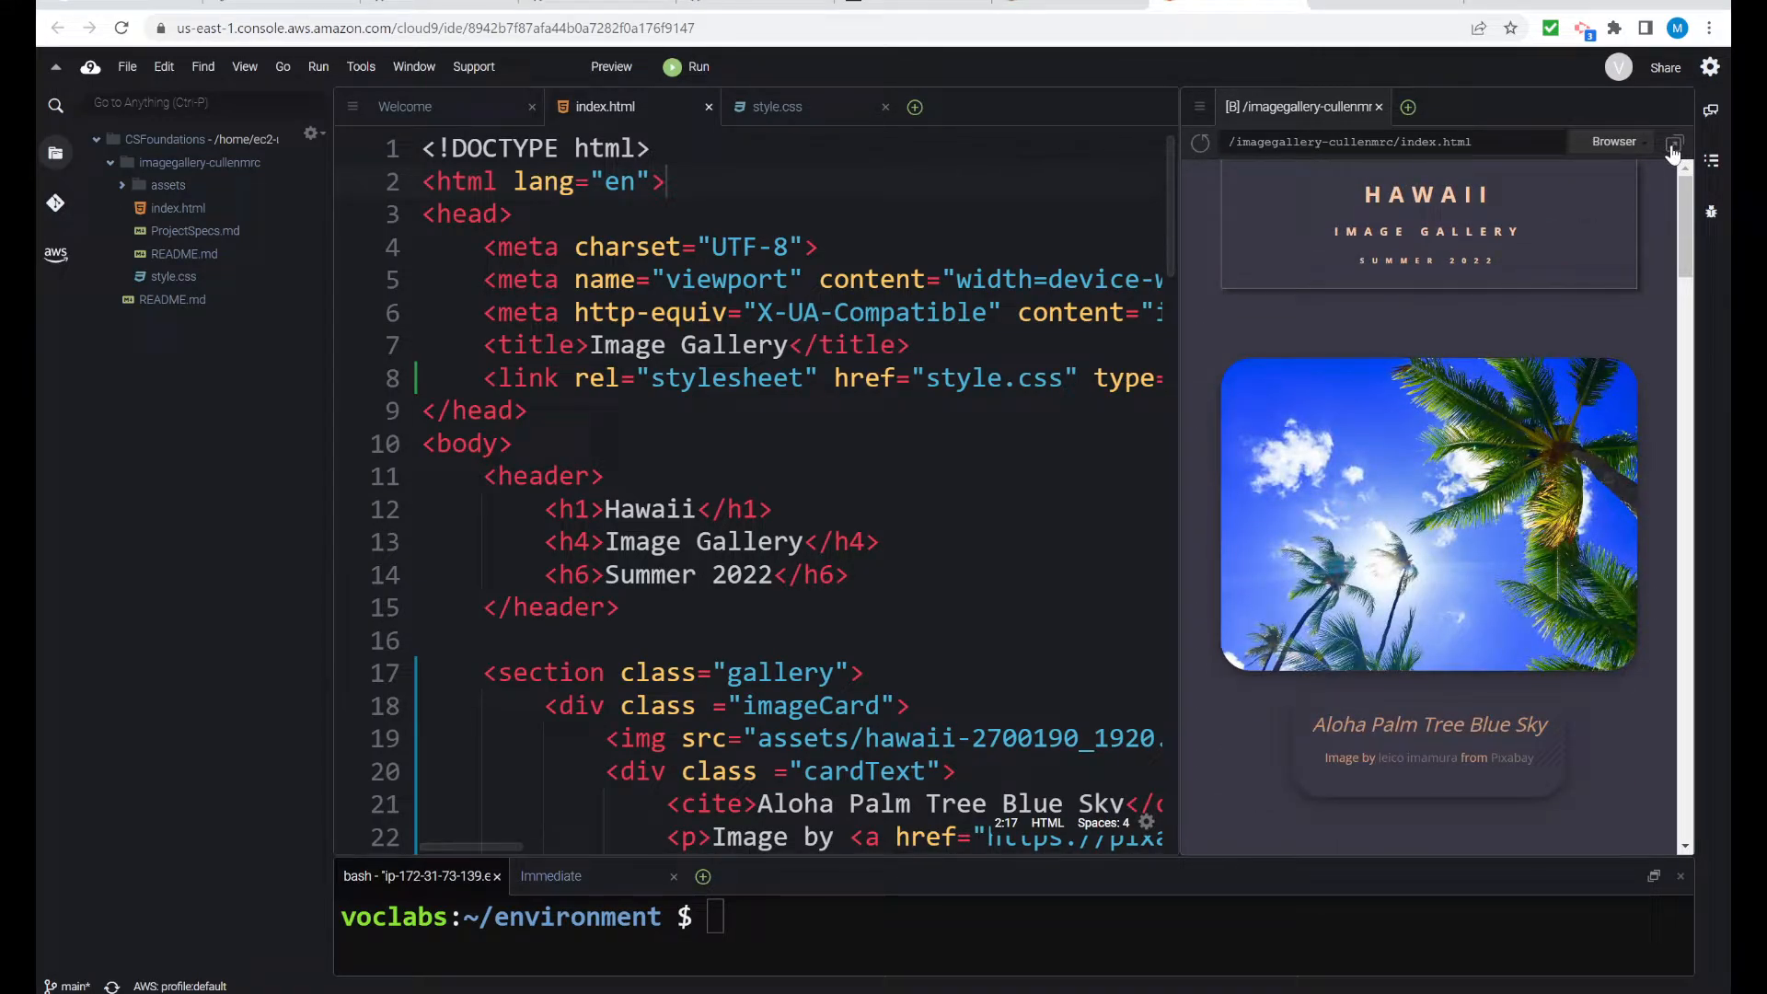
Pop the gallery preview into its own browser tab, browse the photo cards, and select its URL
left_click(1673, 141)
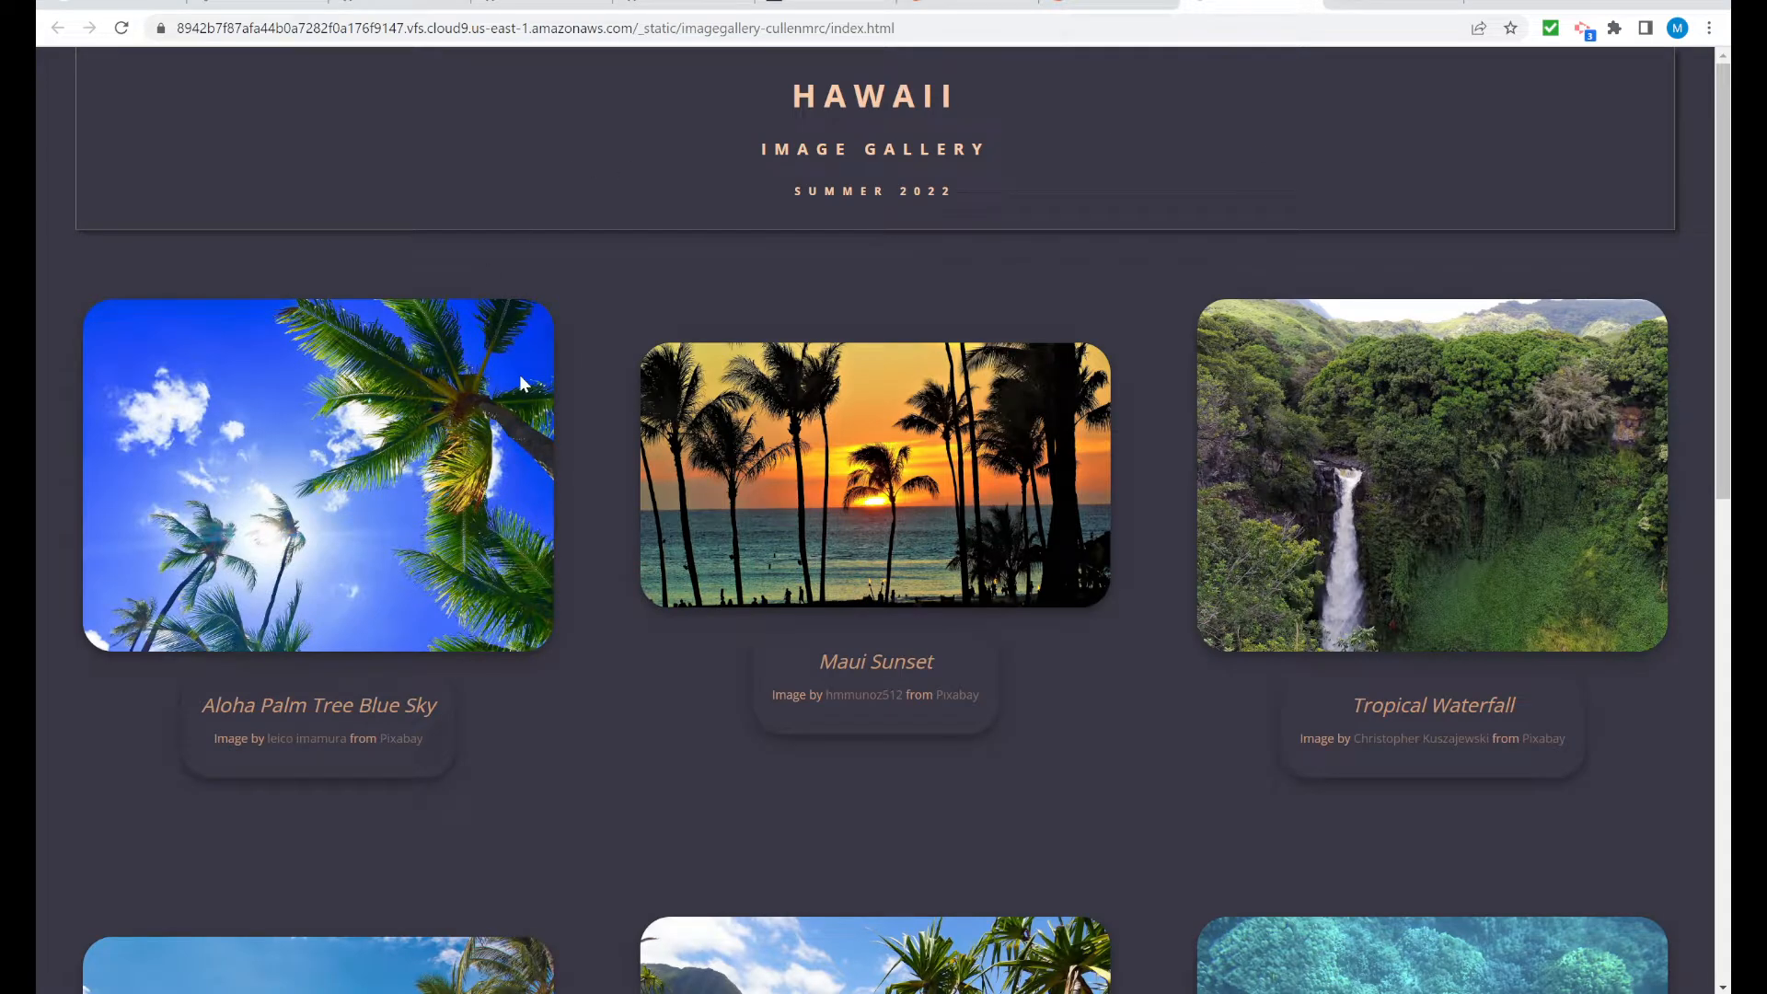
scroll("down", 3)
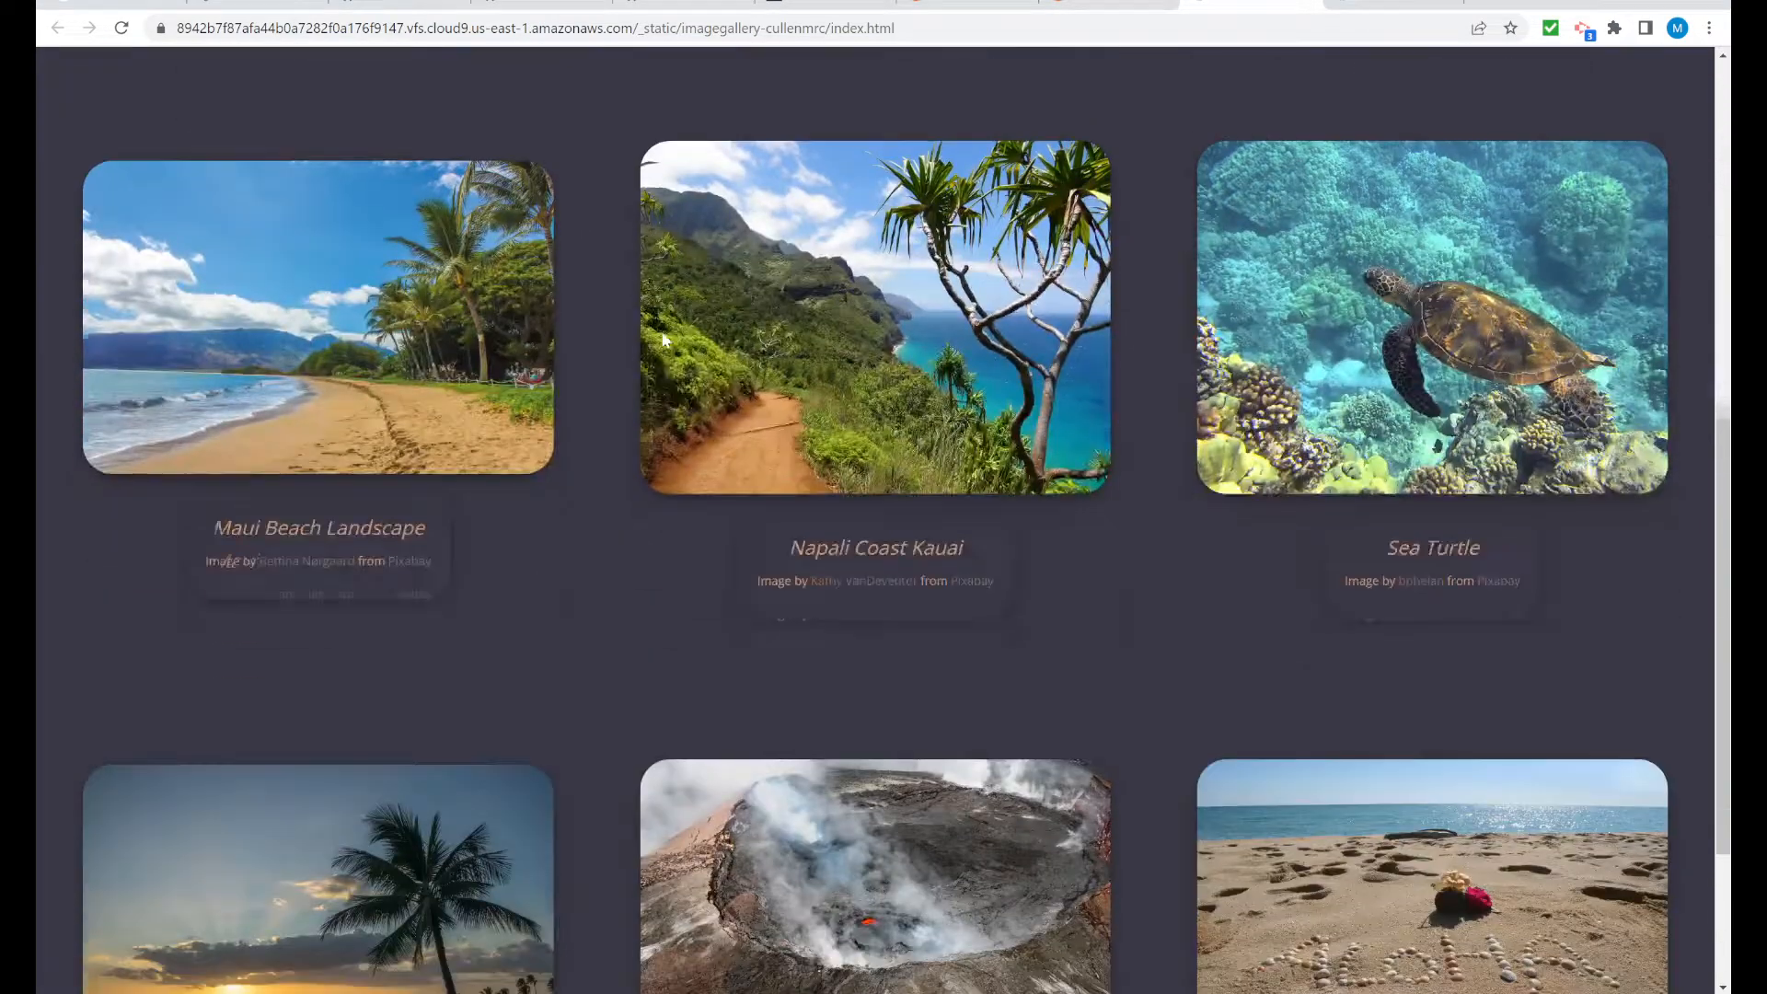
scroll("down", 3)
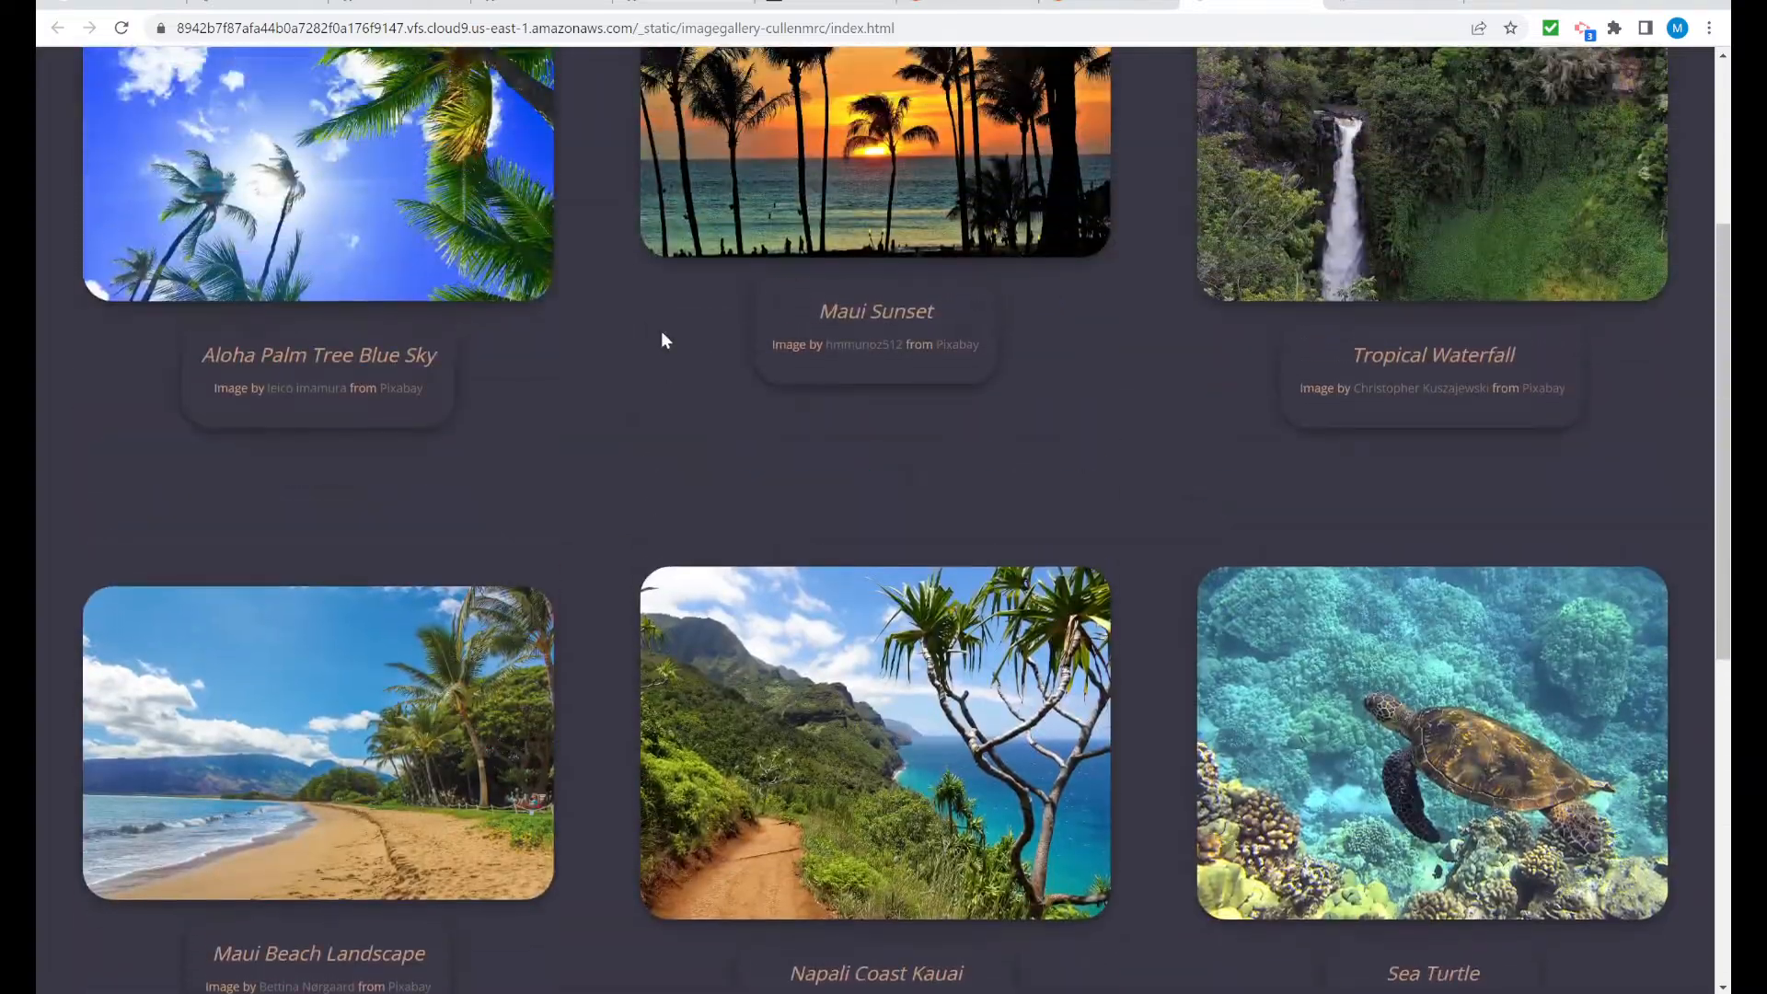
scroll("up", 3)
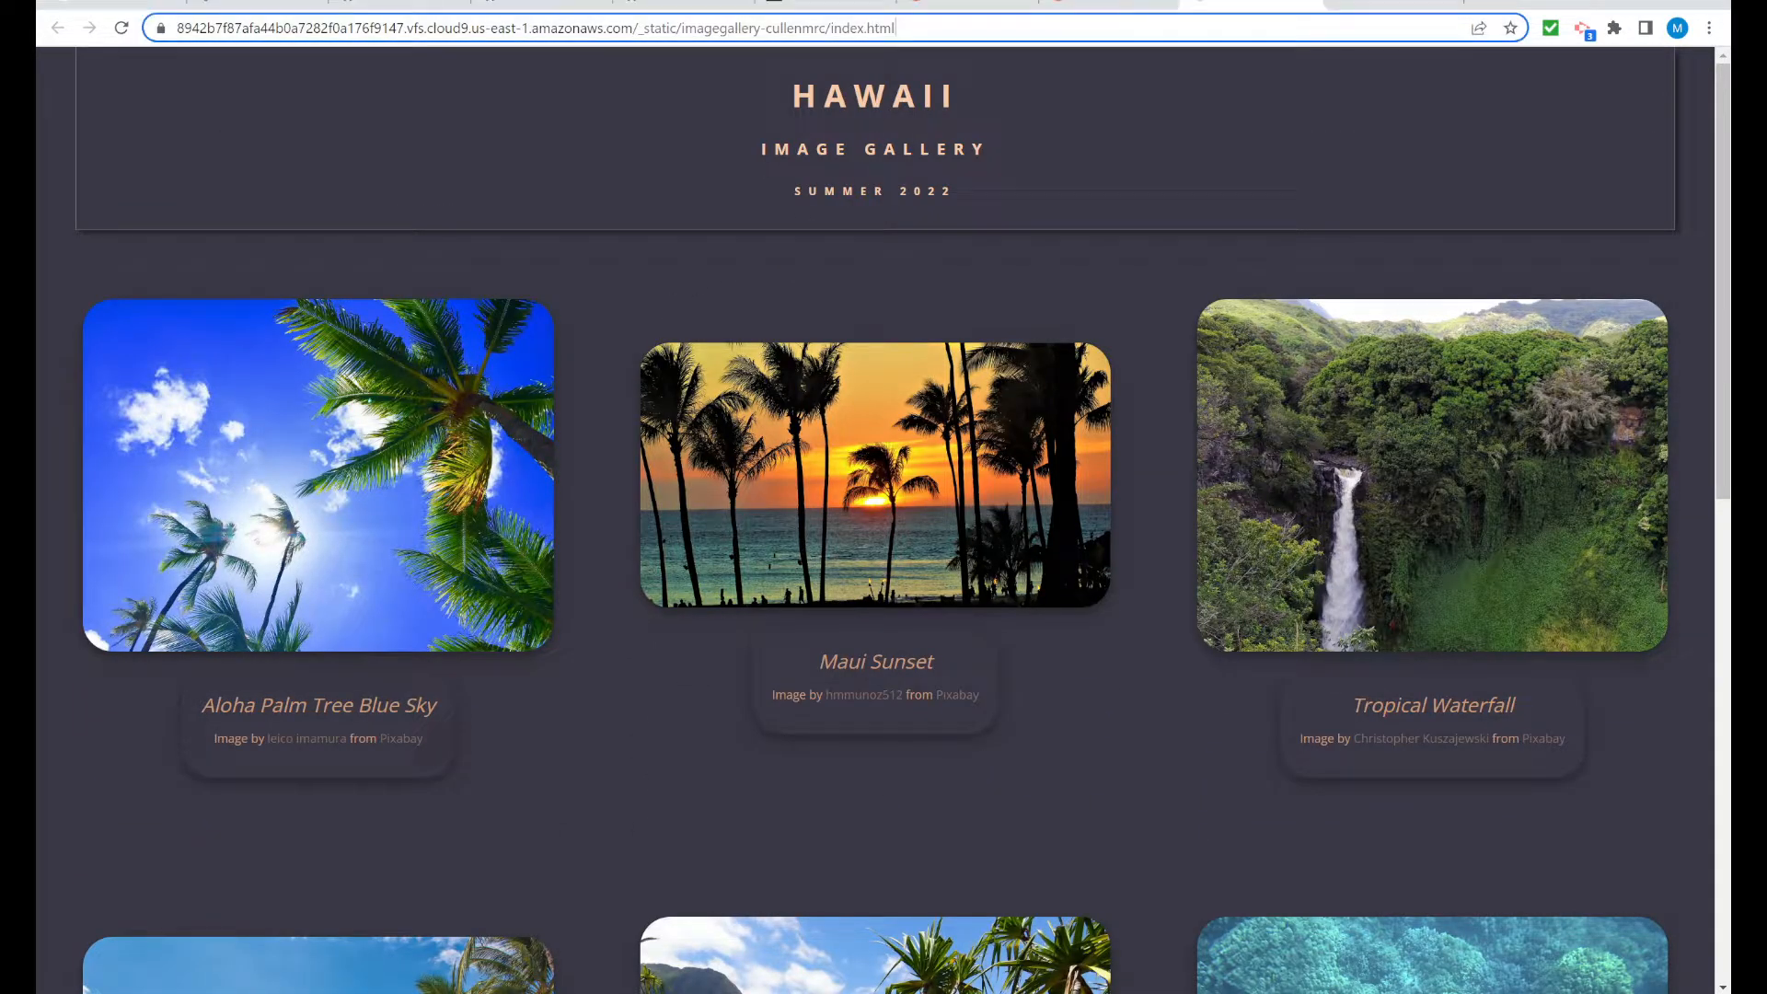
left_click(530, 29)
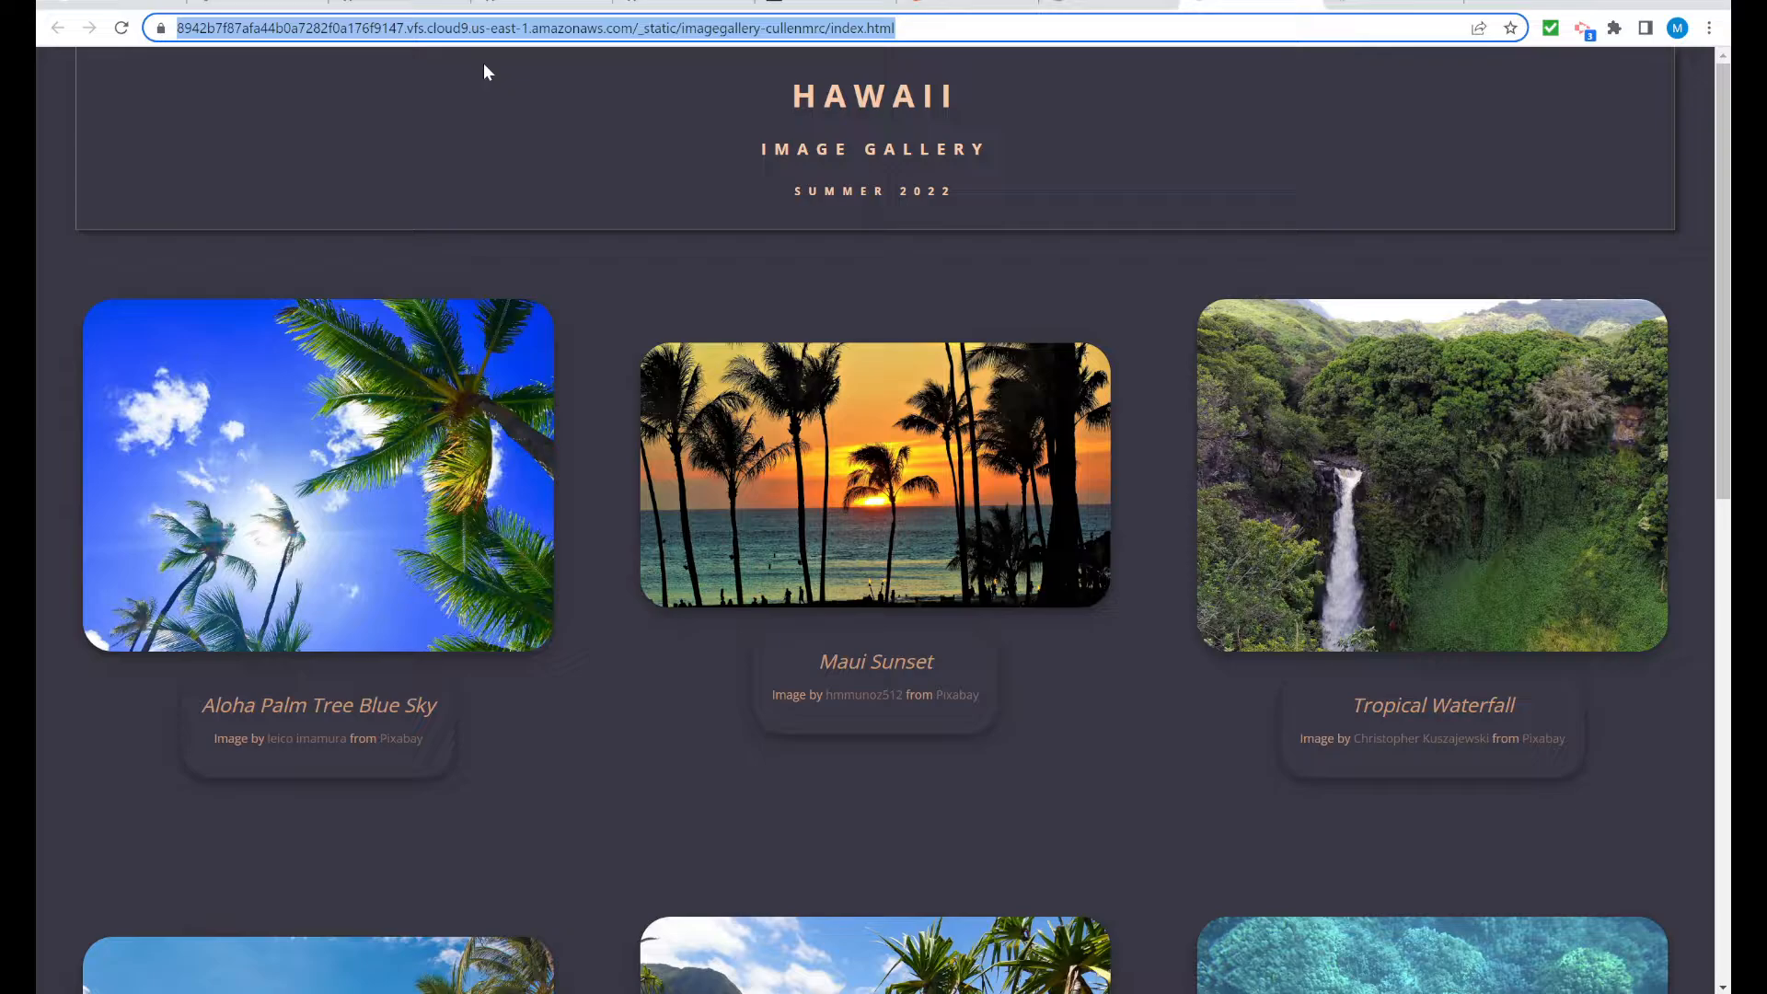
mouse_move(500, 64)
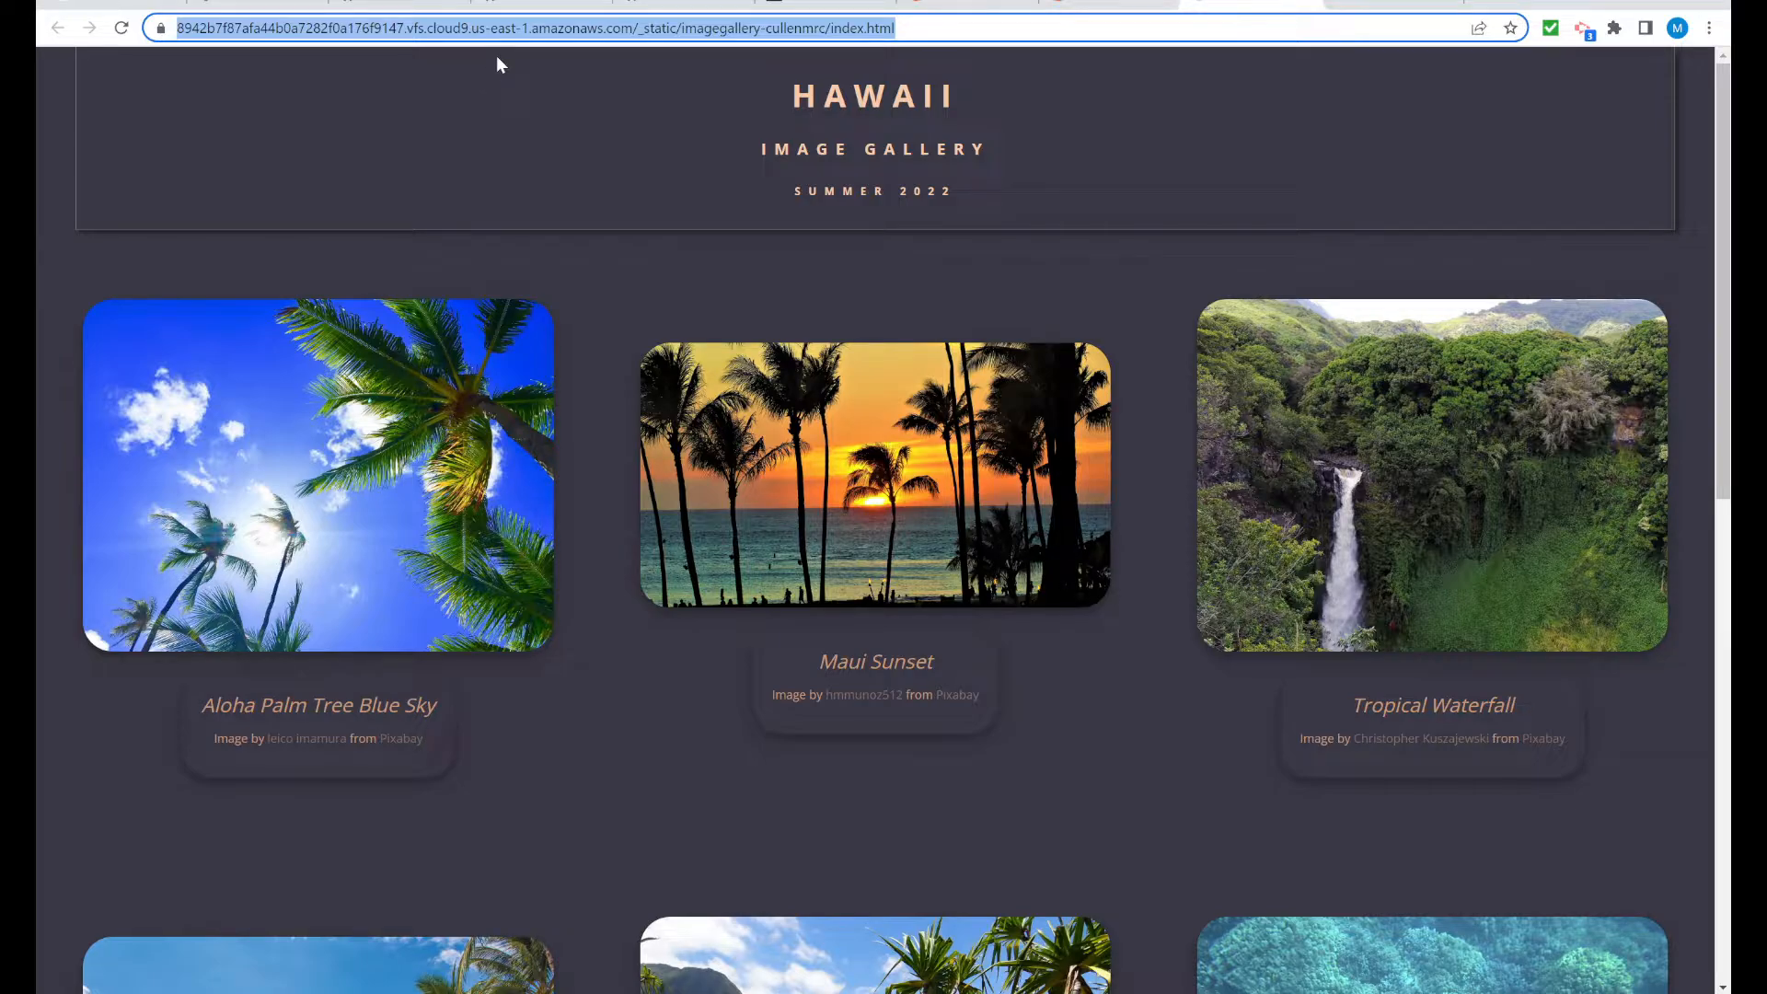
mouse_move(554, 57)
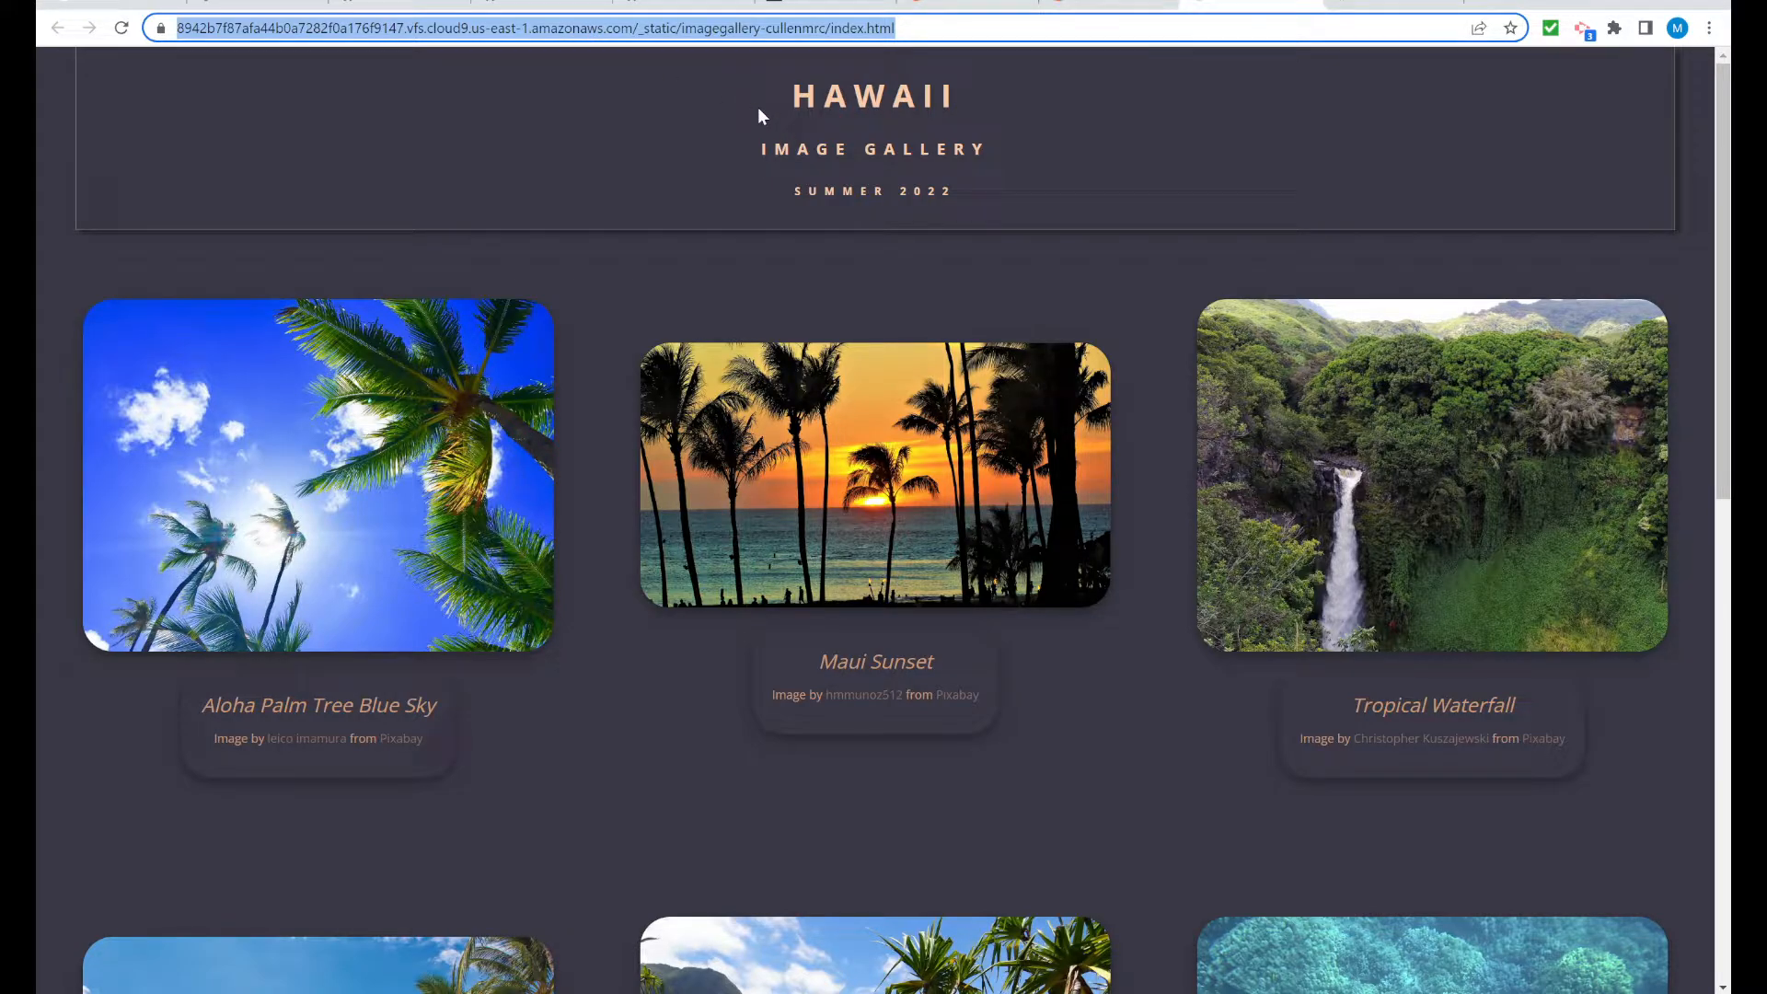
mouse_move(671, 138)
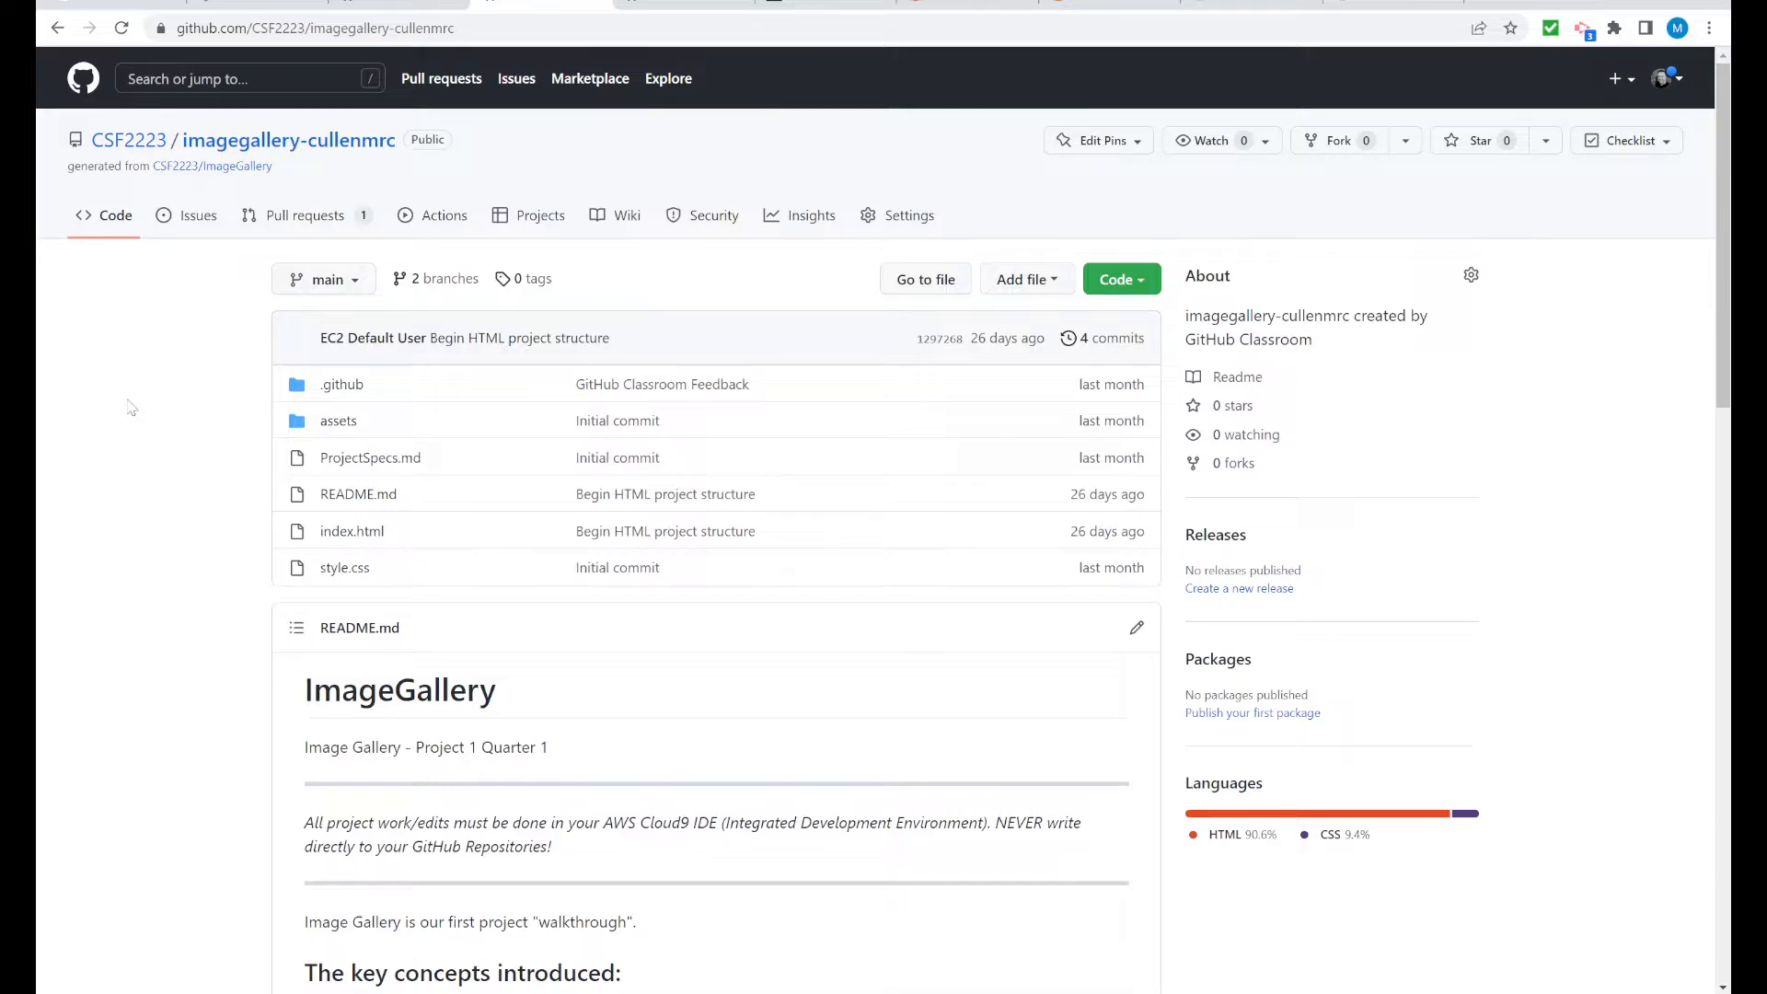
Scroll through the imagegallery-cullenmrc README's key concepts and resource links
scroll("down", 3)
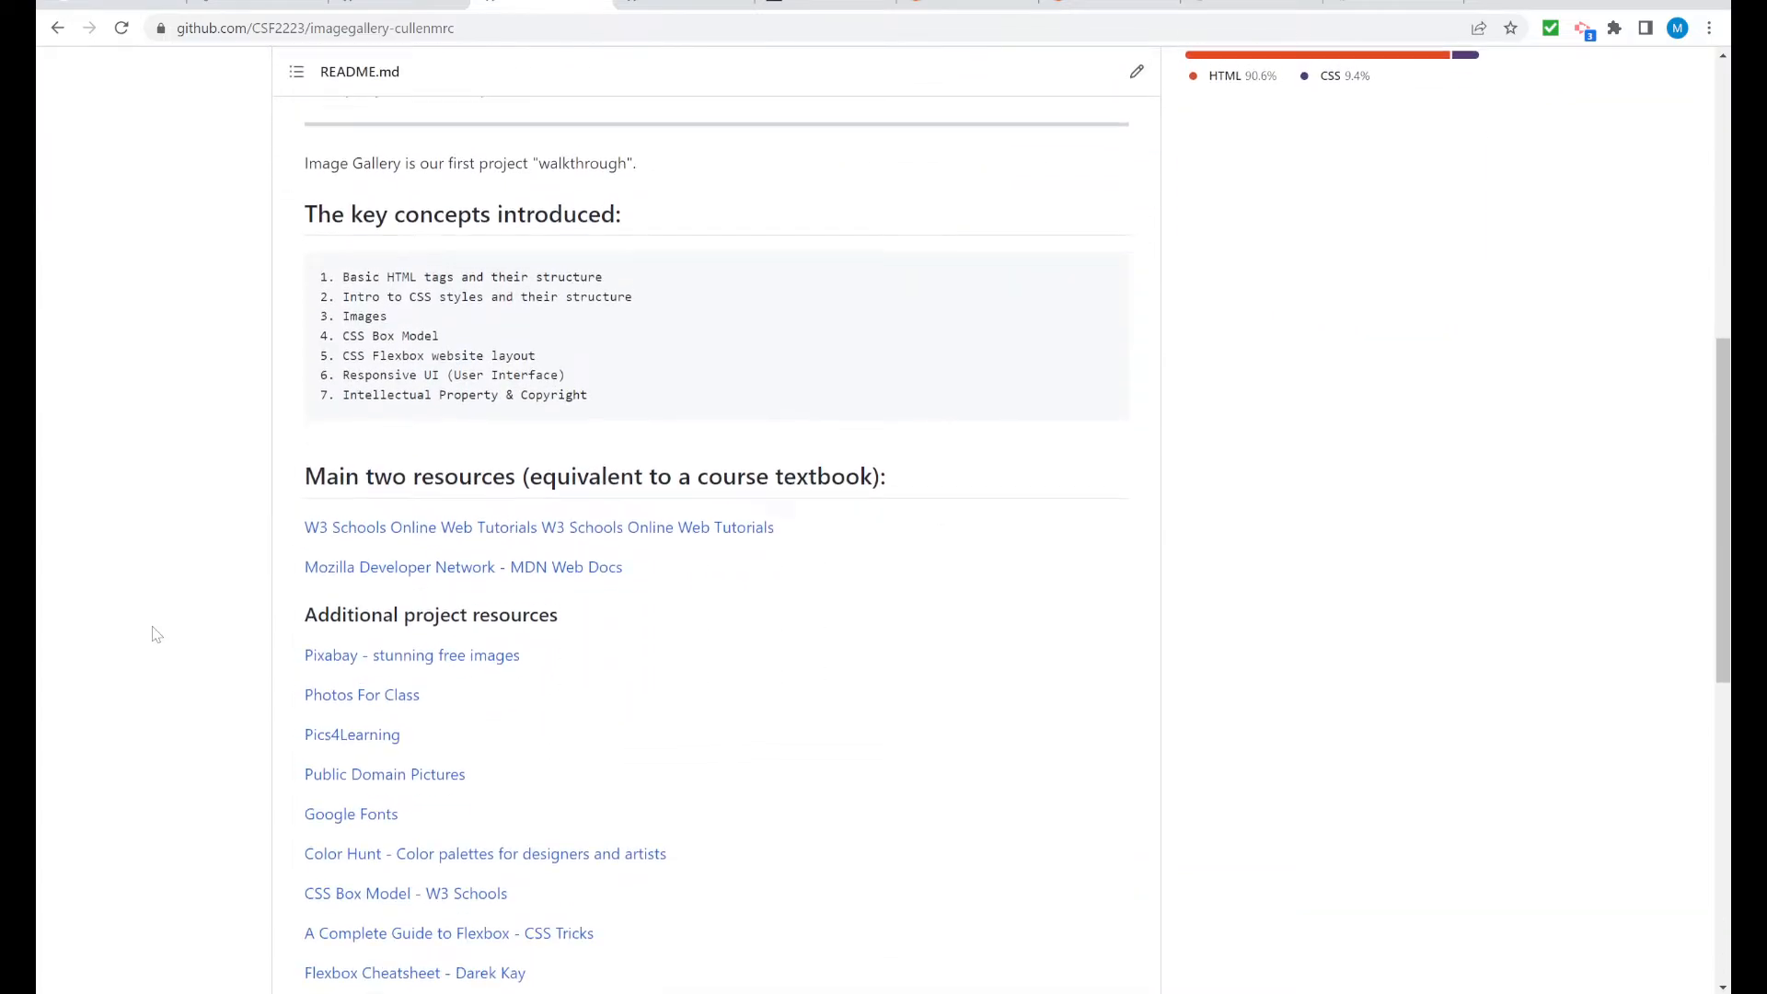
scroll("down", 3)
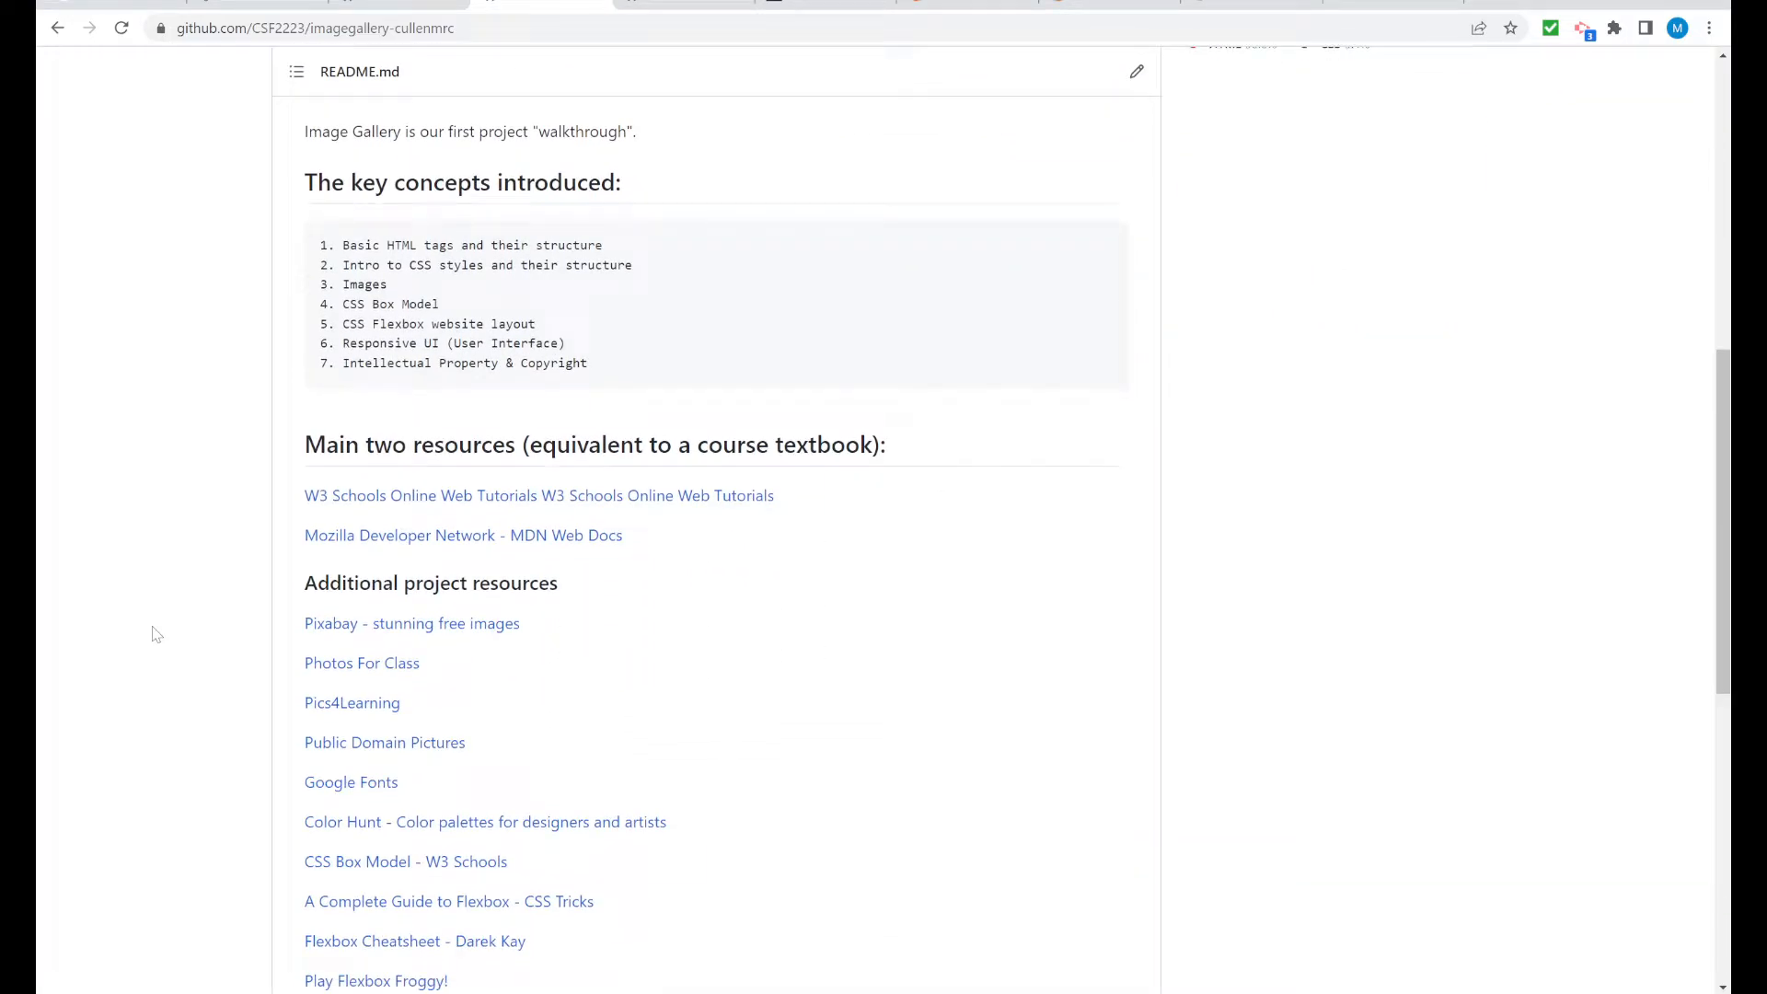
mouse_move(230, 280)
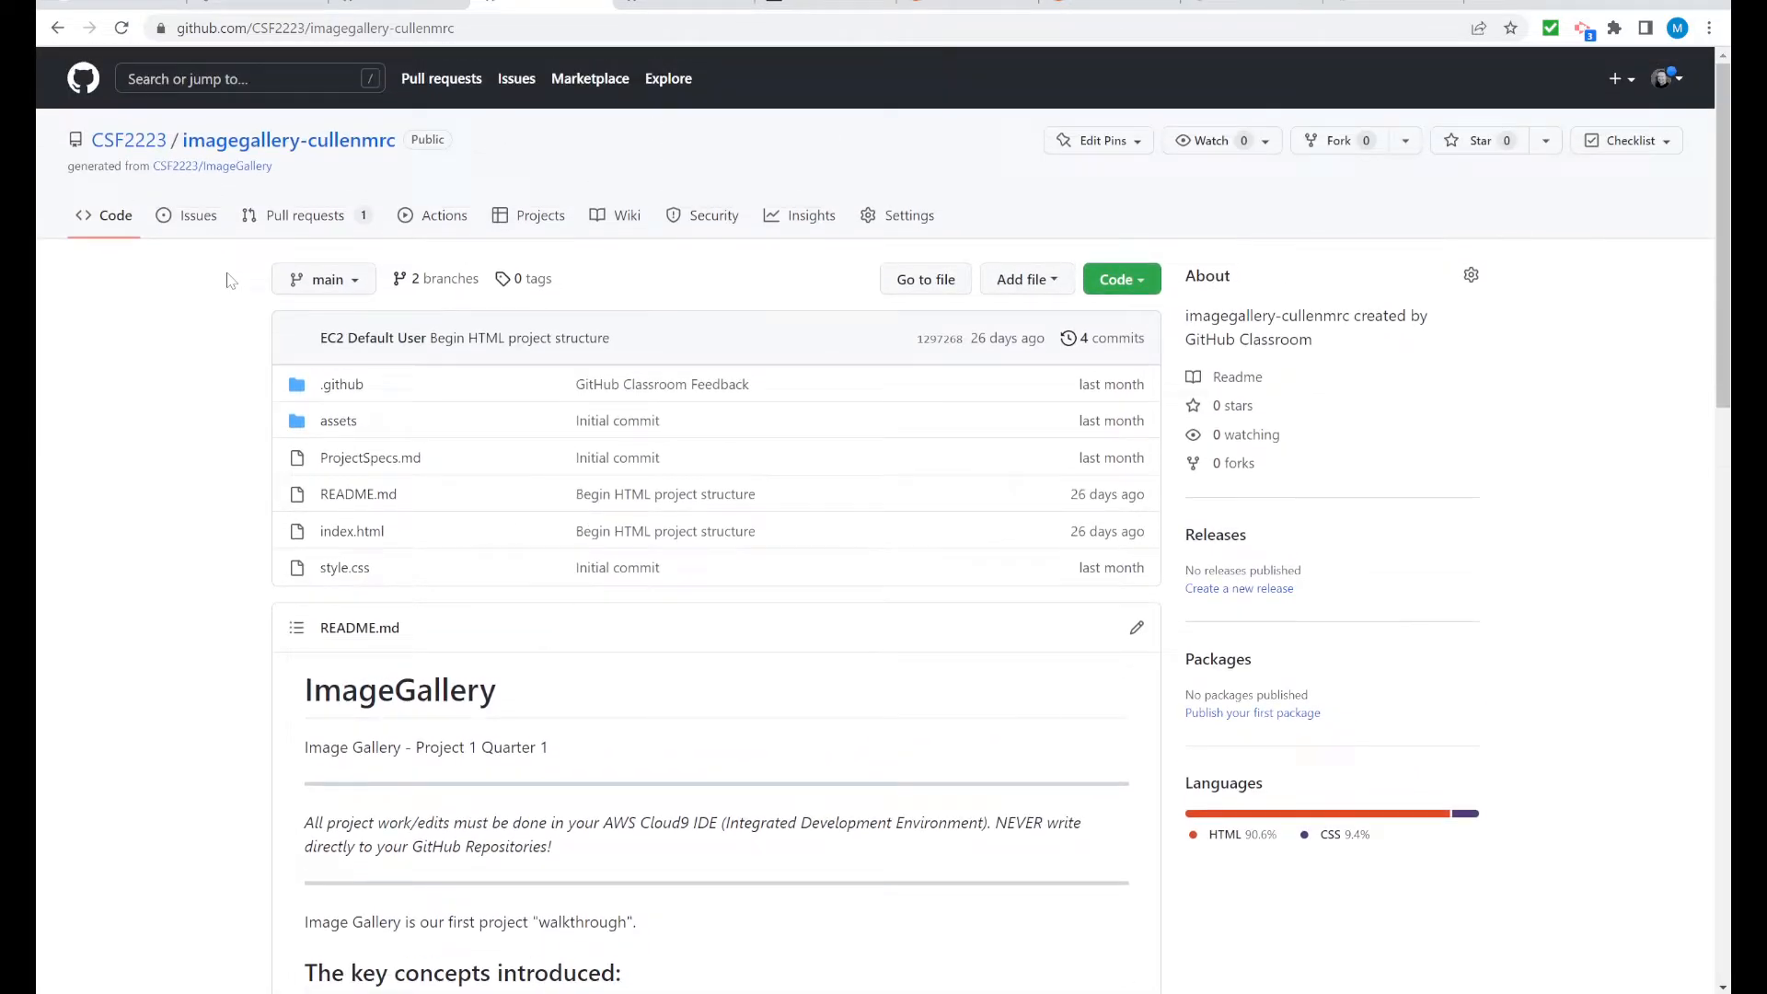
Open ProjectSpecs.md and scroll down to the Administrative Specifications
scroll("down", 3)
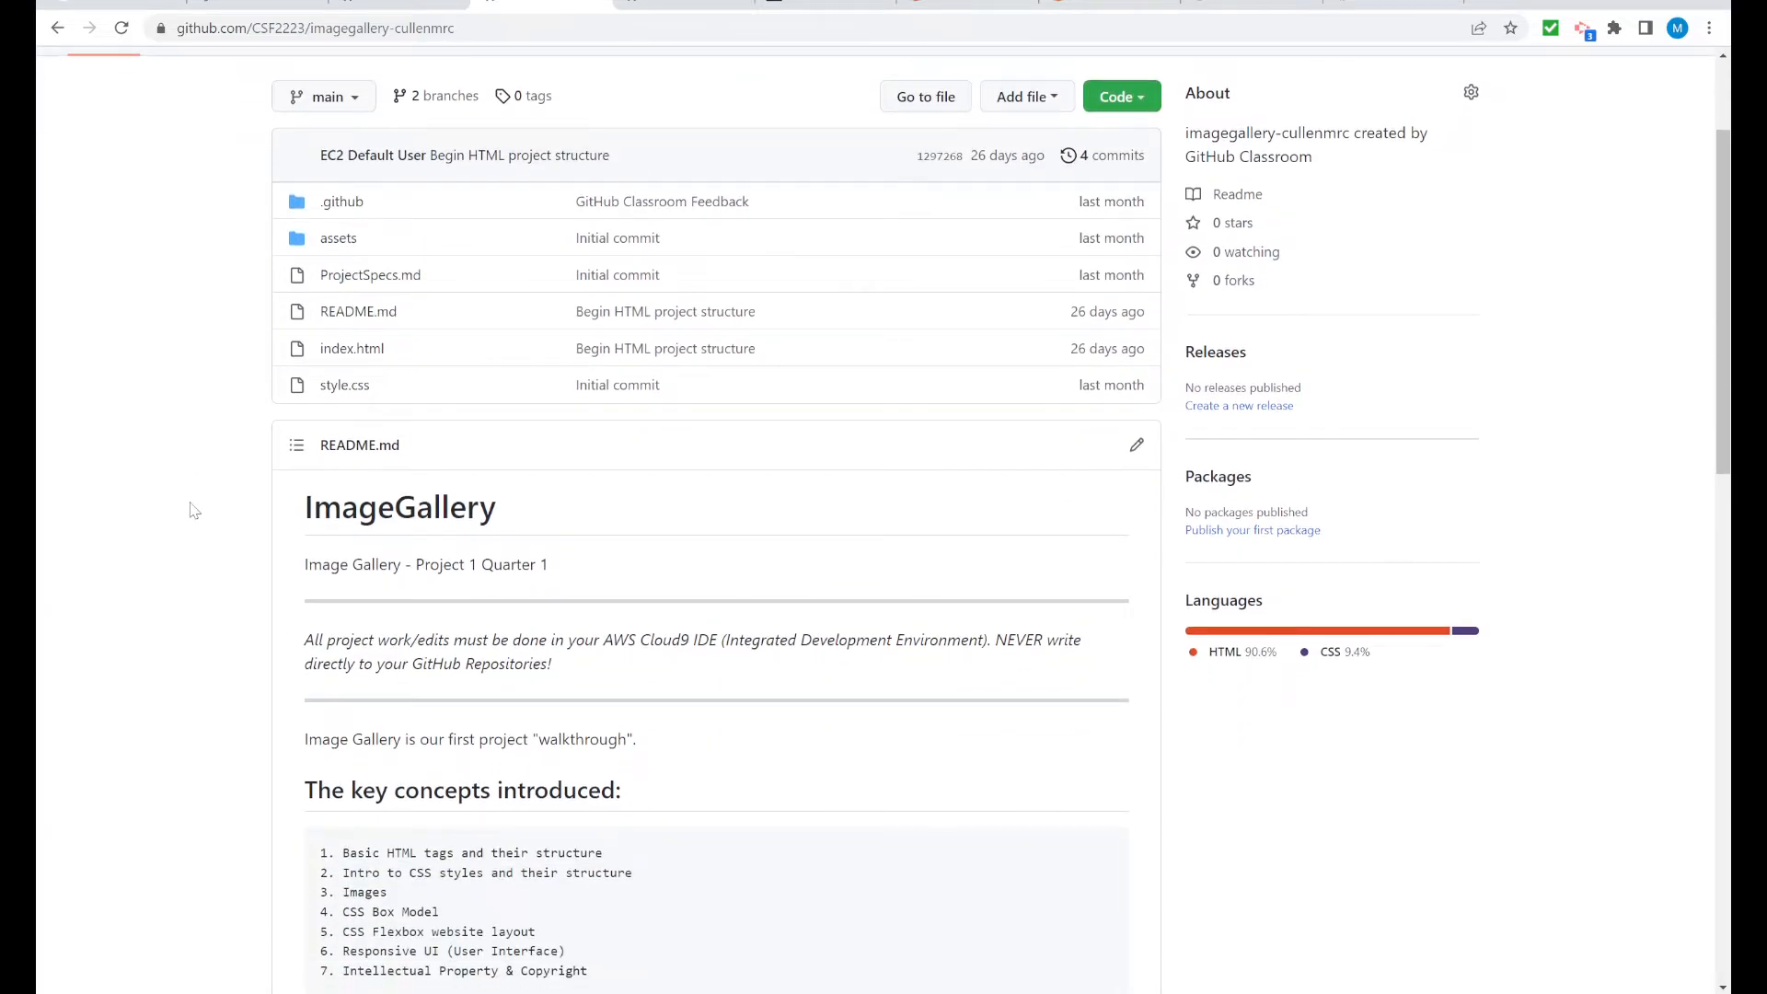
mouse_move(370, 275)
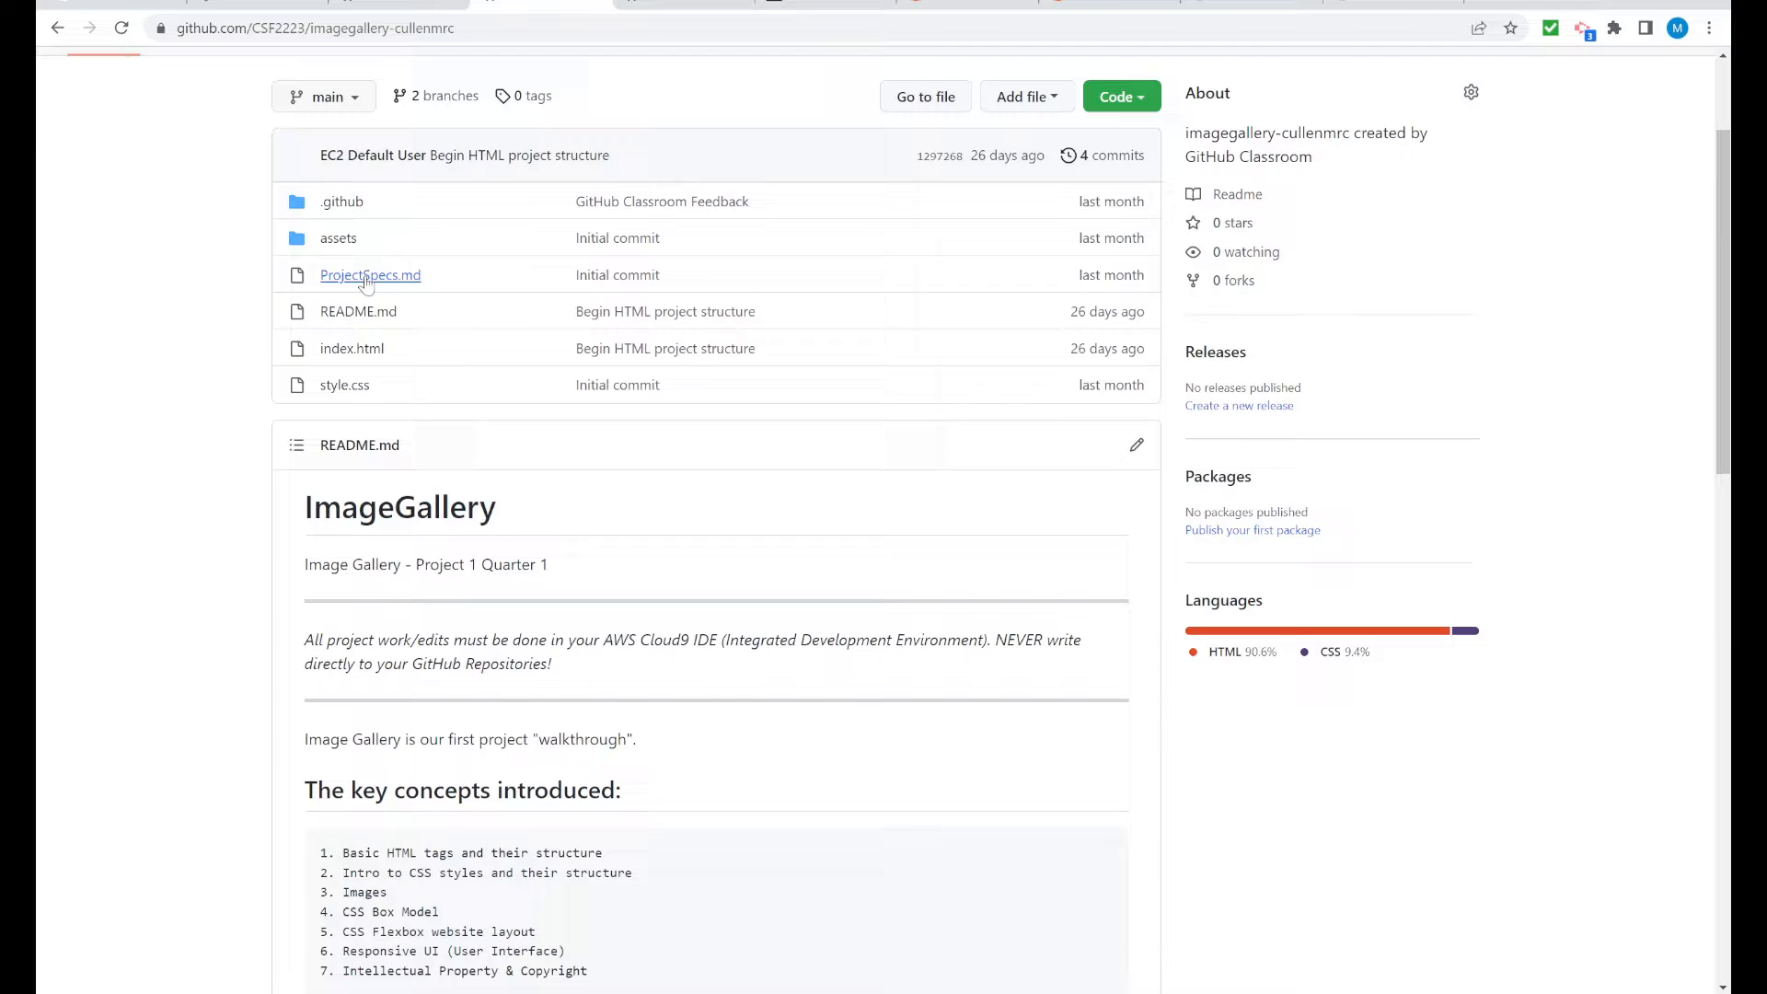
left_click(370, 274)
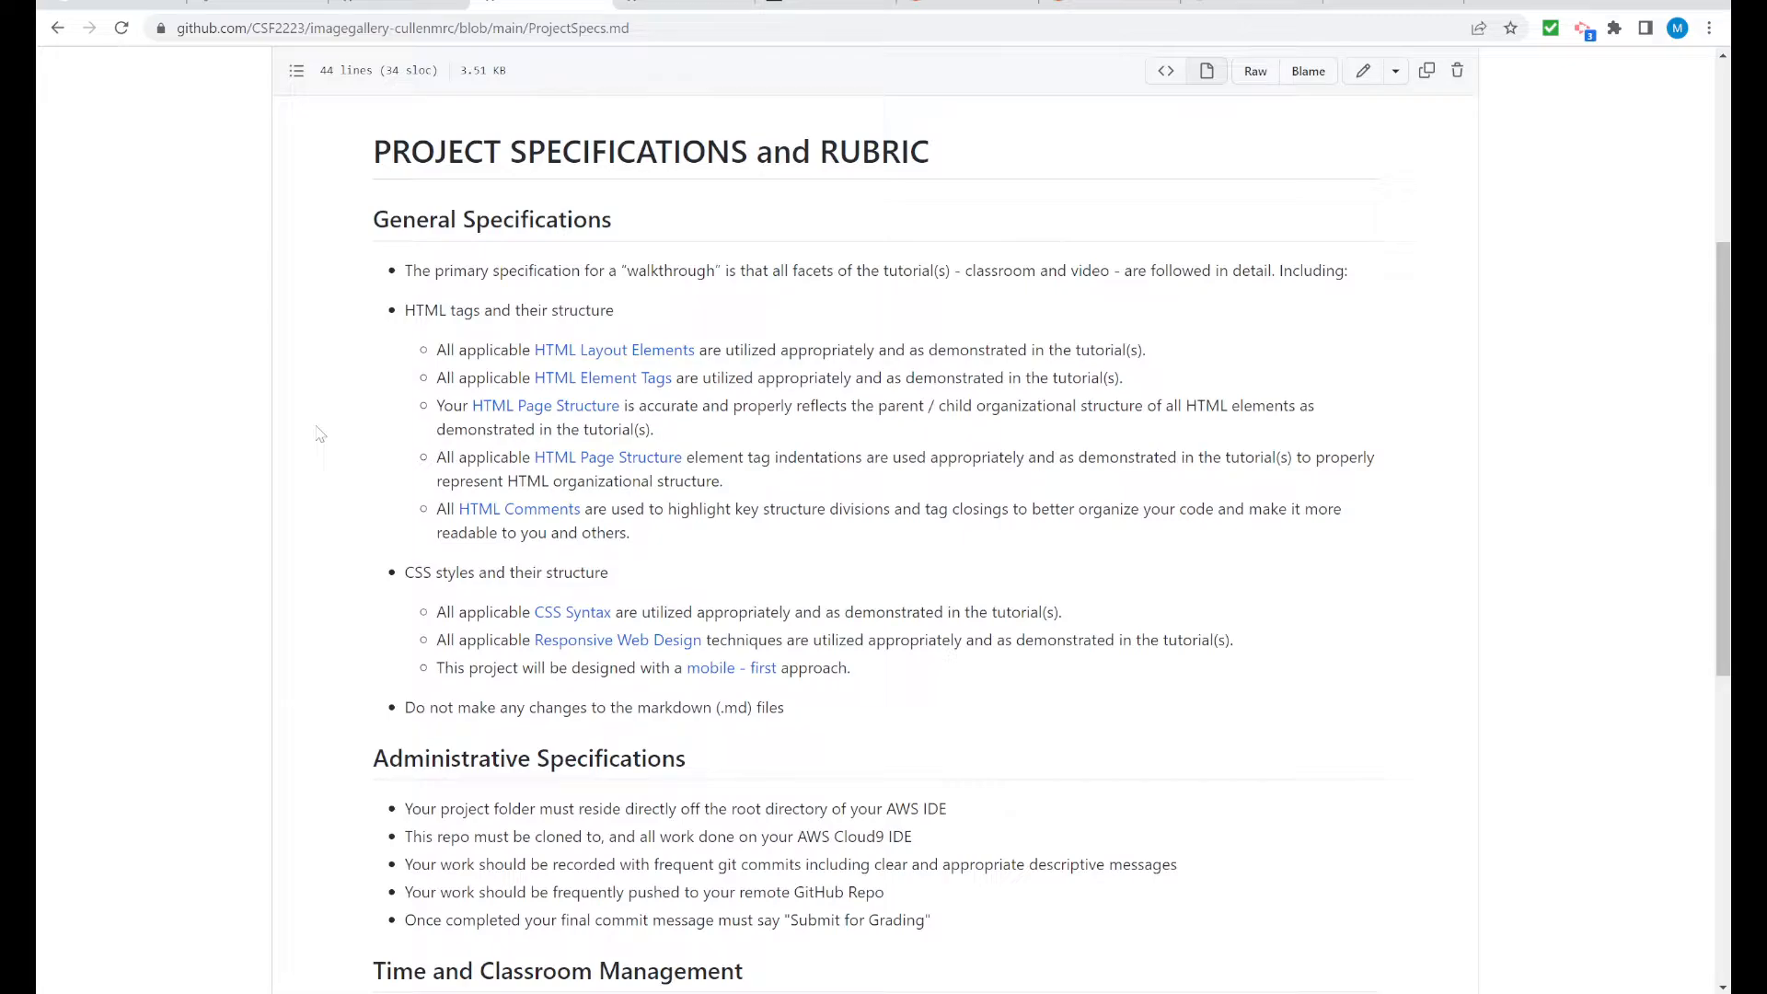
scroll("down", 3)
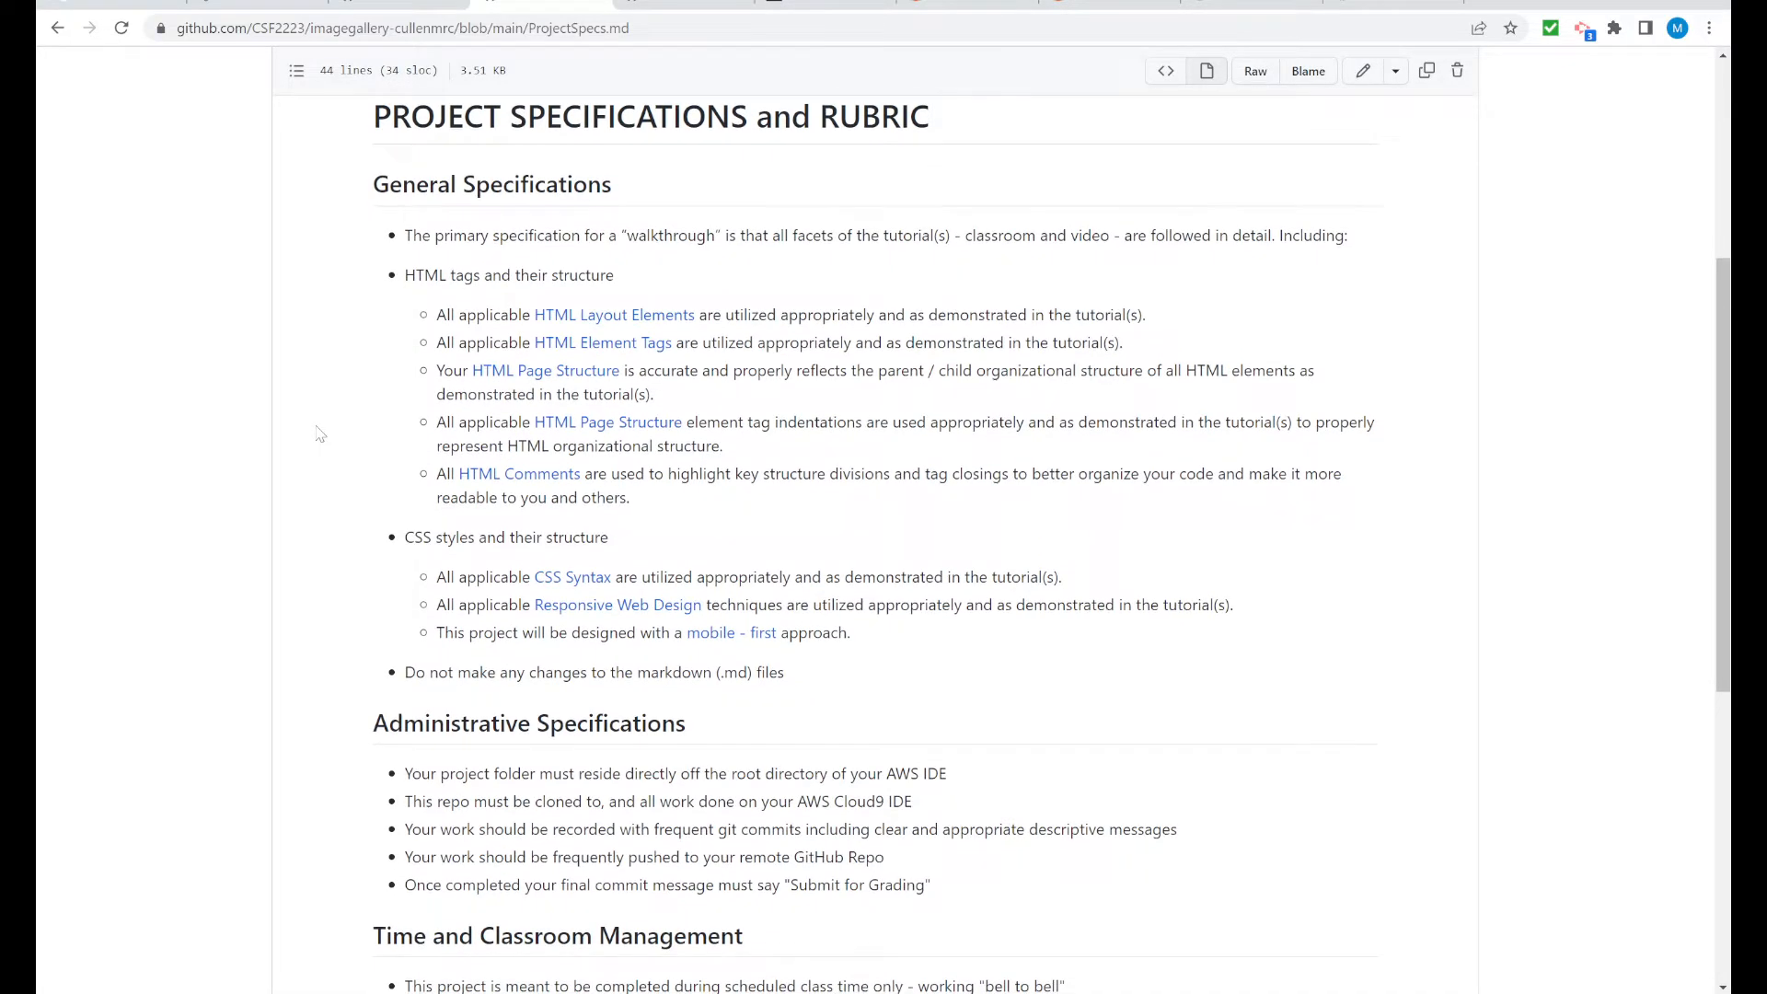
scroll("down", 3)
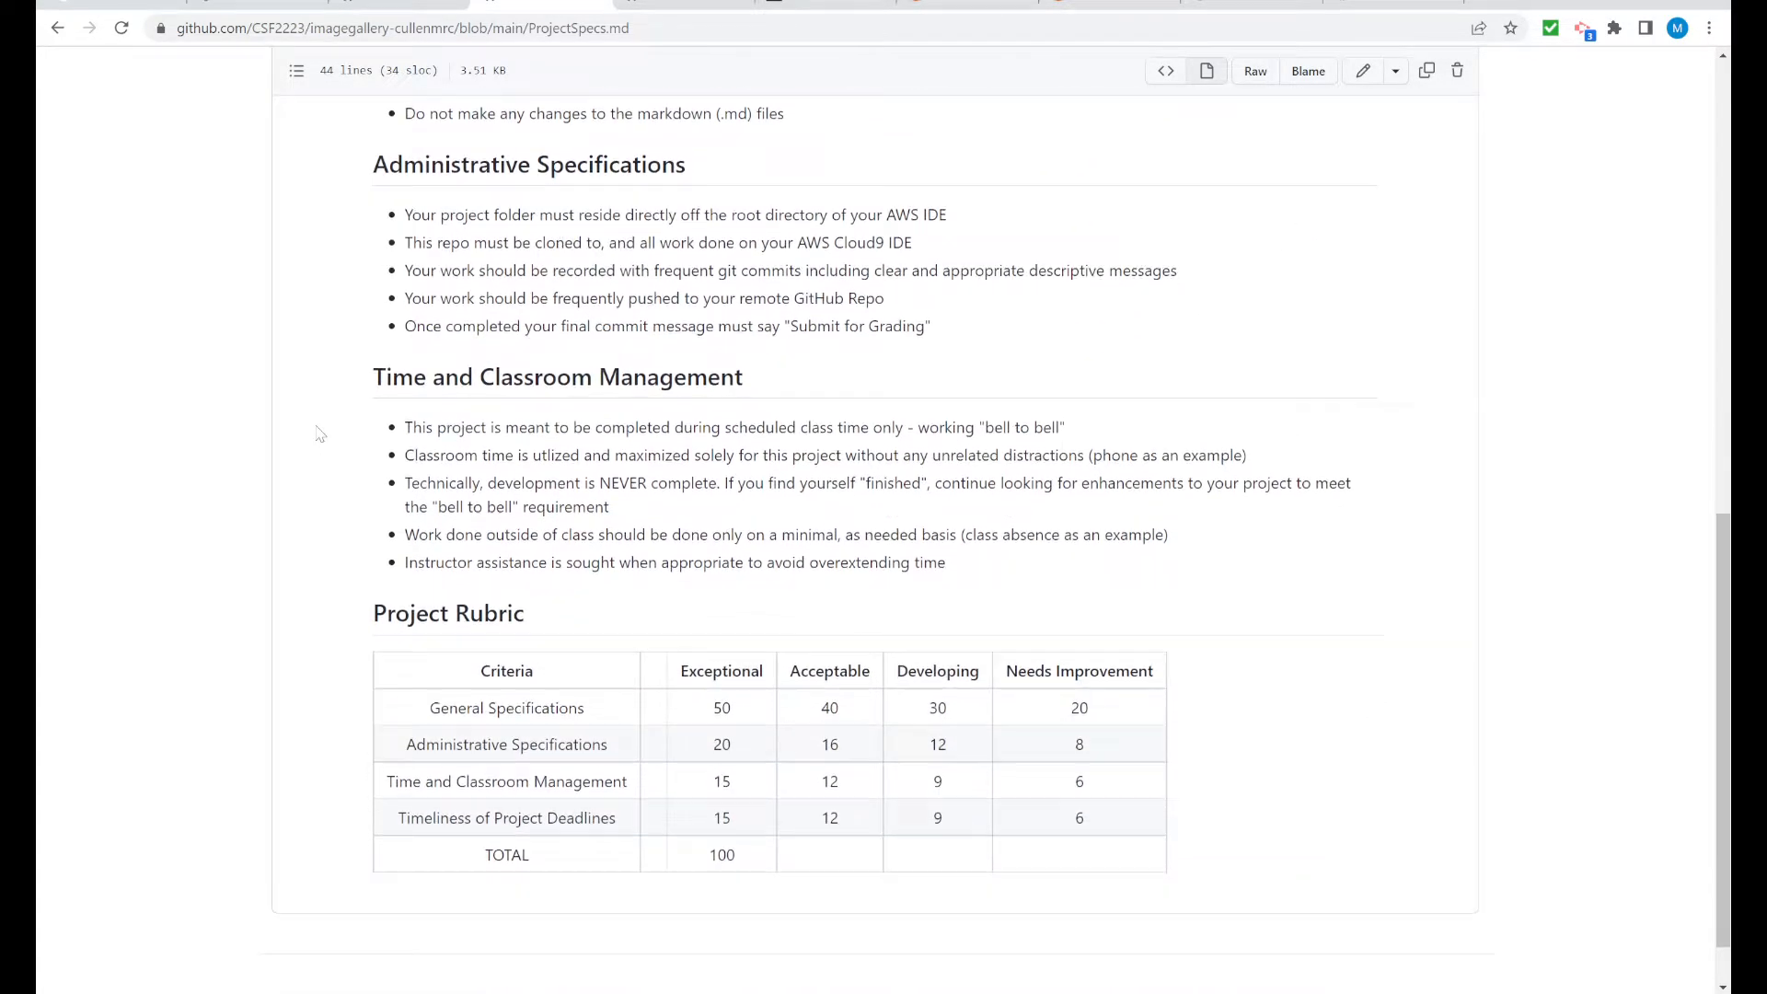
scroll("down", 3)
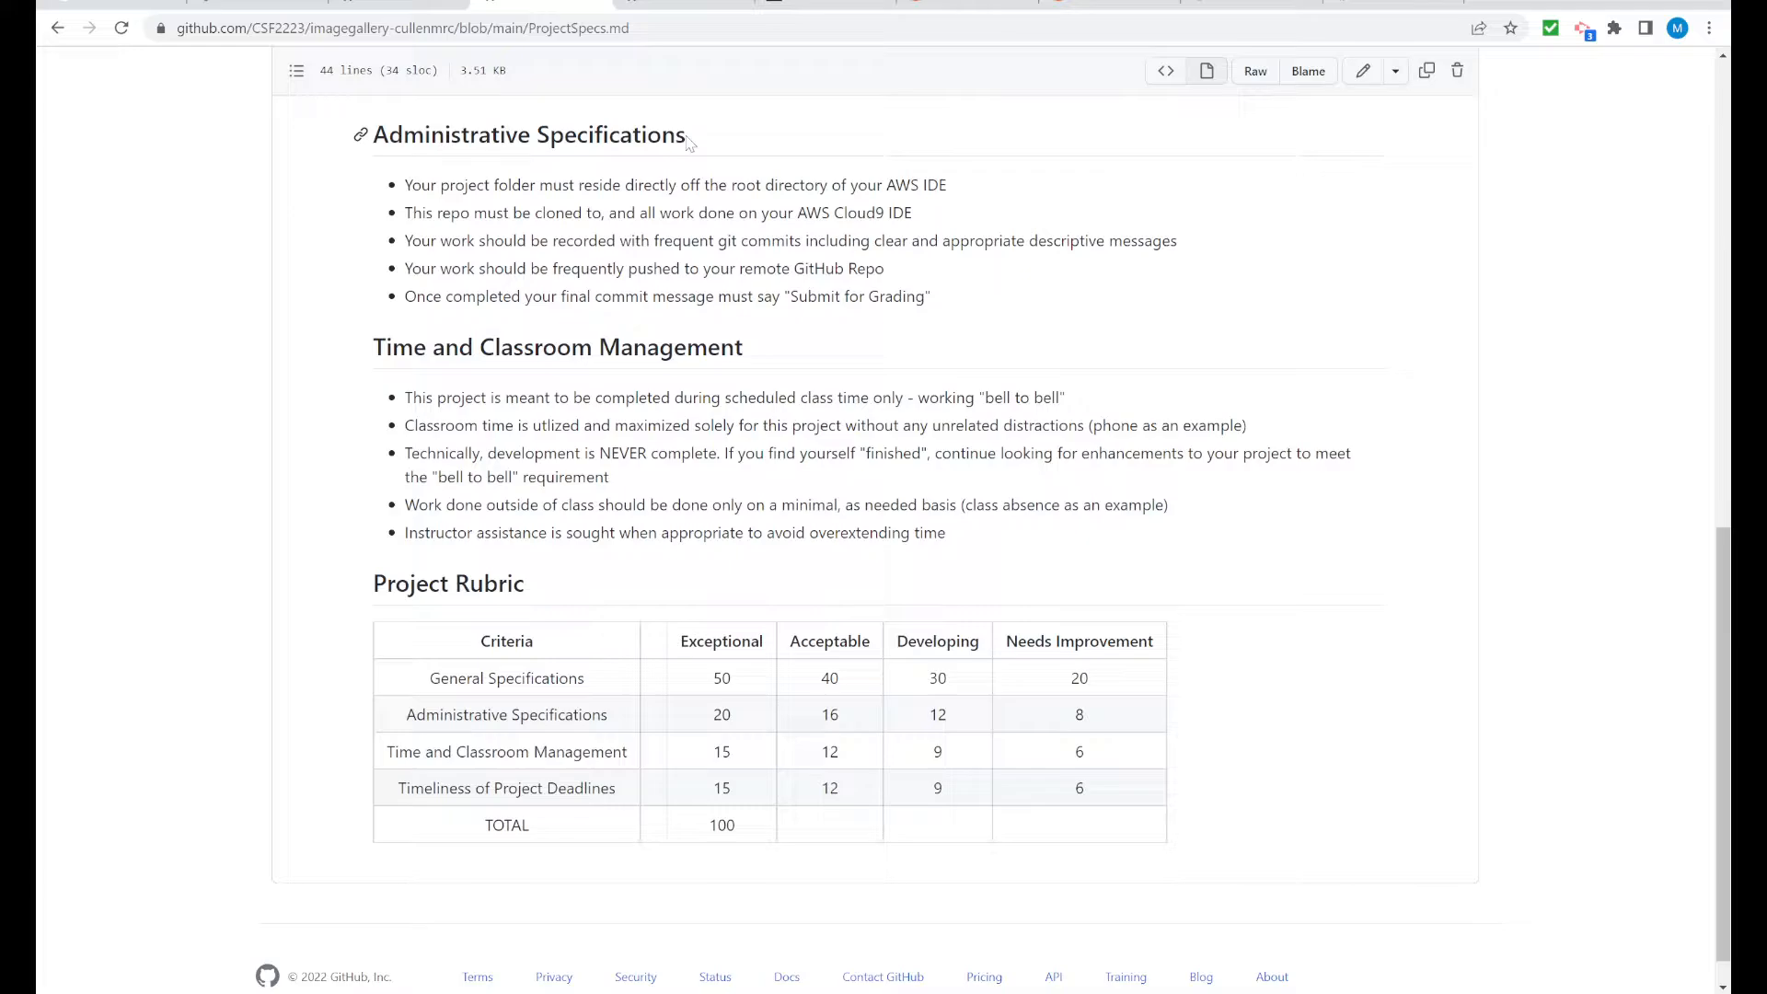
mouse_move(626, 230)
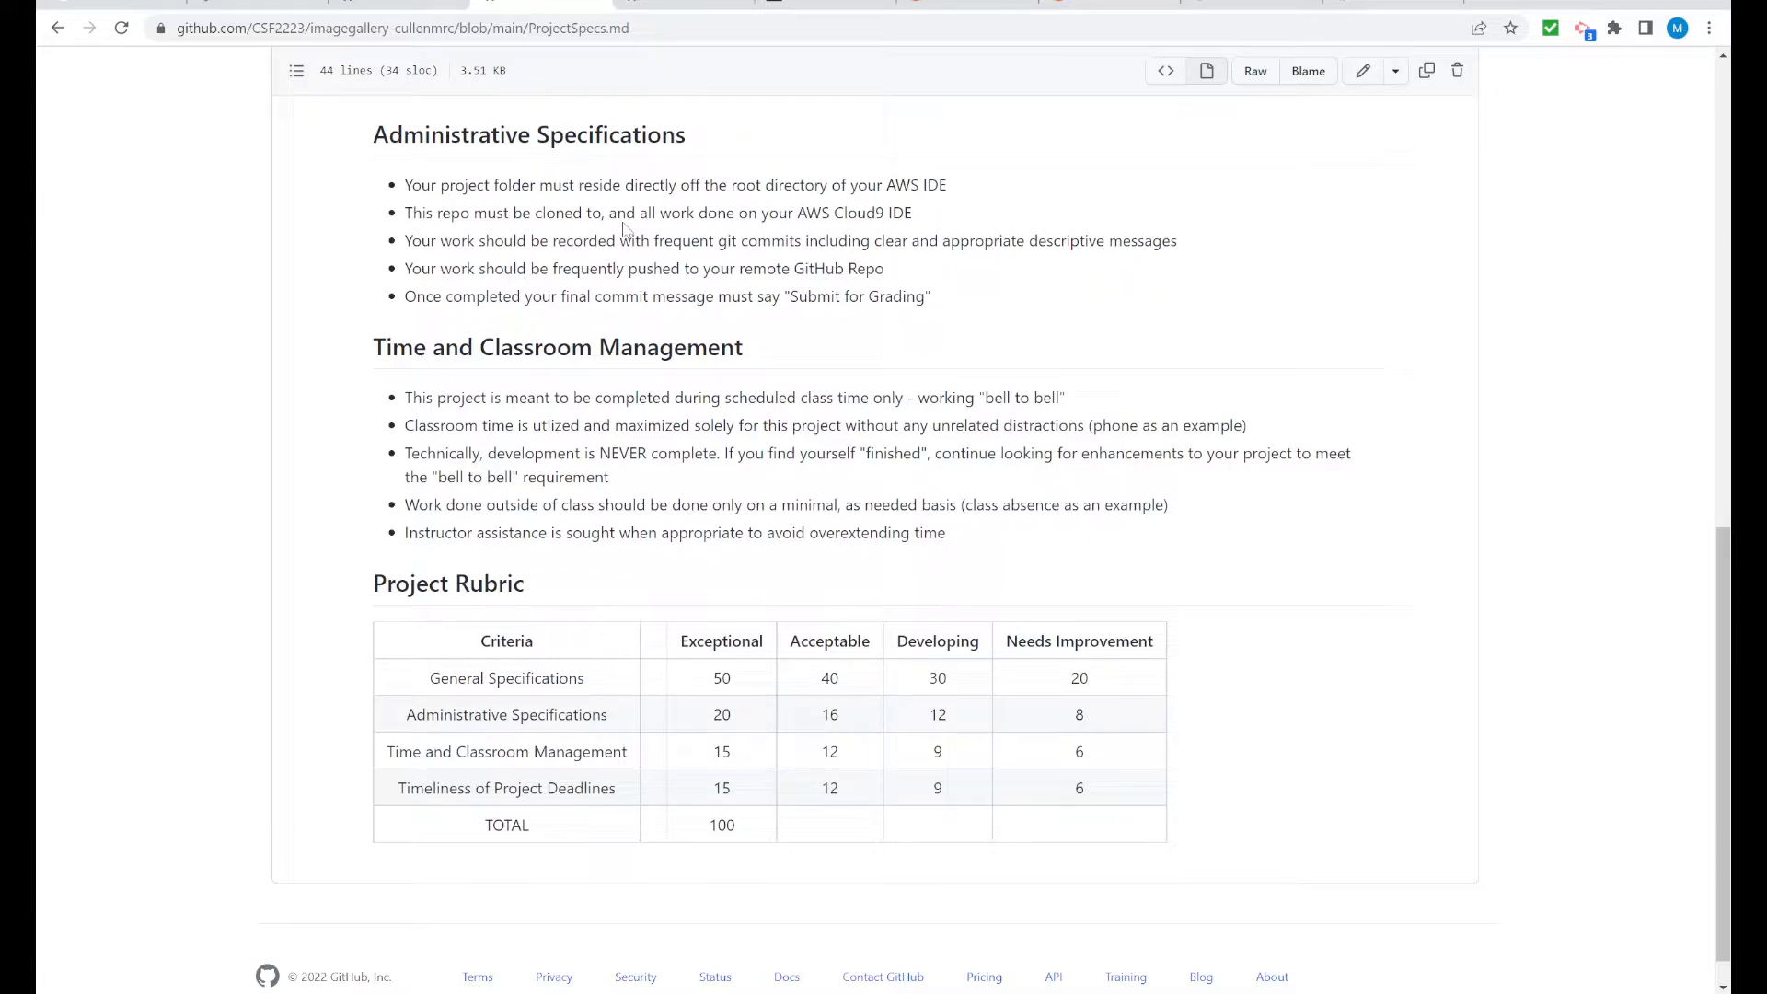
Highlight the requirement to push work frequently to GitHub, then scroll back up
left_click_drag(405, 211, 656, 212)
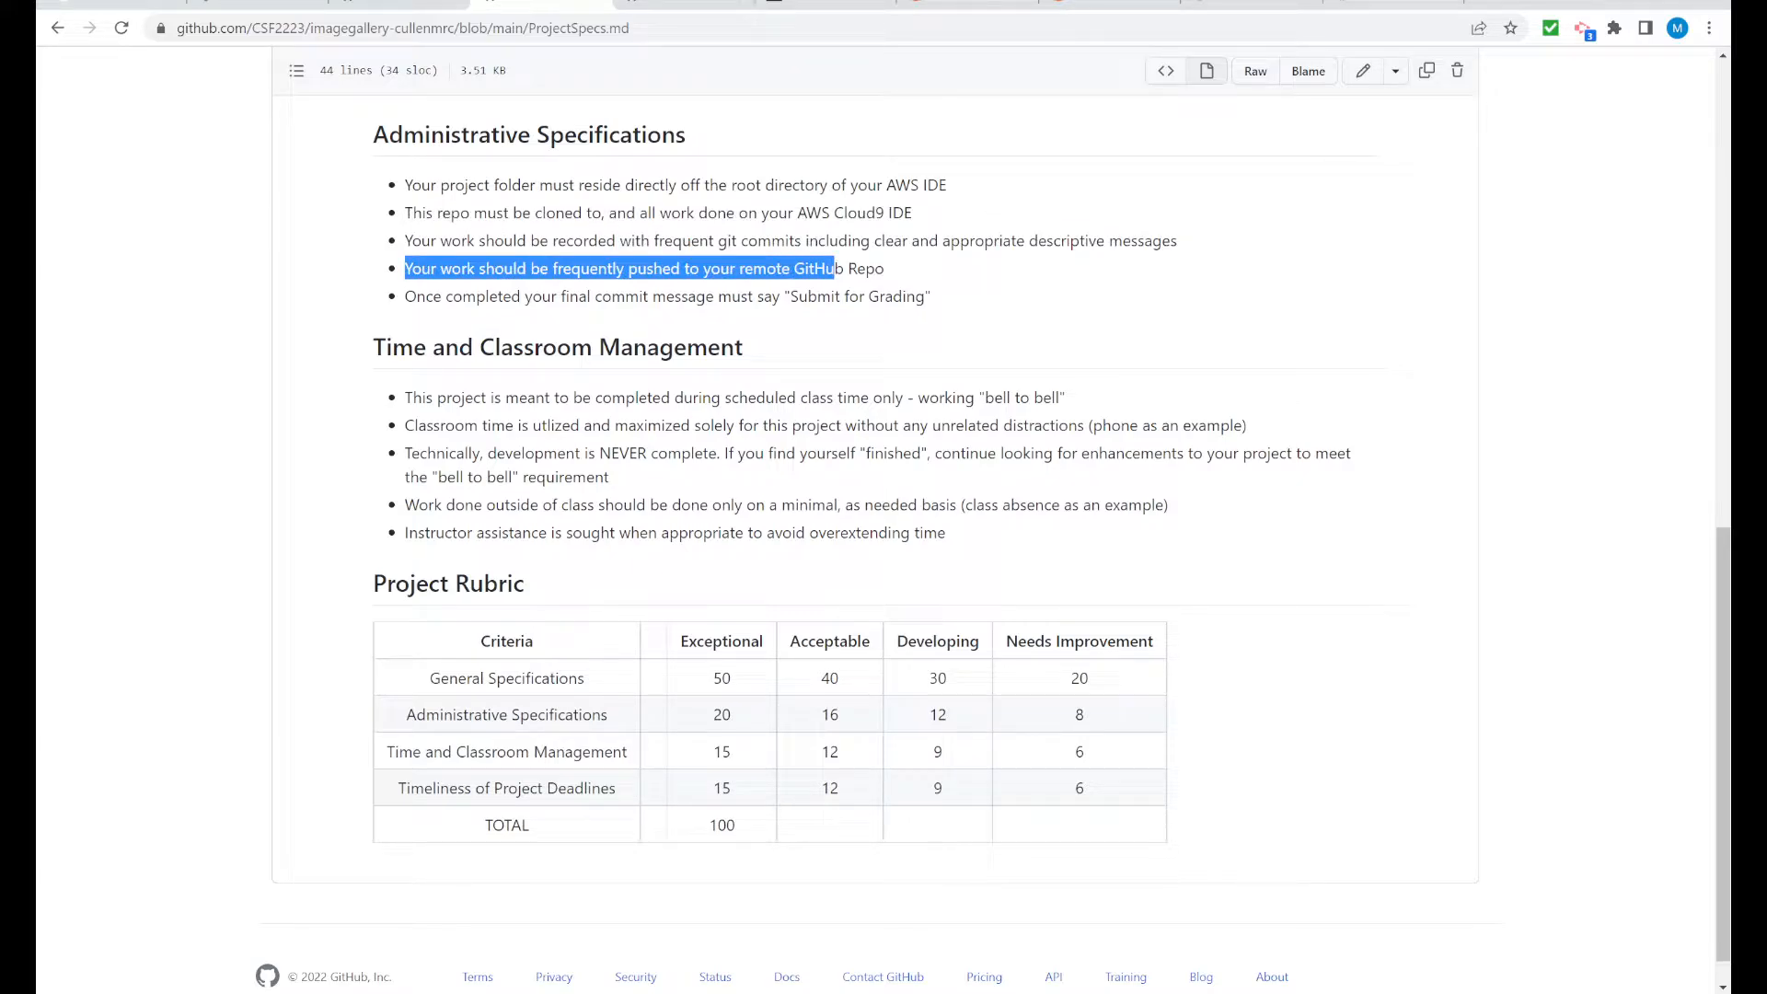
left_click_drag(834, 268, 884, 268)
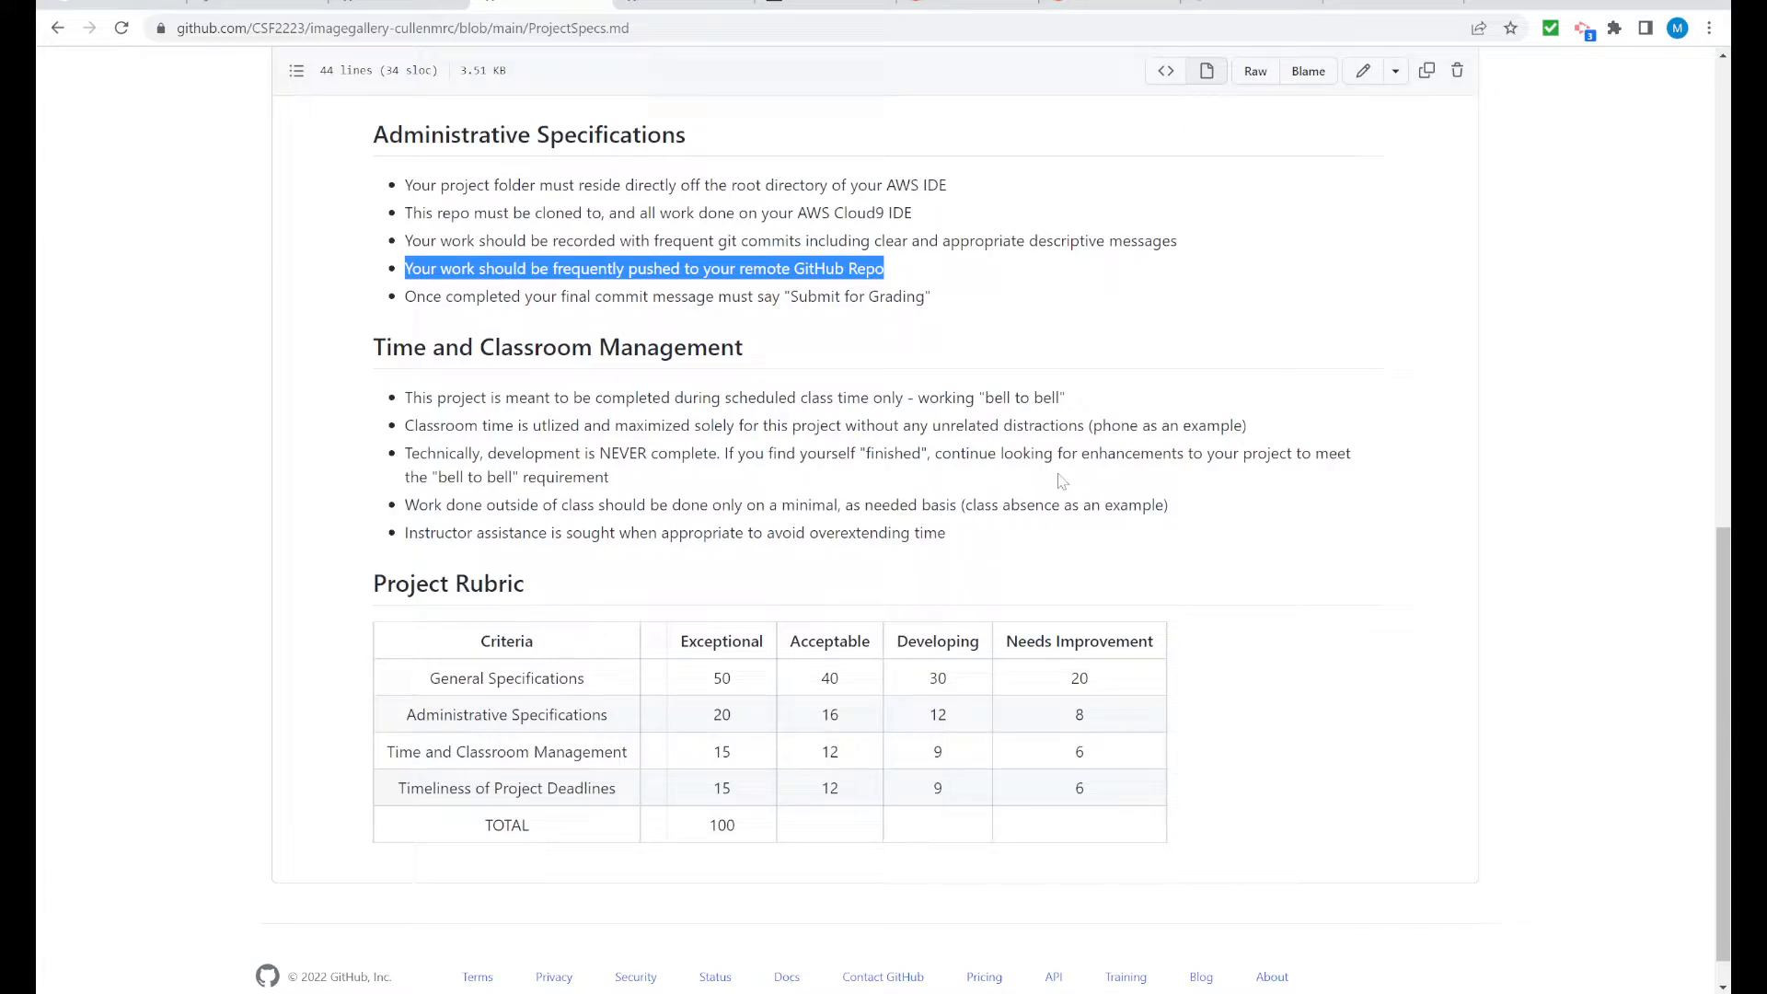
mouse_move(1076, 311)
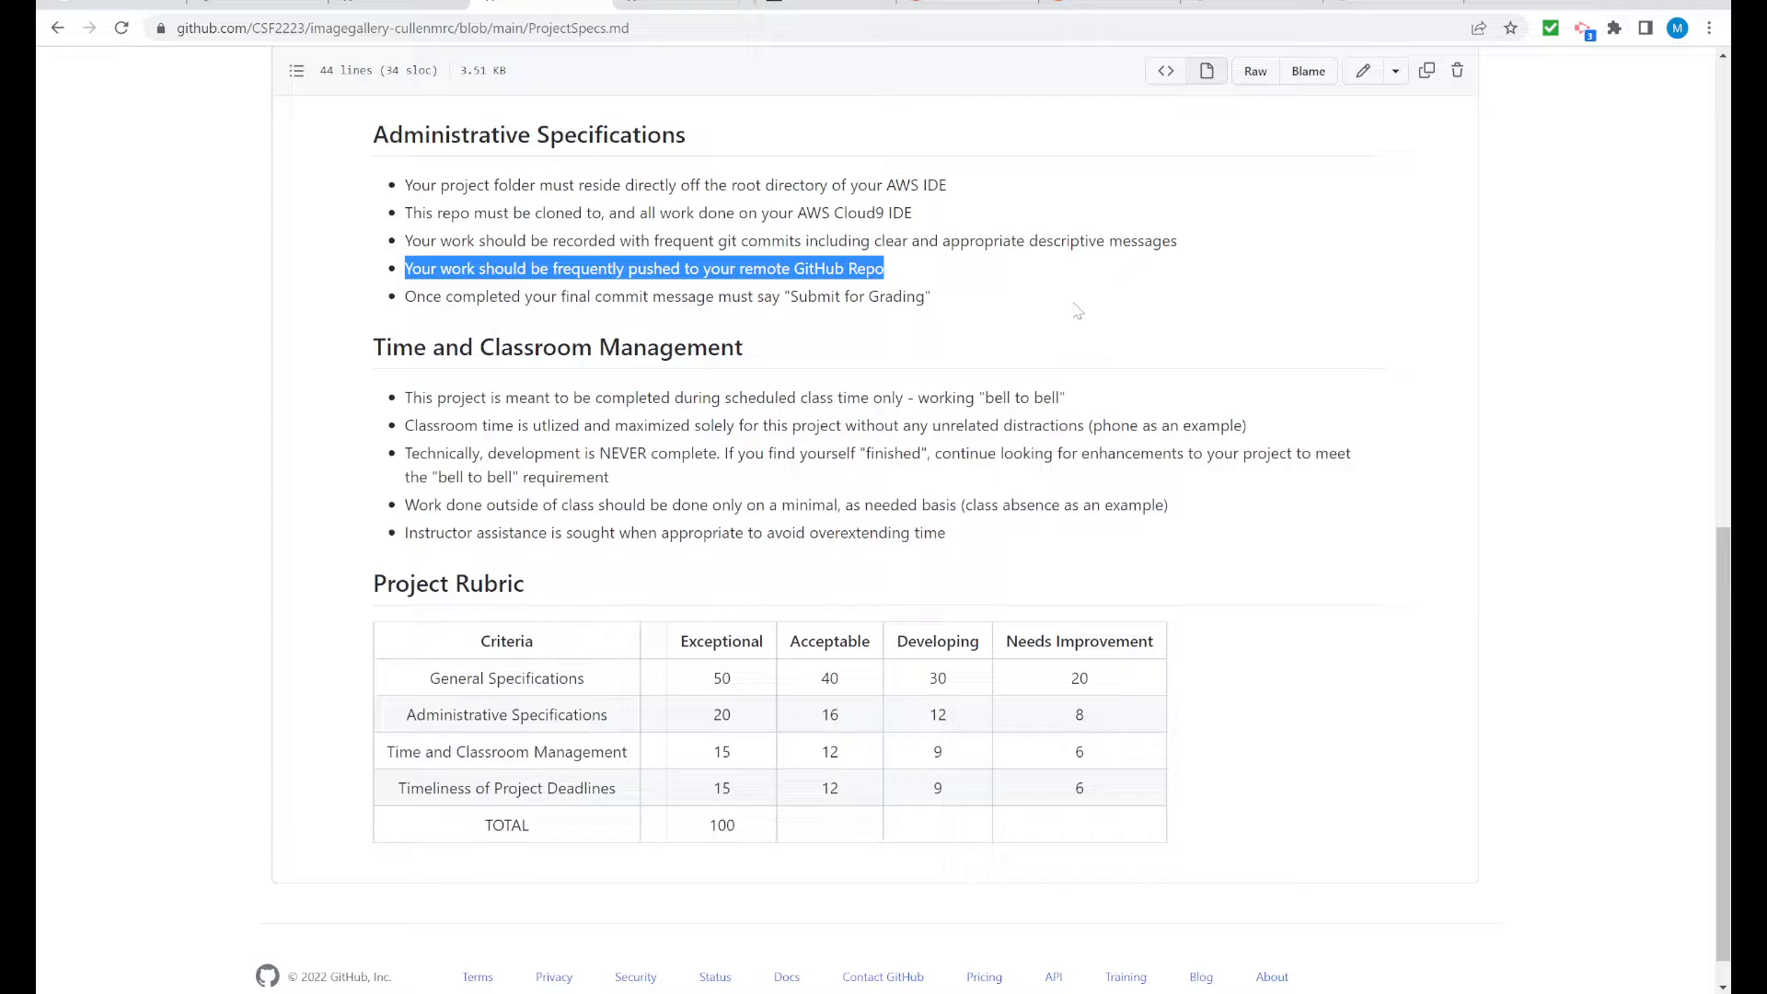
scroll("up", 3)
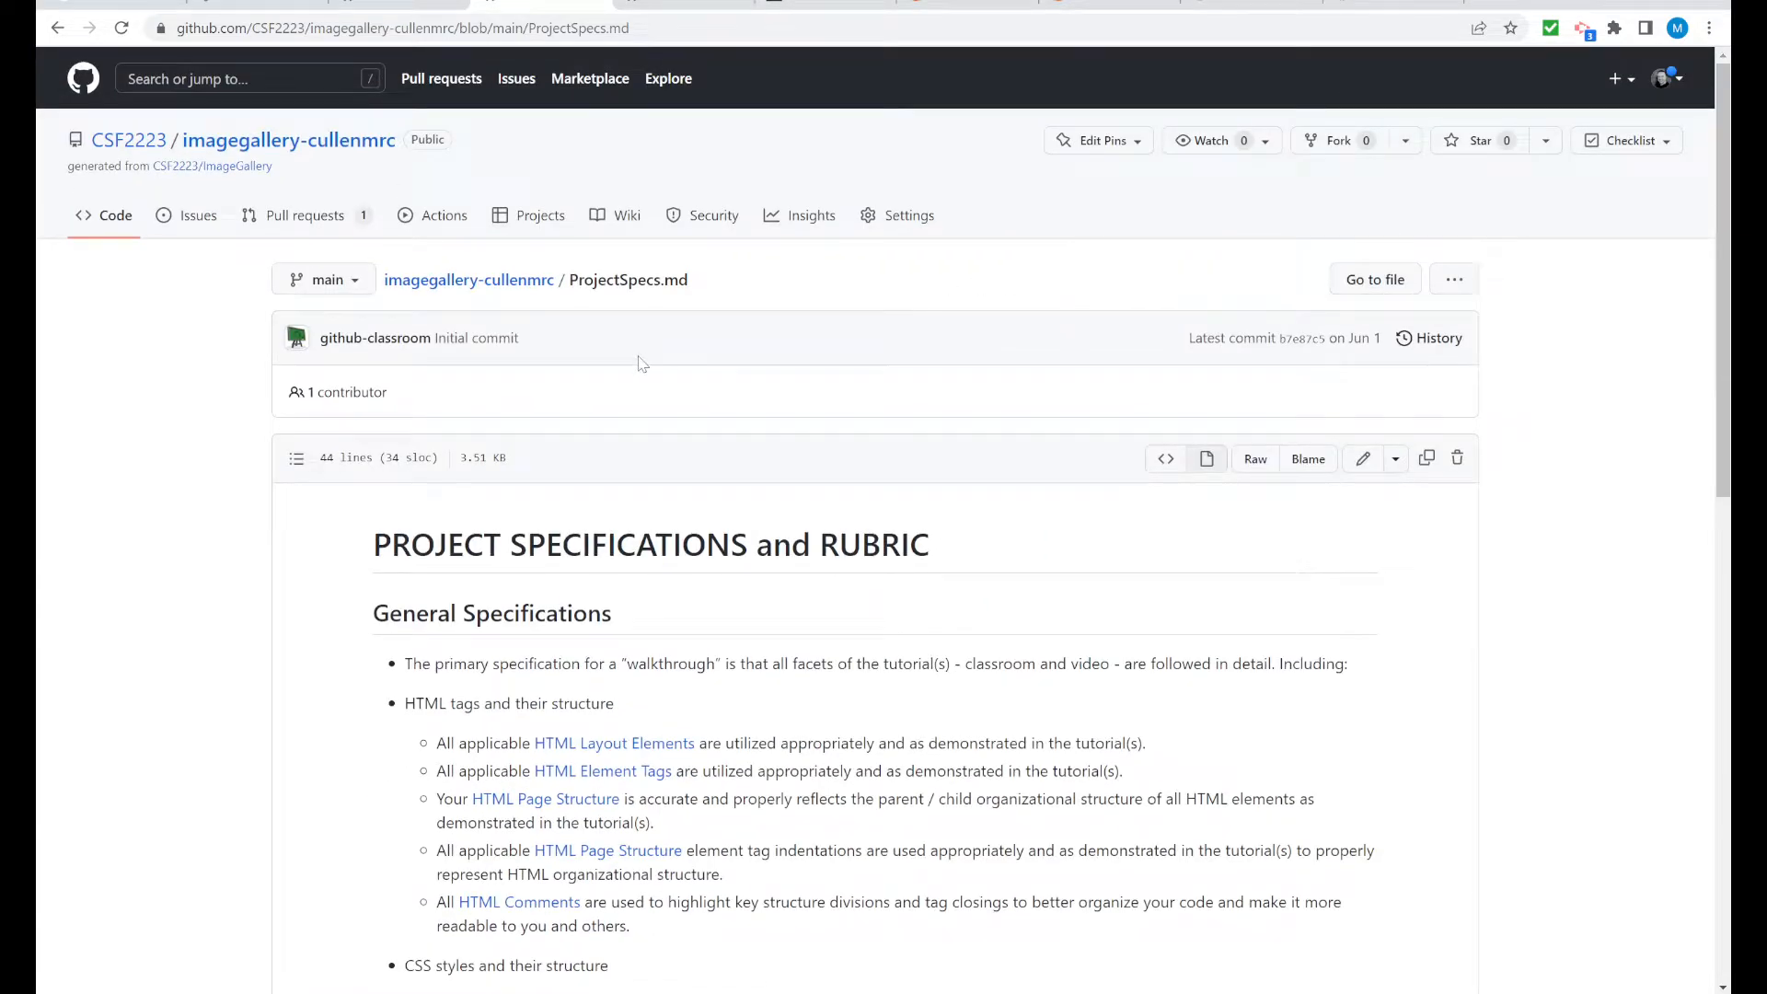
Go to the GitHub home dashboard and open the avatar account menu
left_click(288, 140)
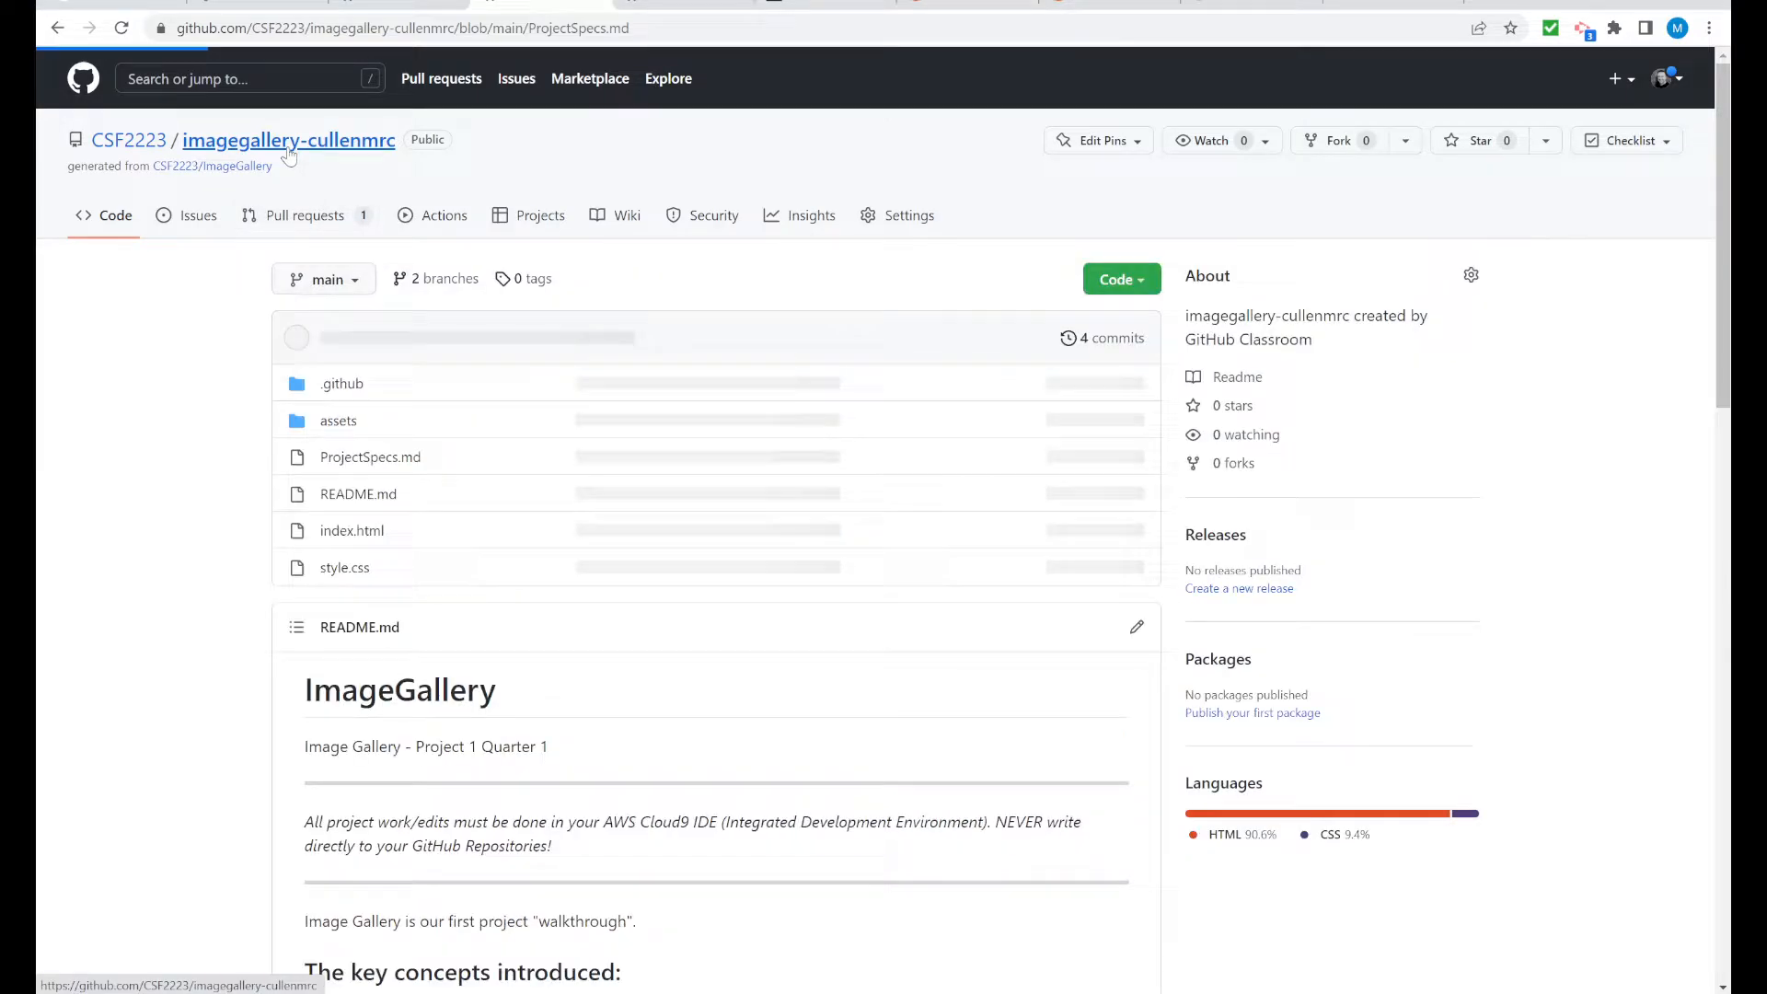
left_click(287, 140)
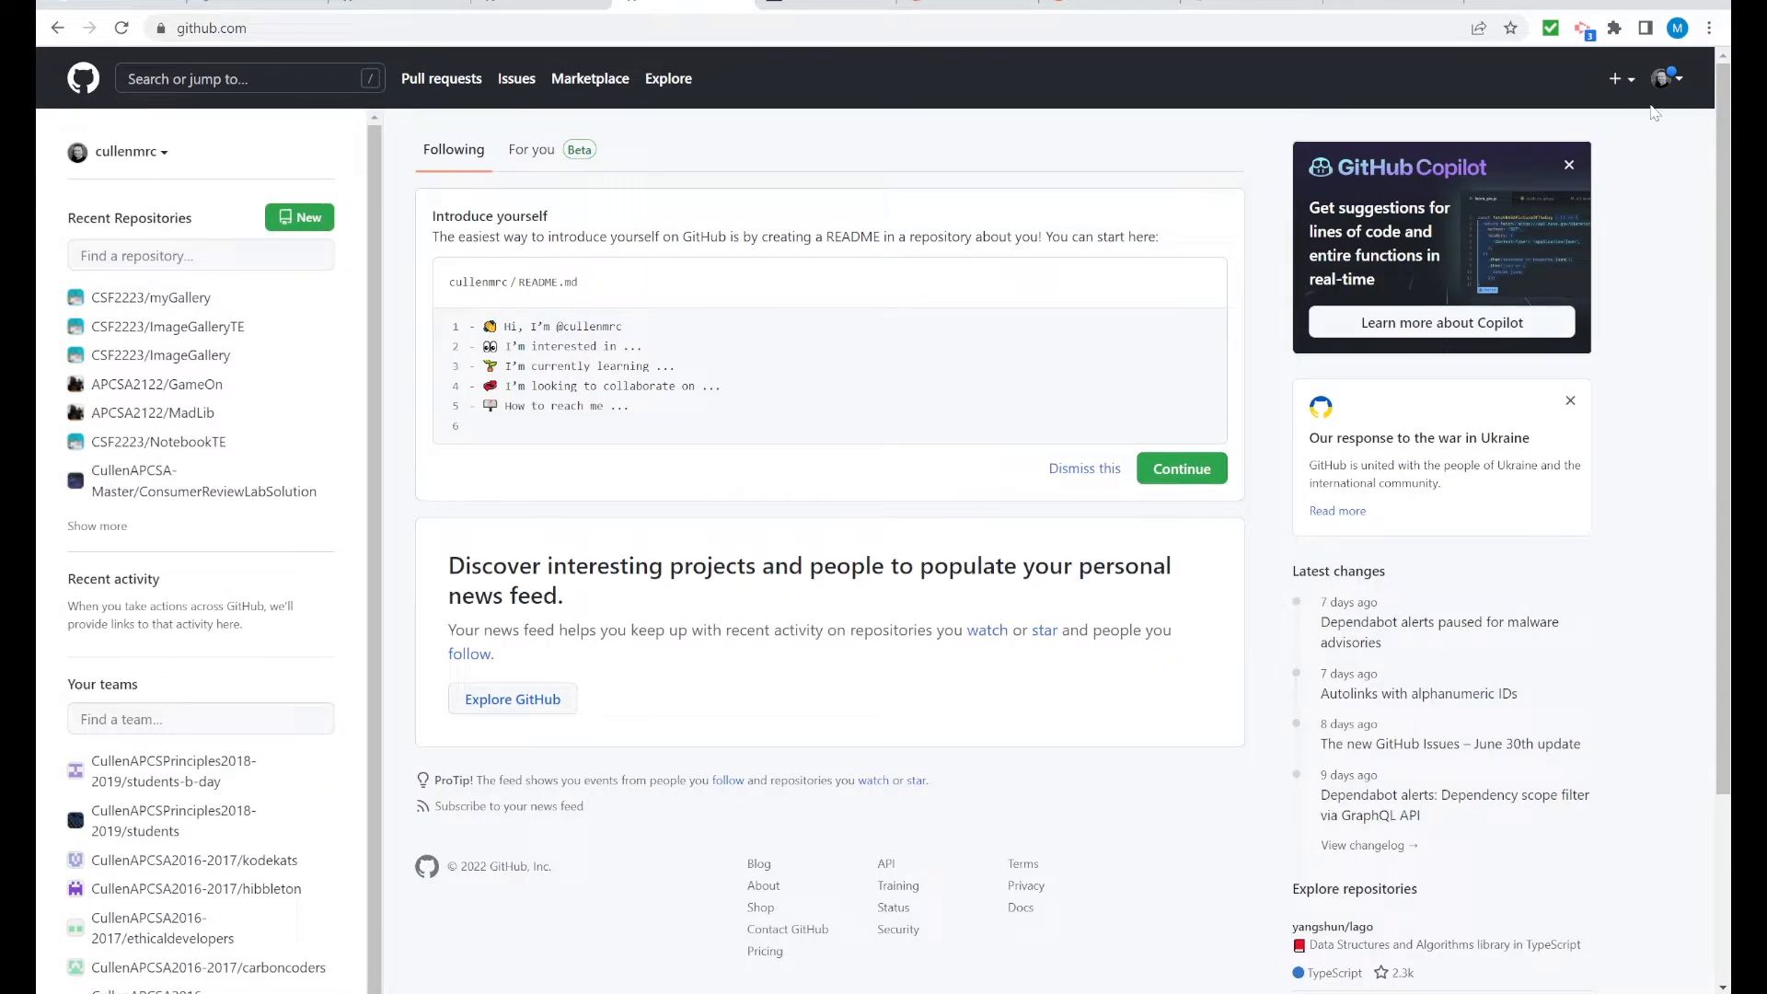
mouse_move(1679, 101)
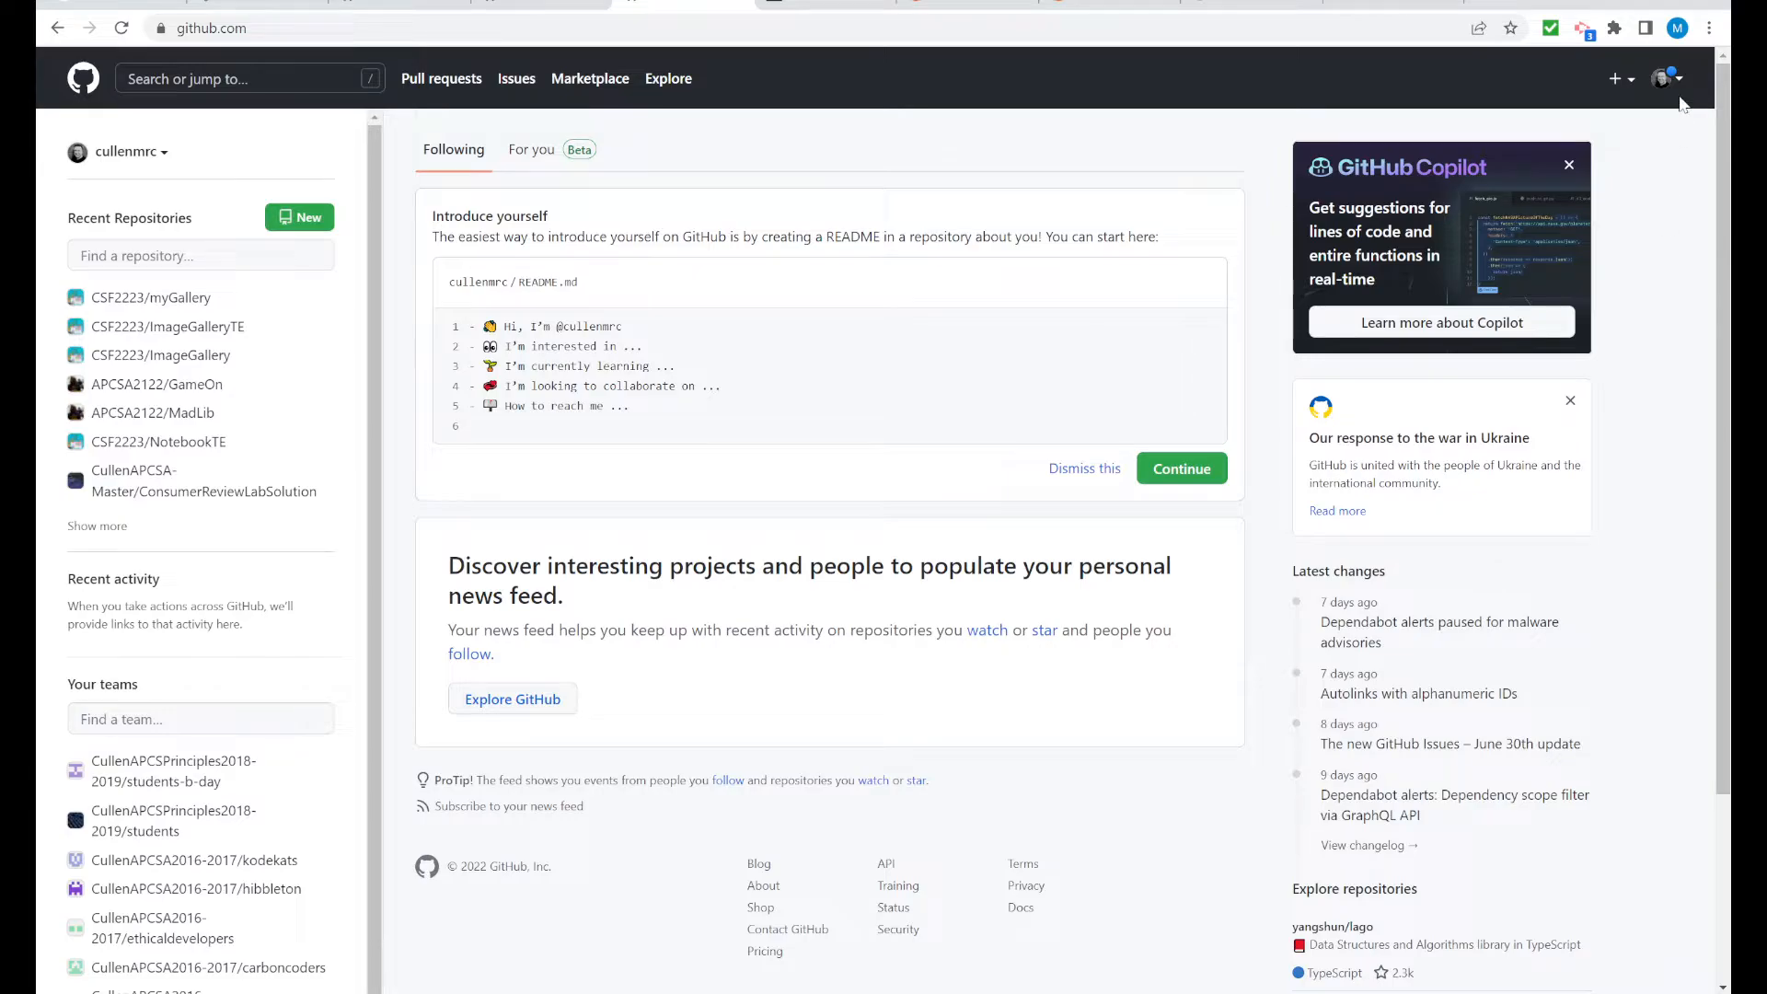
left_click(1667, 78)
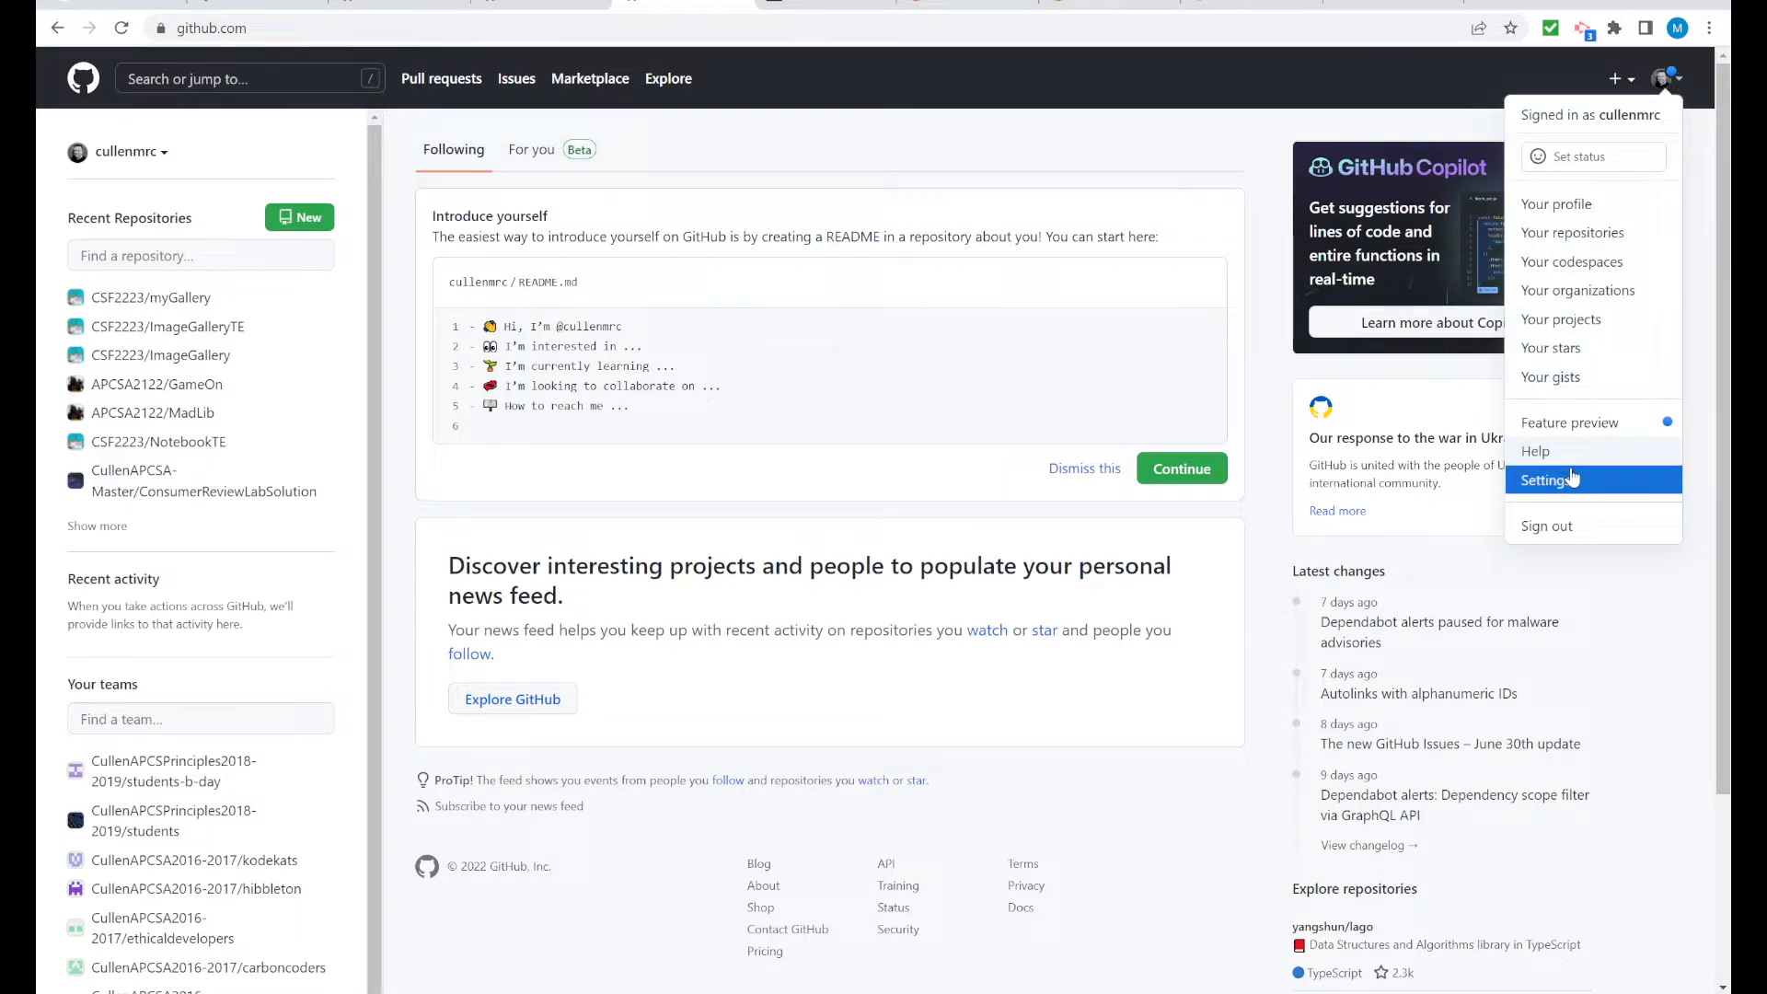
Go from account Settings to the Developer settings page
left_click(1550, 478)
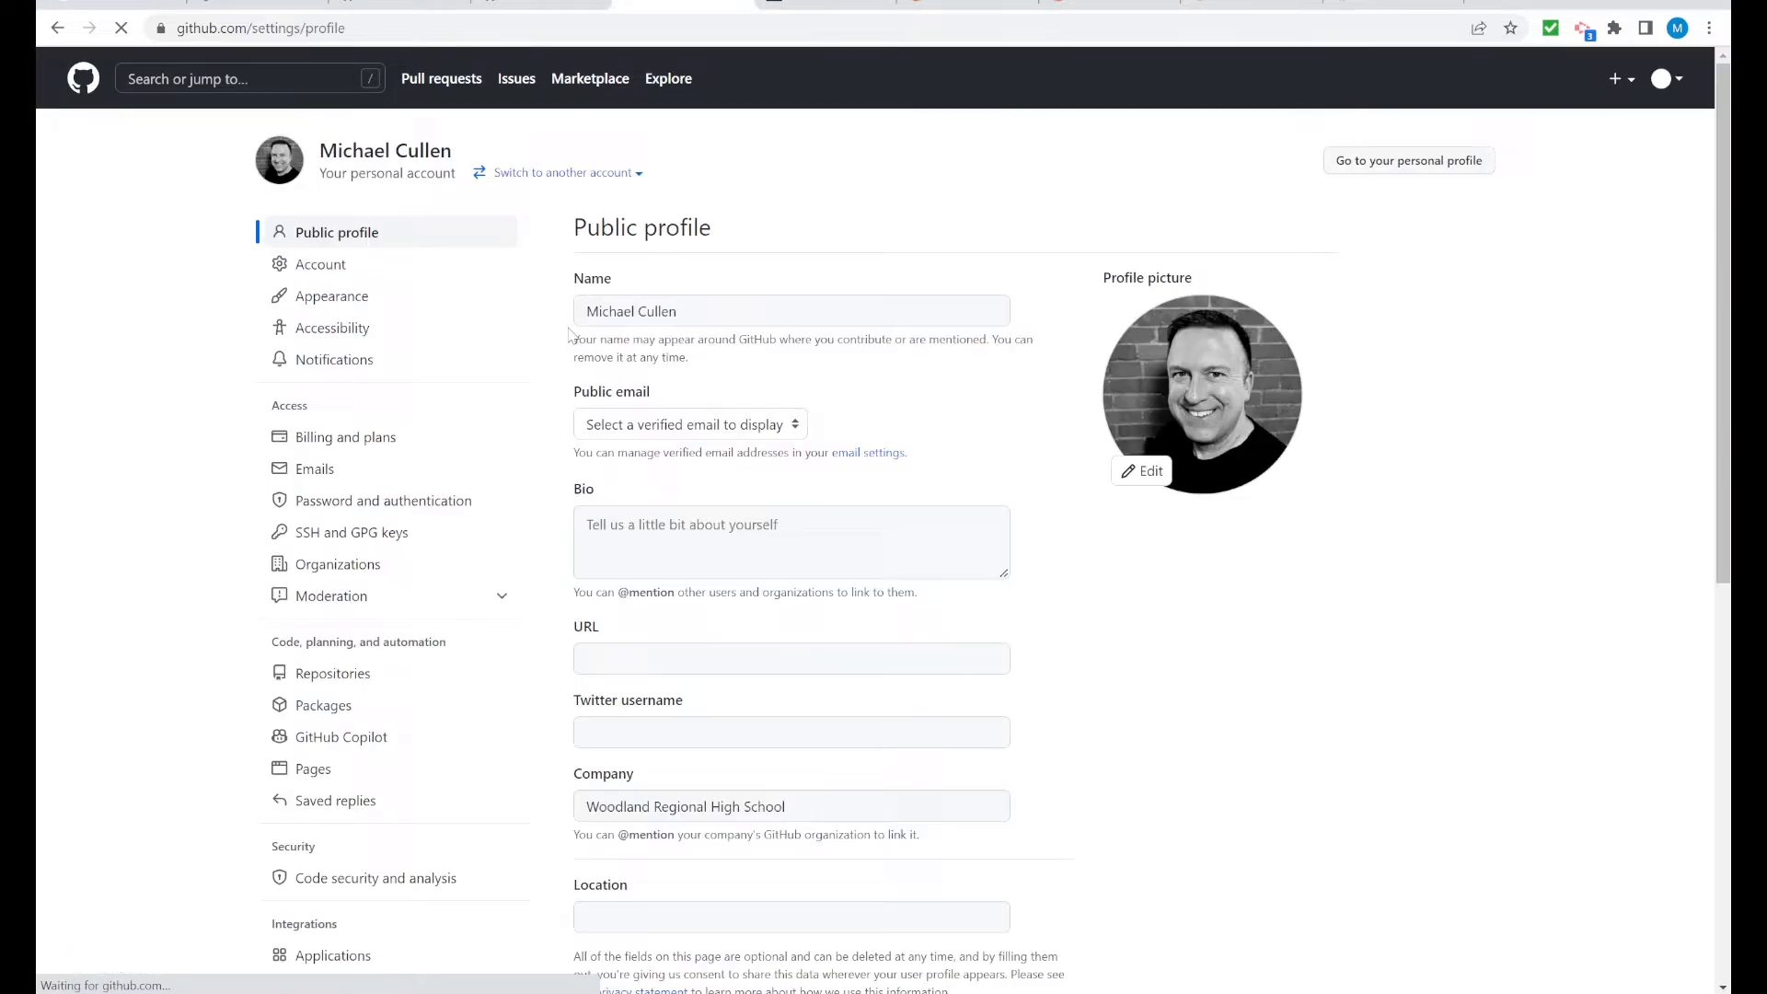
scroll("down", 3)
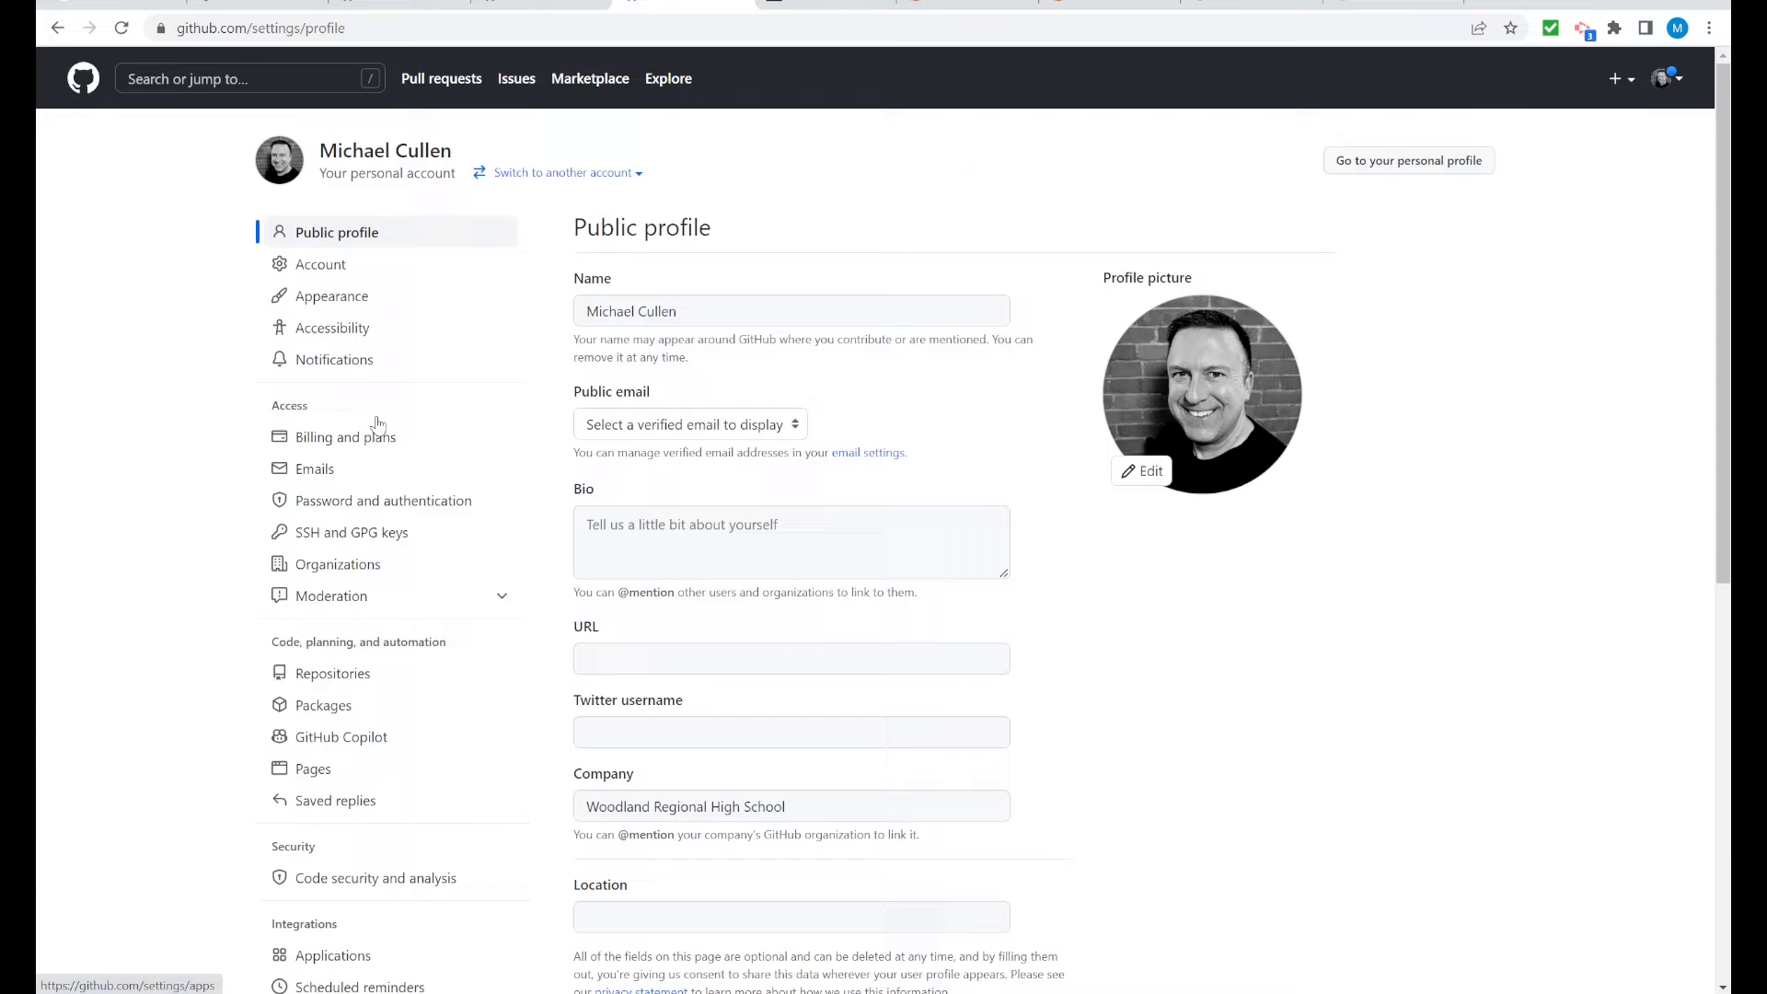
scroll("down", 3)
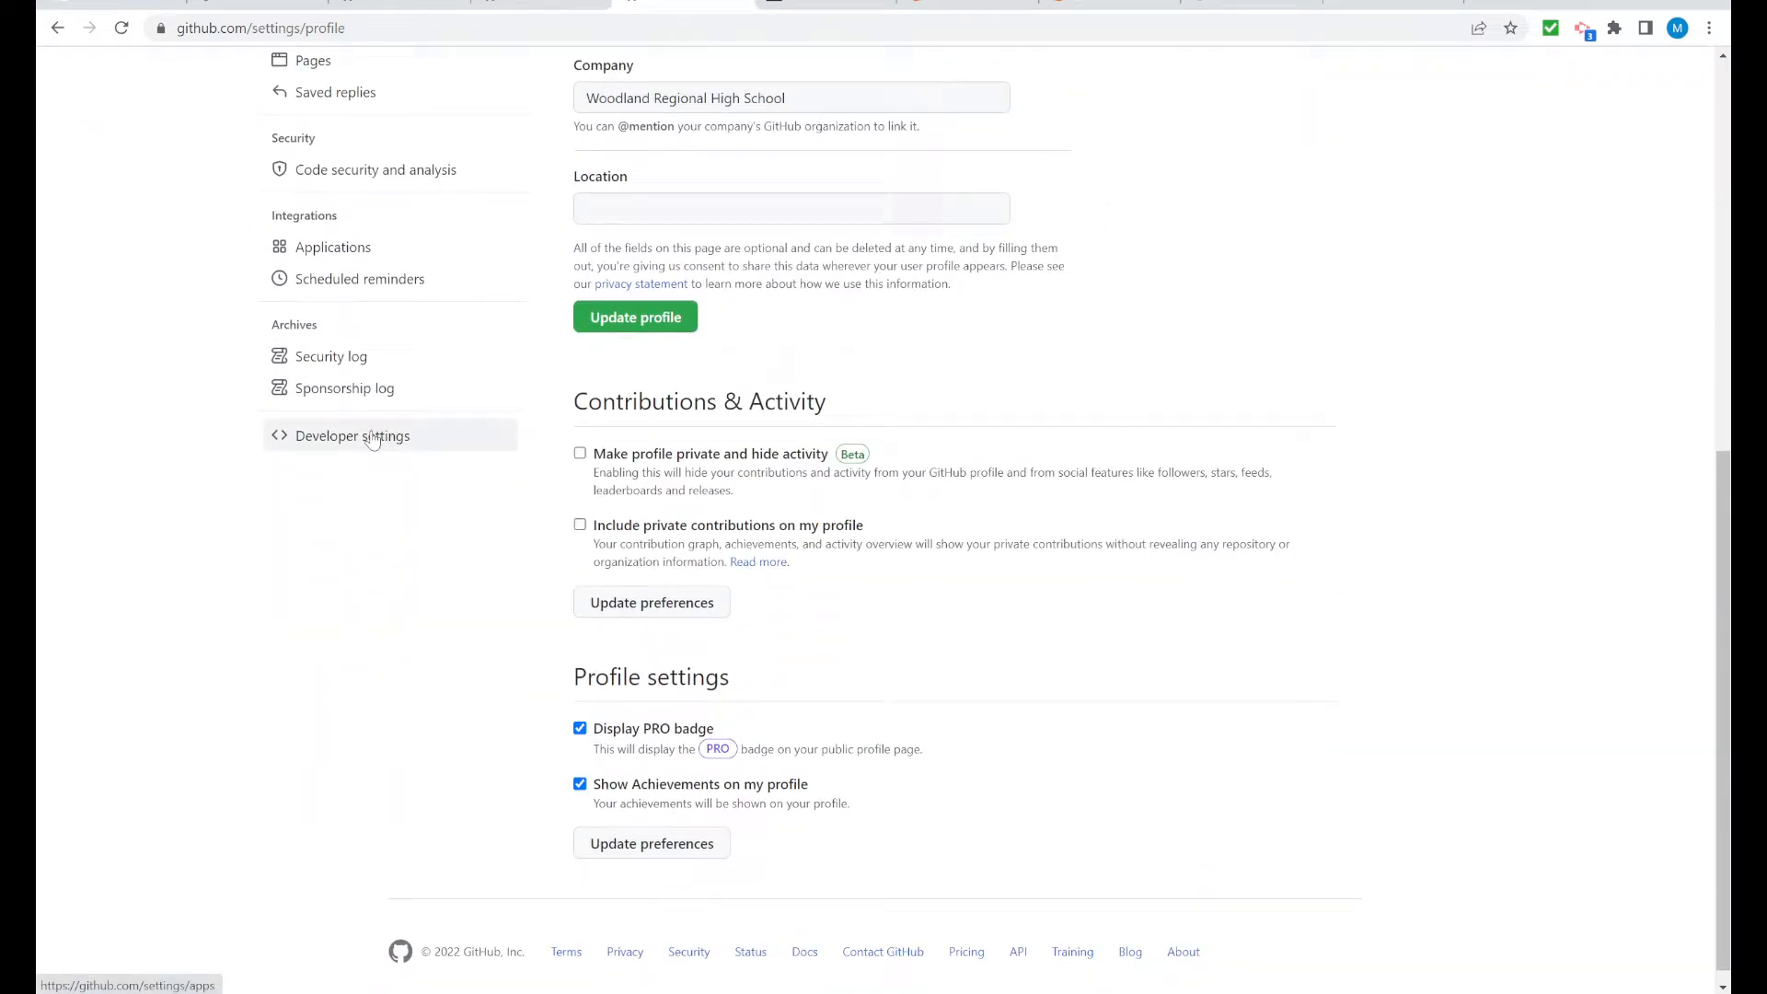
left_click(351, 435)
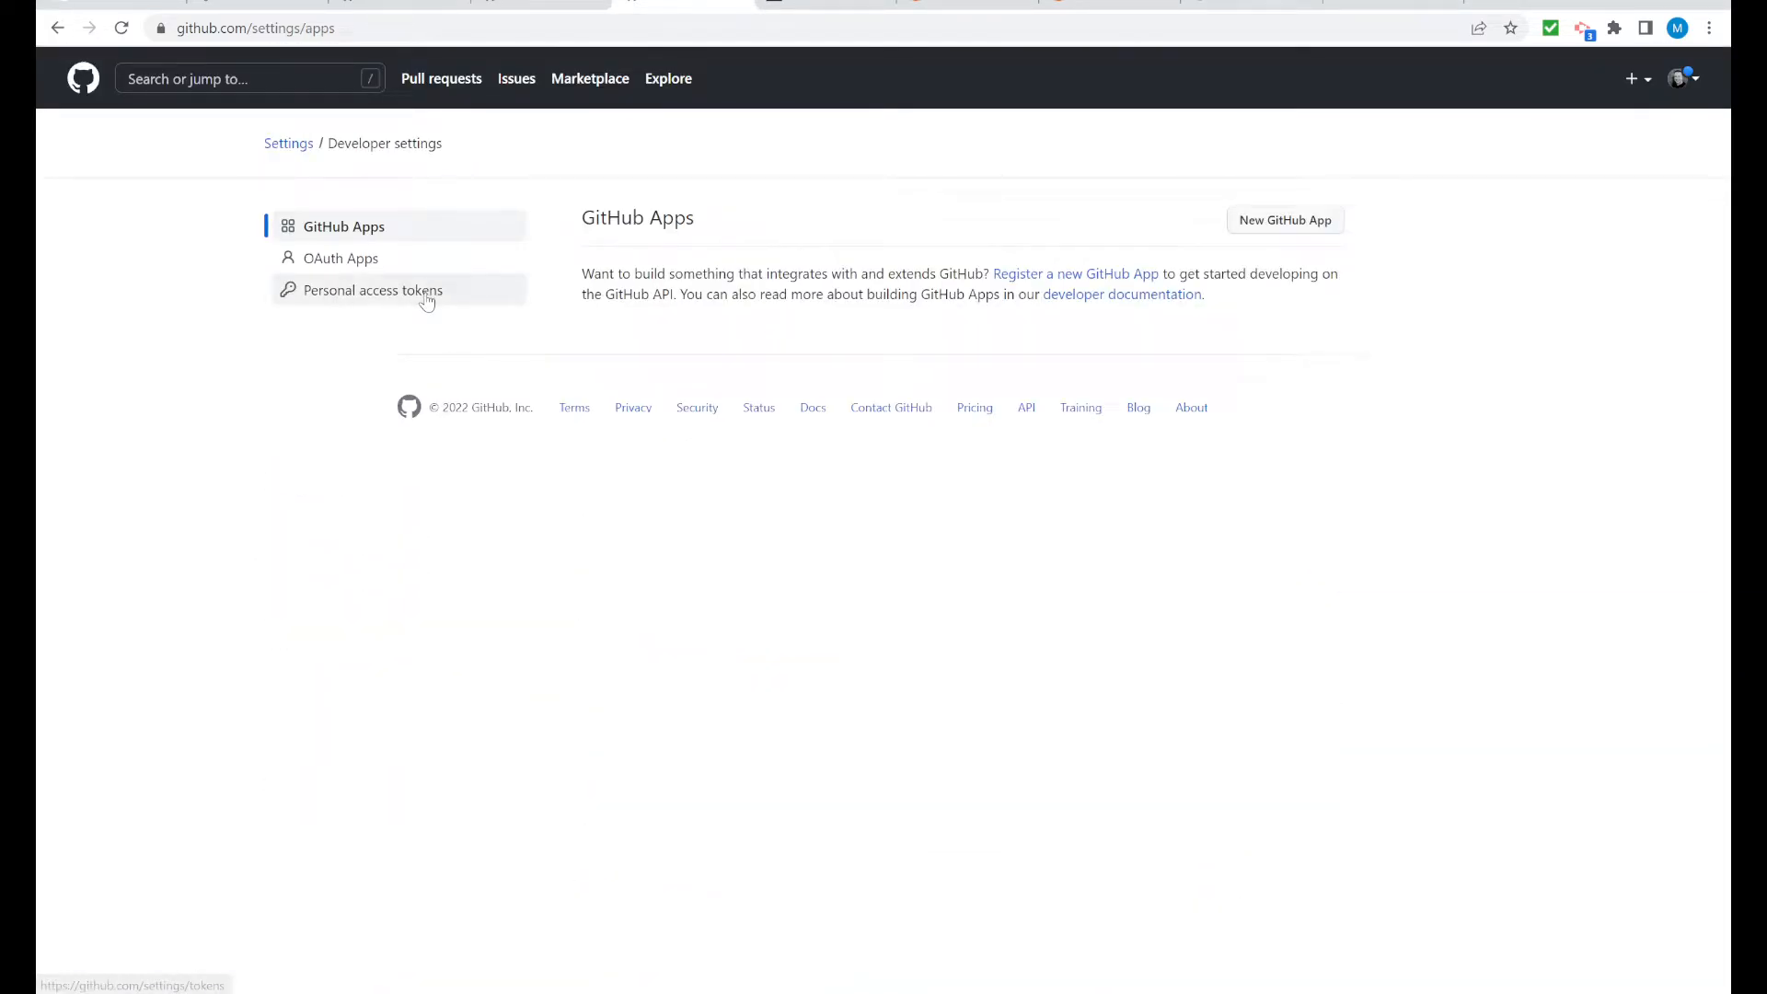
Start a new personal access token and confirm the account password
left_click(373, 290)
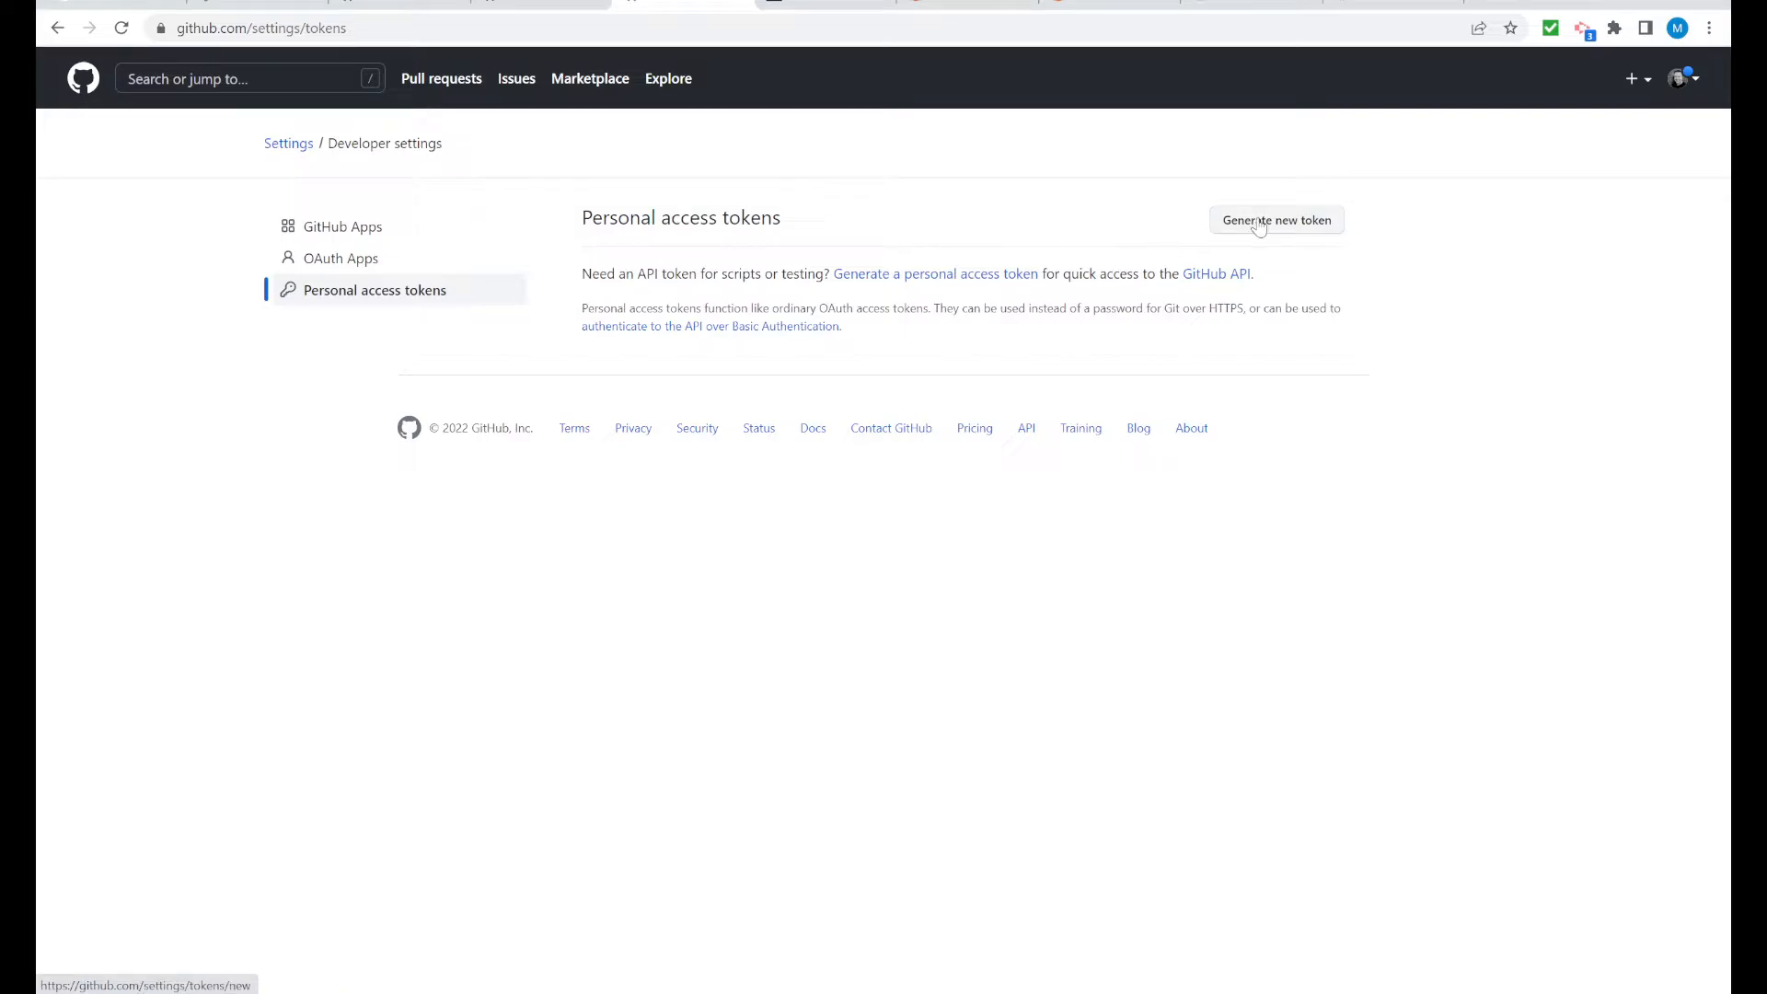
left_click(1276, 220)
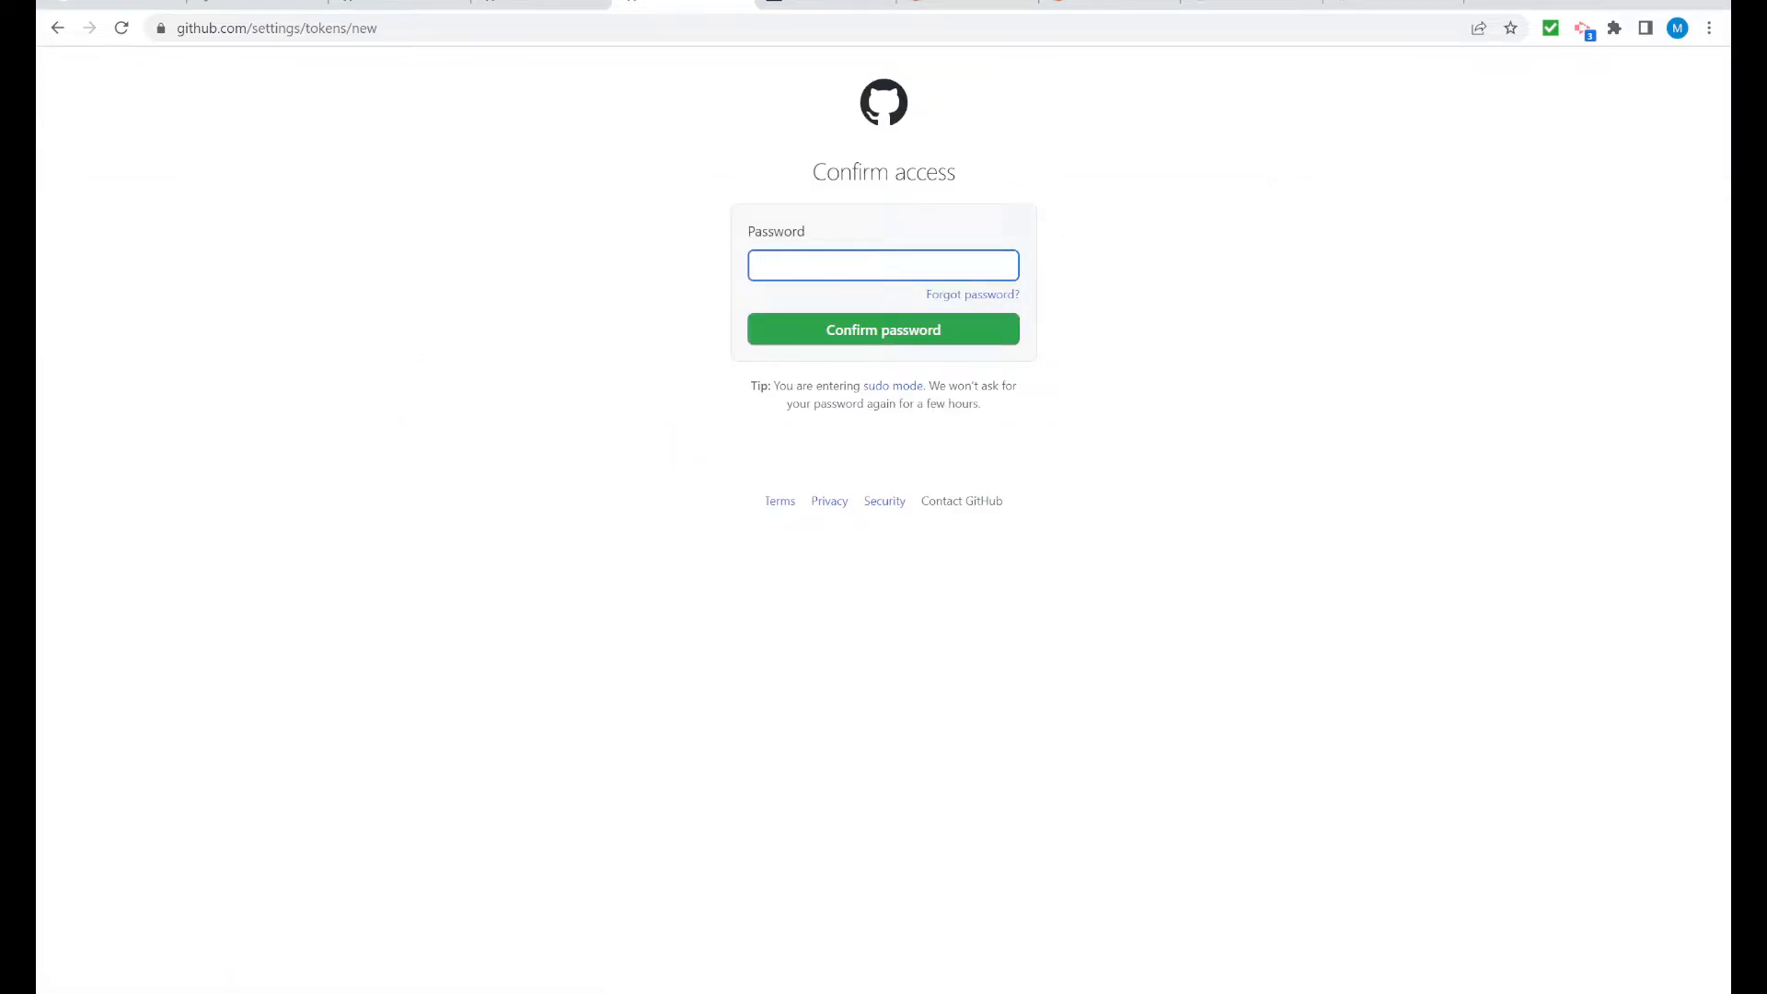
type("password")
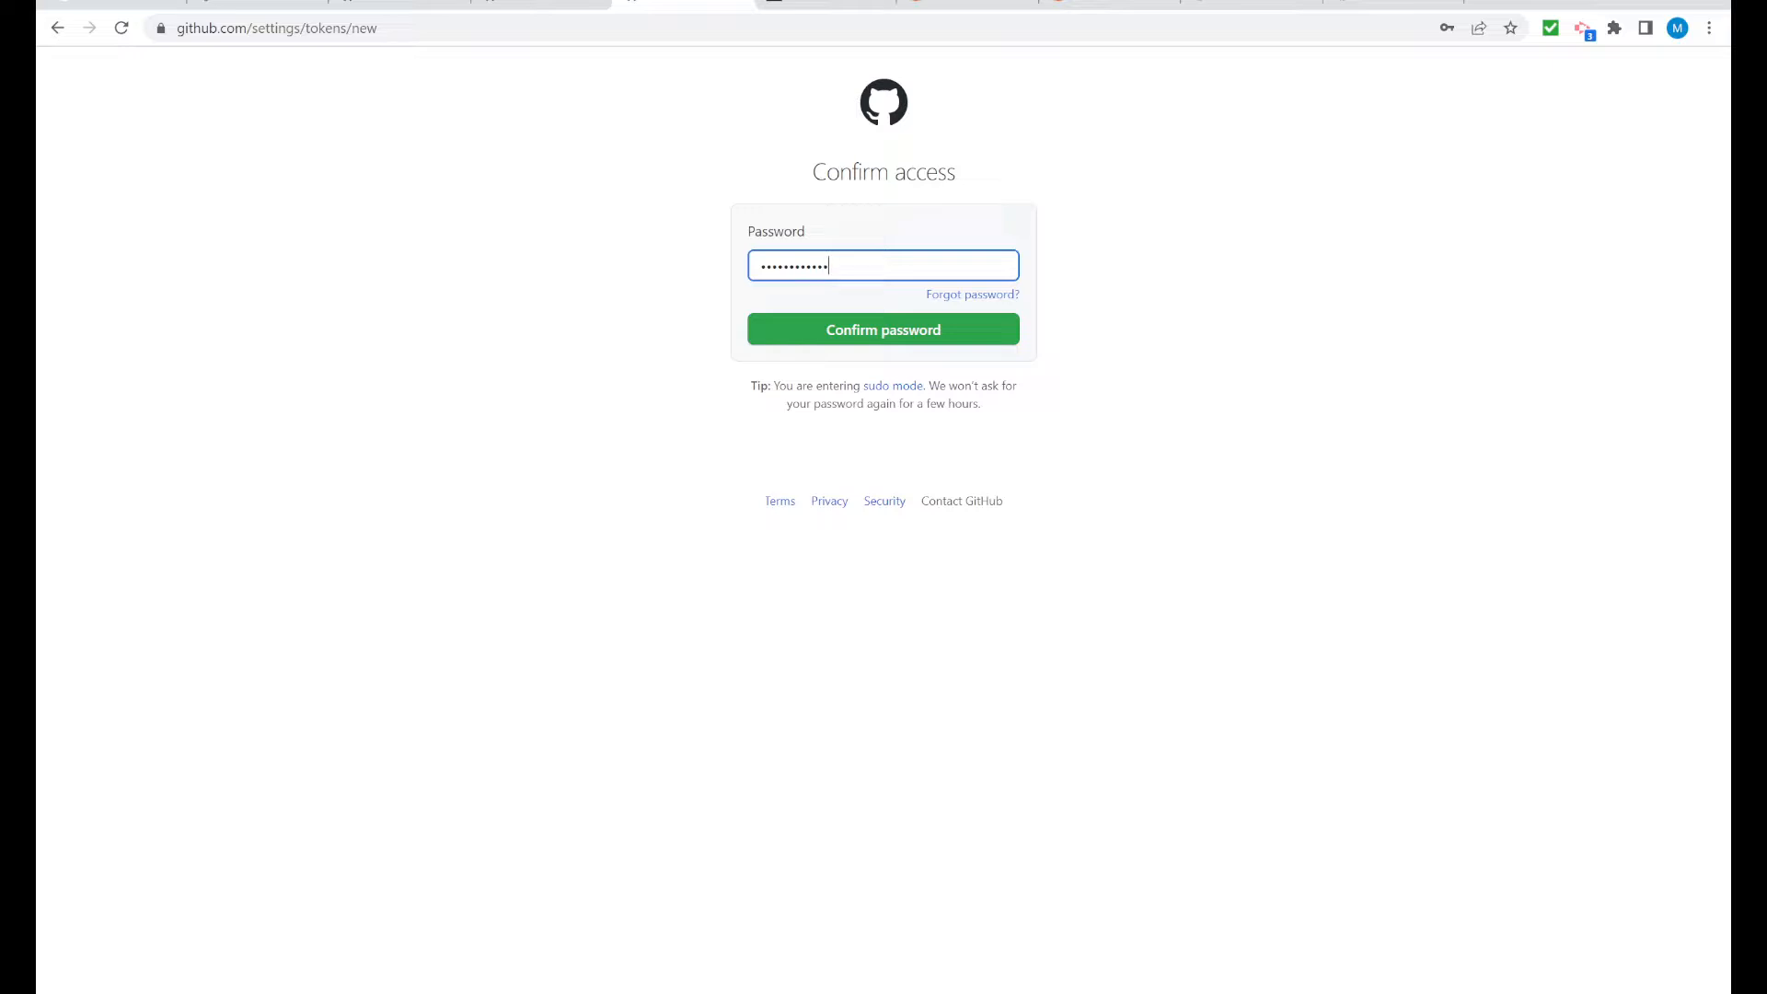
left_click(882, 329)
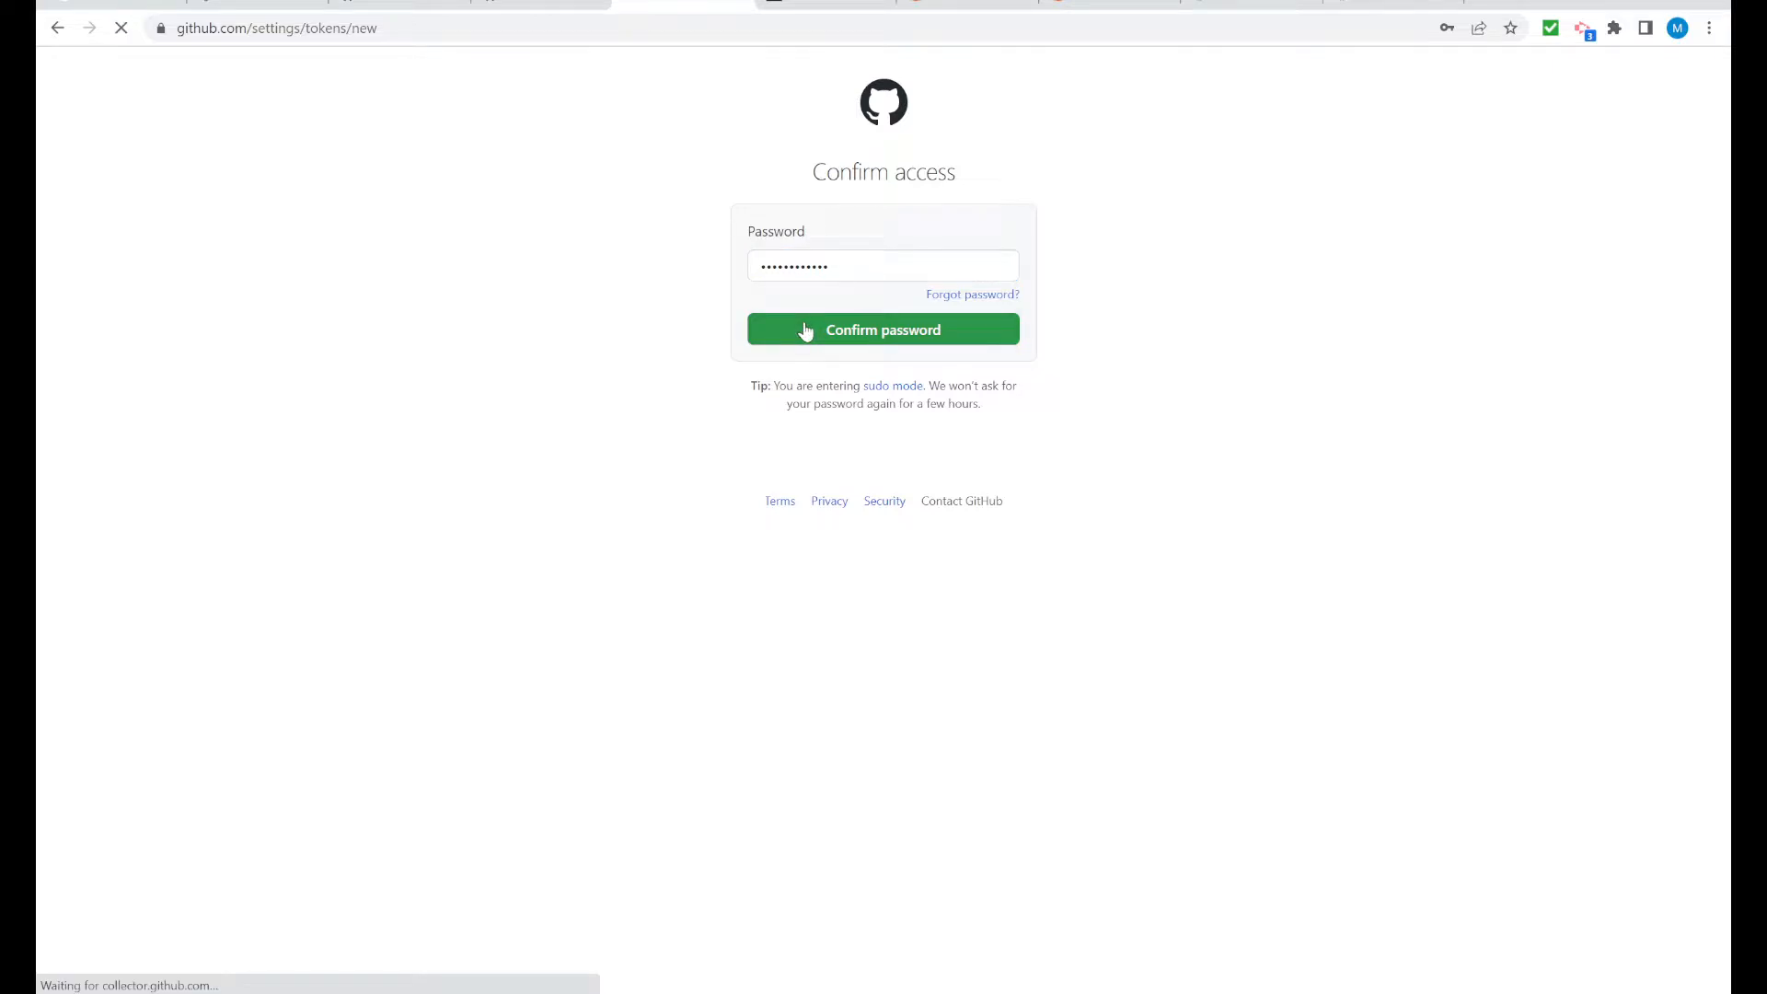
Generate a token noted 'Image Gallery project' with 90-day expiration and full repo scope
left_click(883, 329)
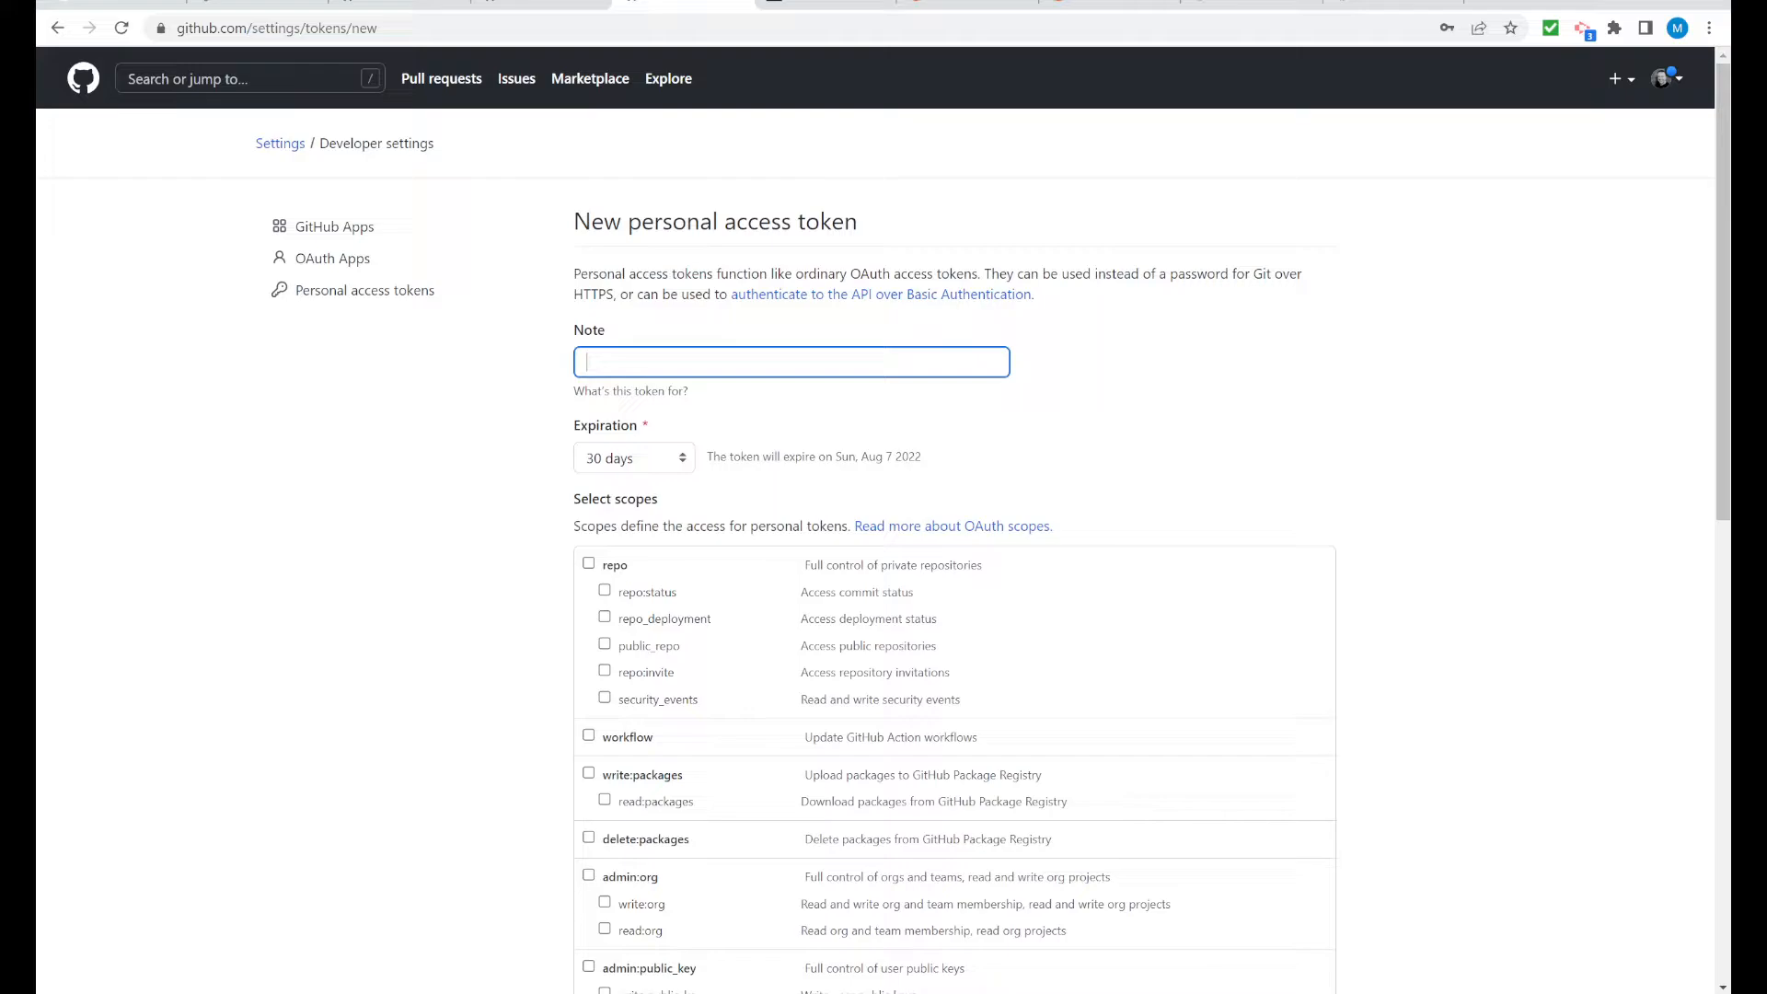
type("Image")
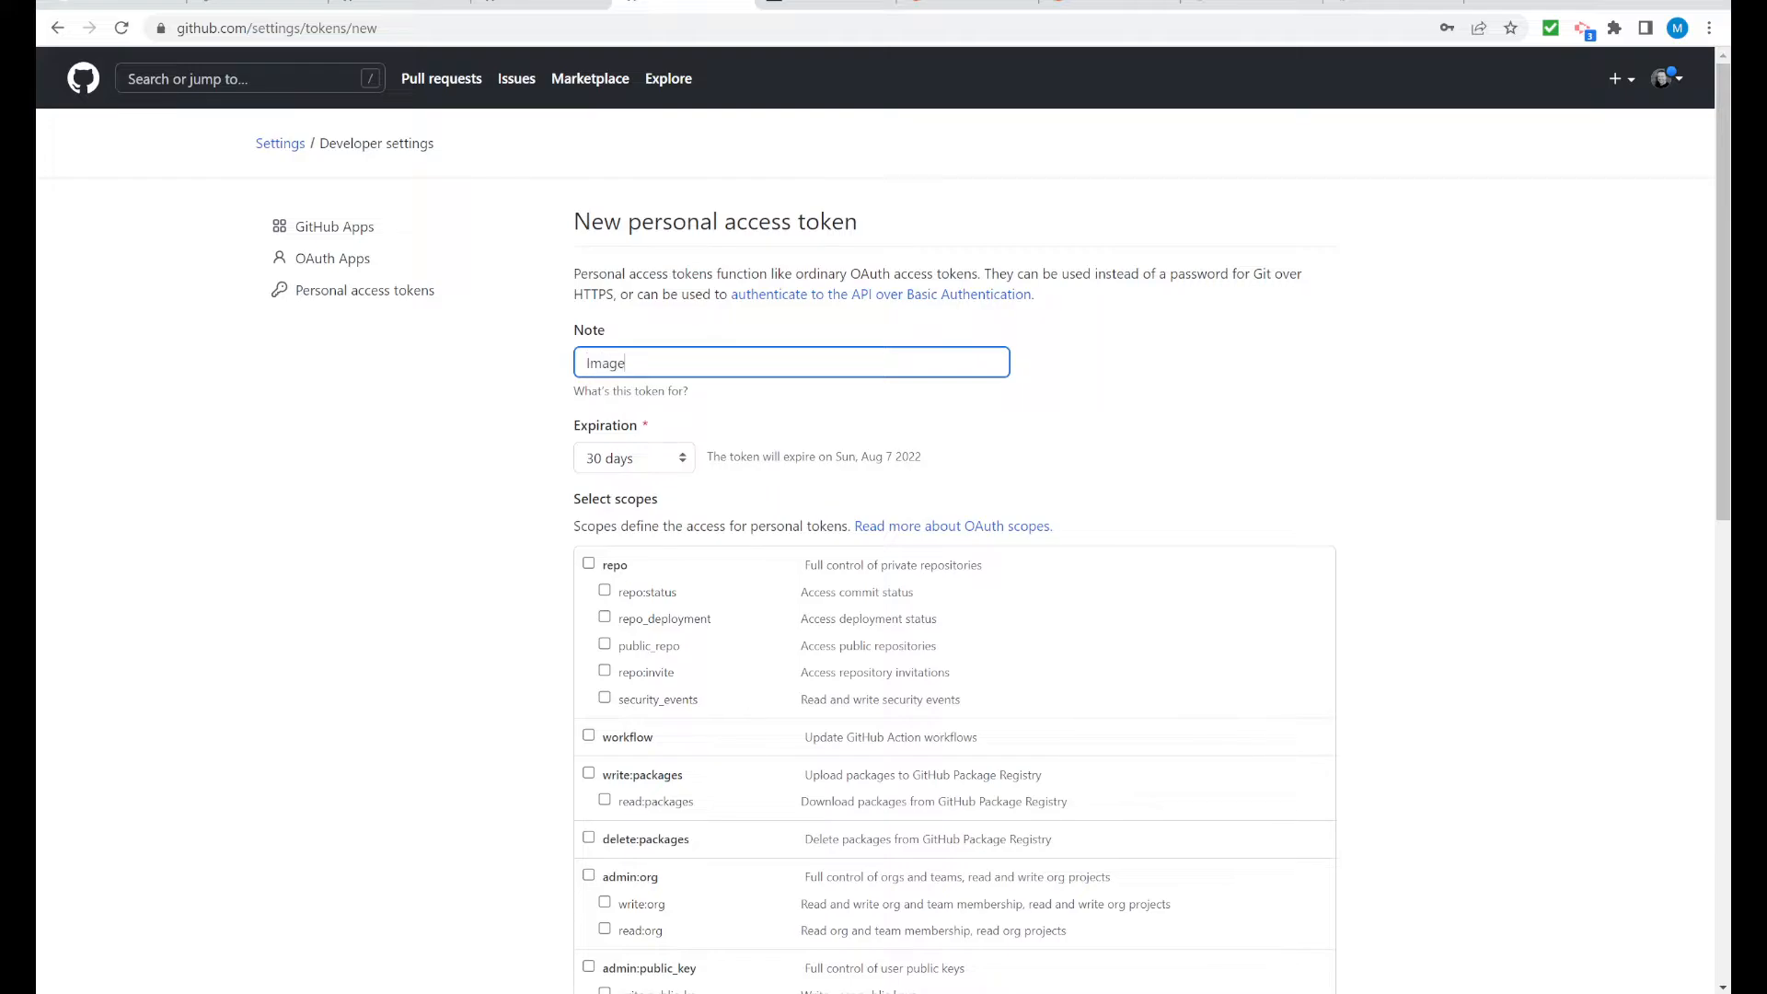
mouse_move(467, 413)
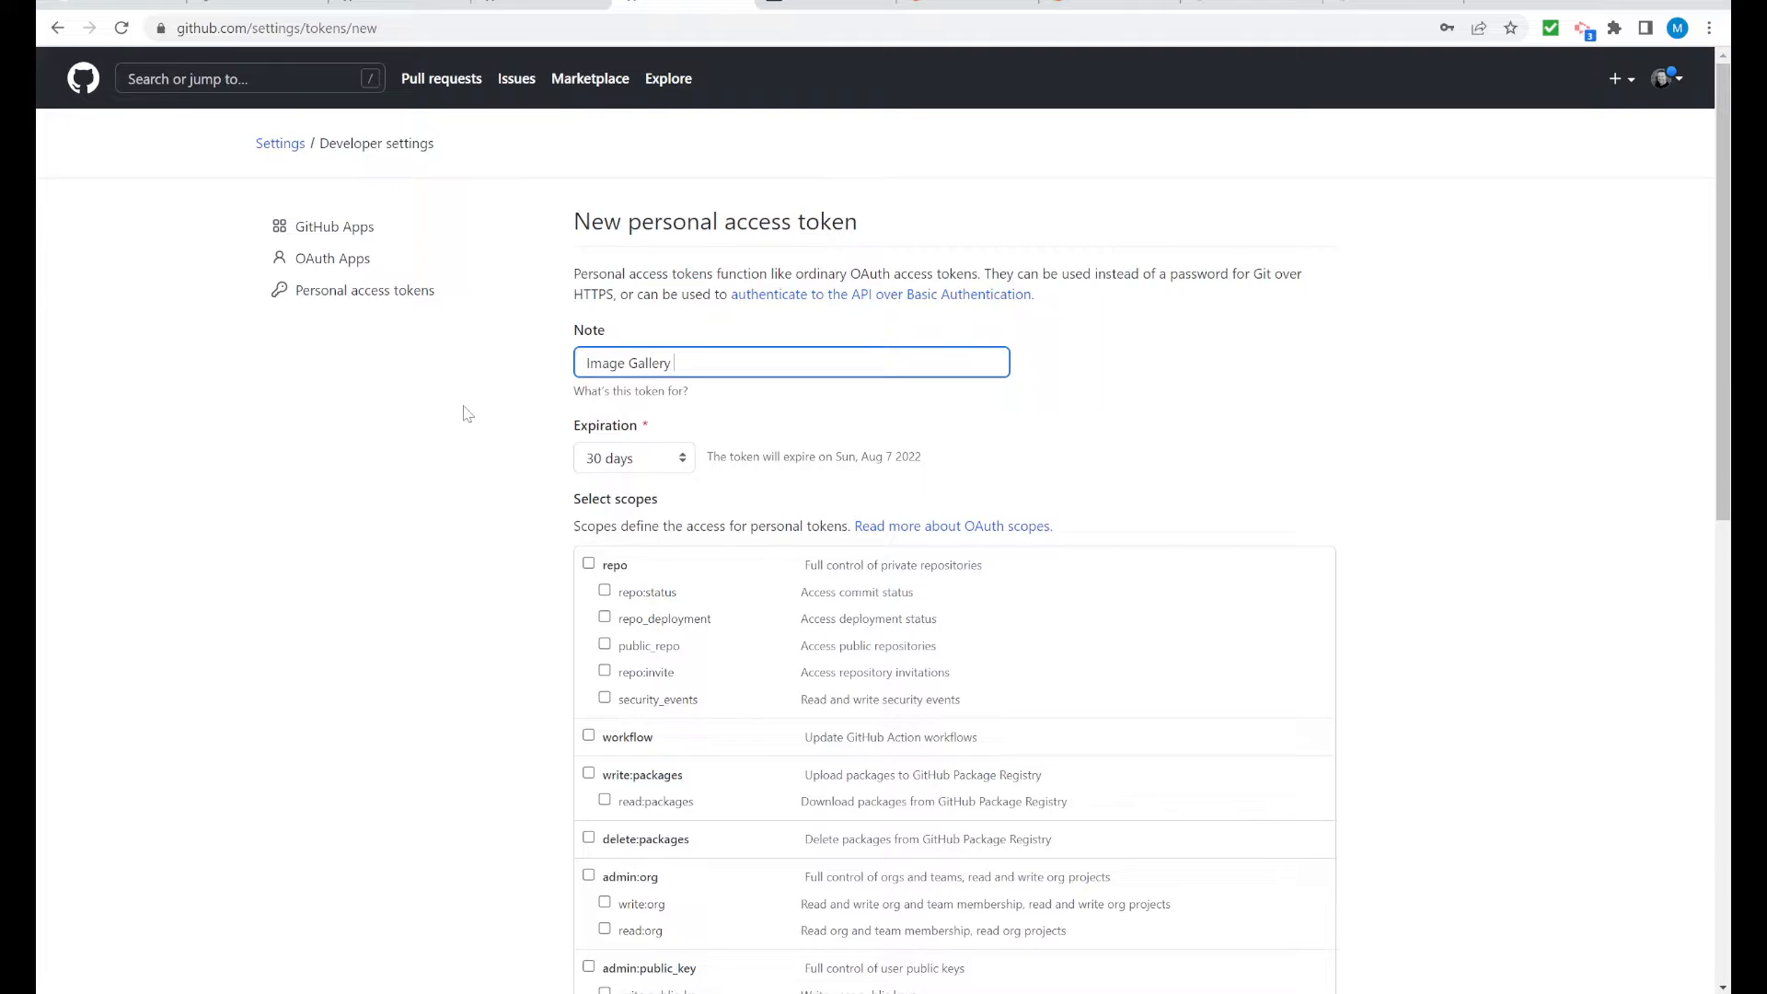
type("project")
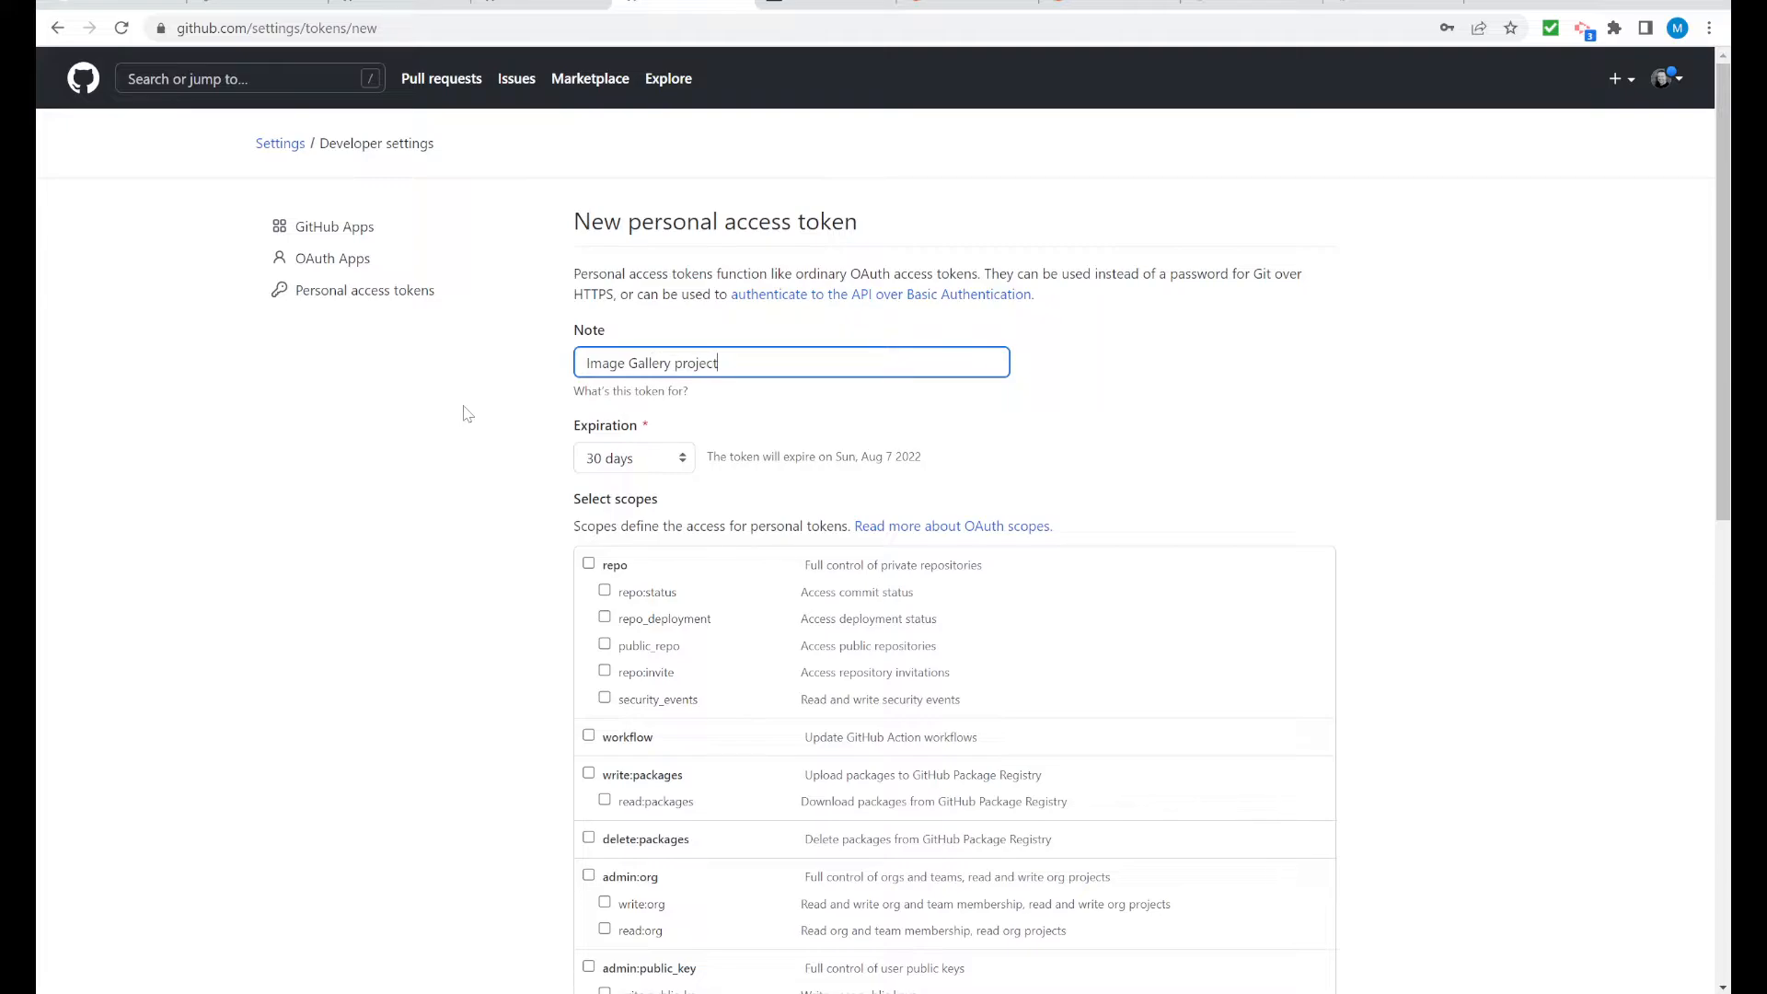
left_click(633, 457)
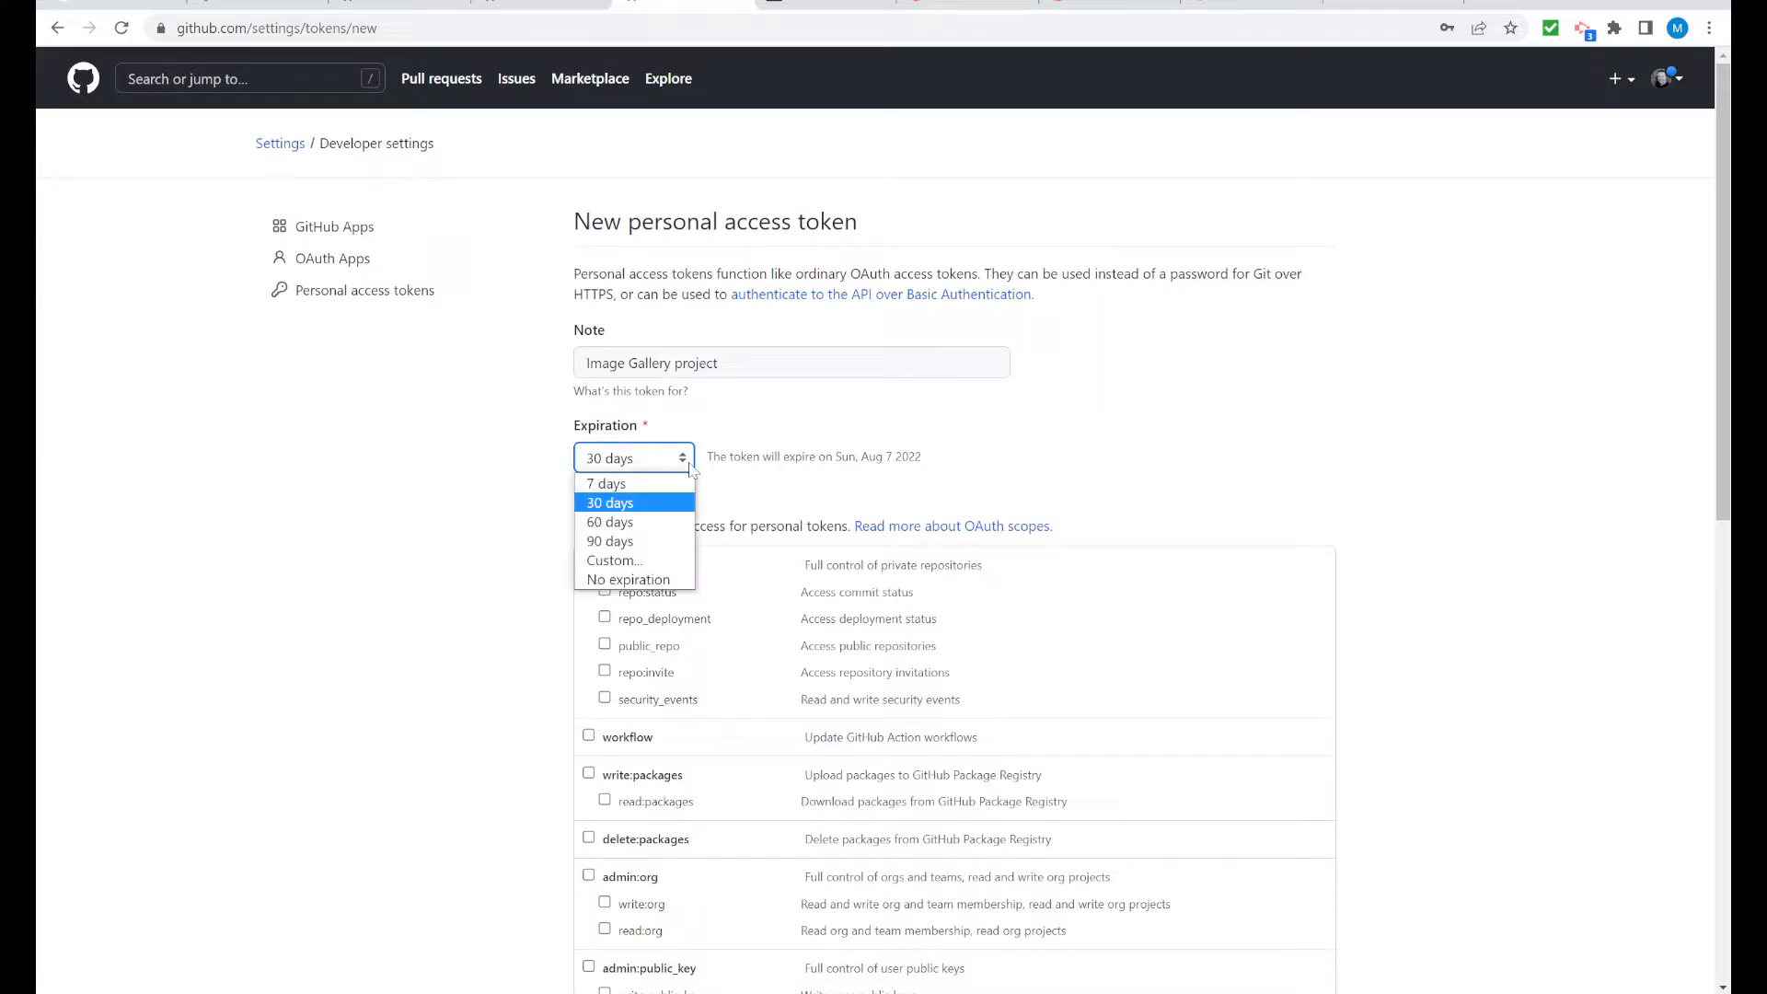
left_click(610, 541)
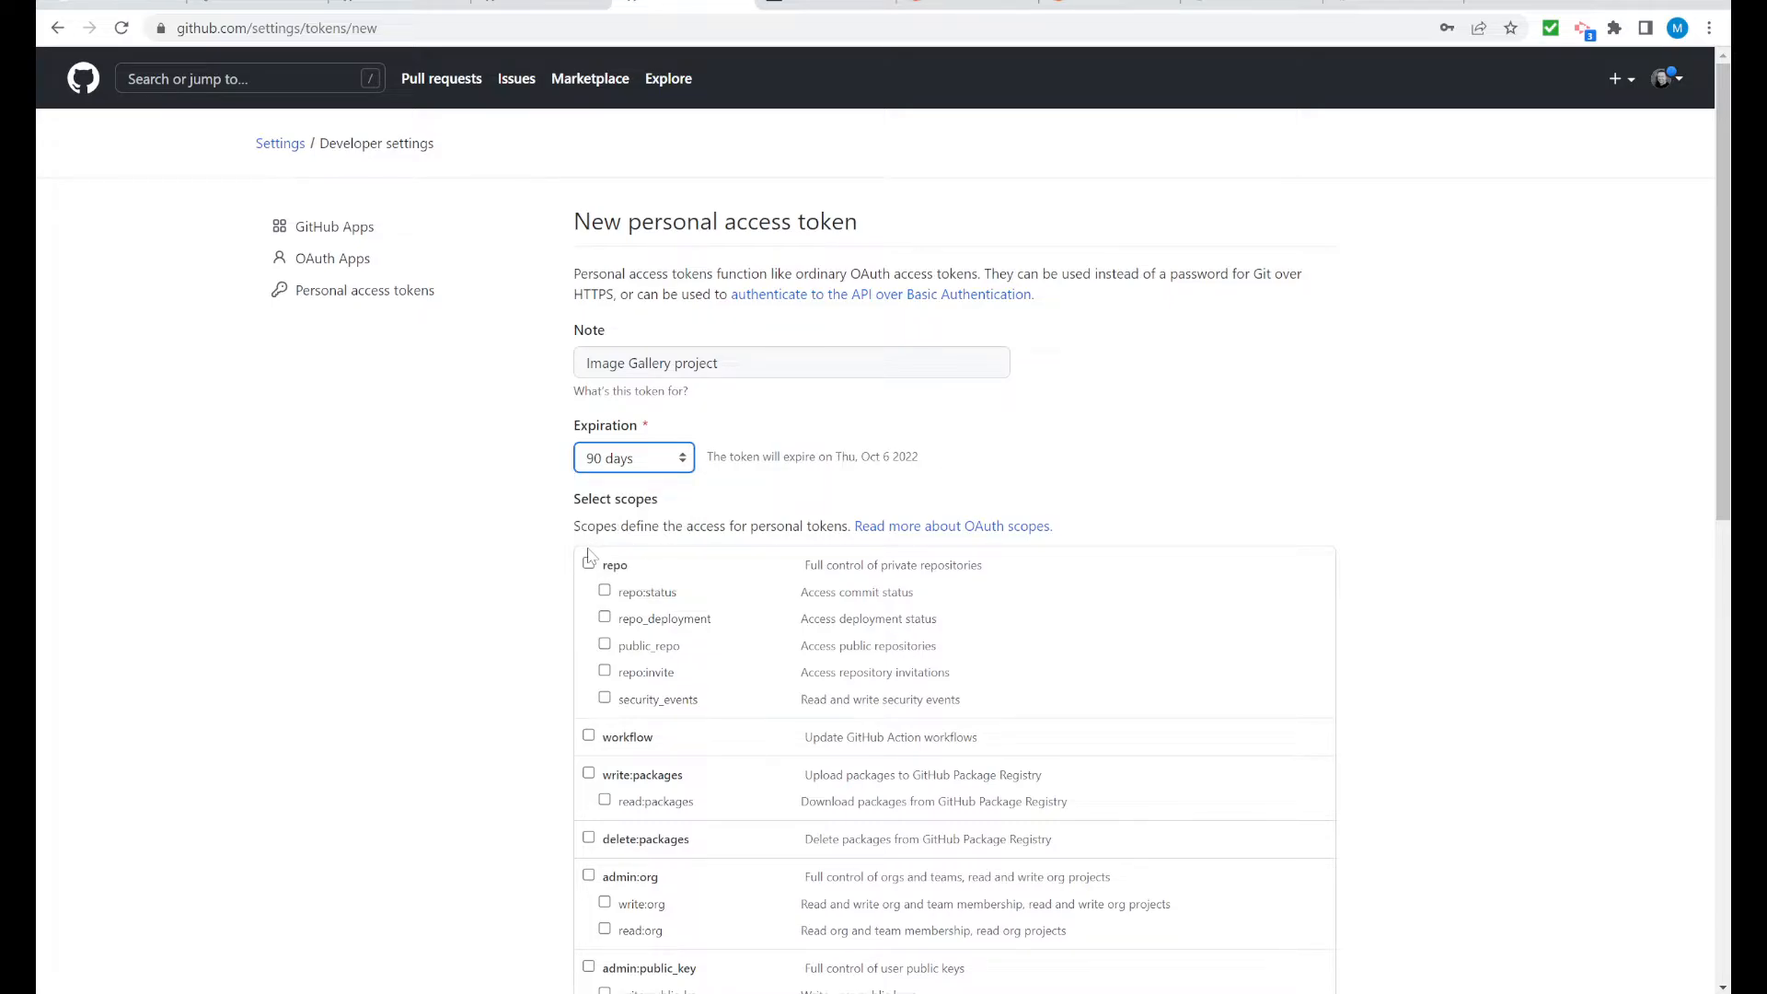
scroll("down", 3)
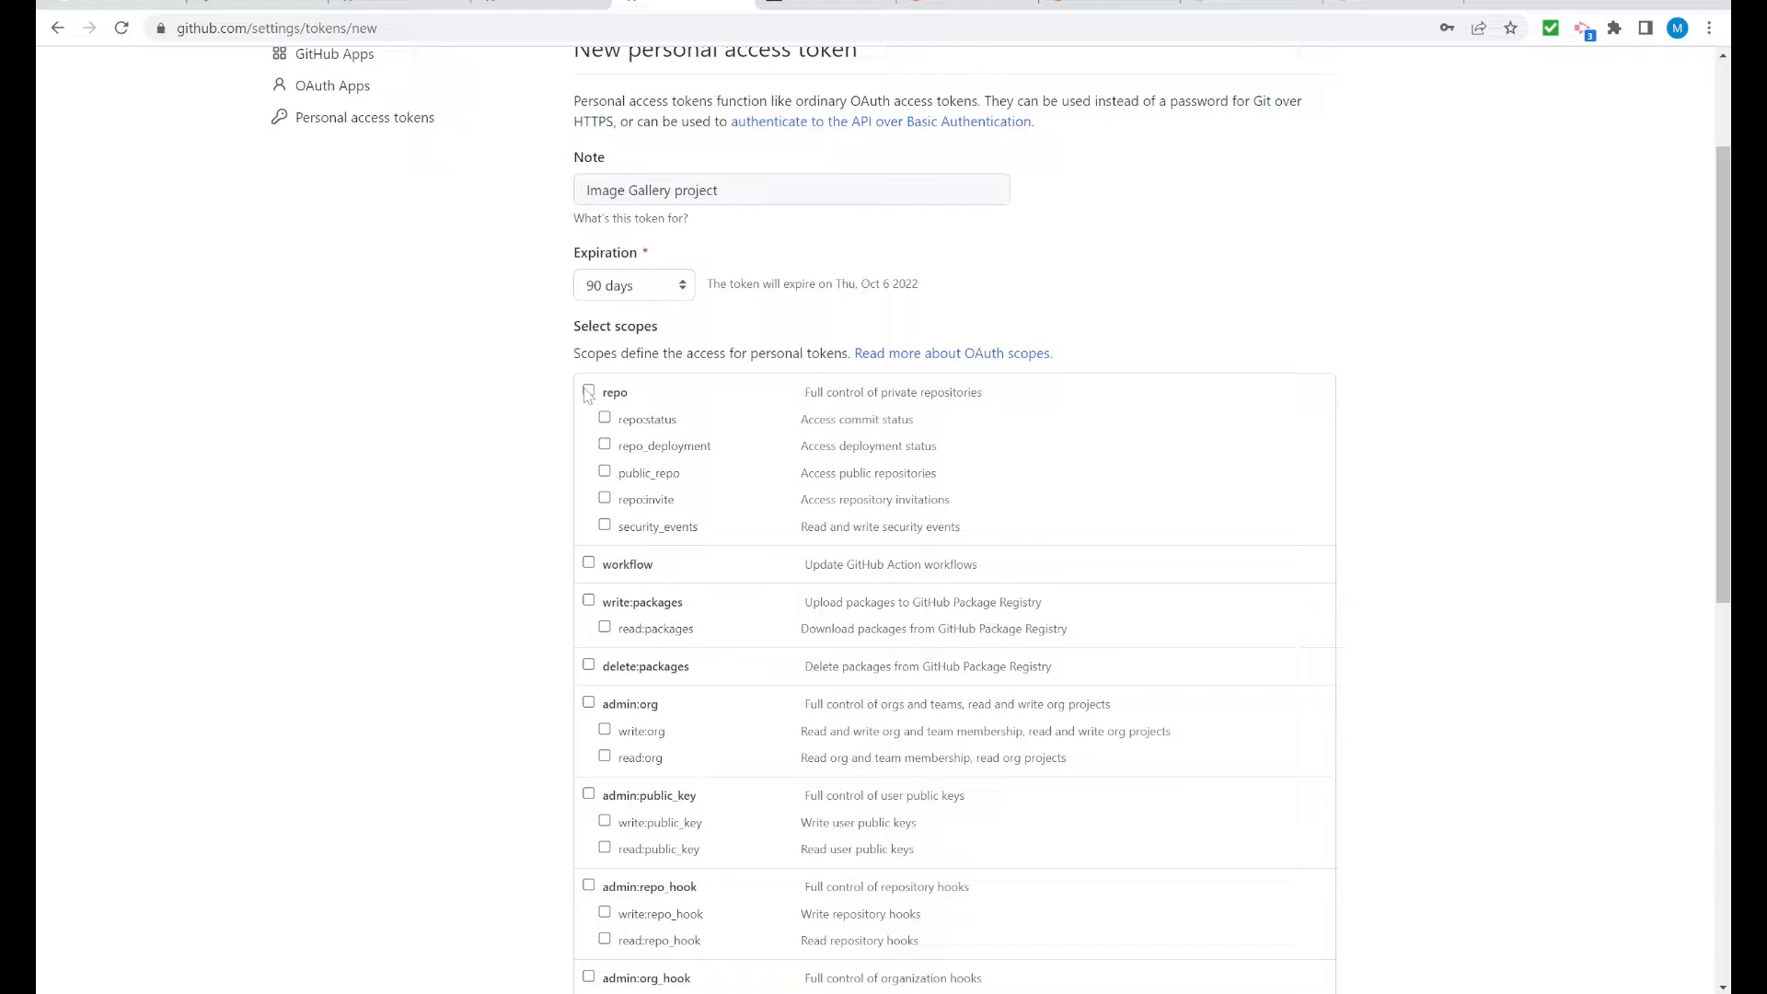
left_click(588, 392)
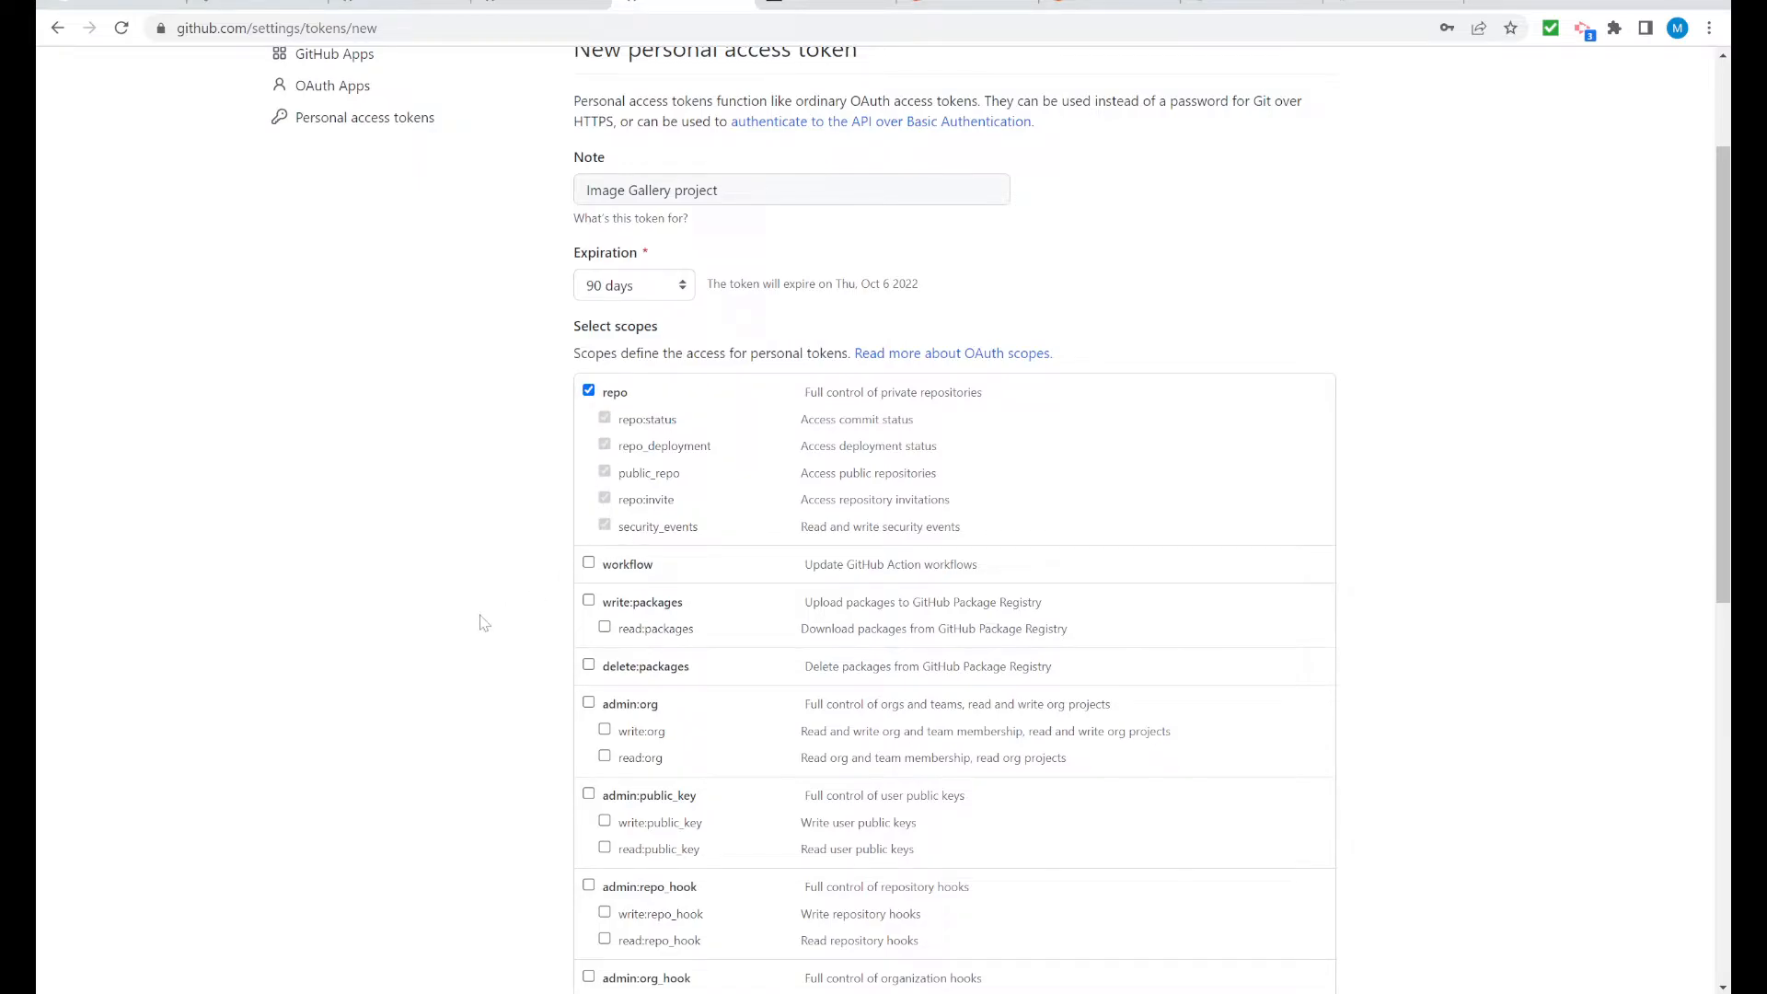
scroll("down", 3)
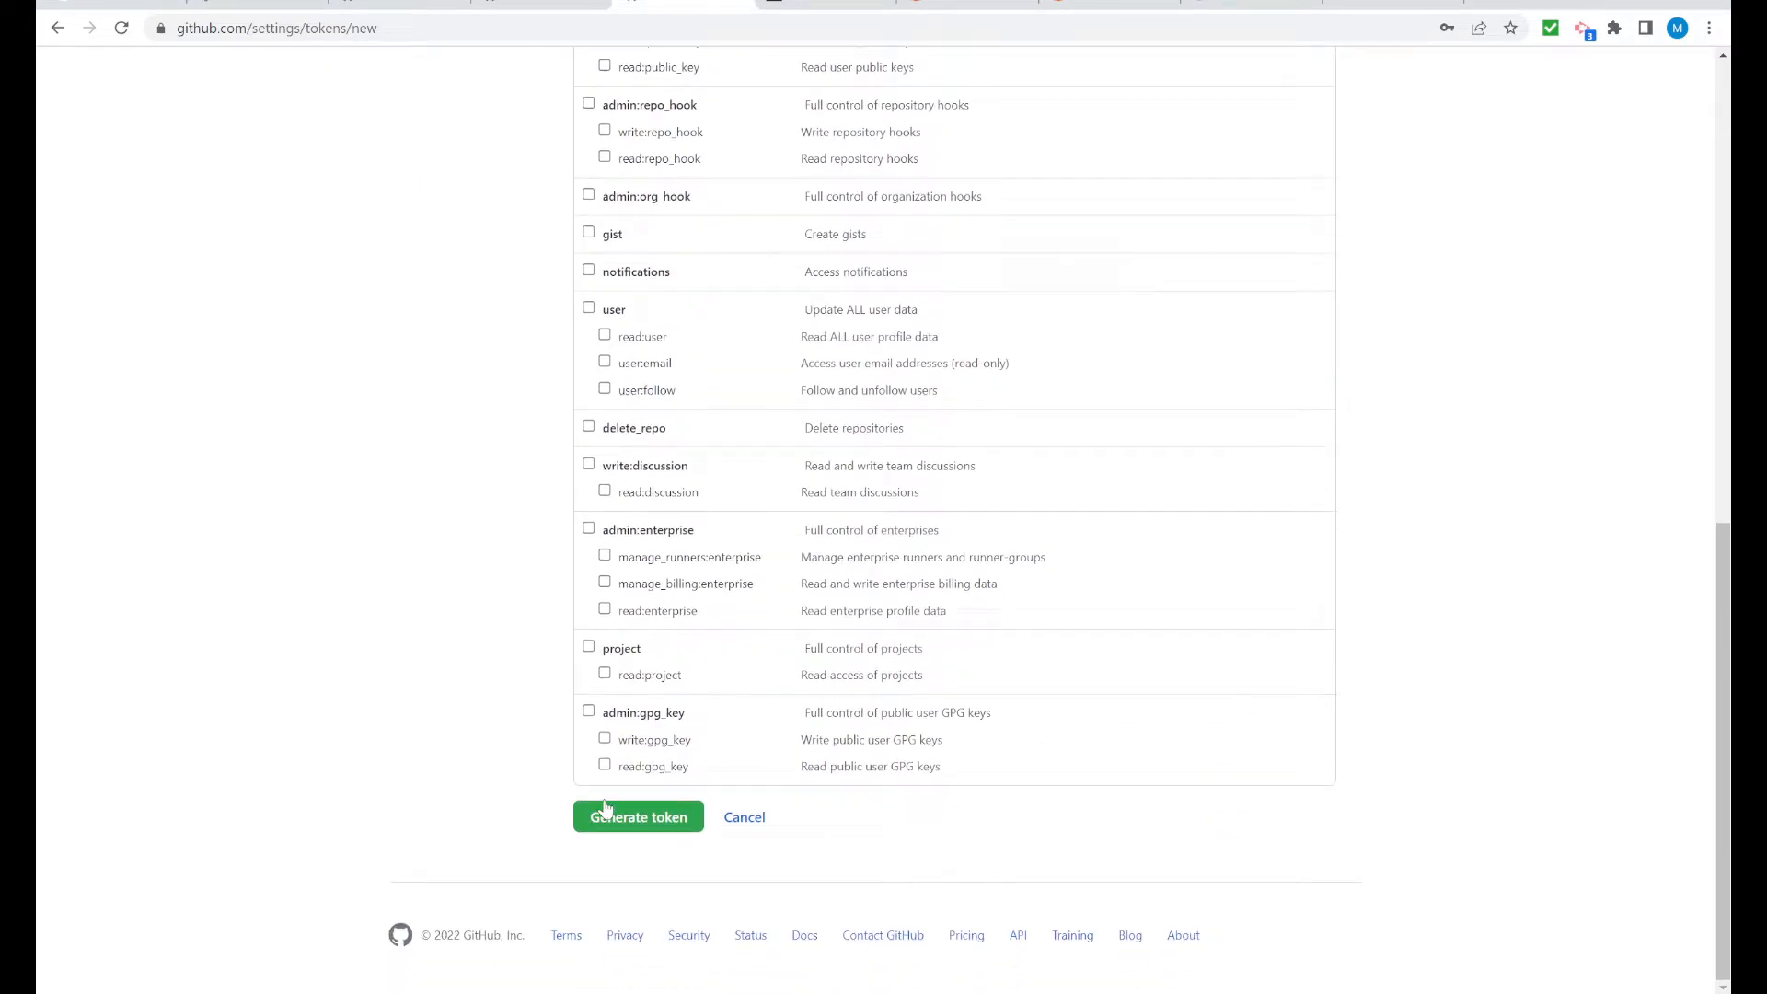
left_click(638, 817)
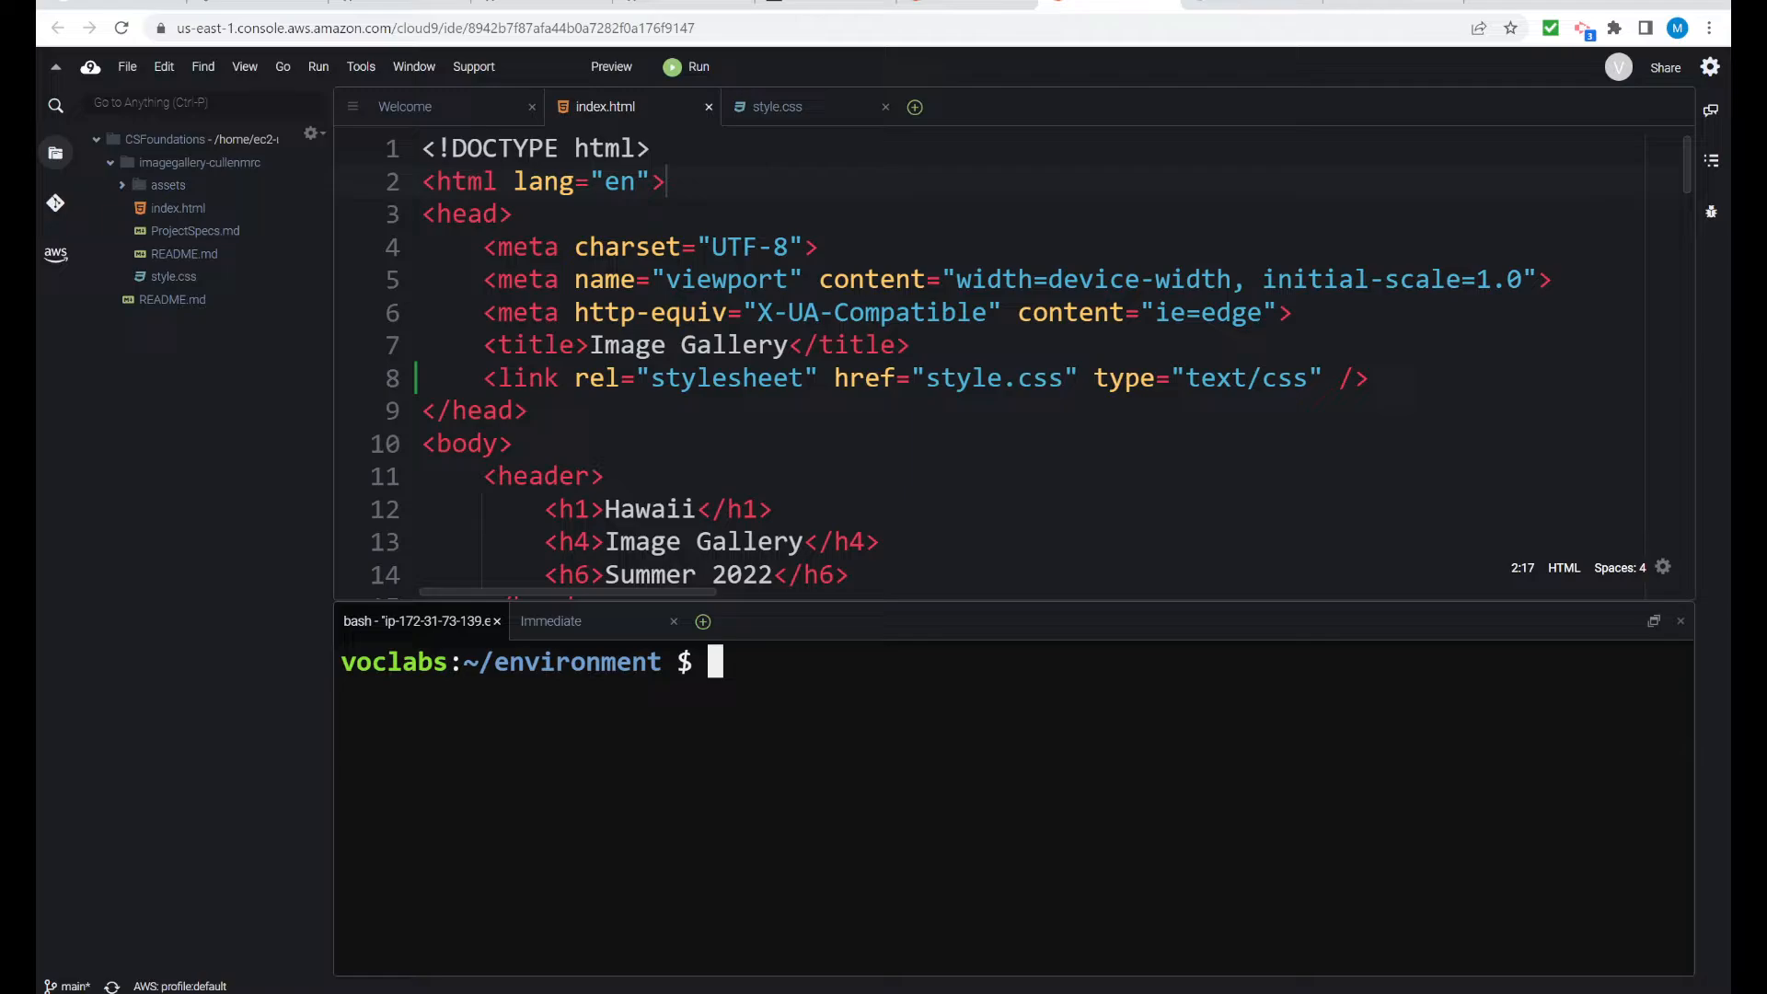
mouse_move(221, 437)
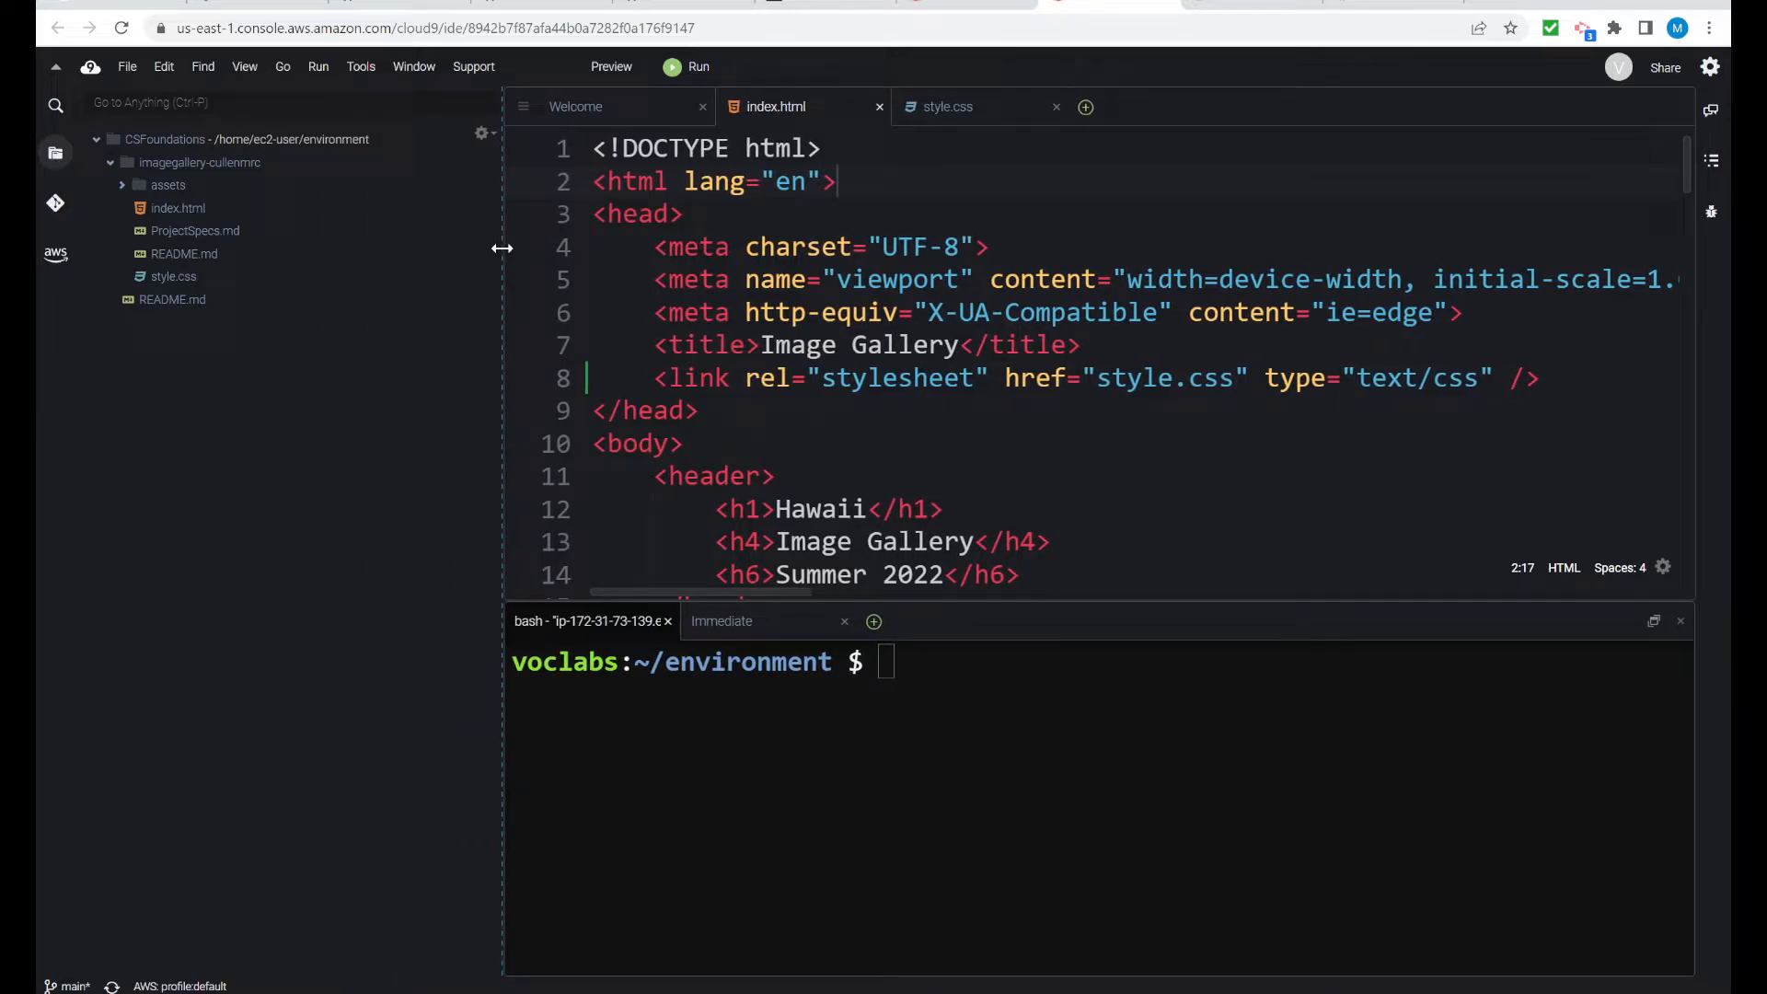
mouse_move(174, 139)
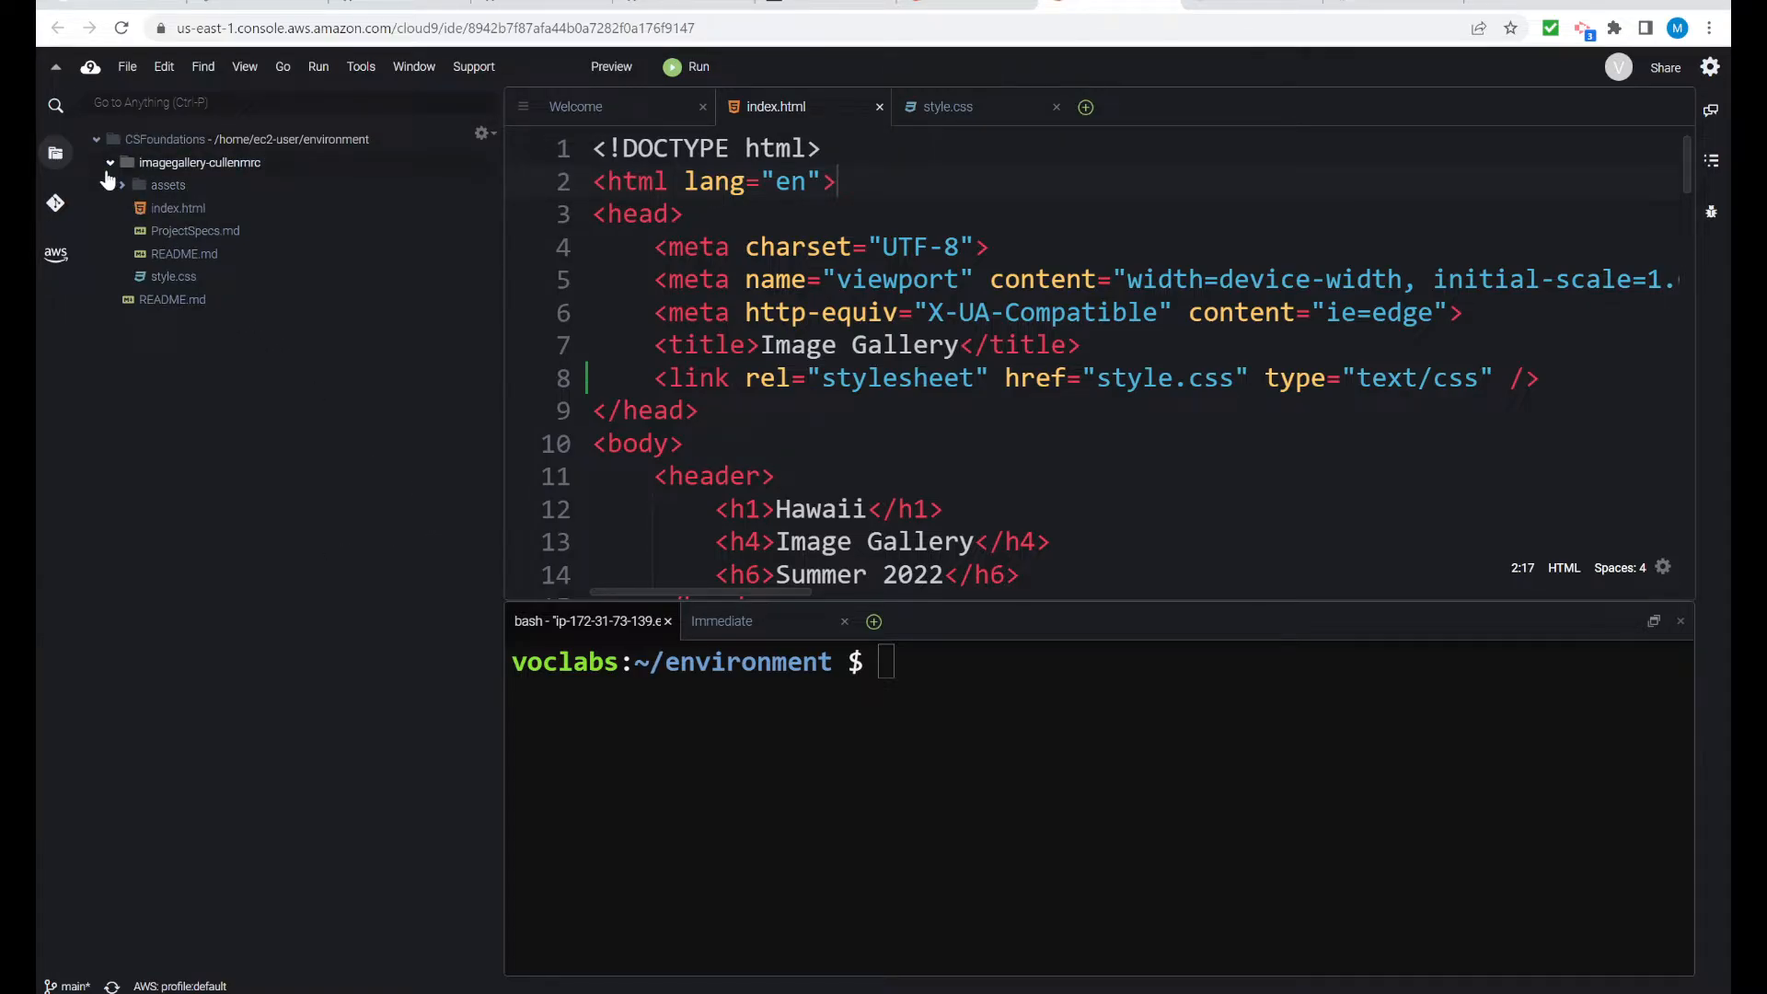
Collapse the imagegallery-cullenmrc folder in the Environment file tree
left_click(110, 162)
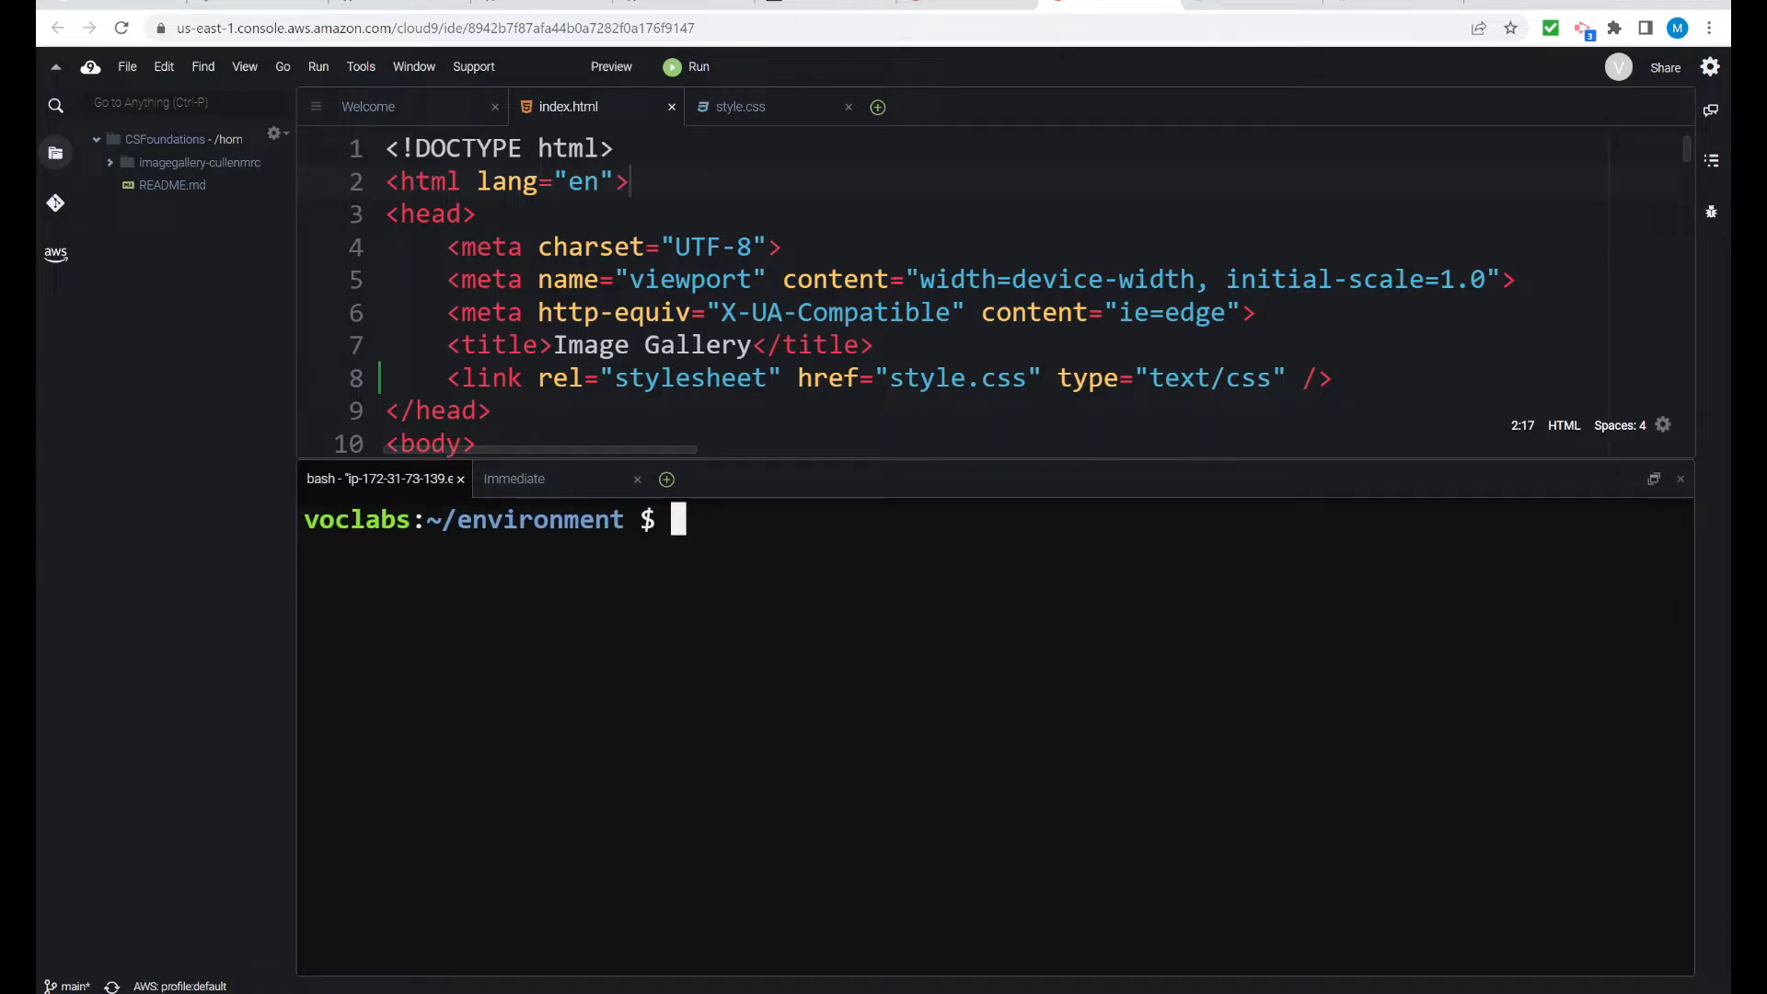
Change into imagegallery-cullenmrc/ using cd with Tab completion, then list its files with ls
type("cd")
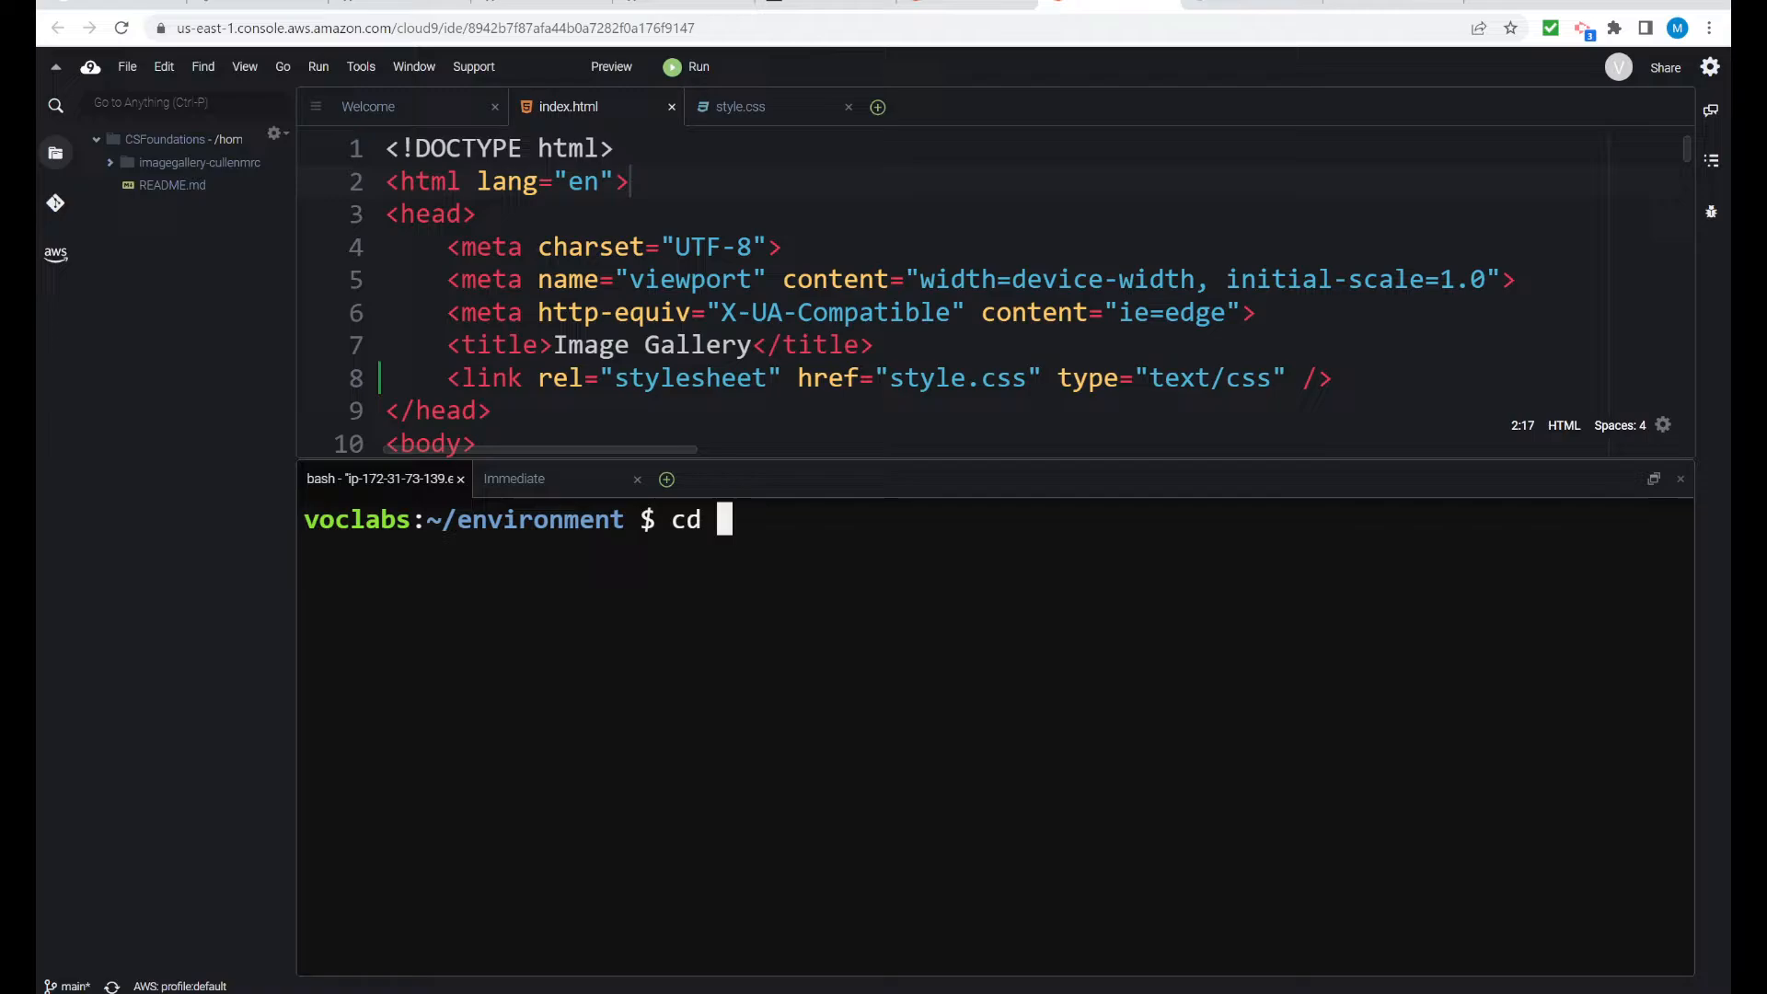
type("i")
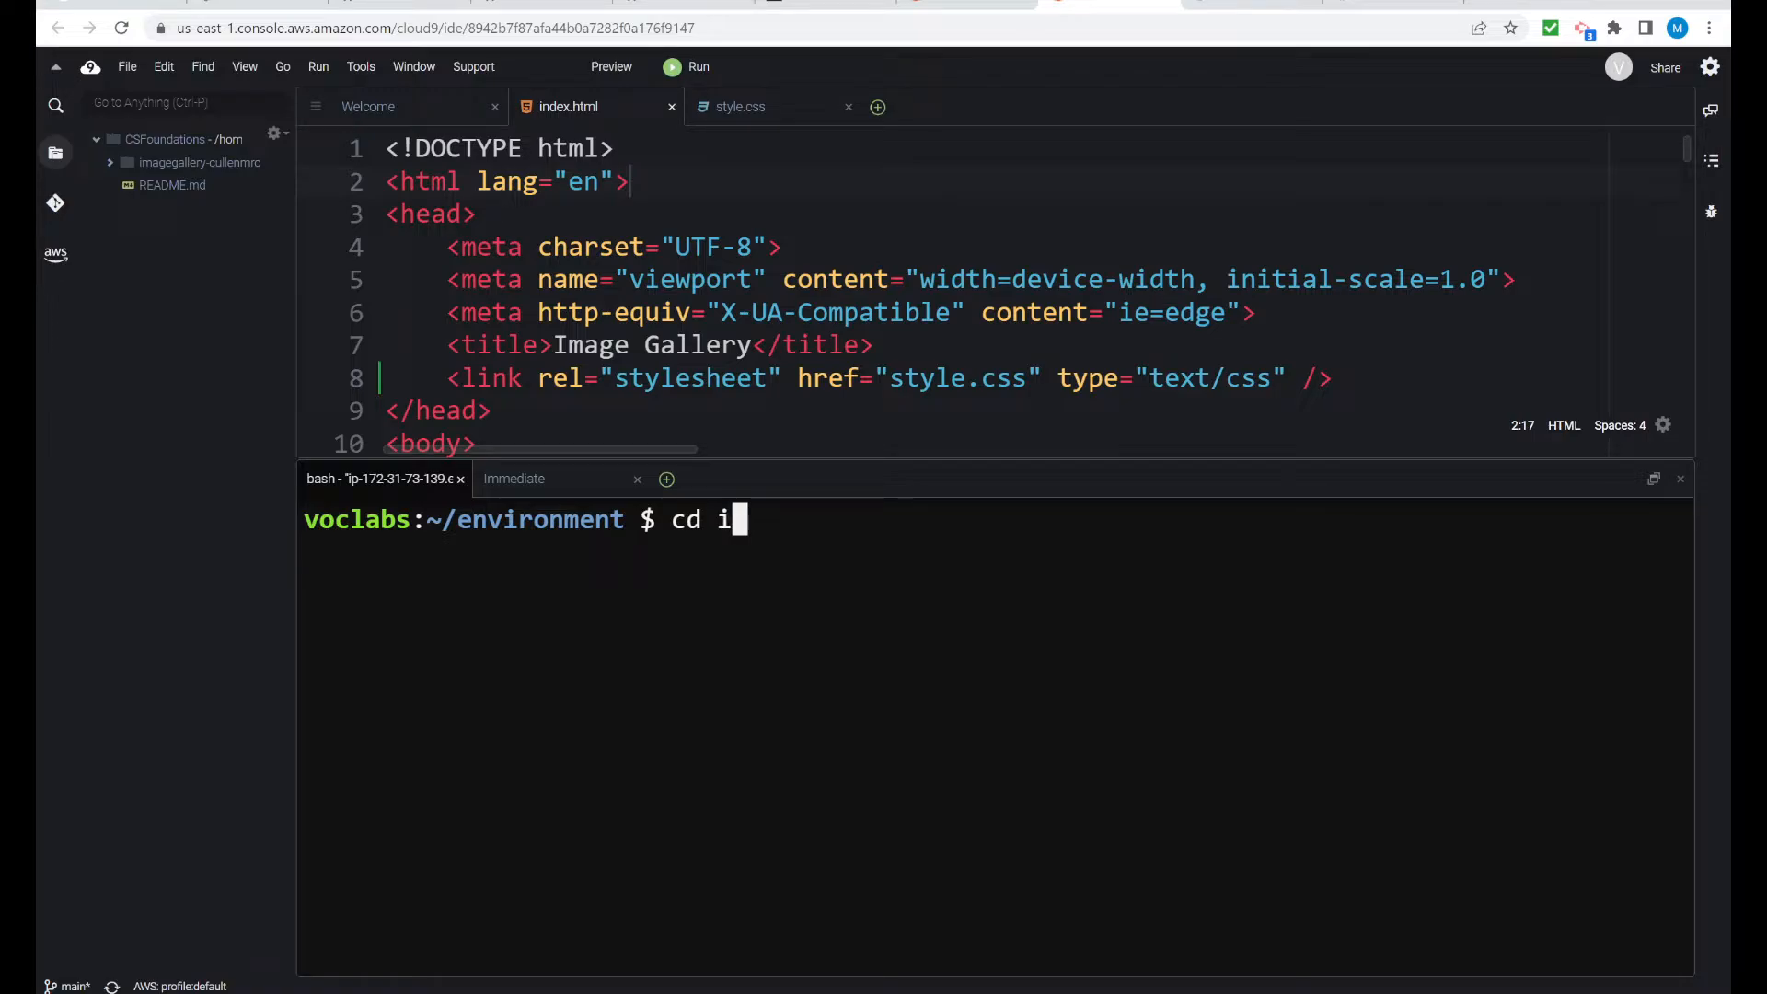
type("m")
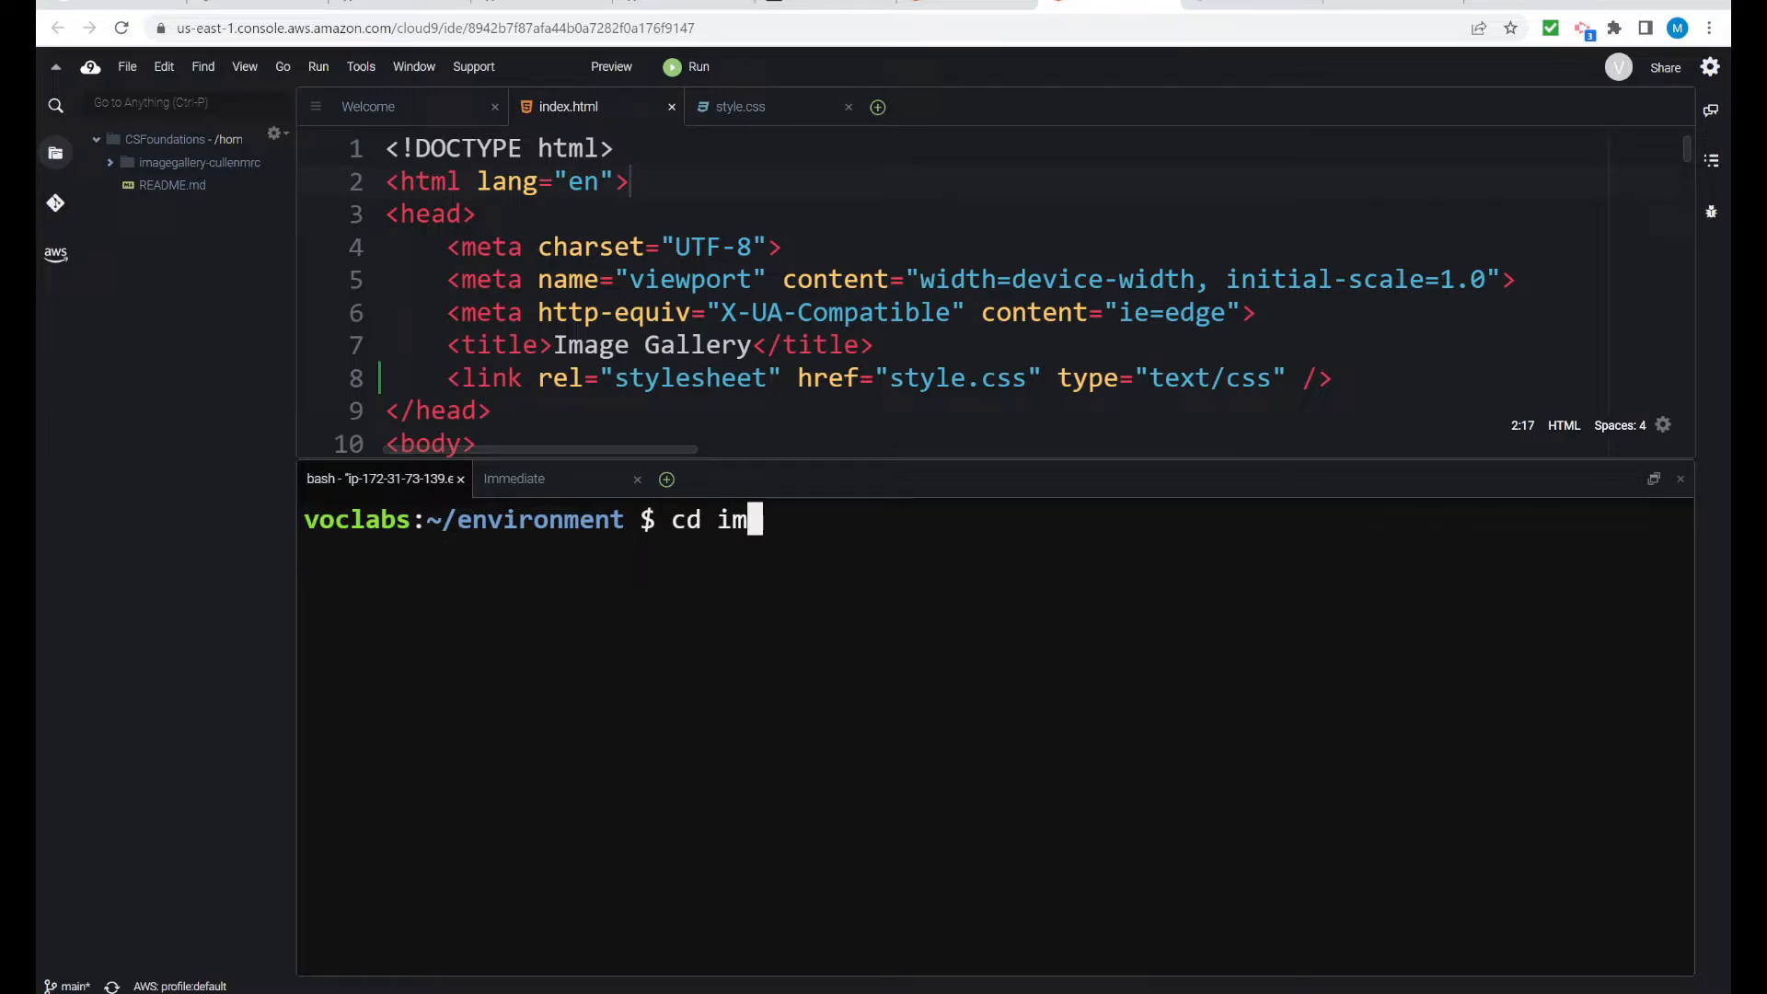
key("Tab")
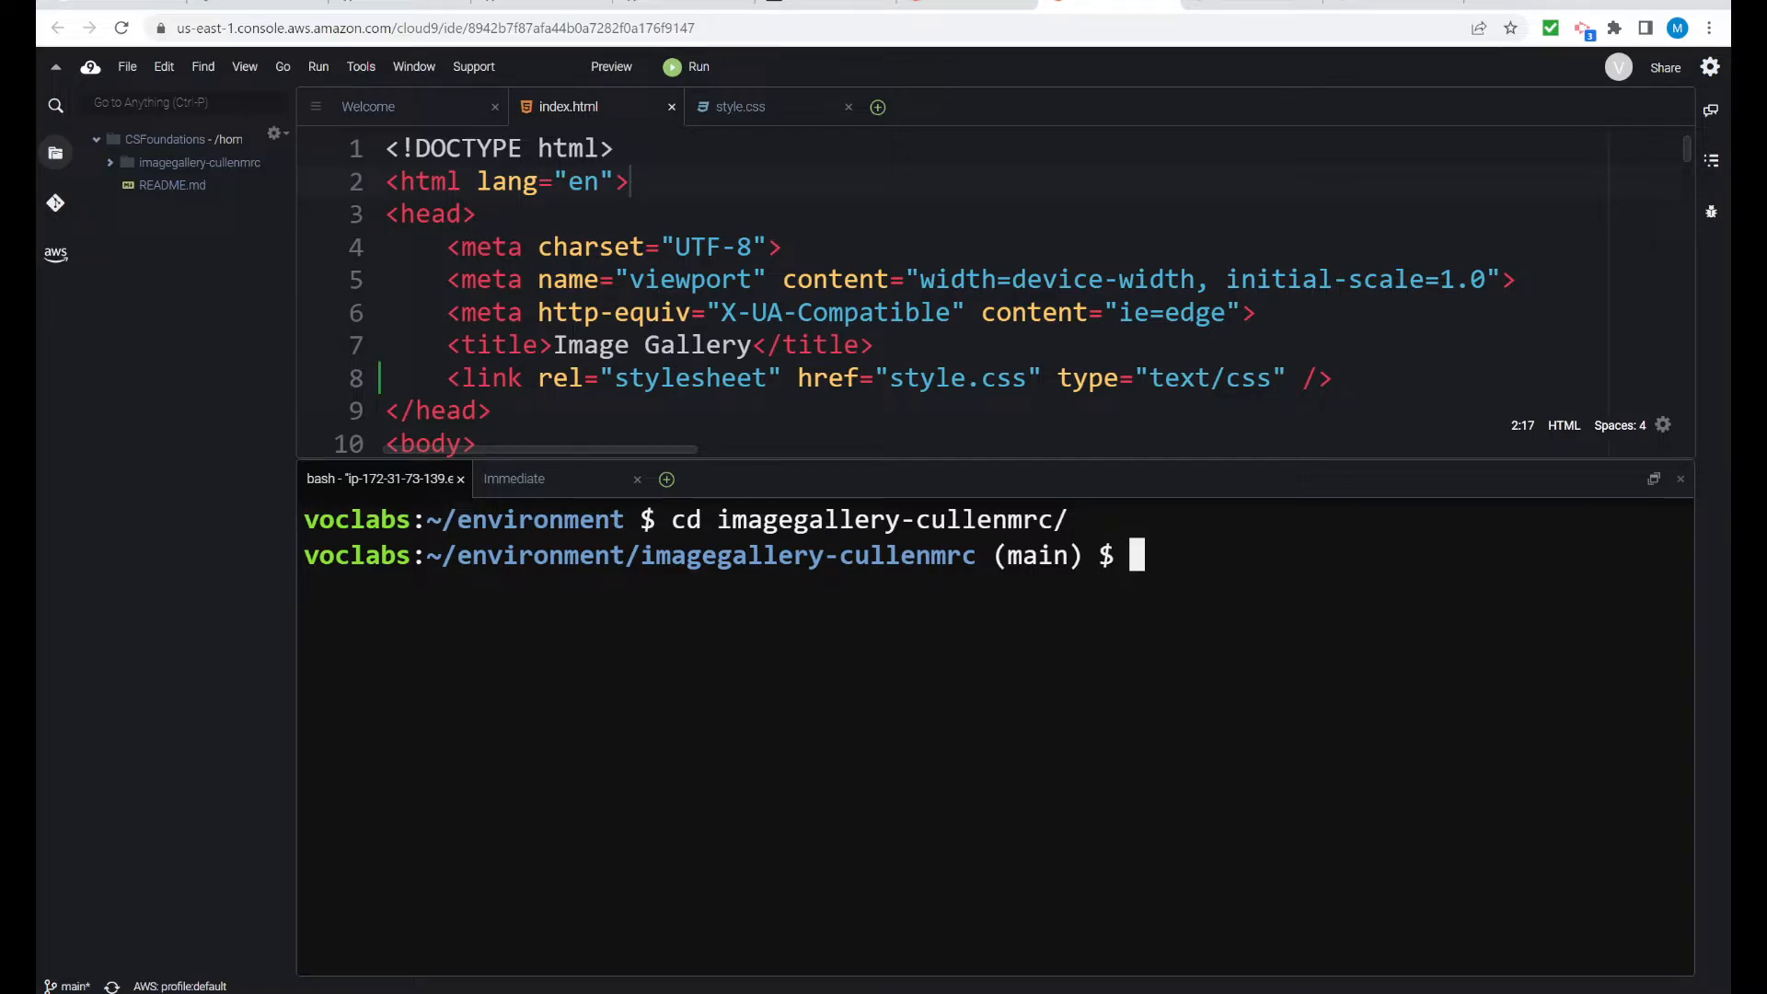
type("ls")
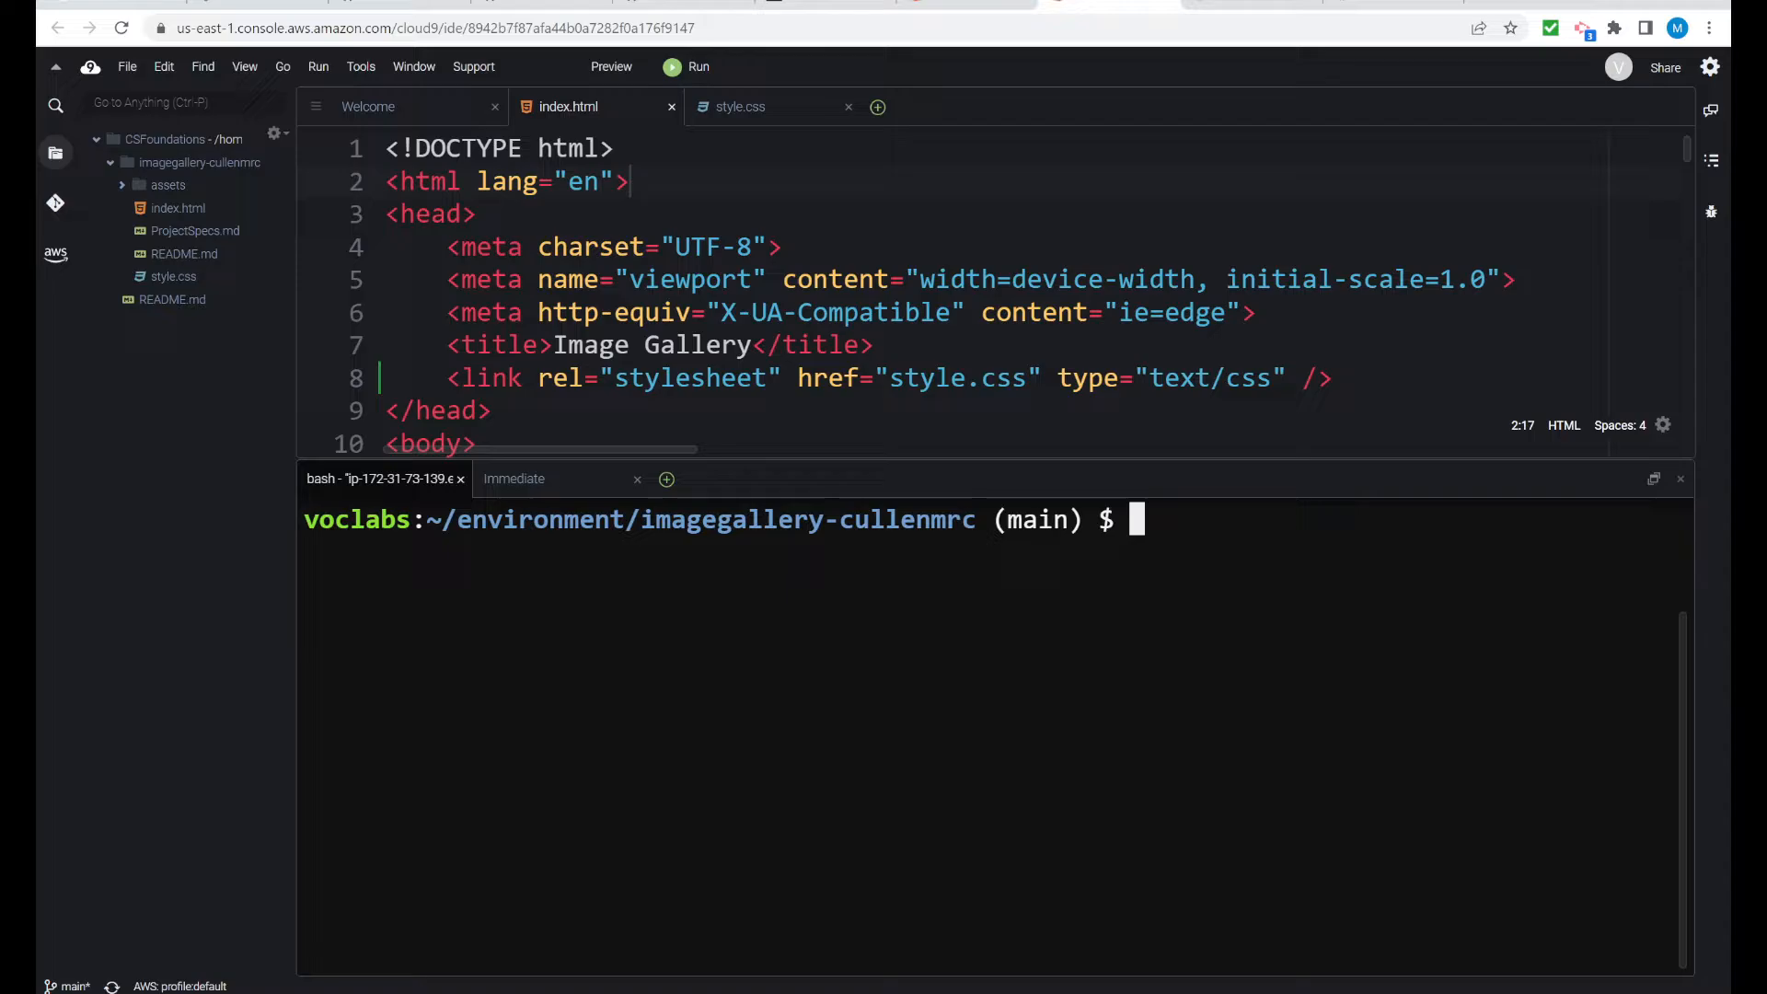
type("git")
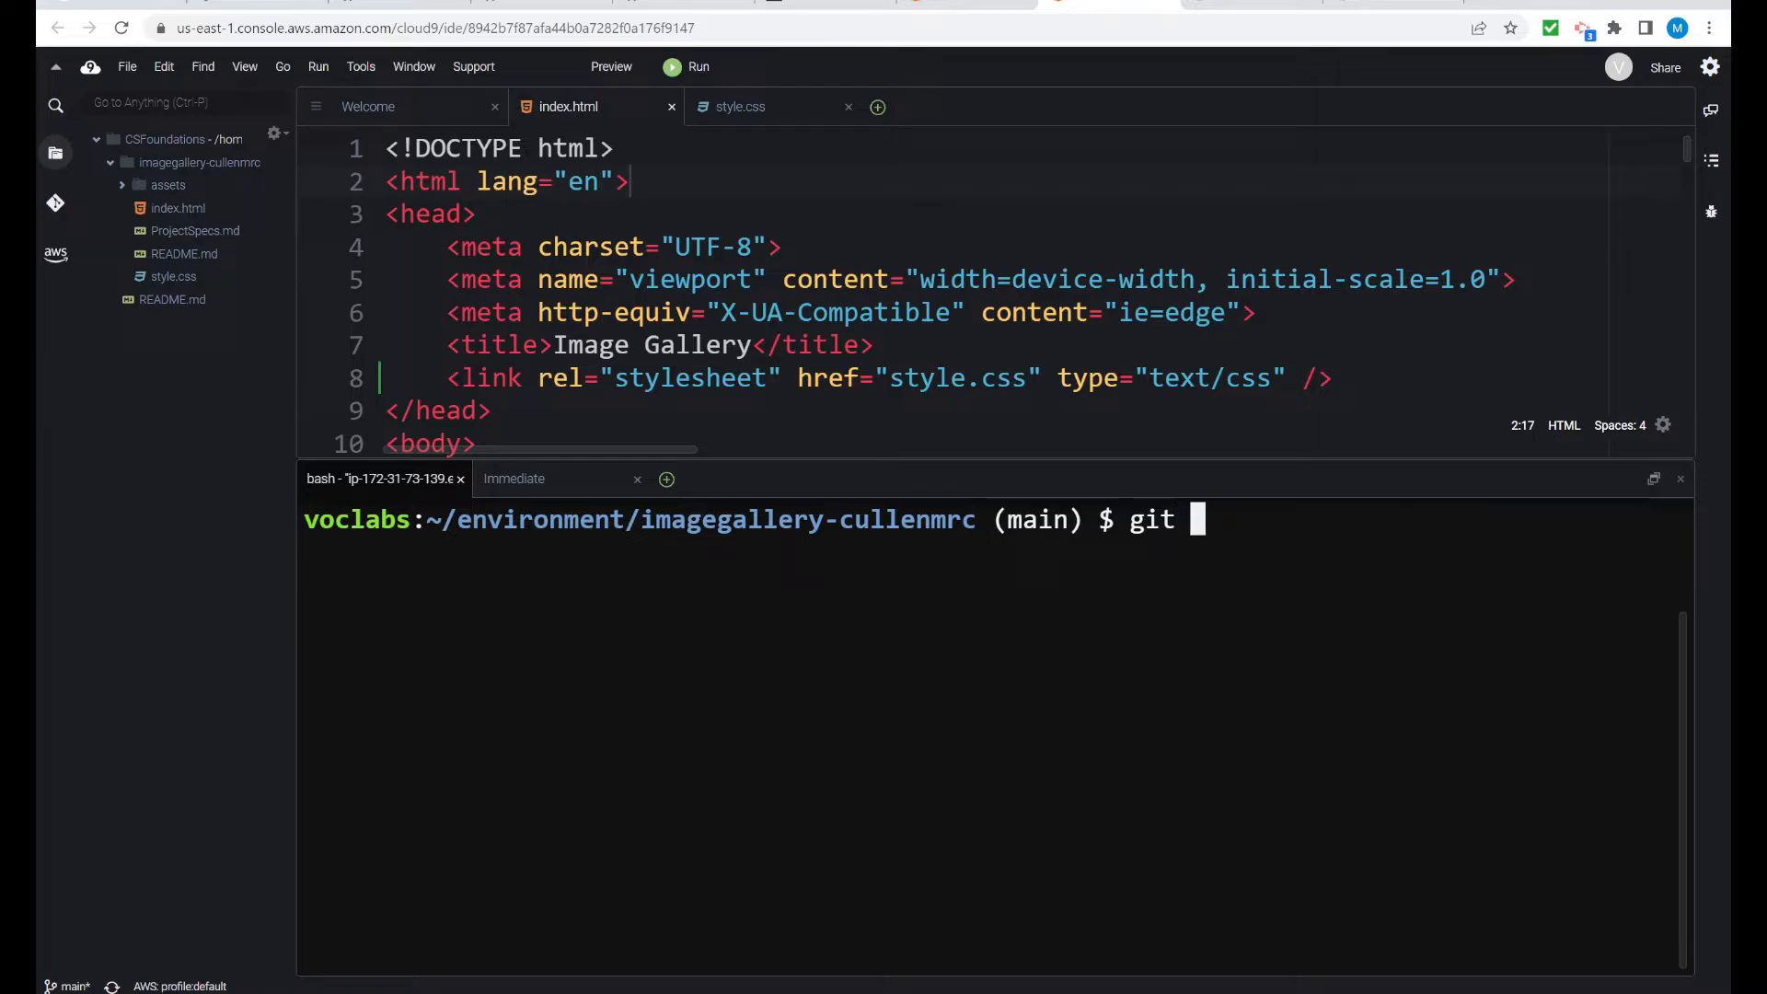
type("status")
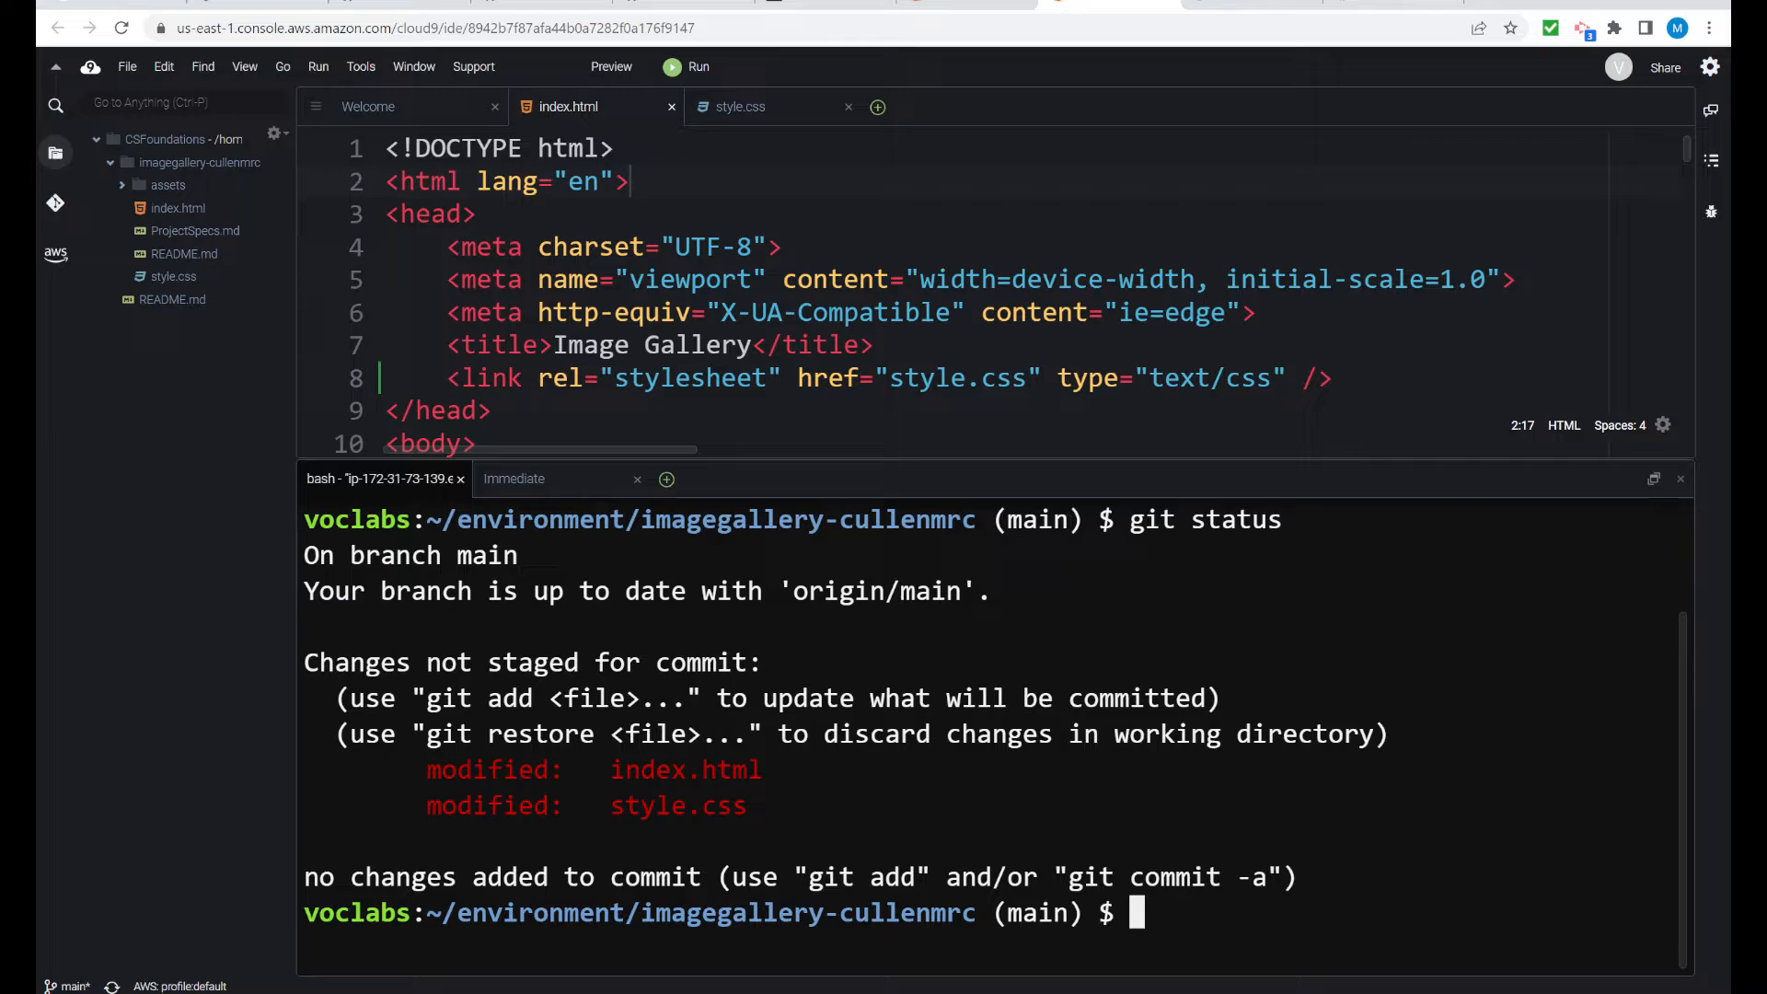
type("got")
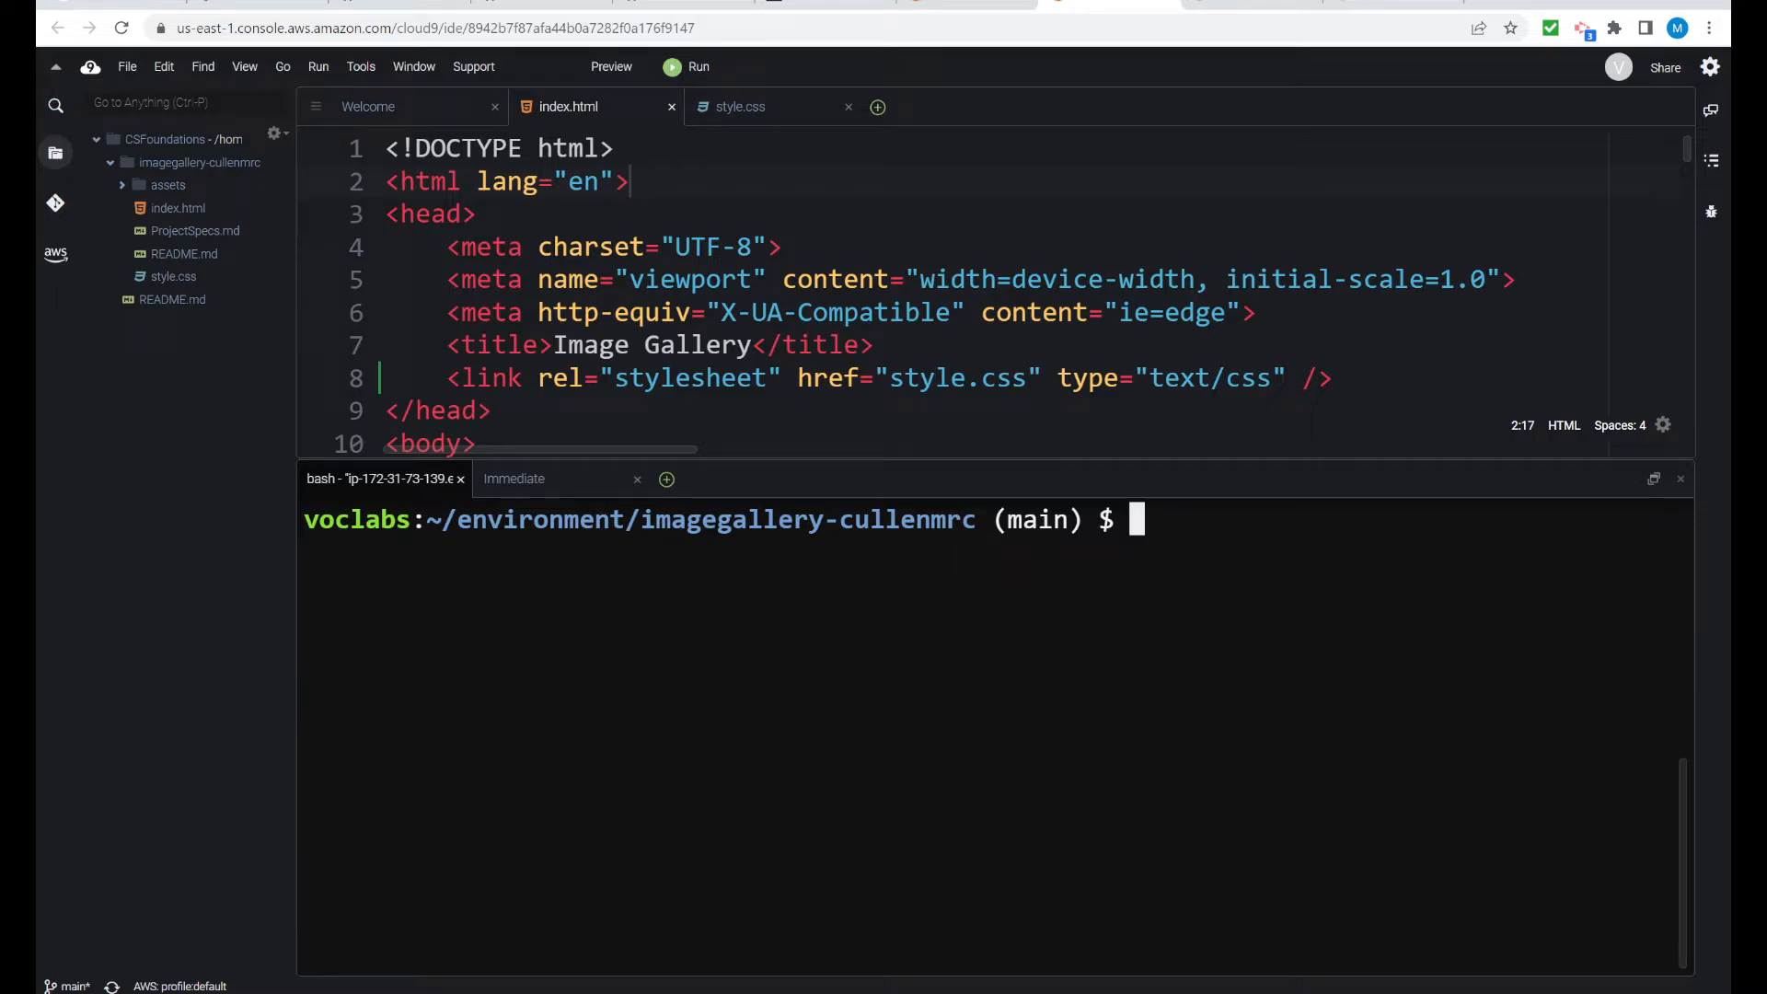
Stage all changes with git add -A and check git status
type("g")
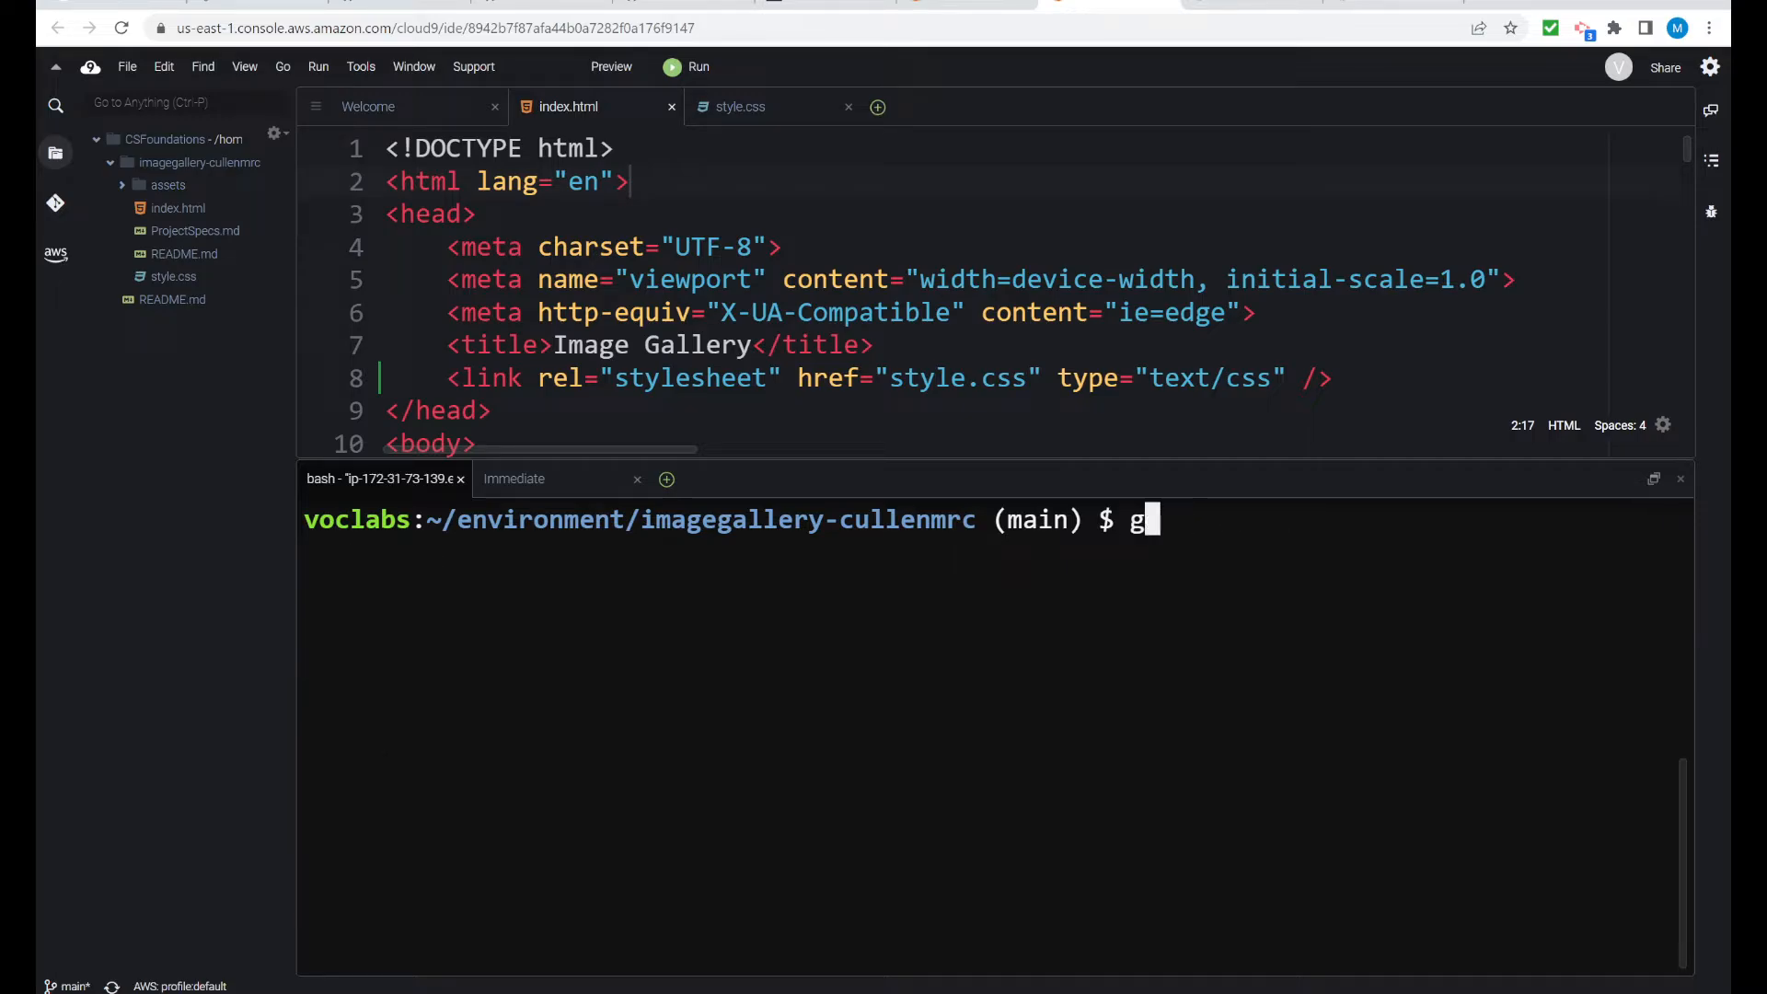
type("it")
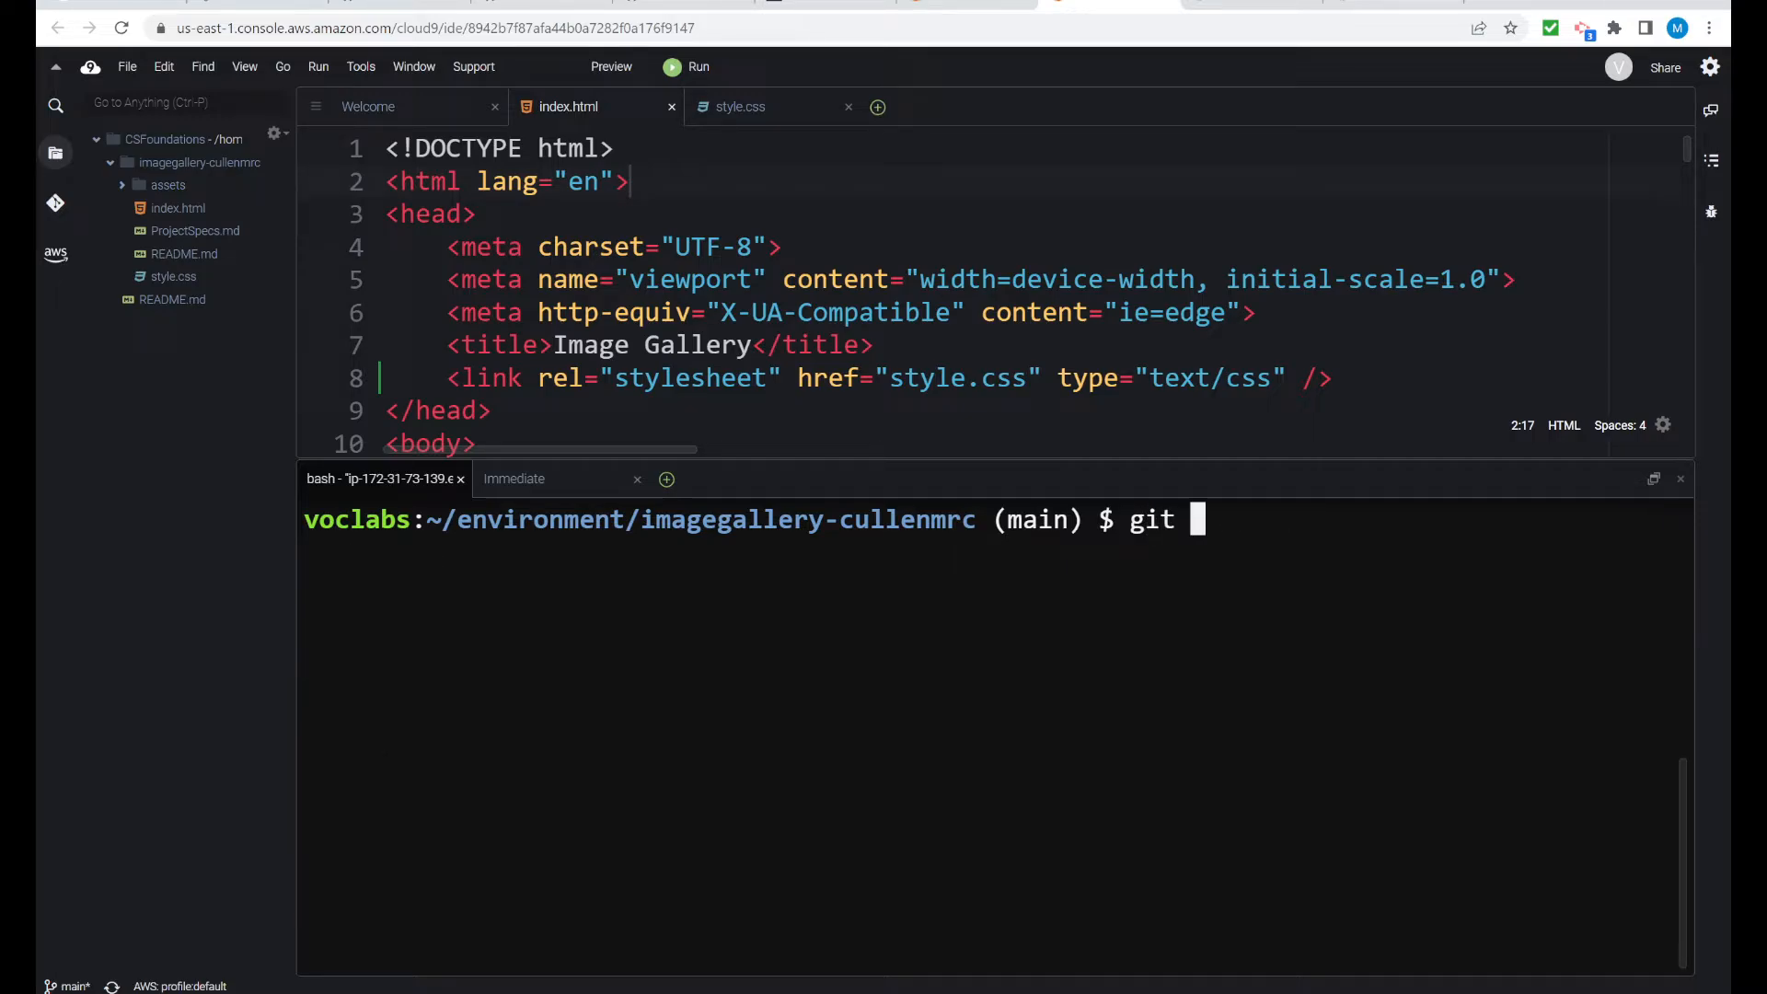
type("add -A")
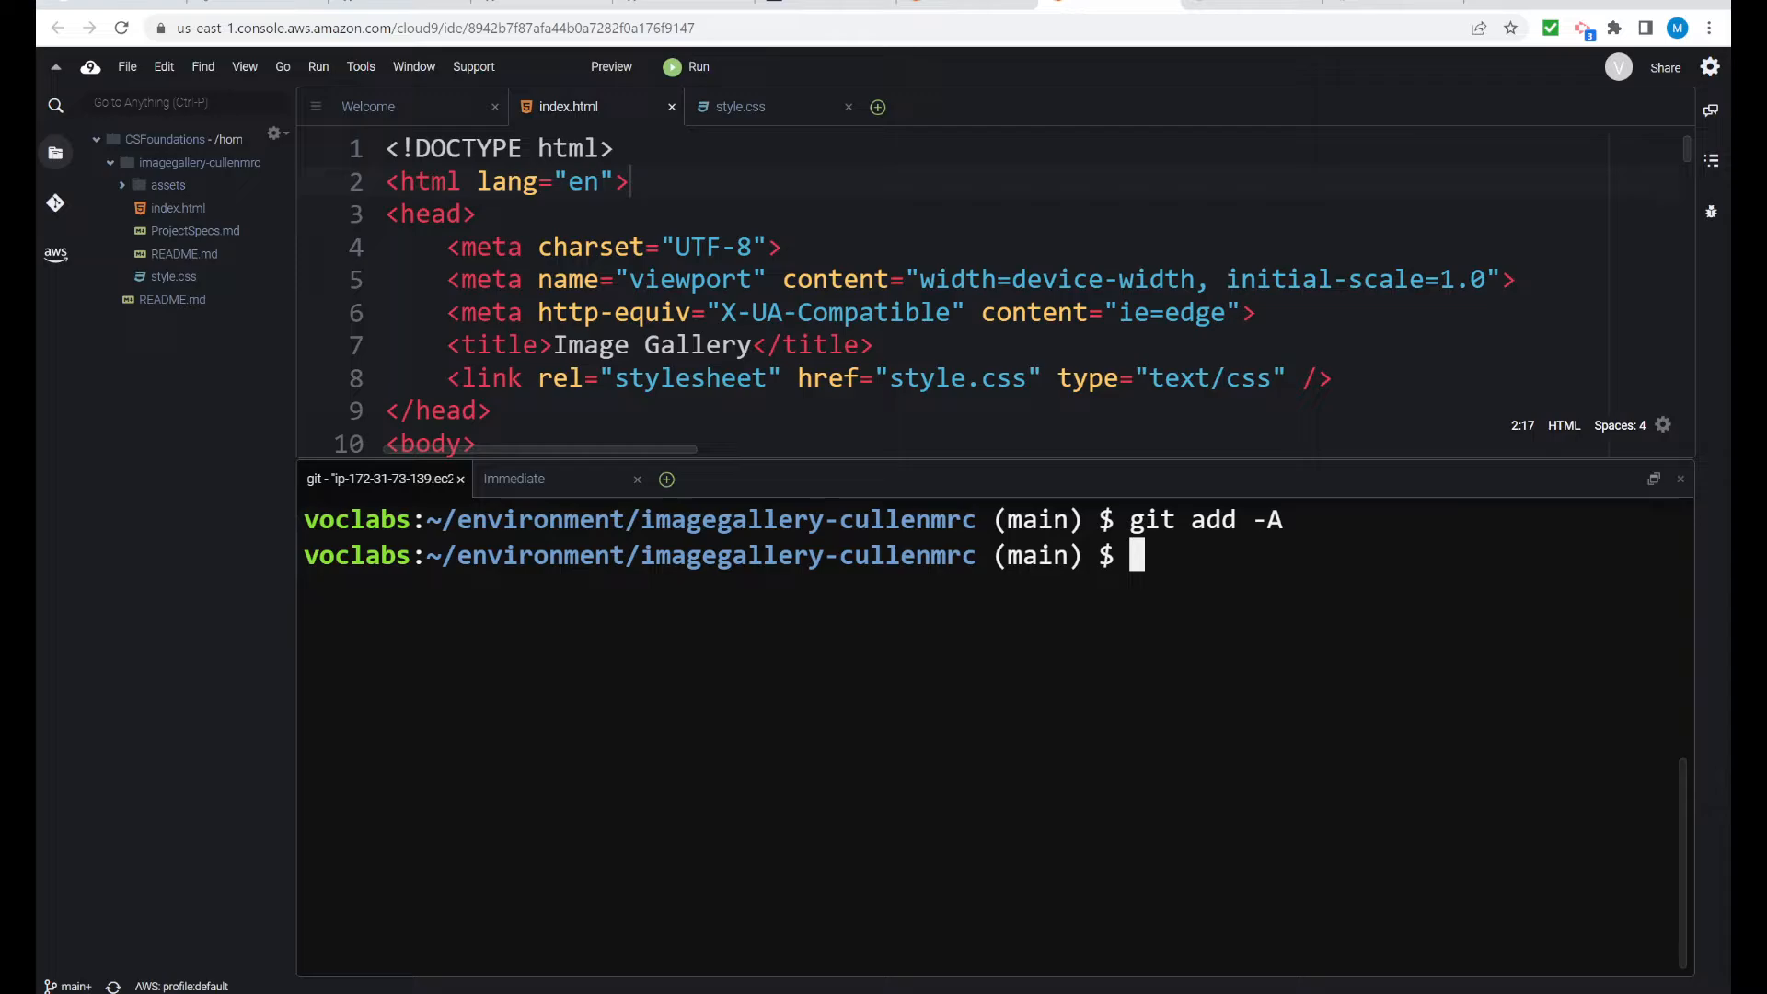
type("g")
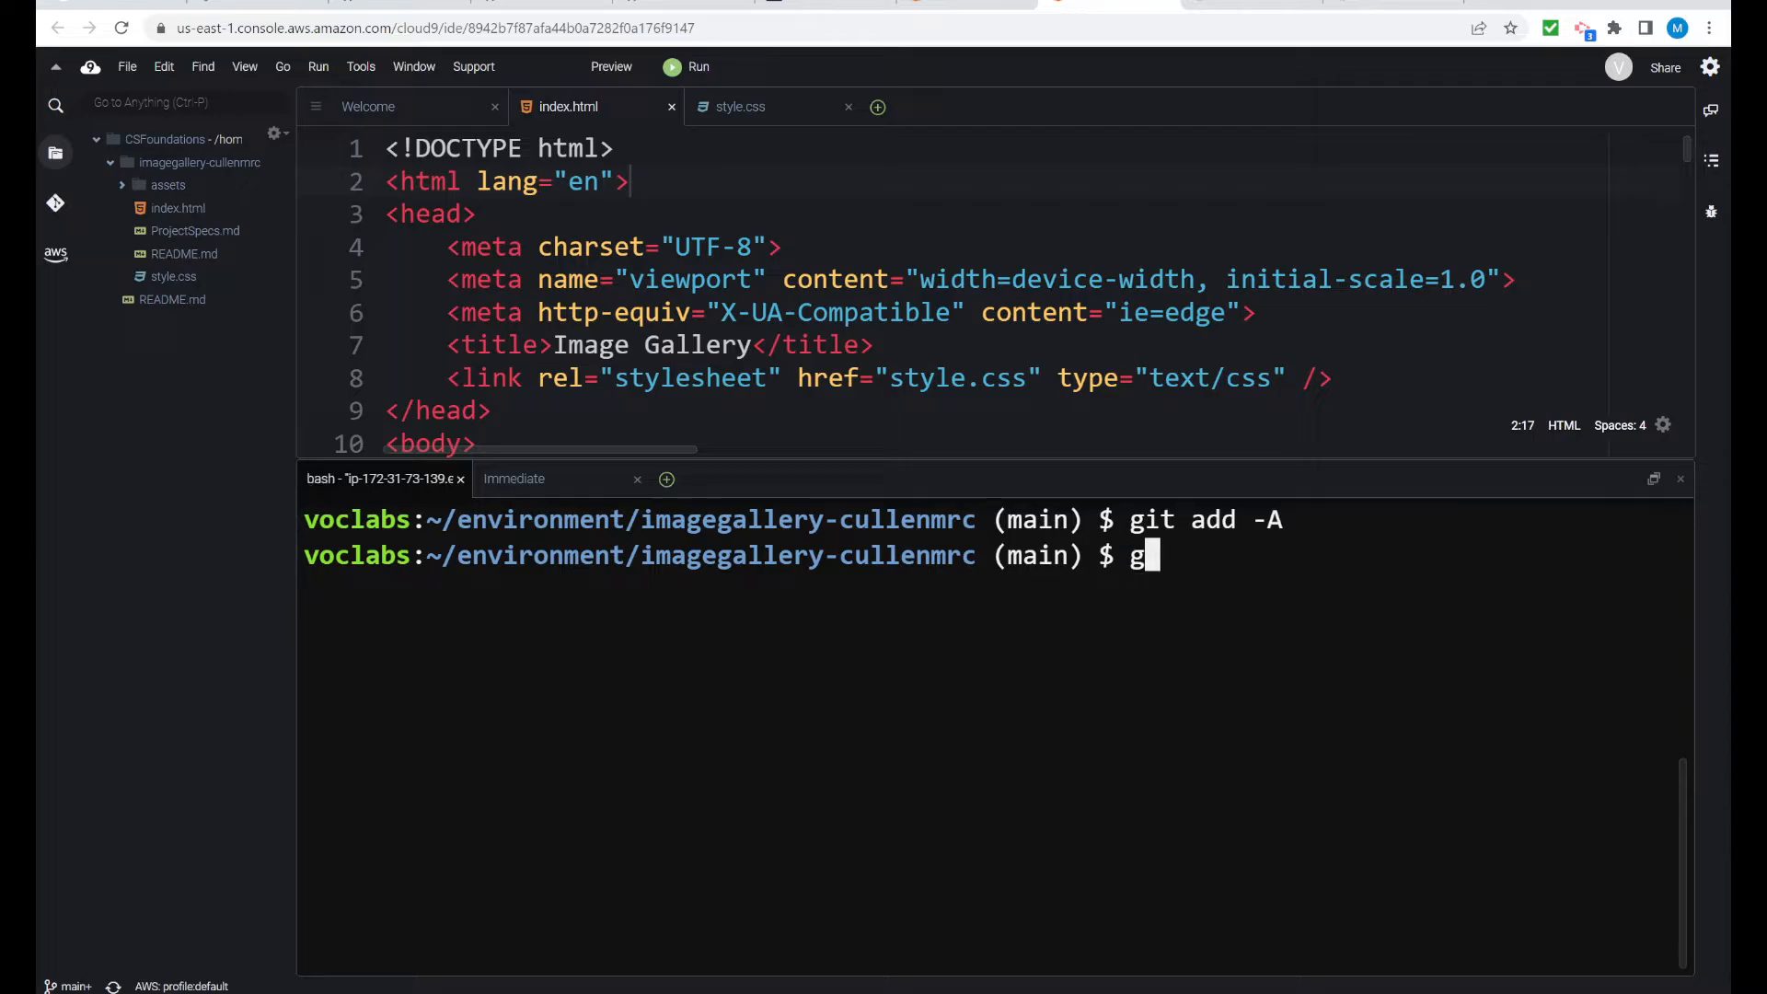
type("it status")
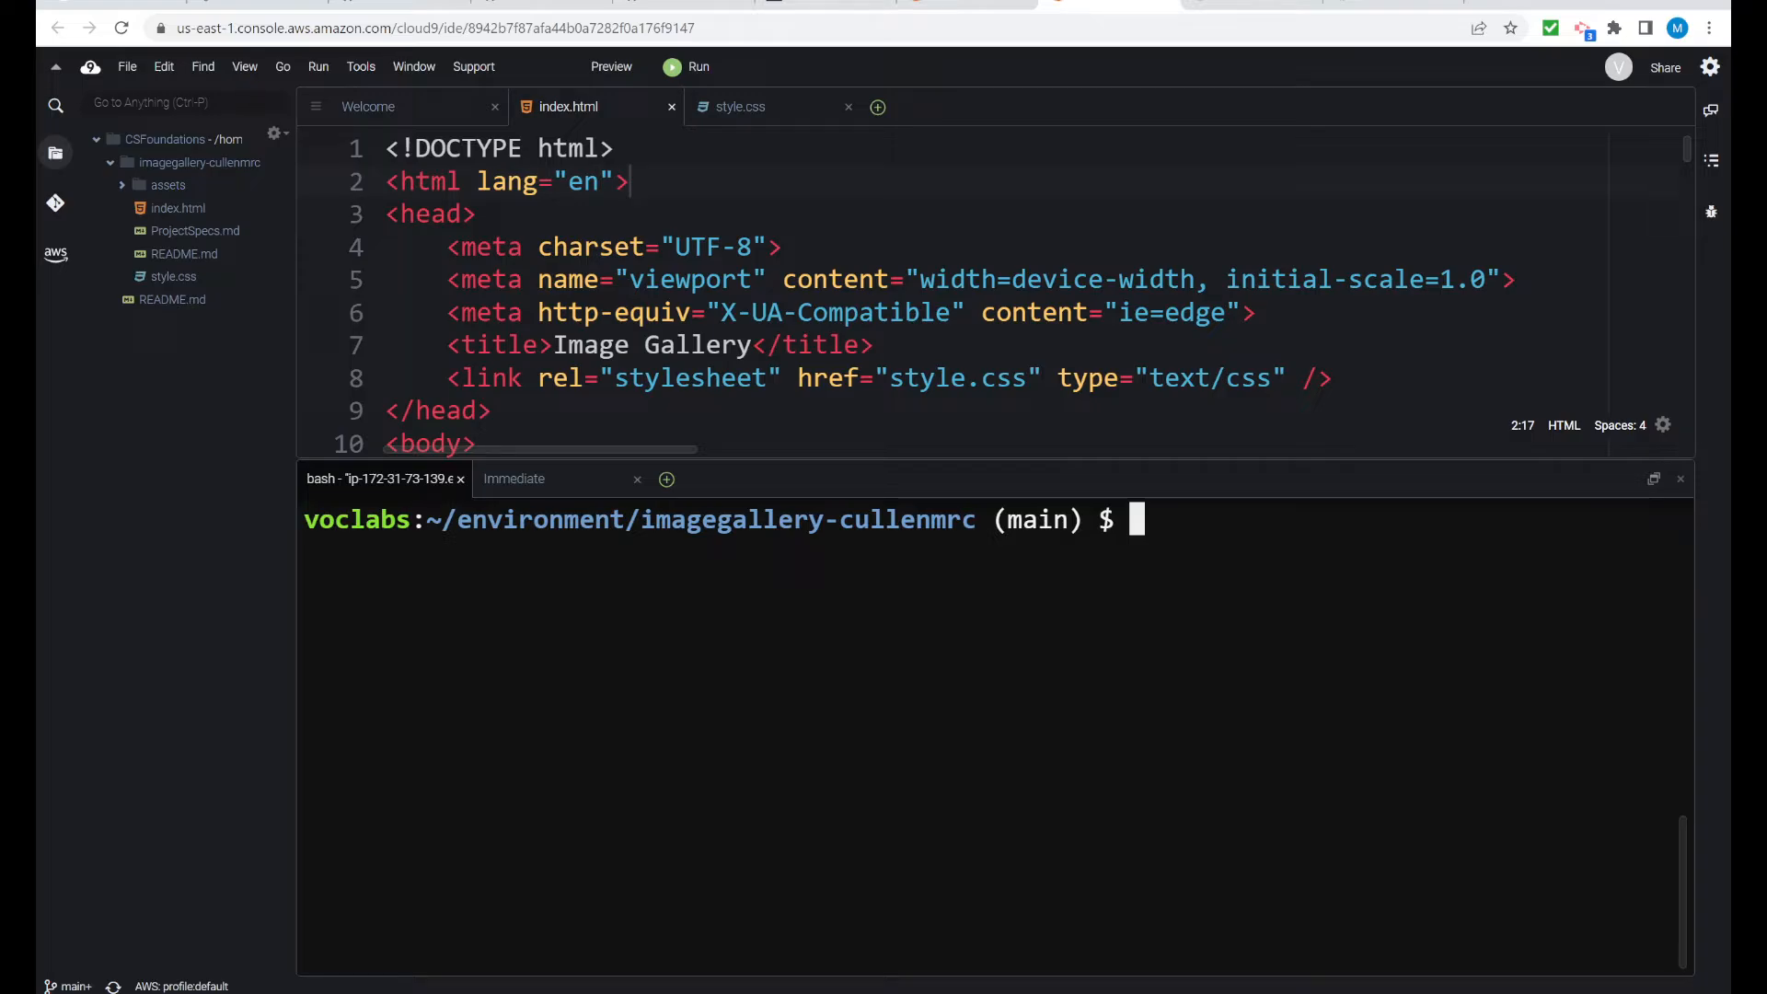
Commit with message "Prepare project for publishing with GitHub pages" and recheck status
type("git commit")
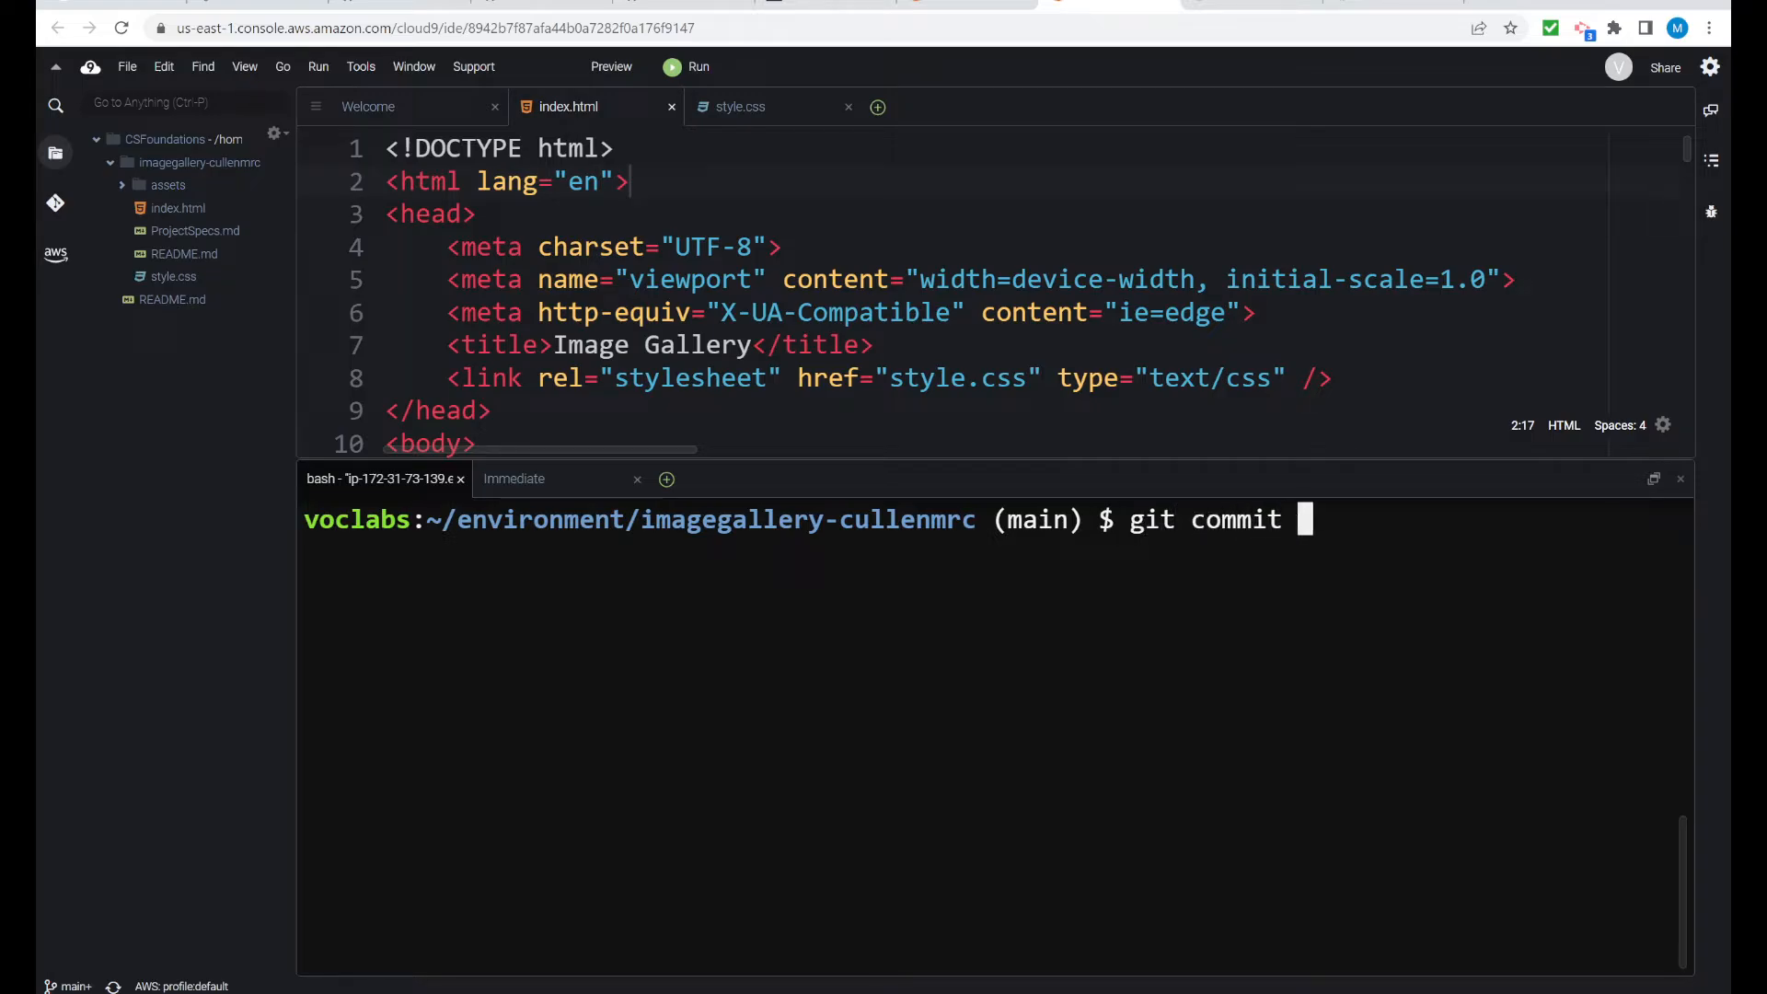
type("-")
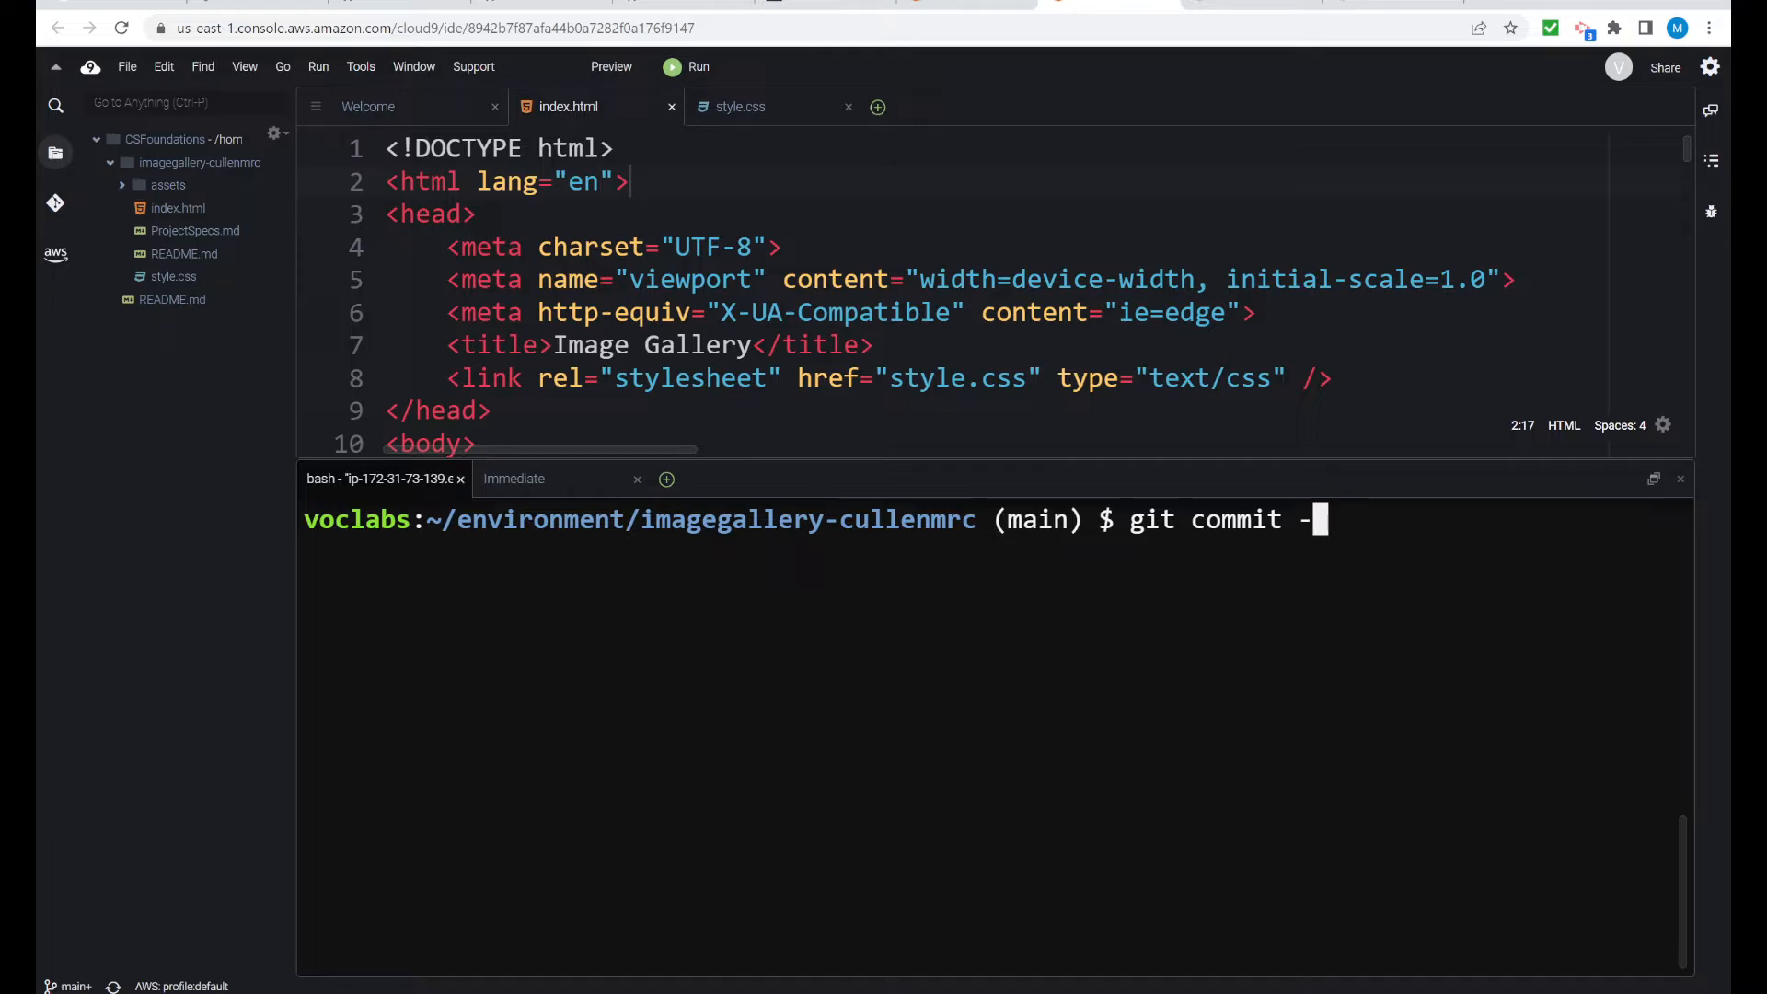
type("m")
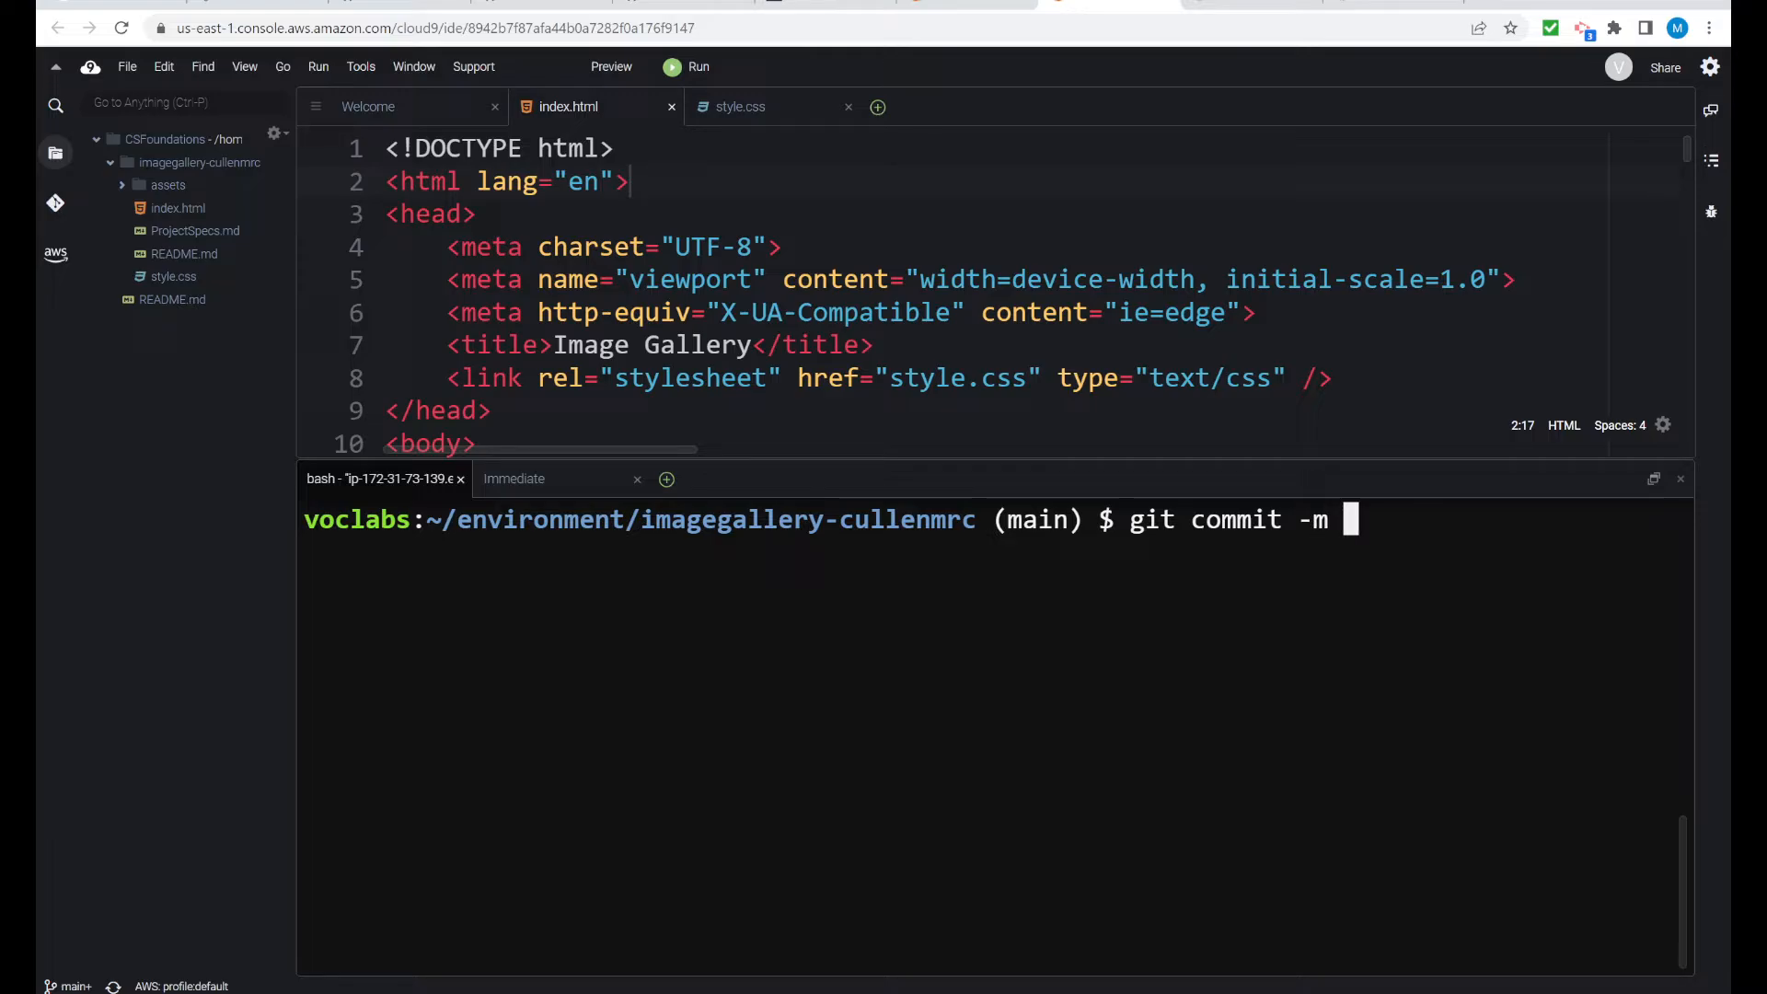
type("\"")
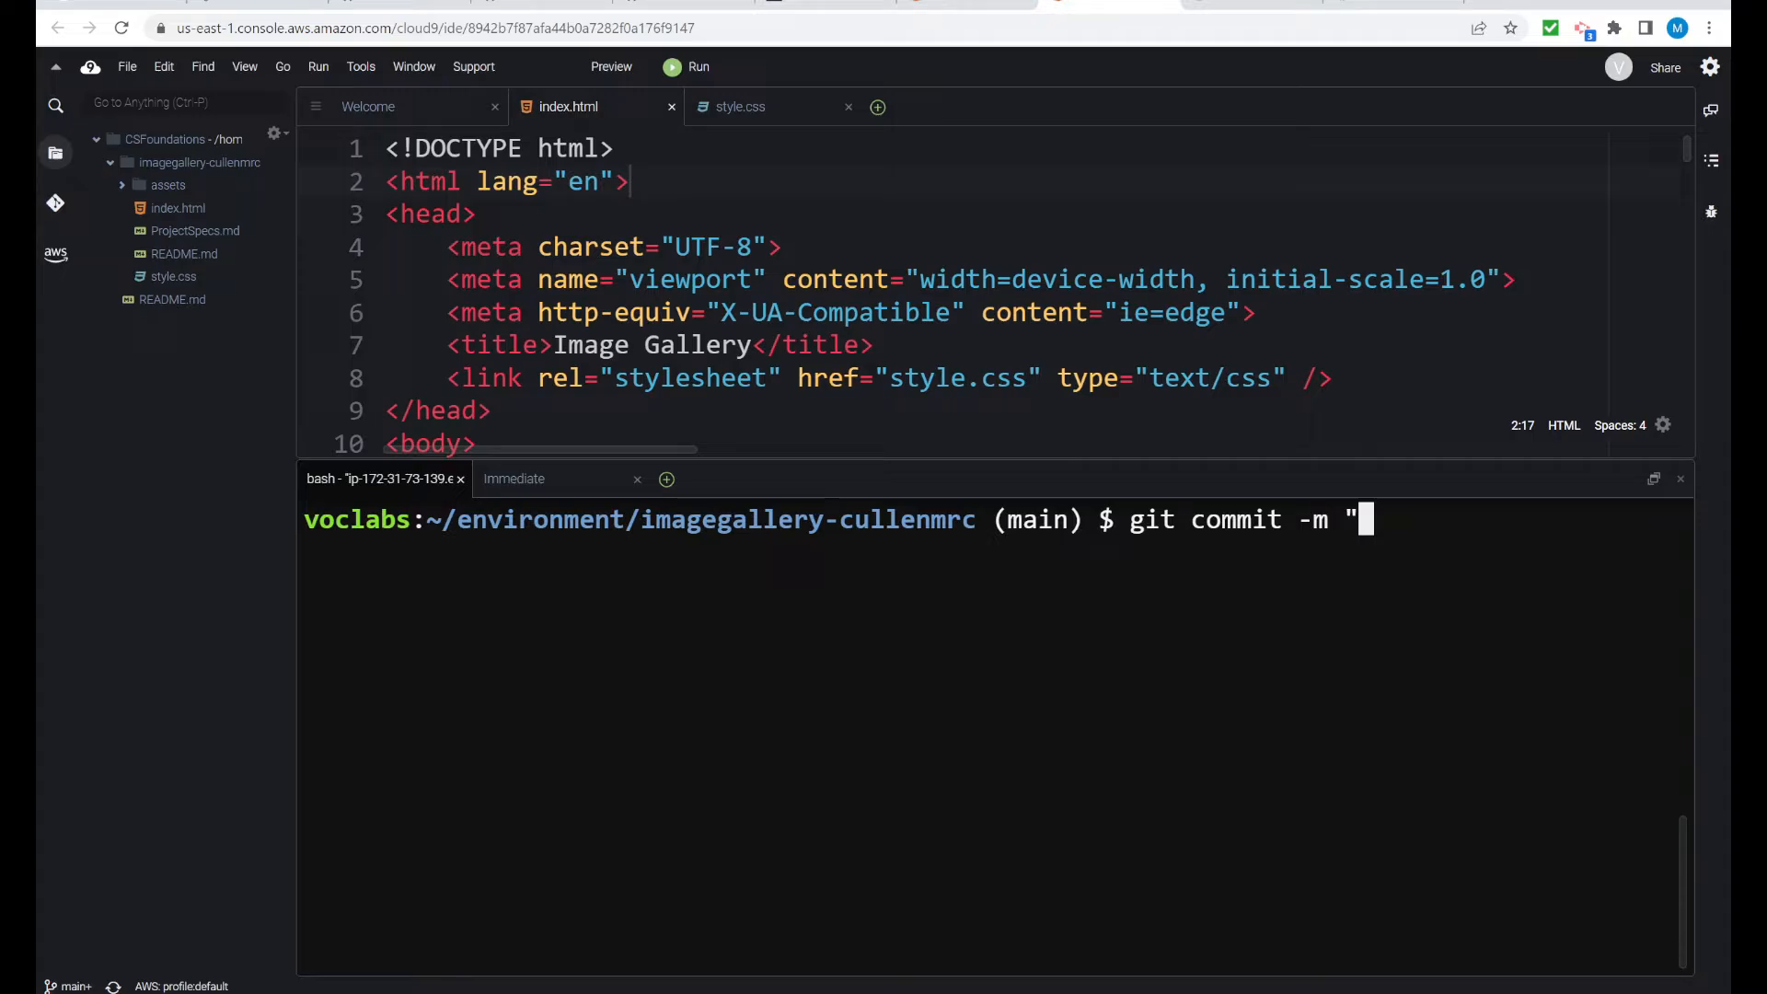
type("Prepare project for")
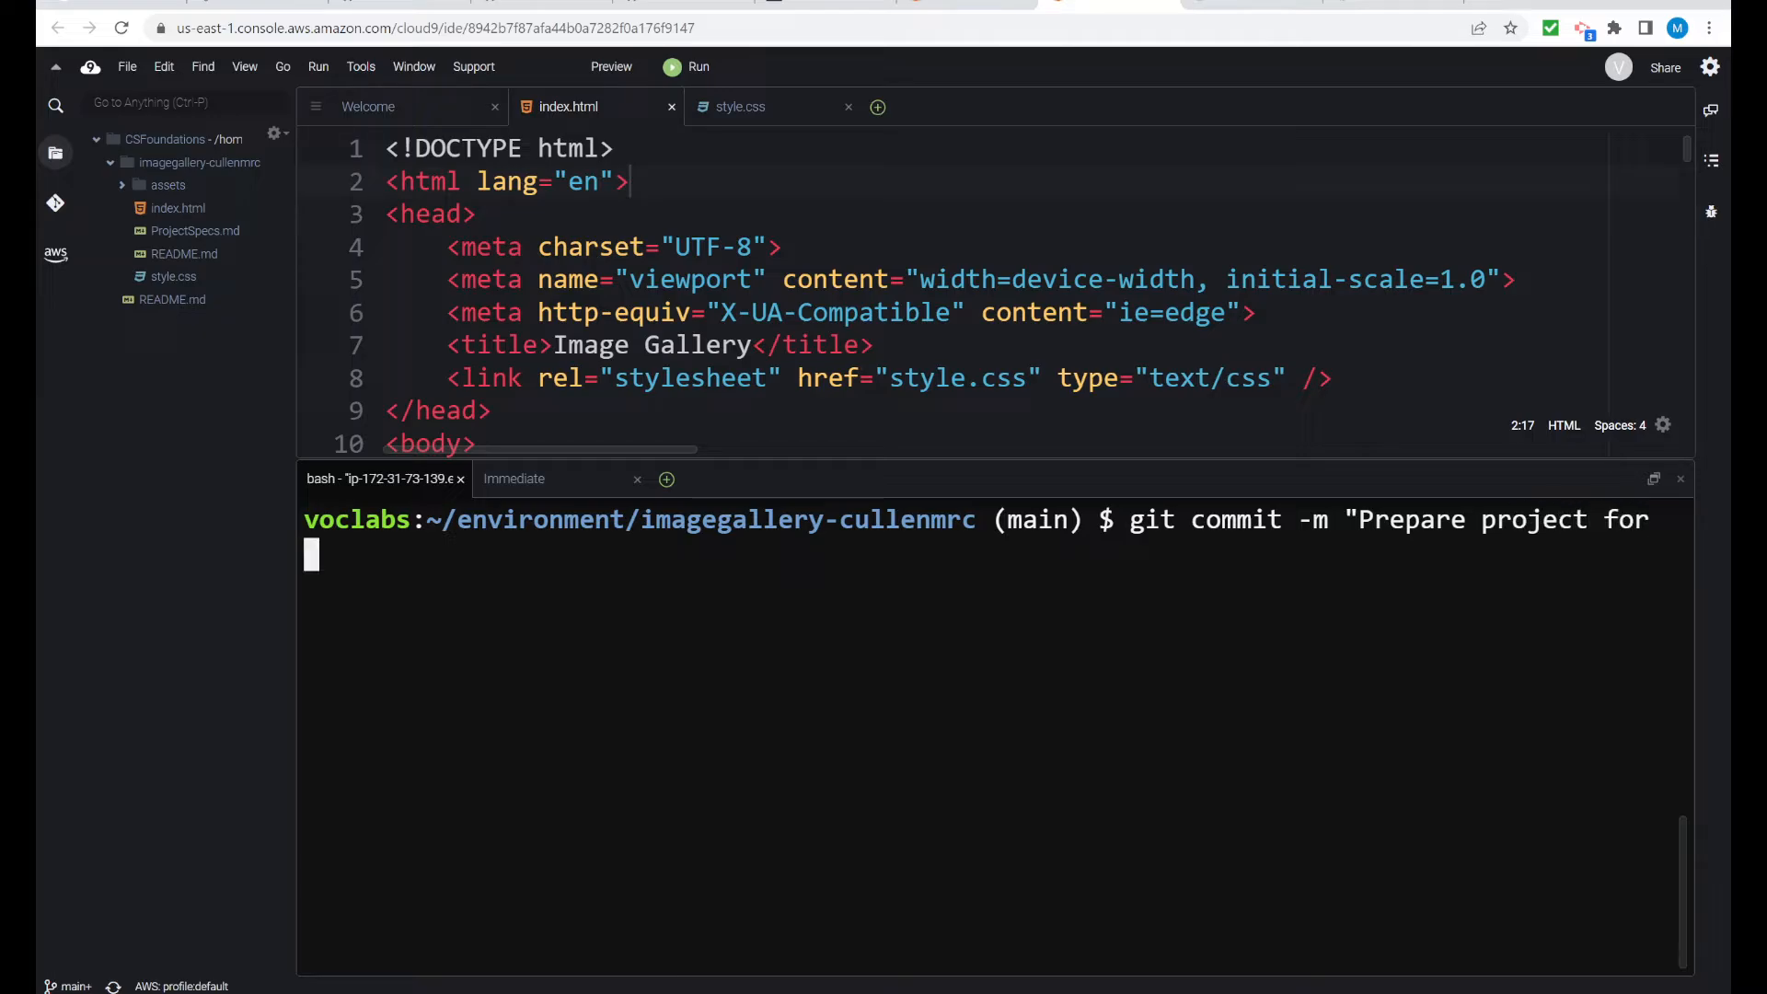
type("publishing")
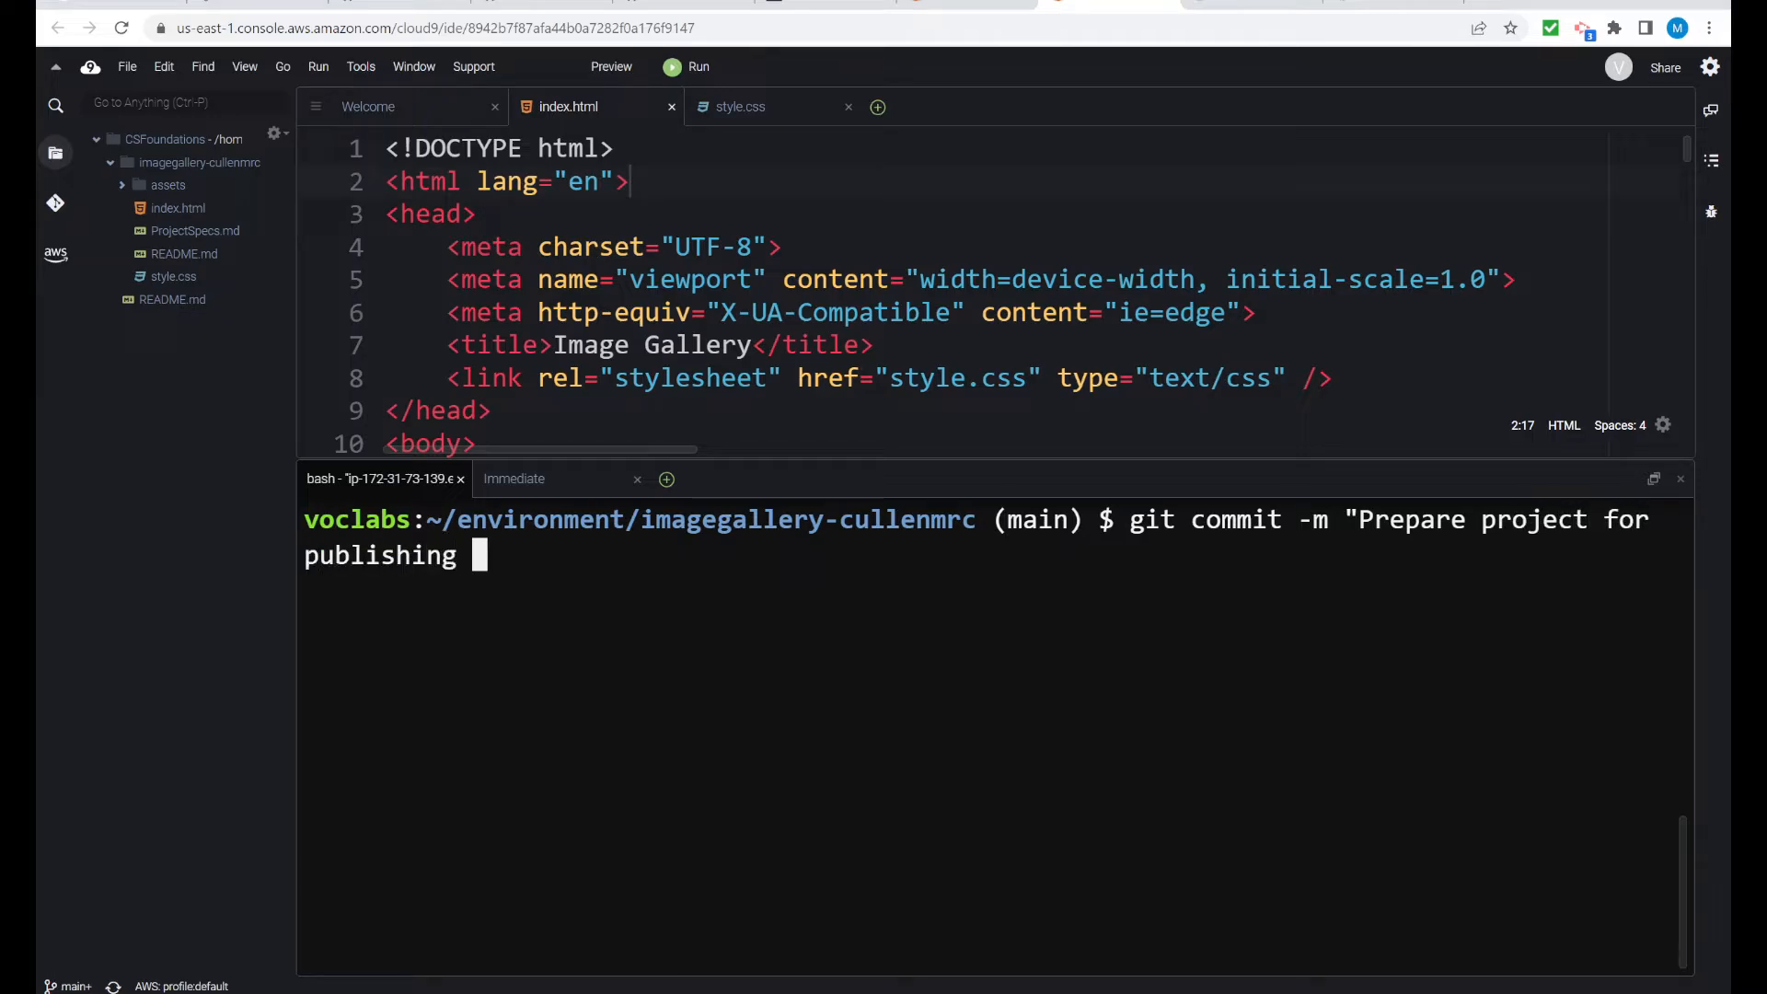
type("with")
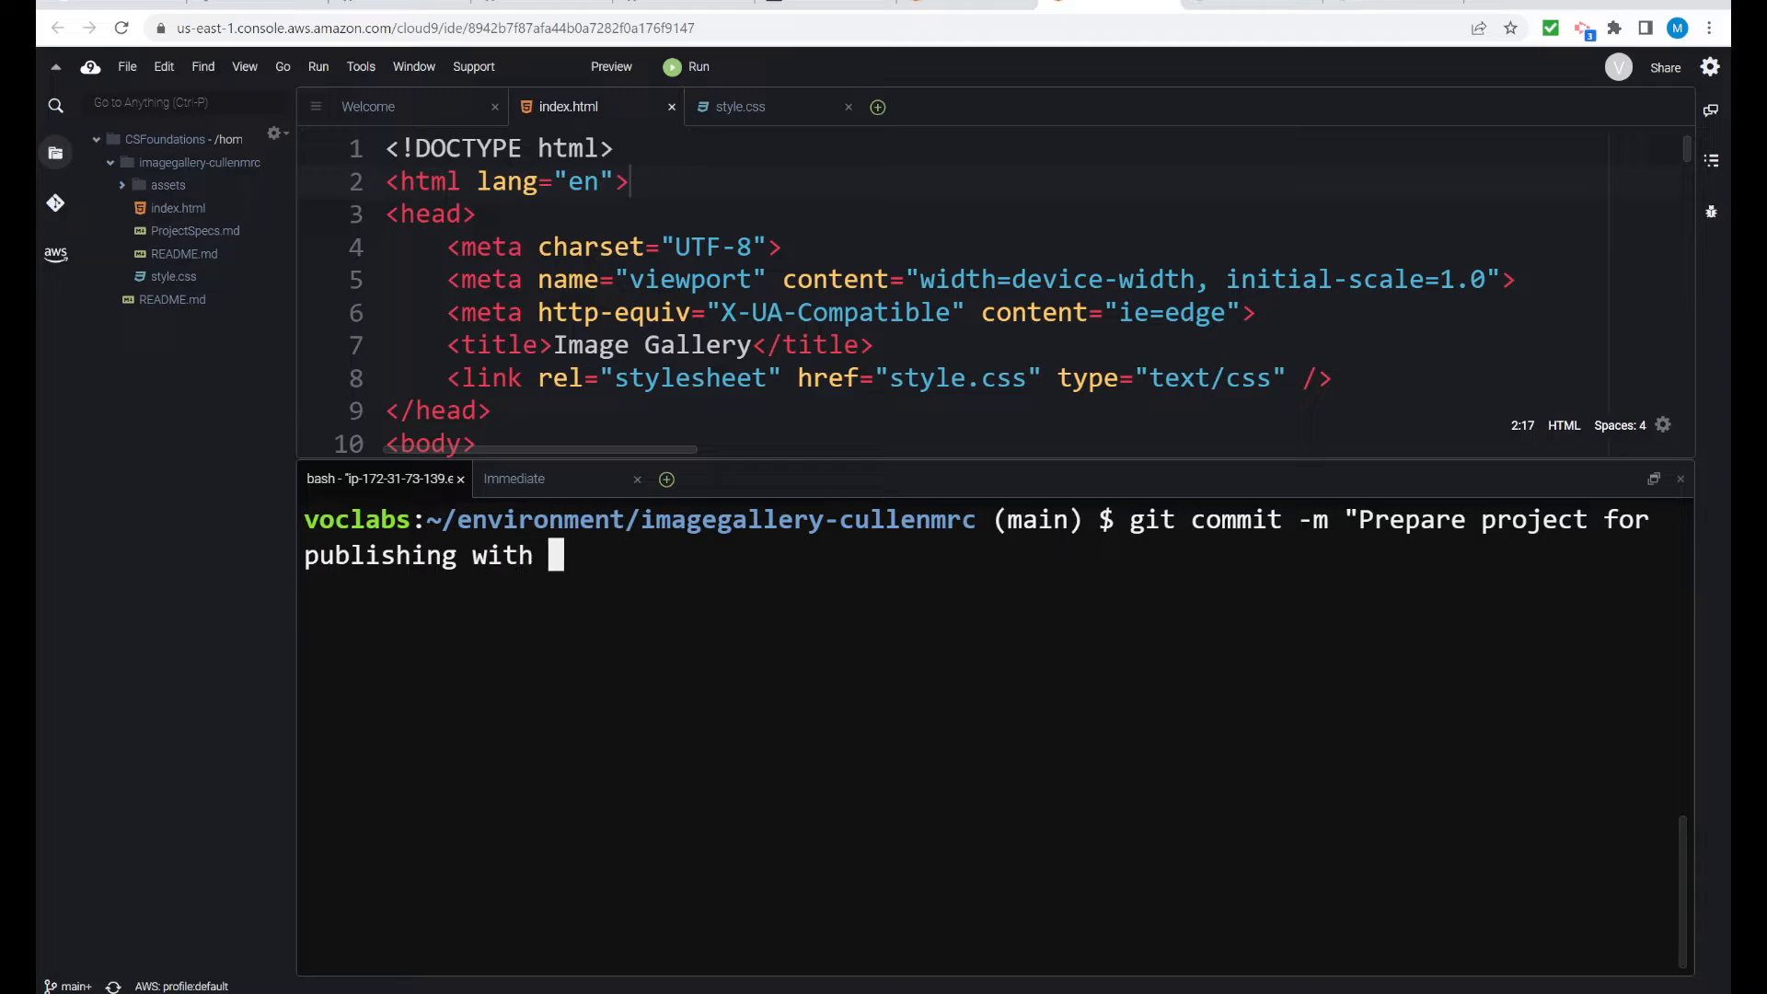
type("GitHub")
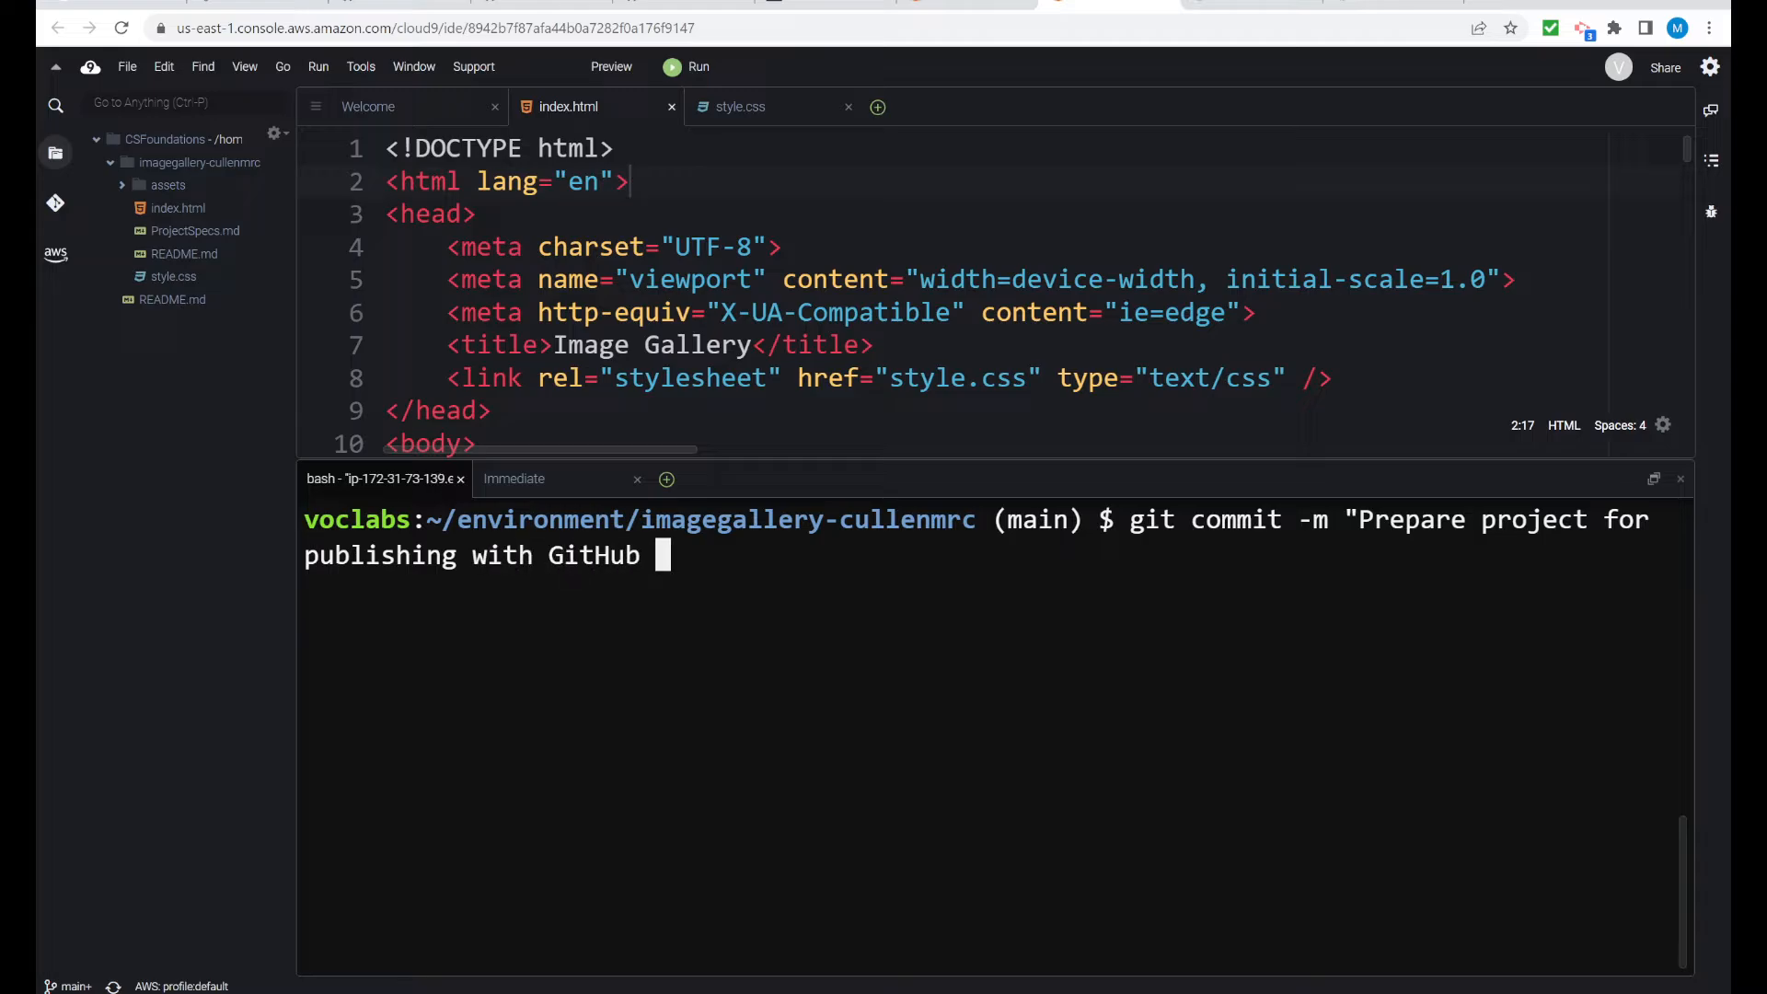
type("pages")
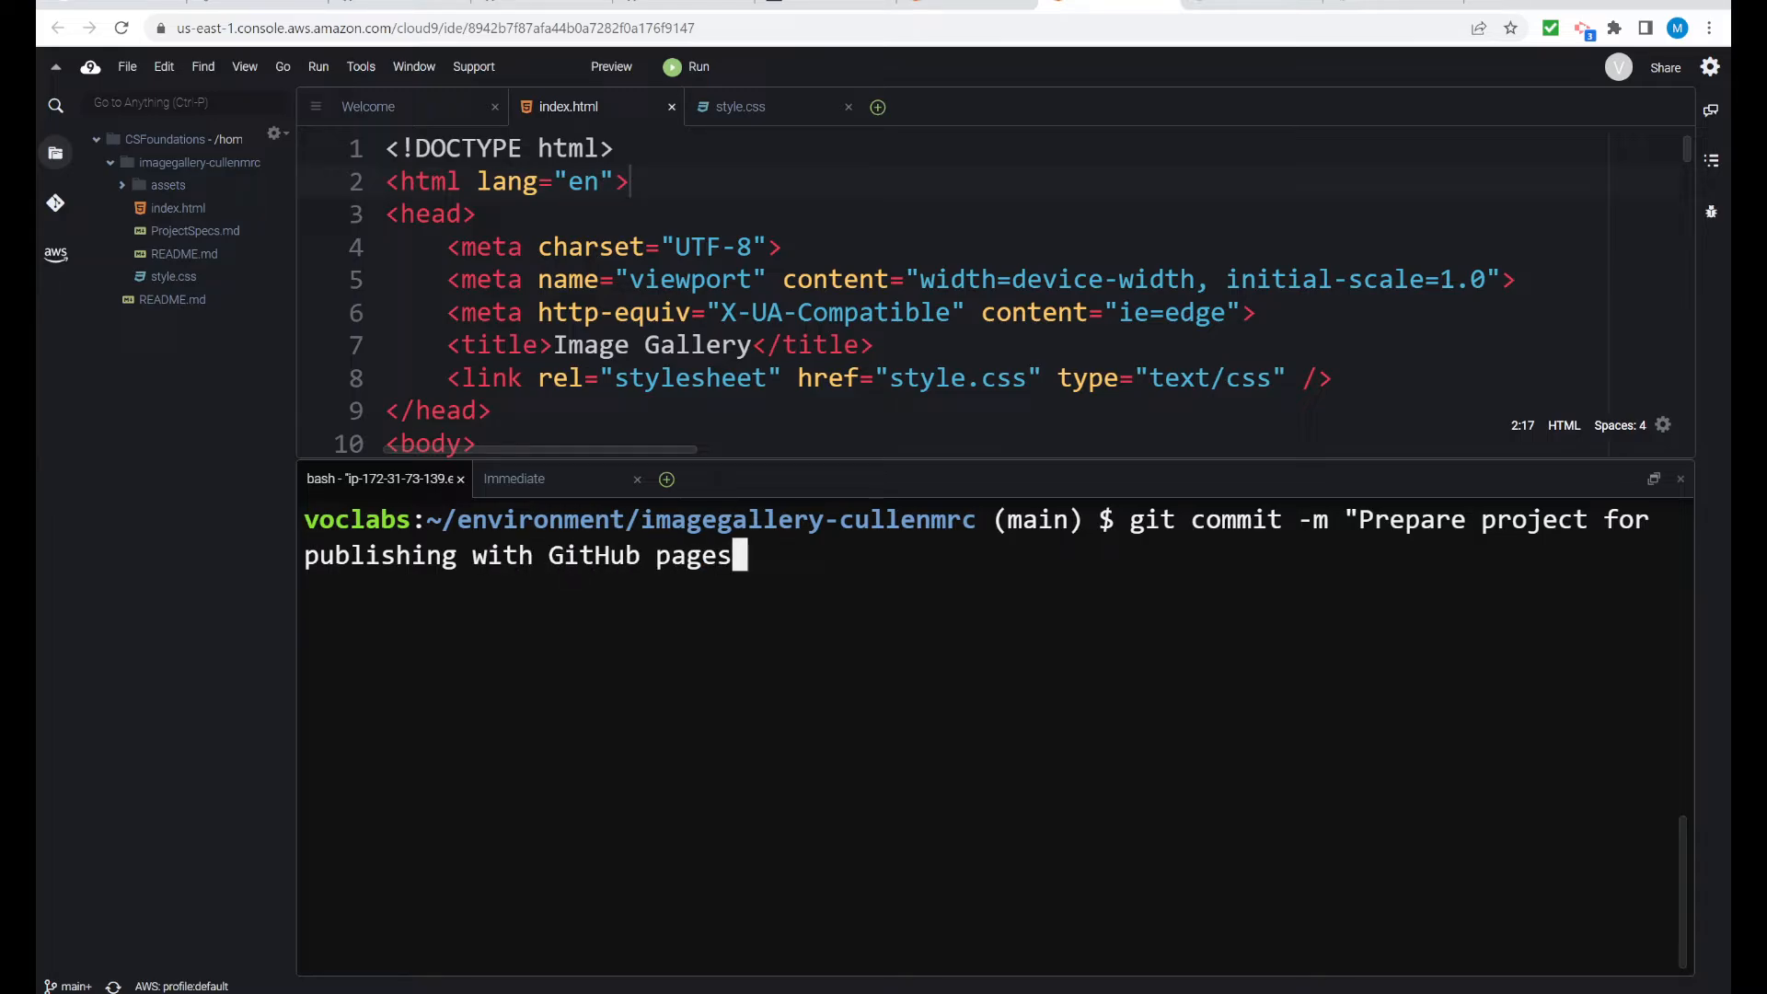
type("\"")
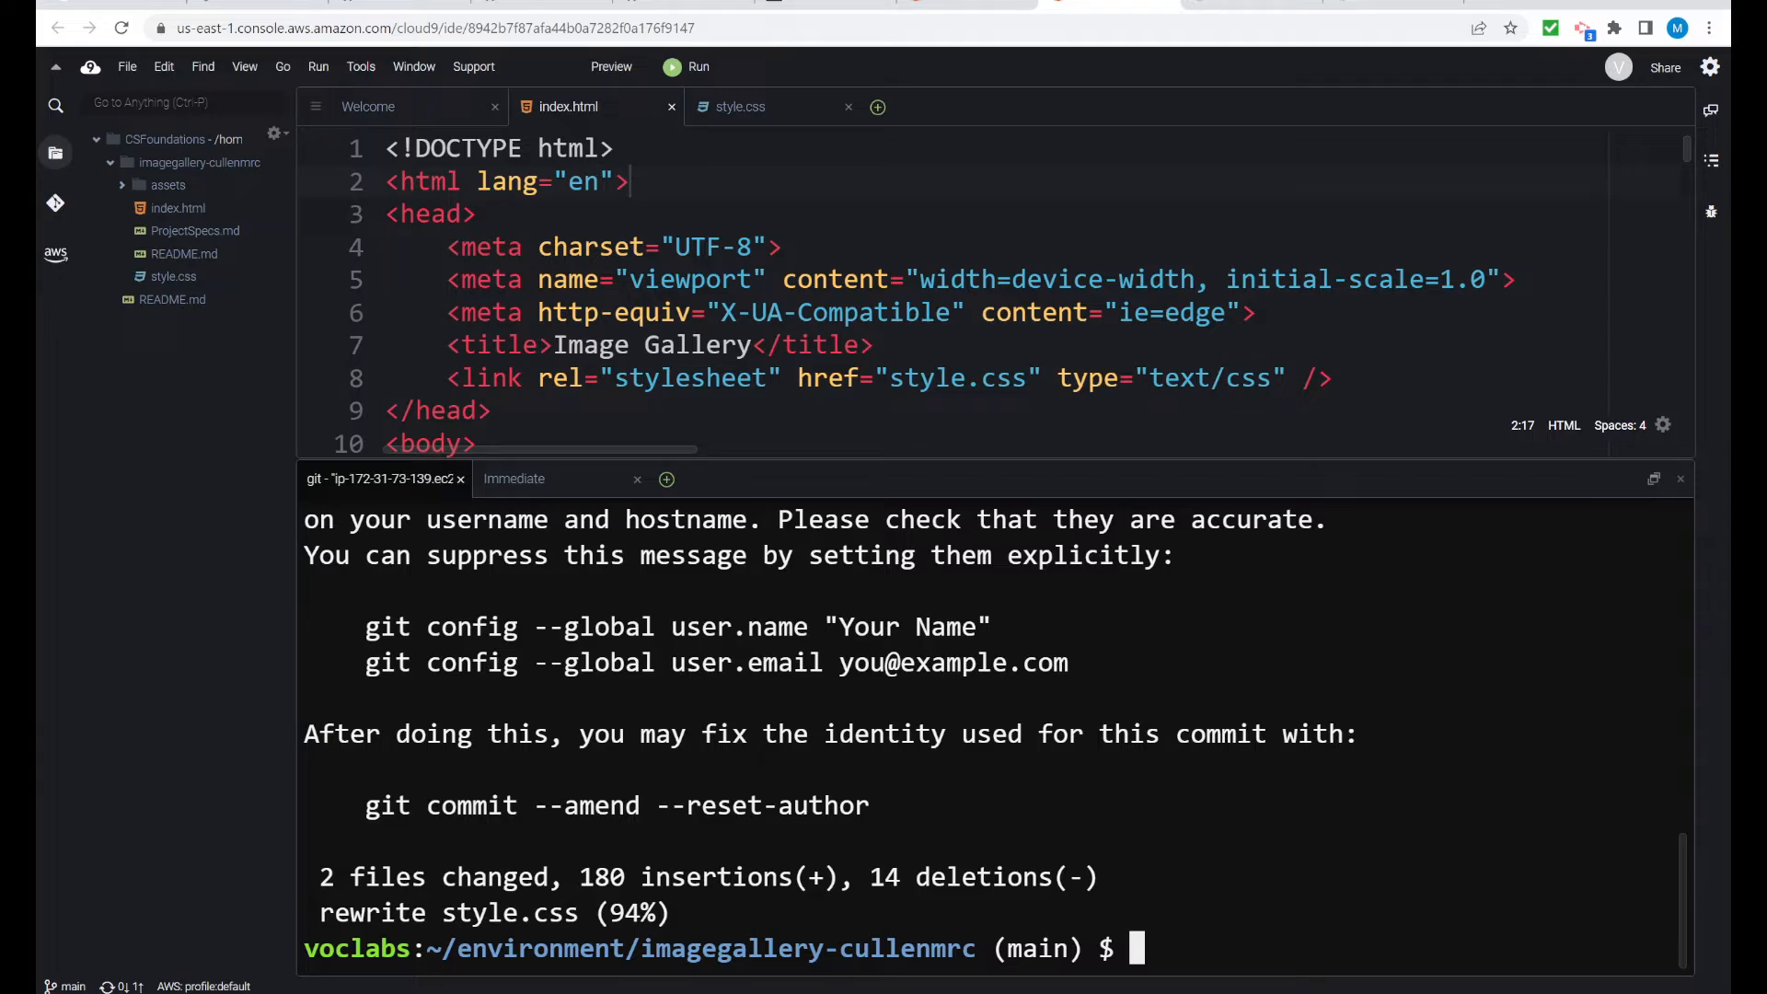
type("git sta")
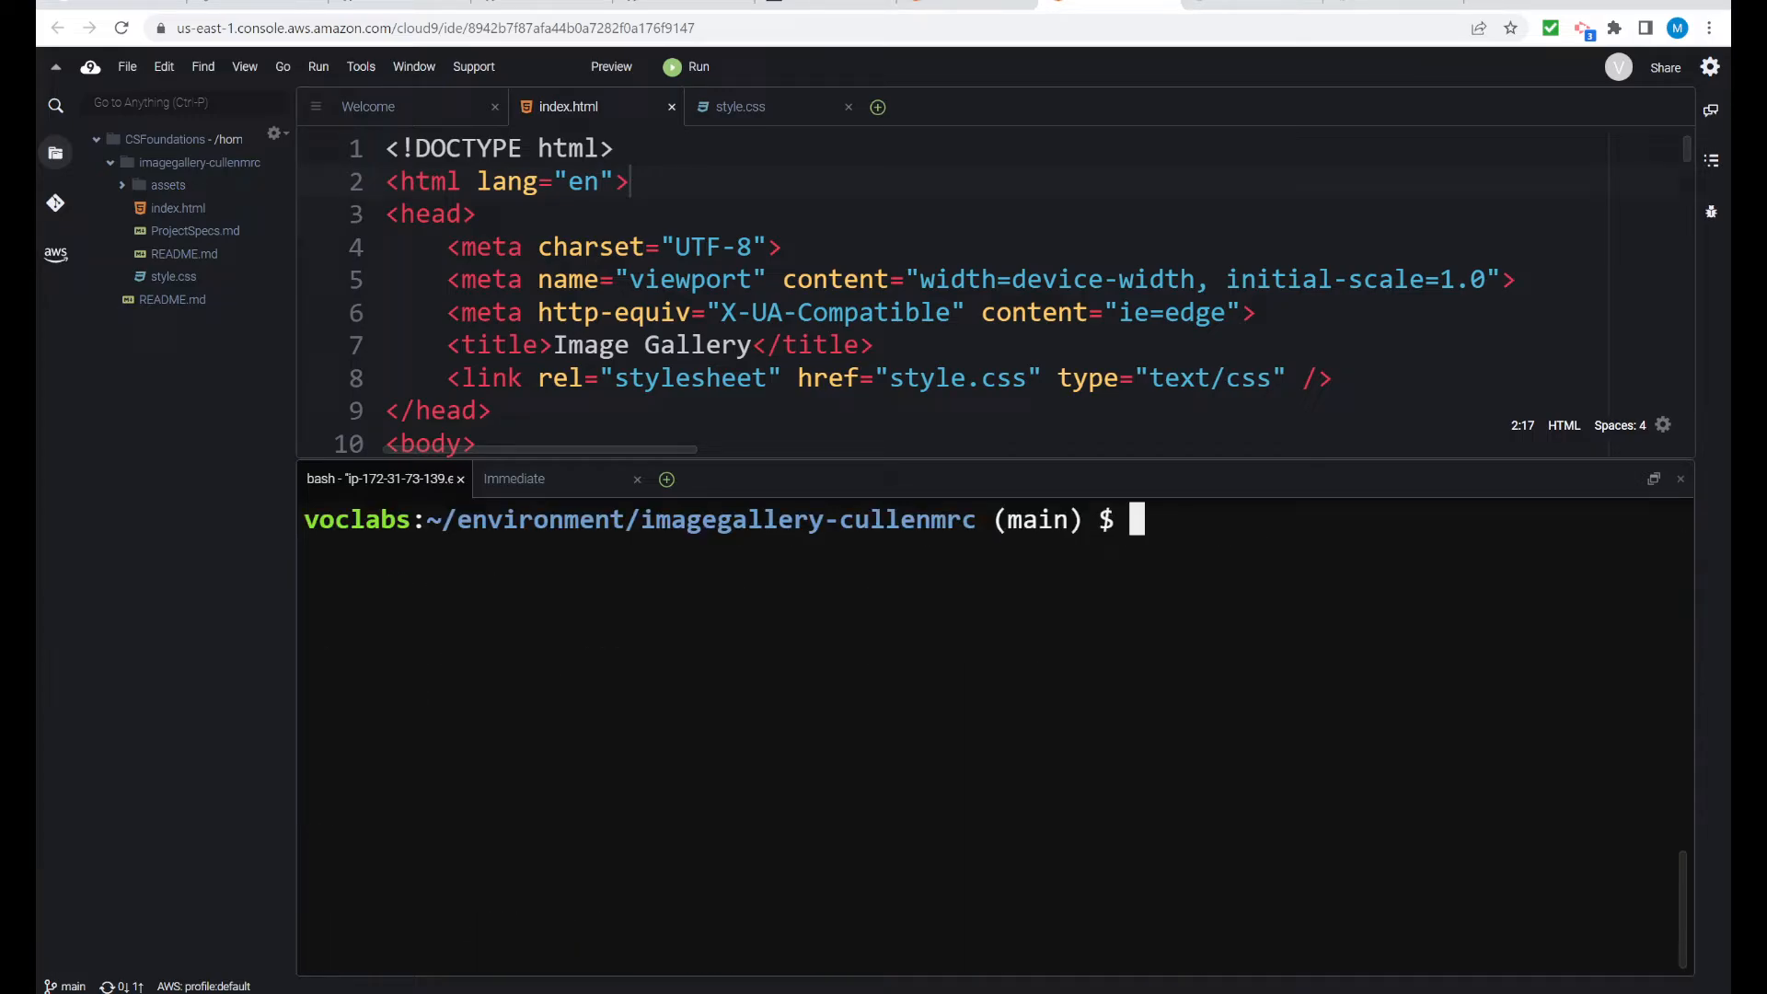
Run git push origin main, authenticating as Cullen with the copied access token
type("git p")
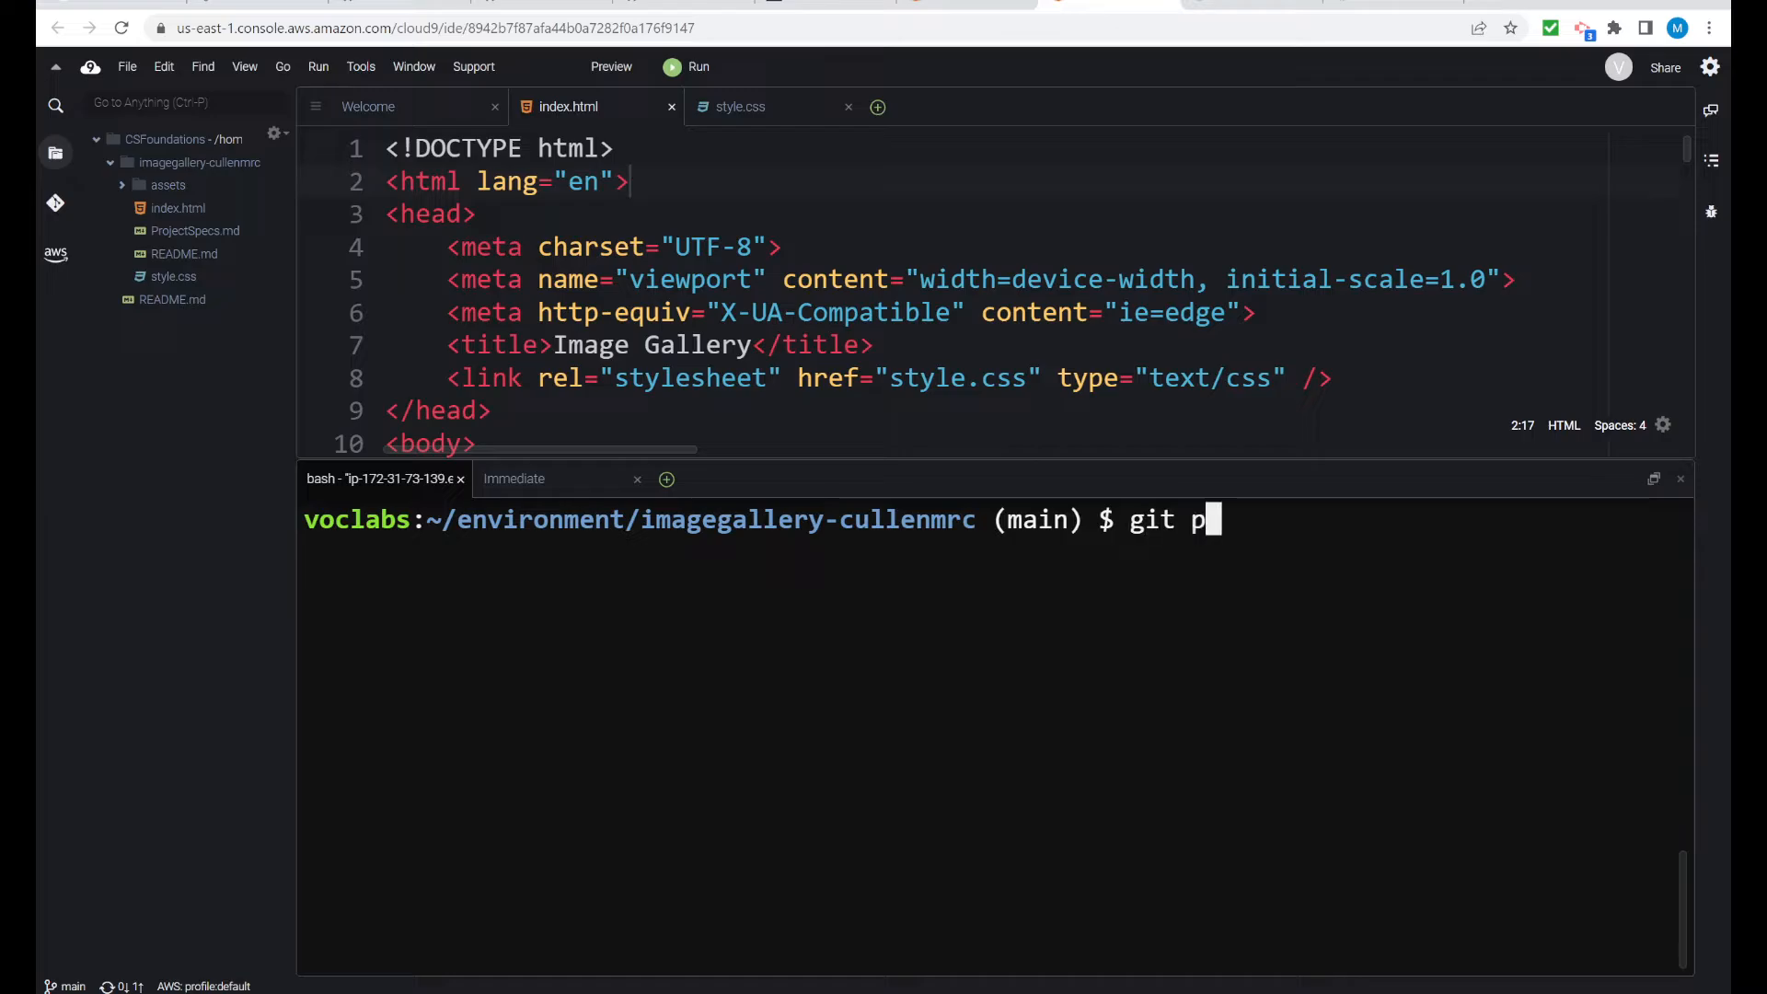
type("ush orig")
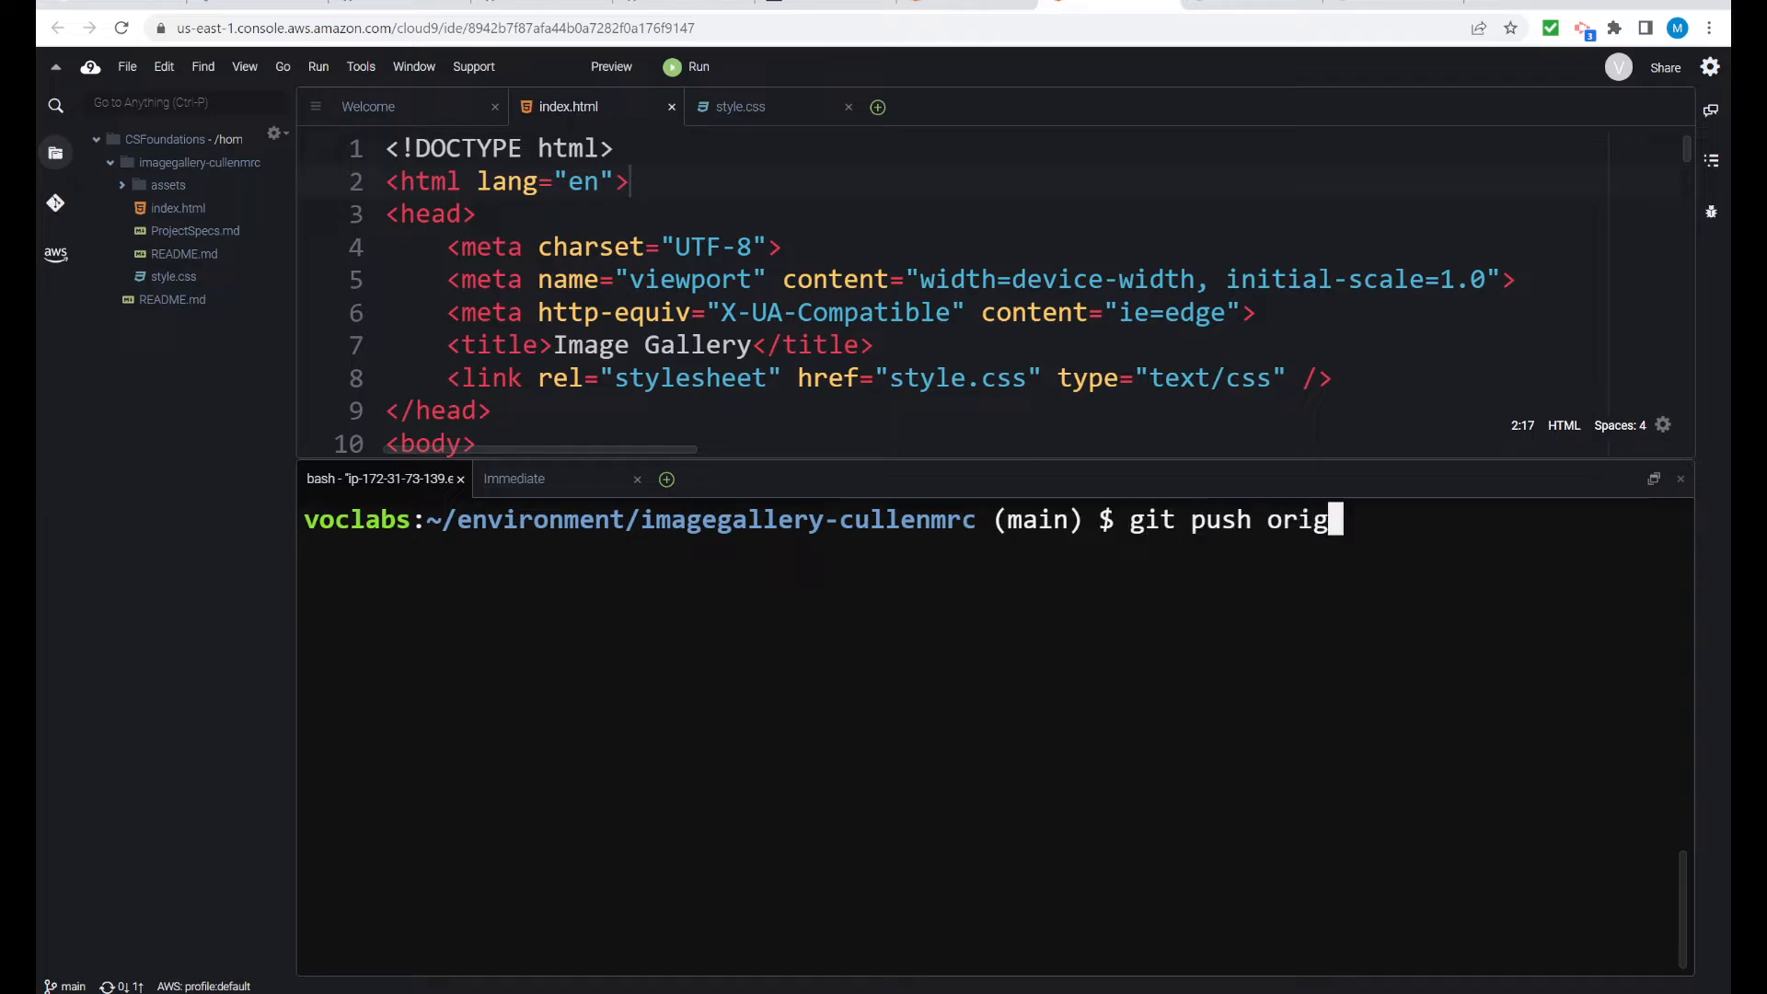
type("in main")
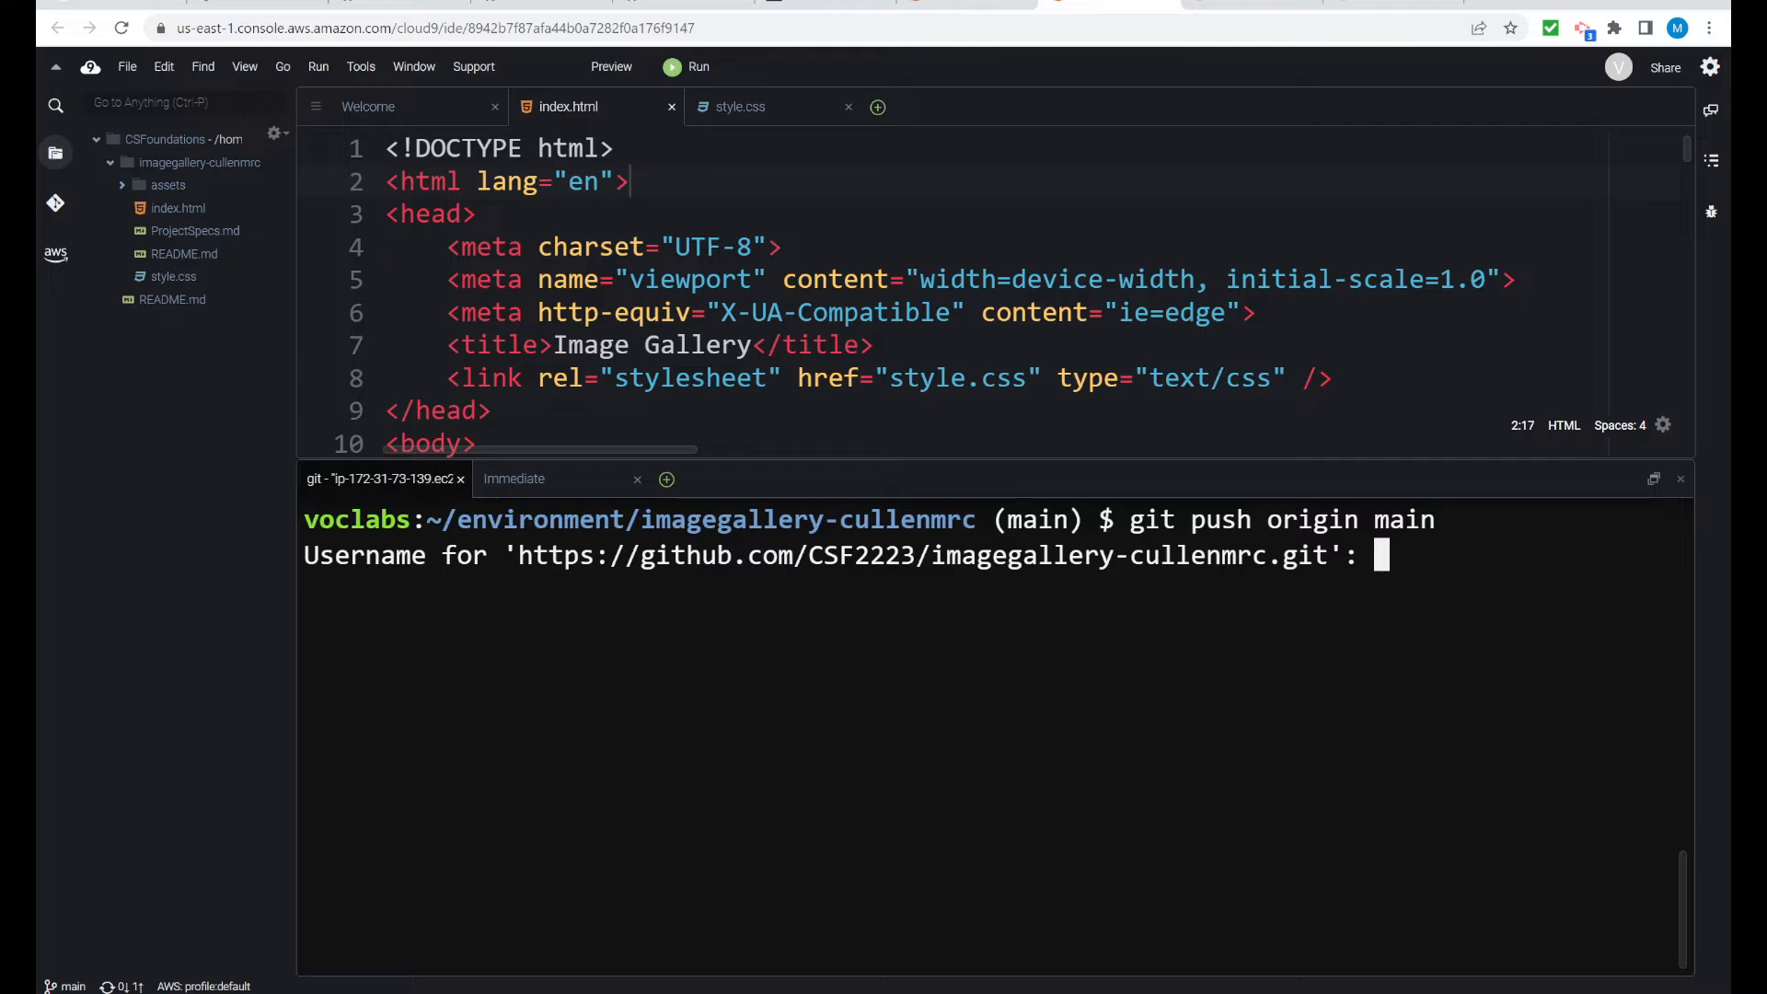
type("C")
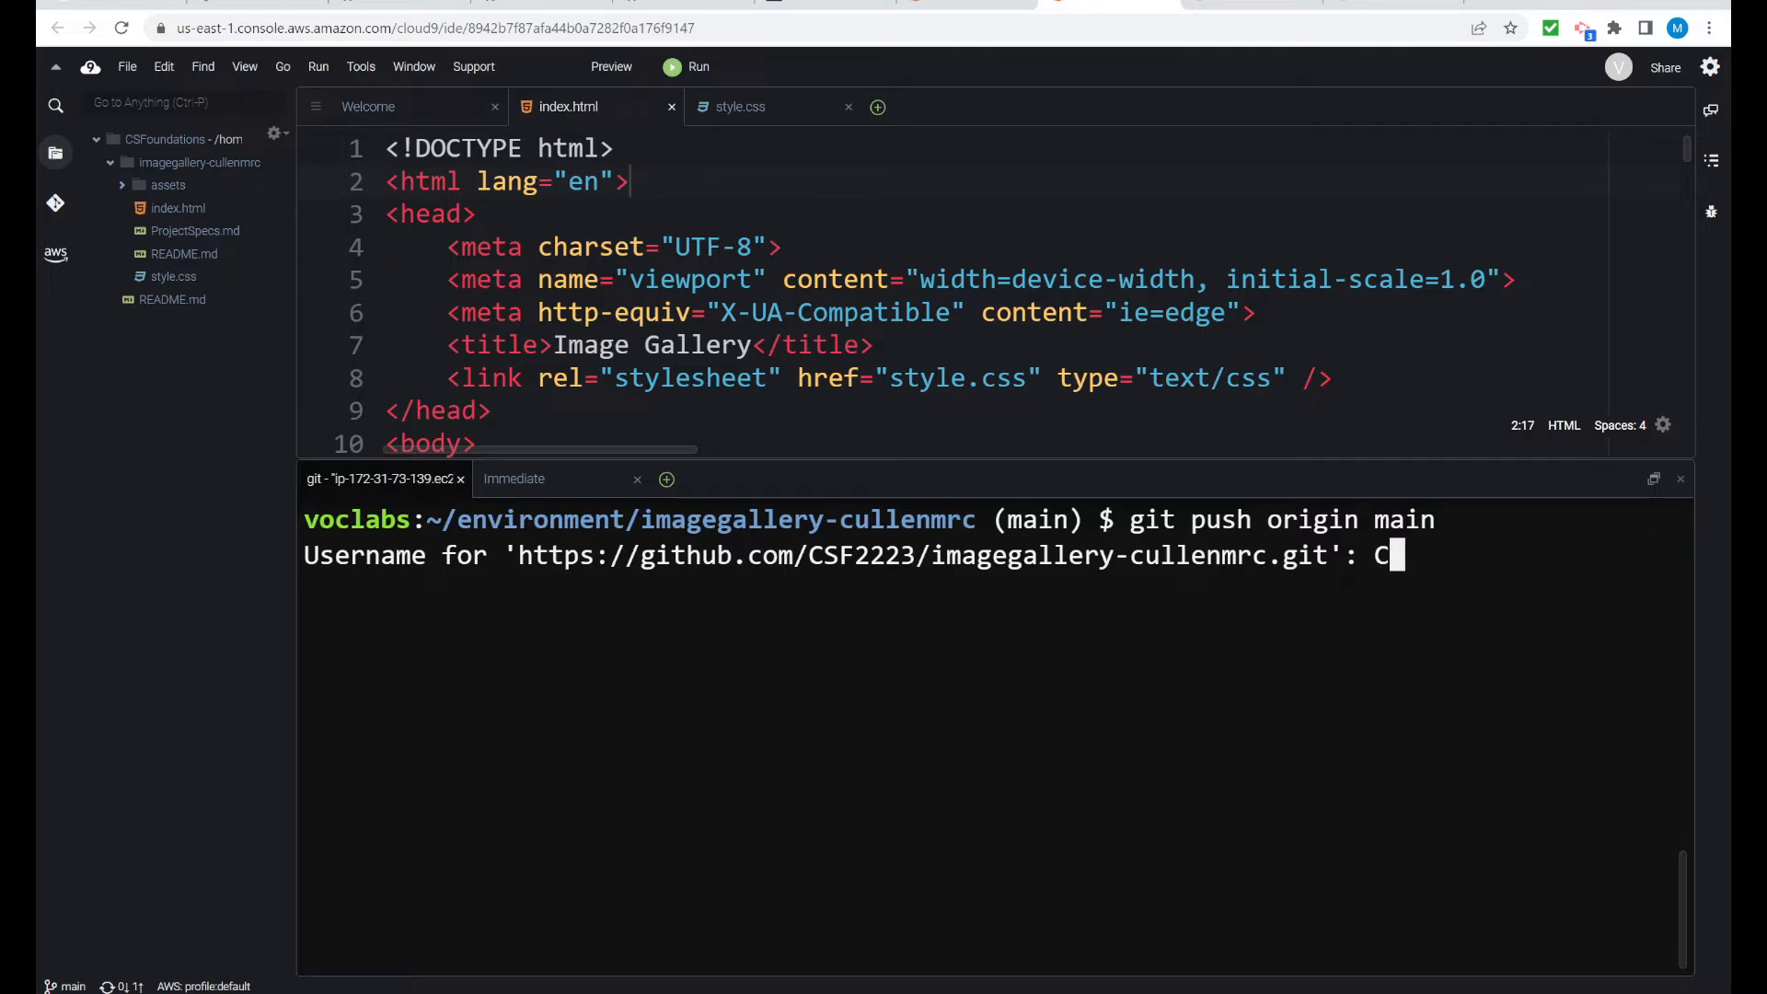
key("Backspace")
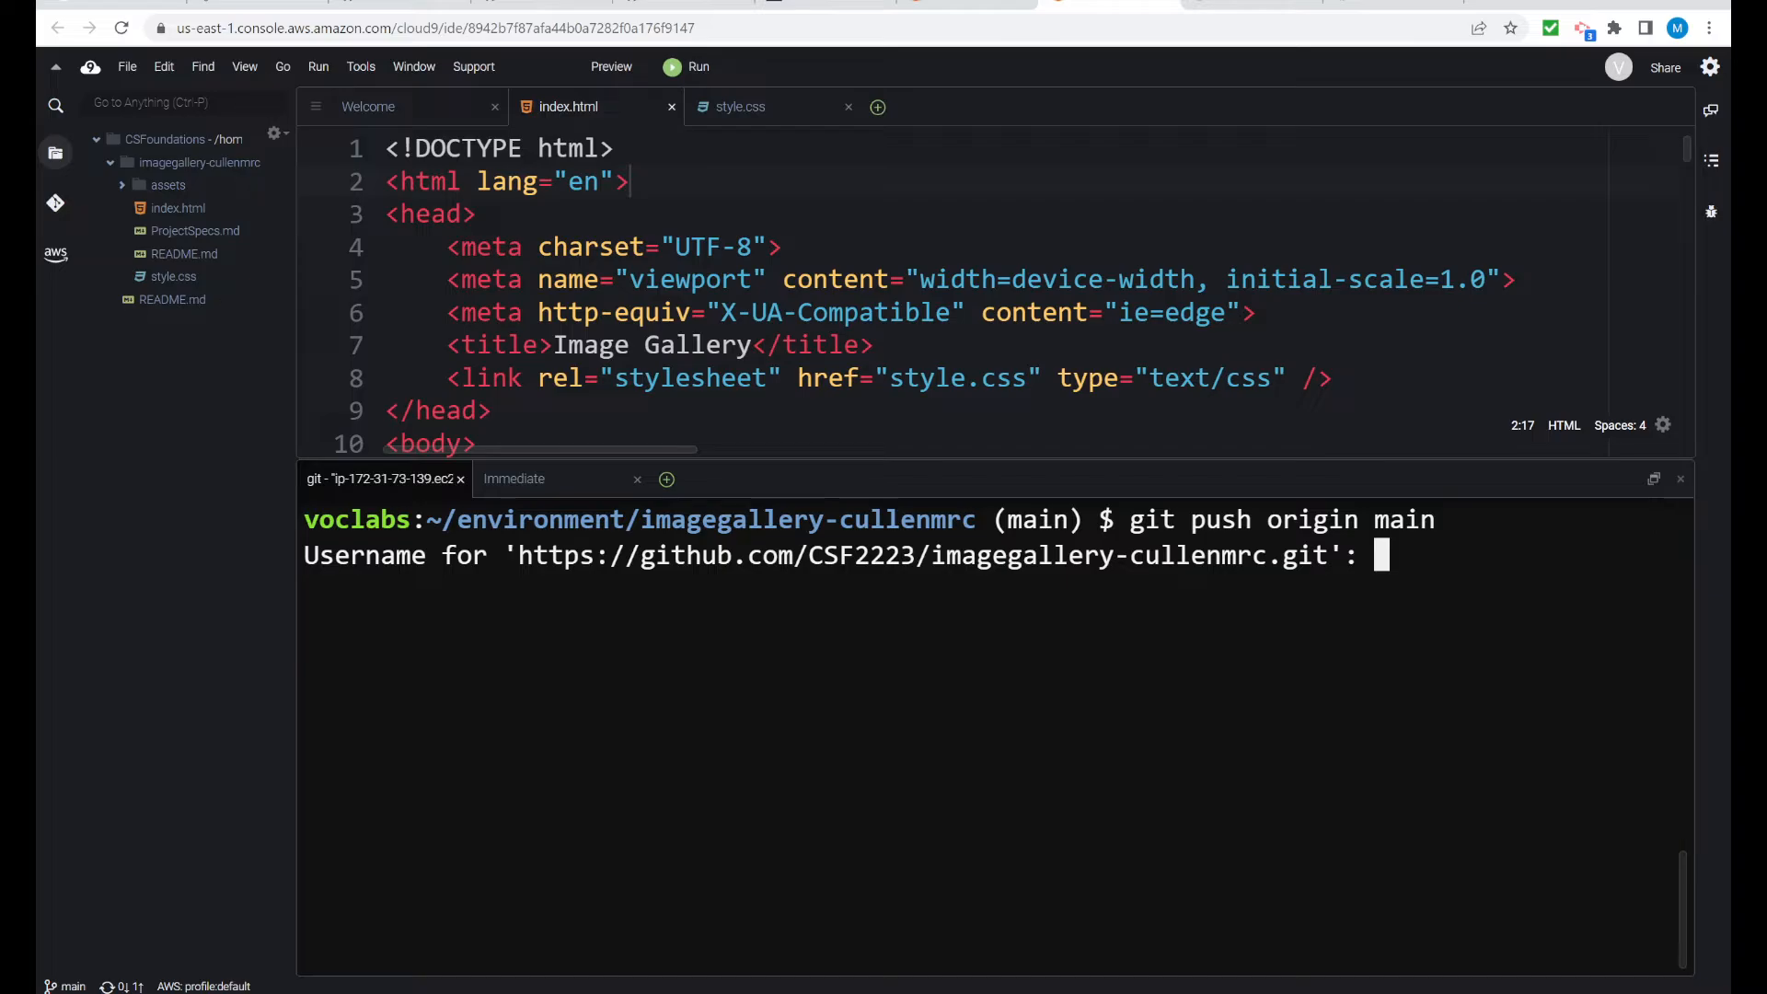
type("Cullen")
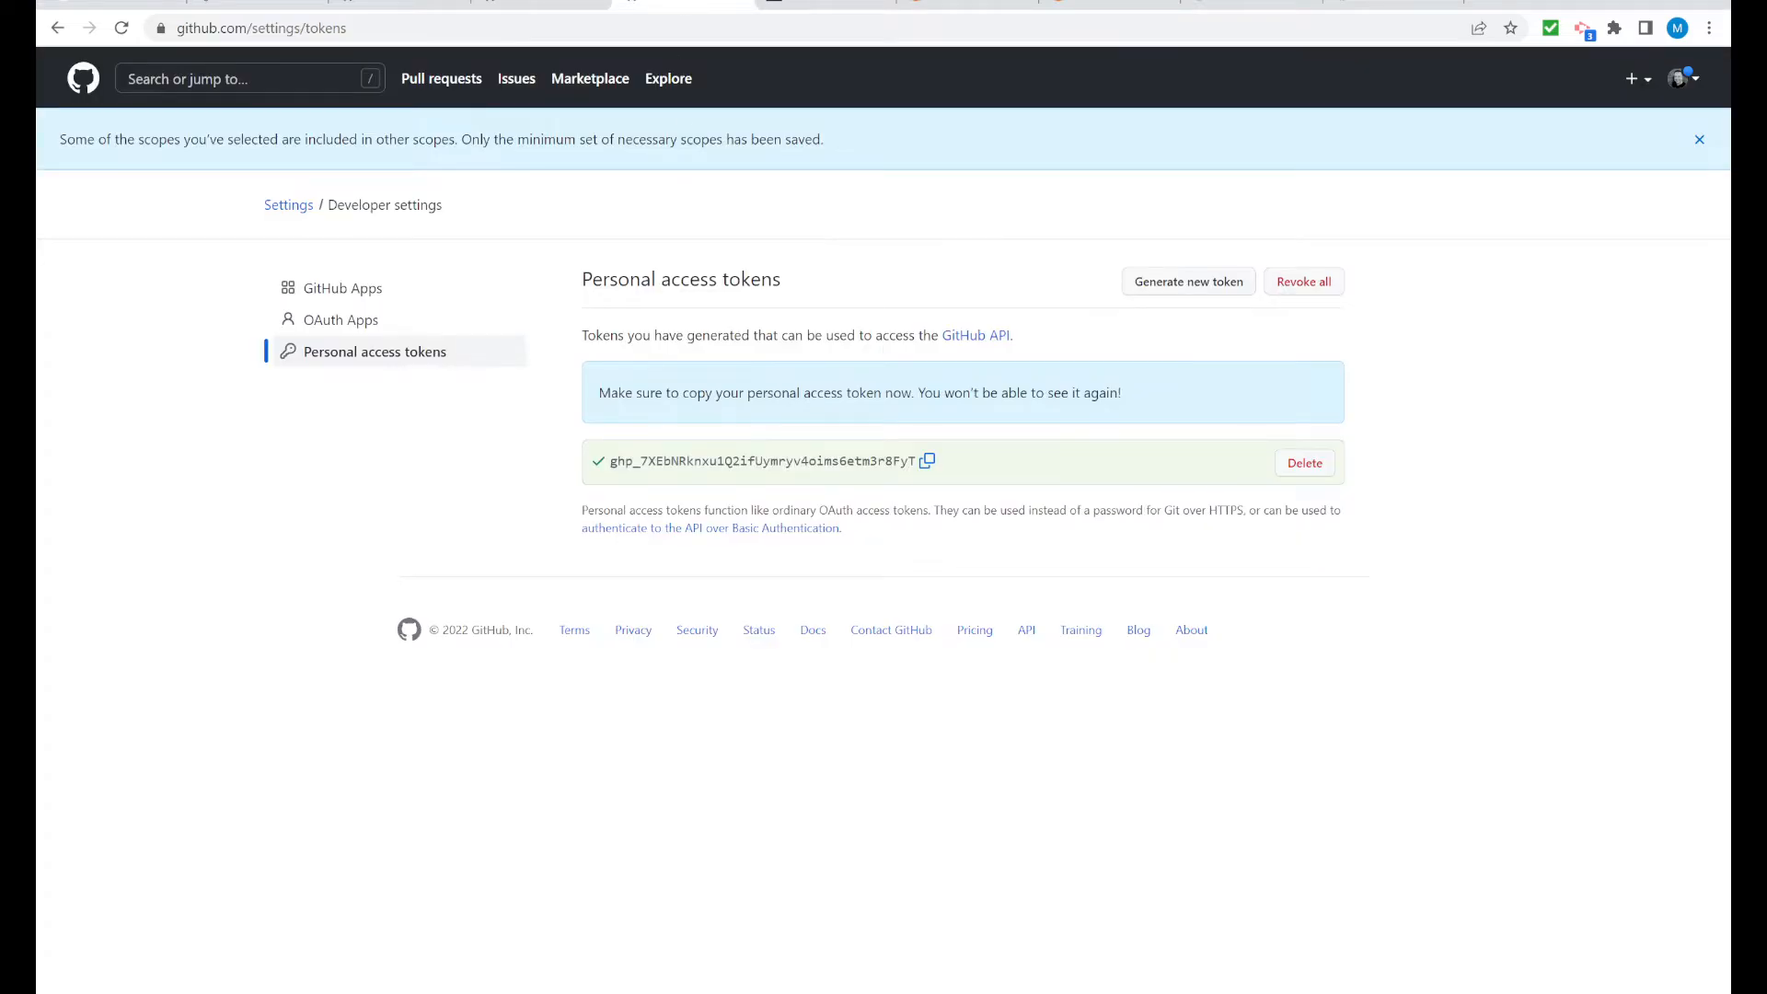
left_click(927, 462)
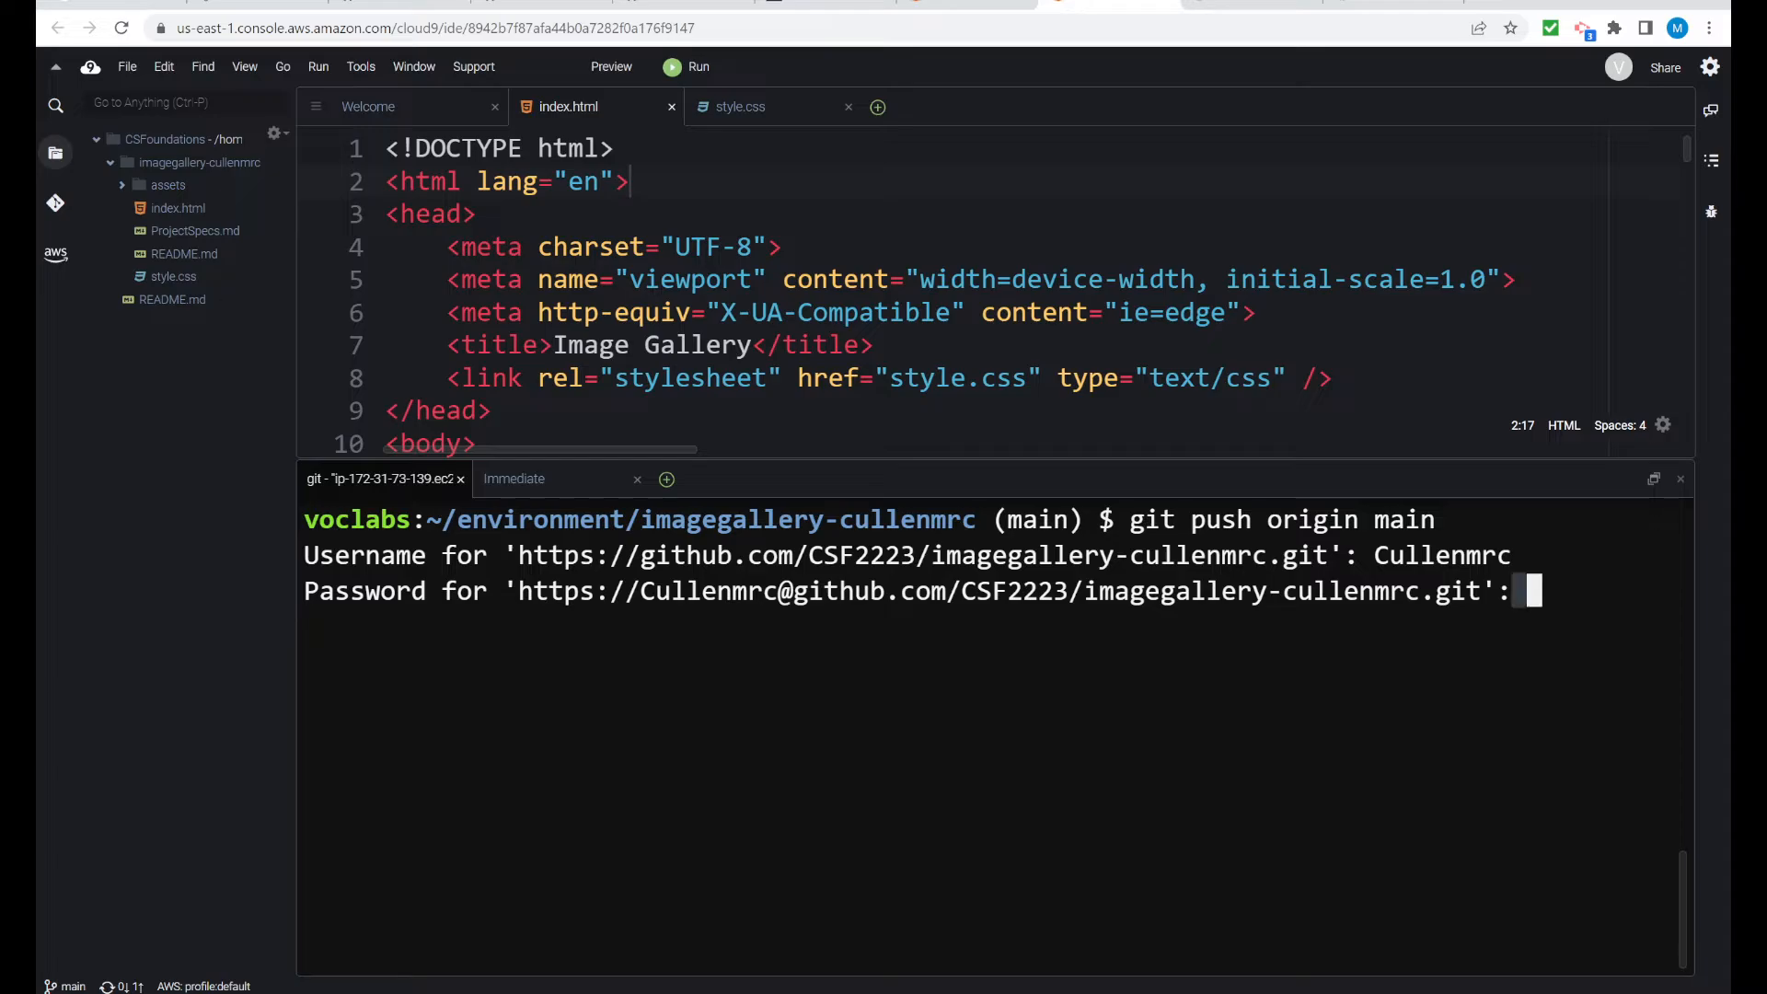
key("Enter")
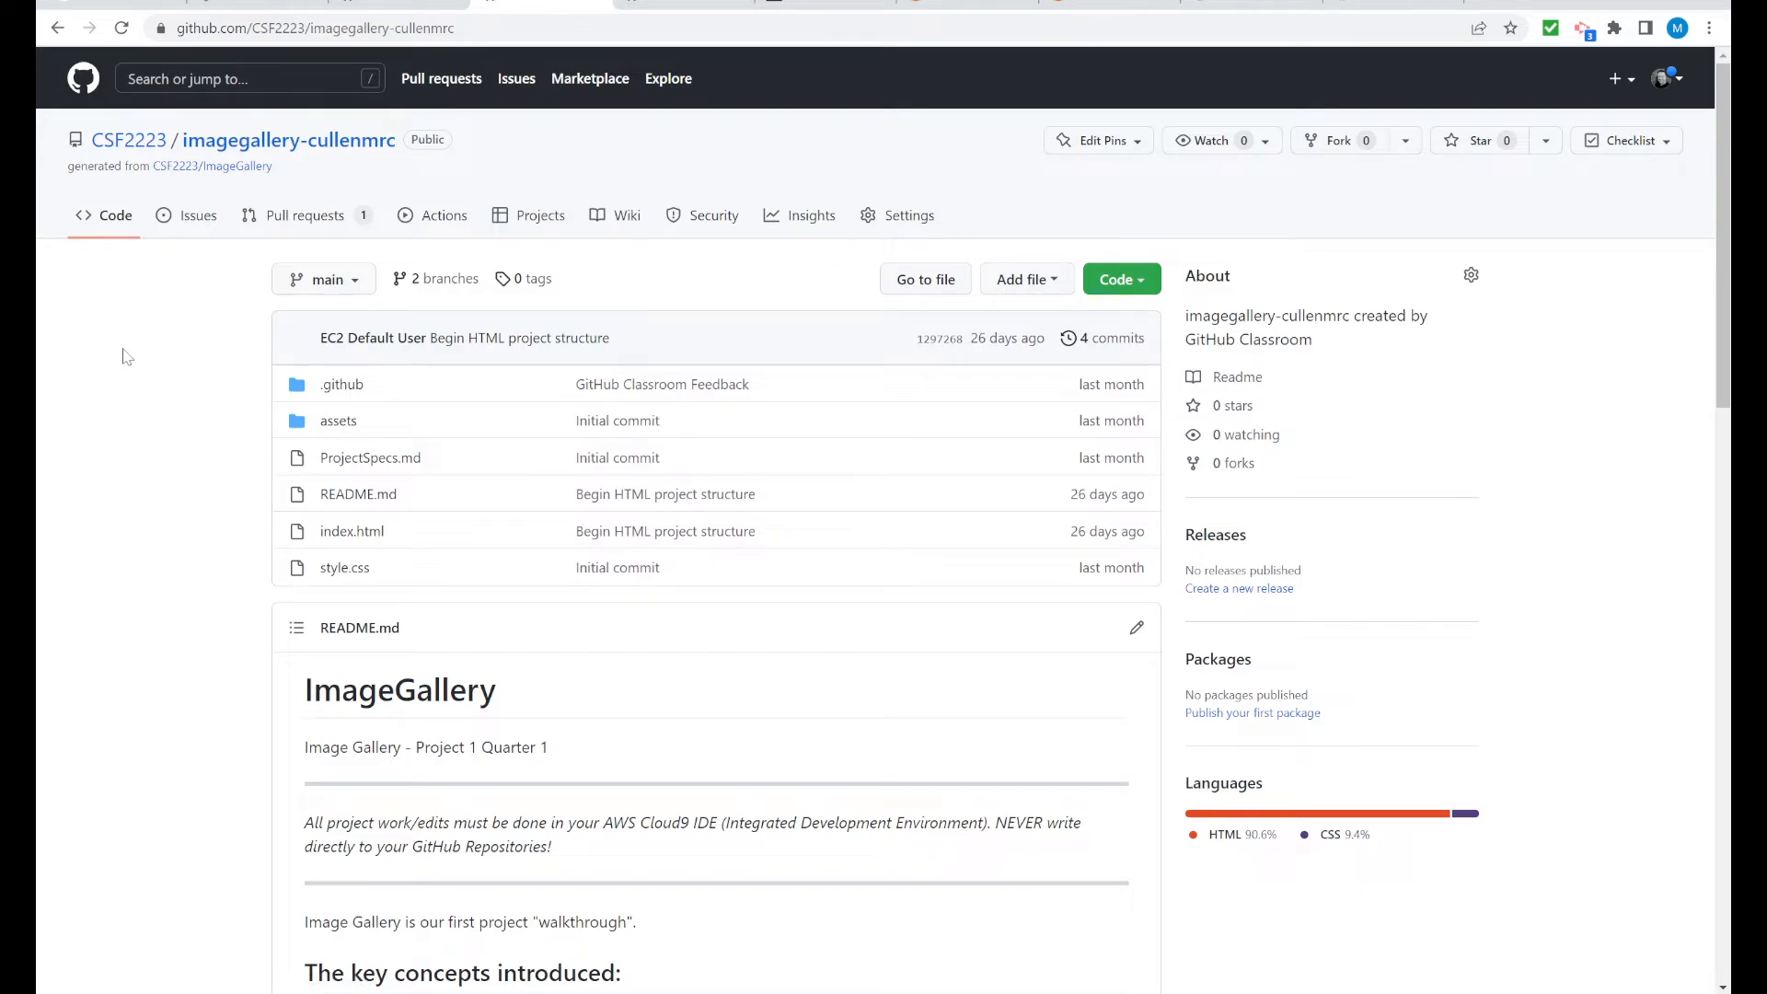
mouse_move(139, 270)
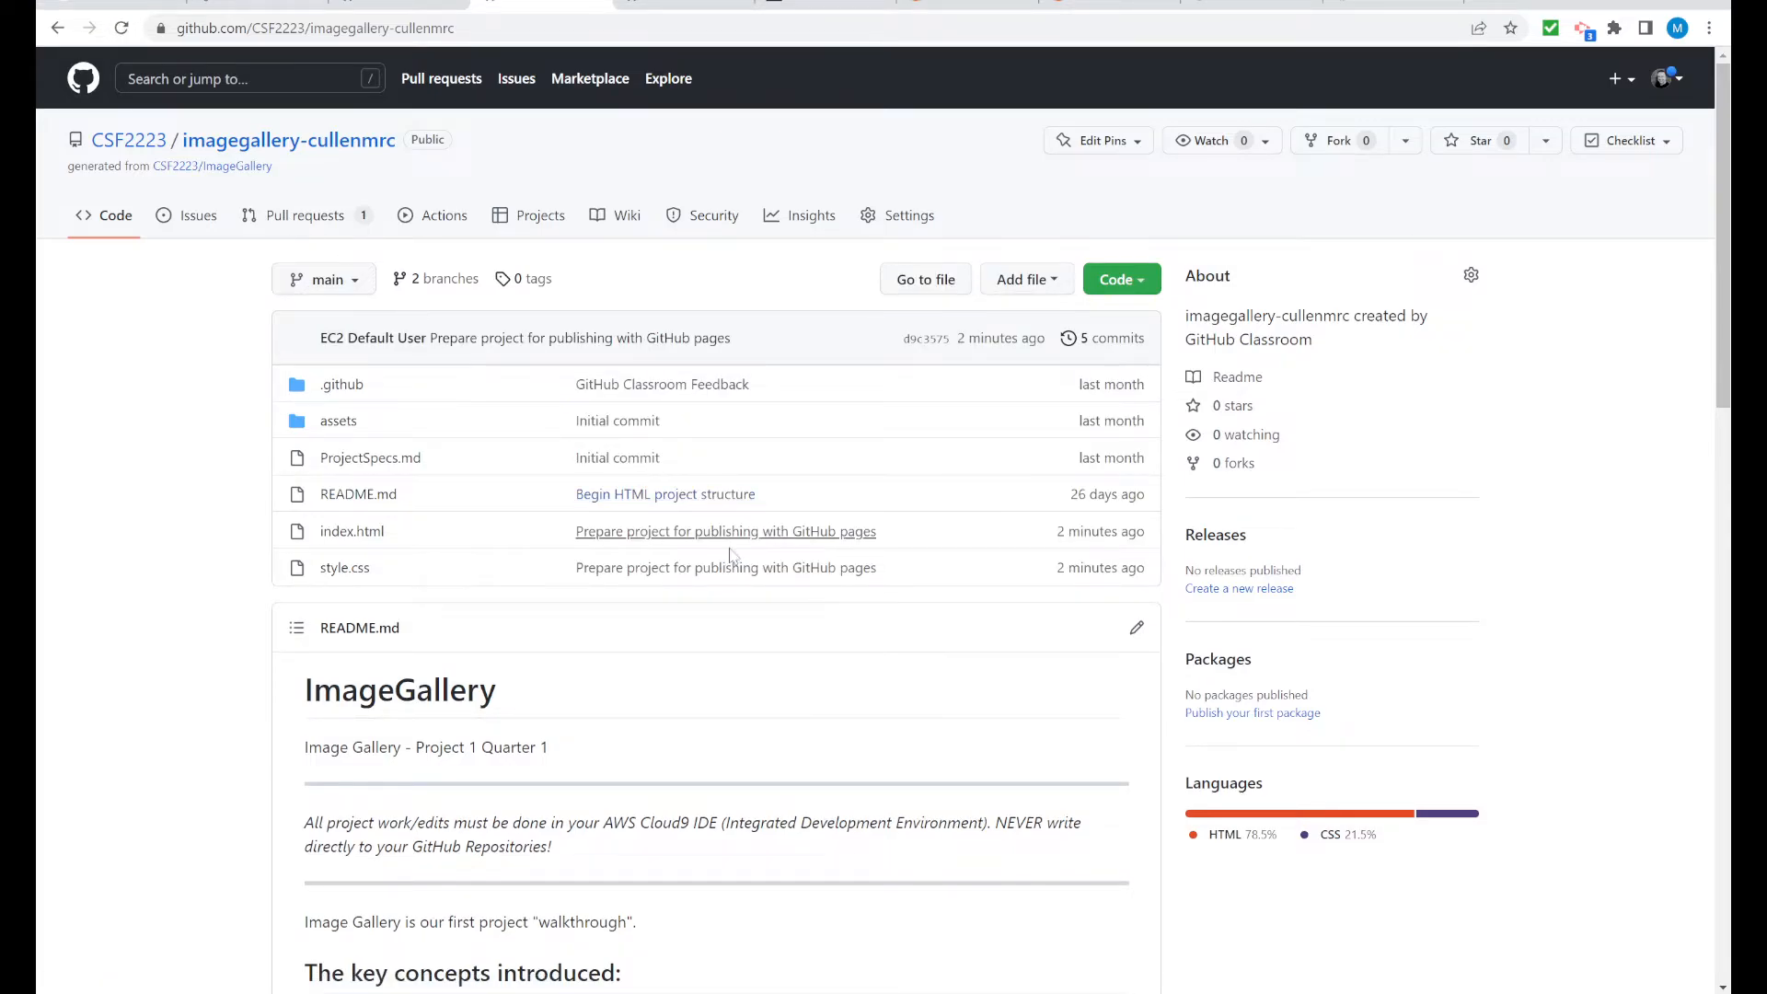
mouse_move(726, 567)
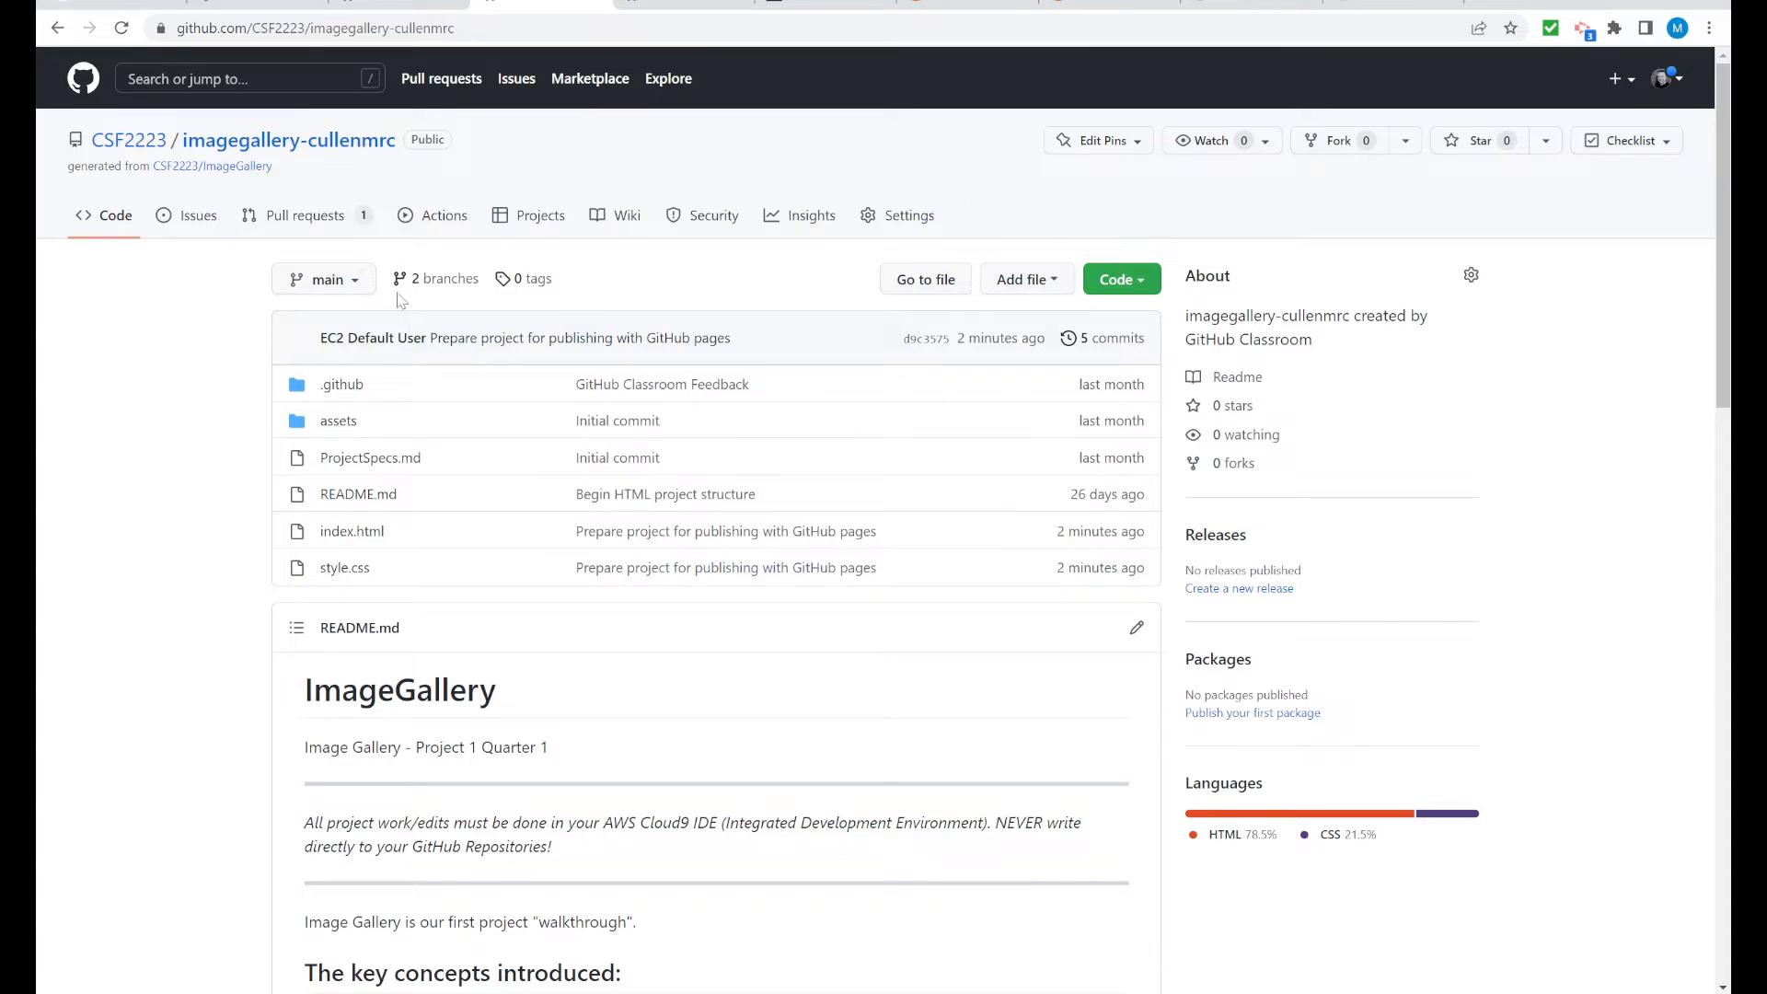
mouse_move(678, 372)
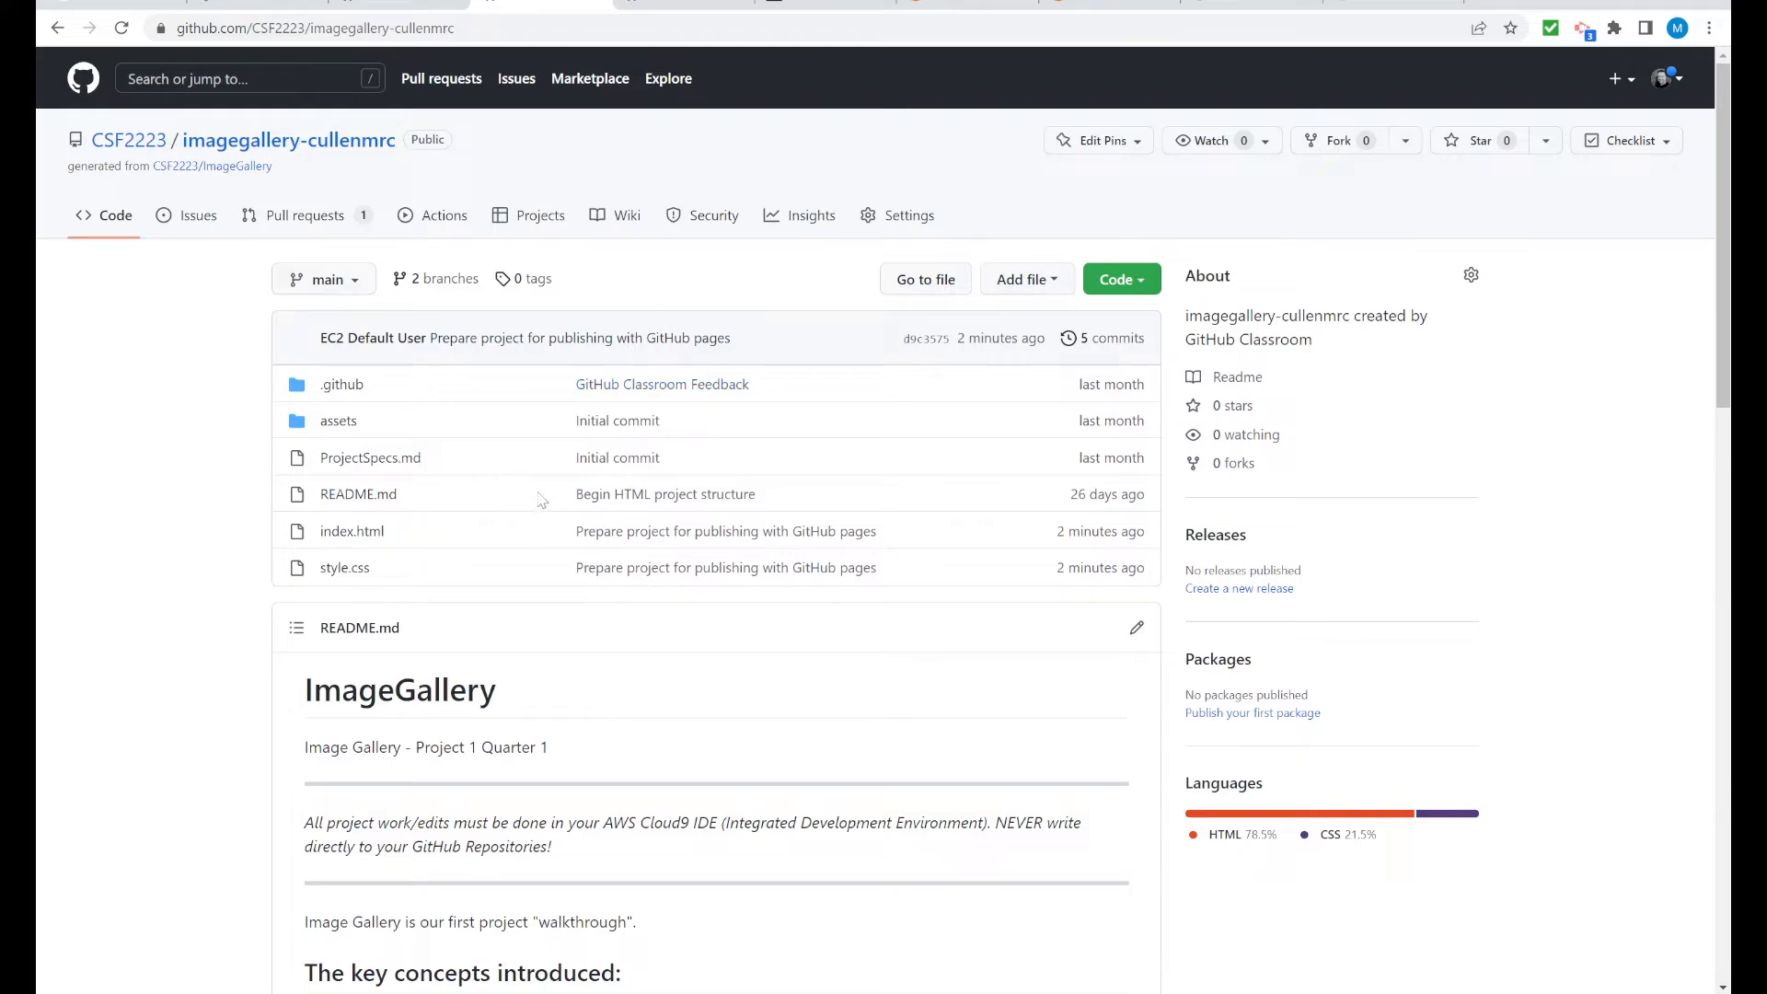
mouse_move(488, 77)
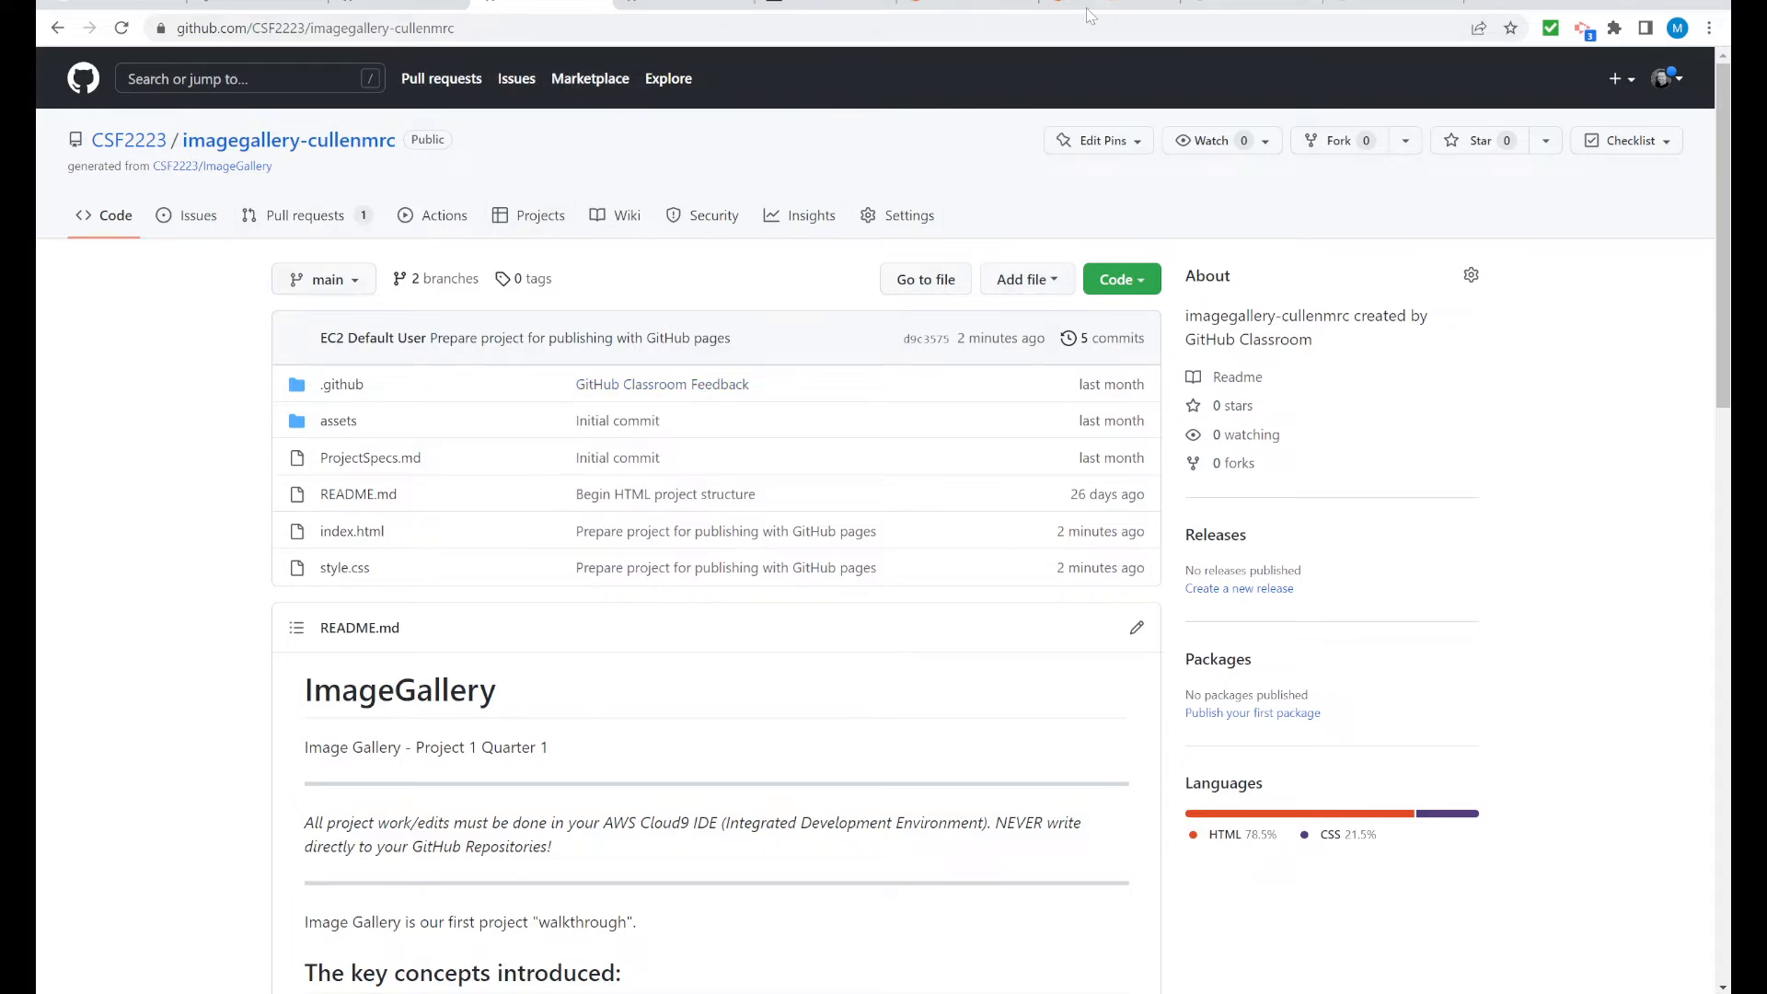
mouse_move(603, 281)
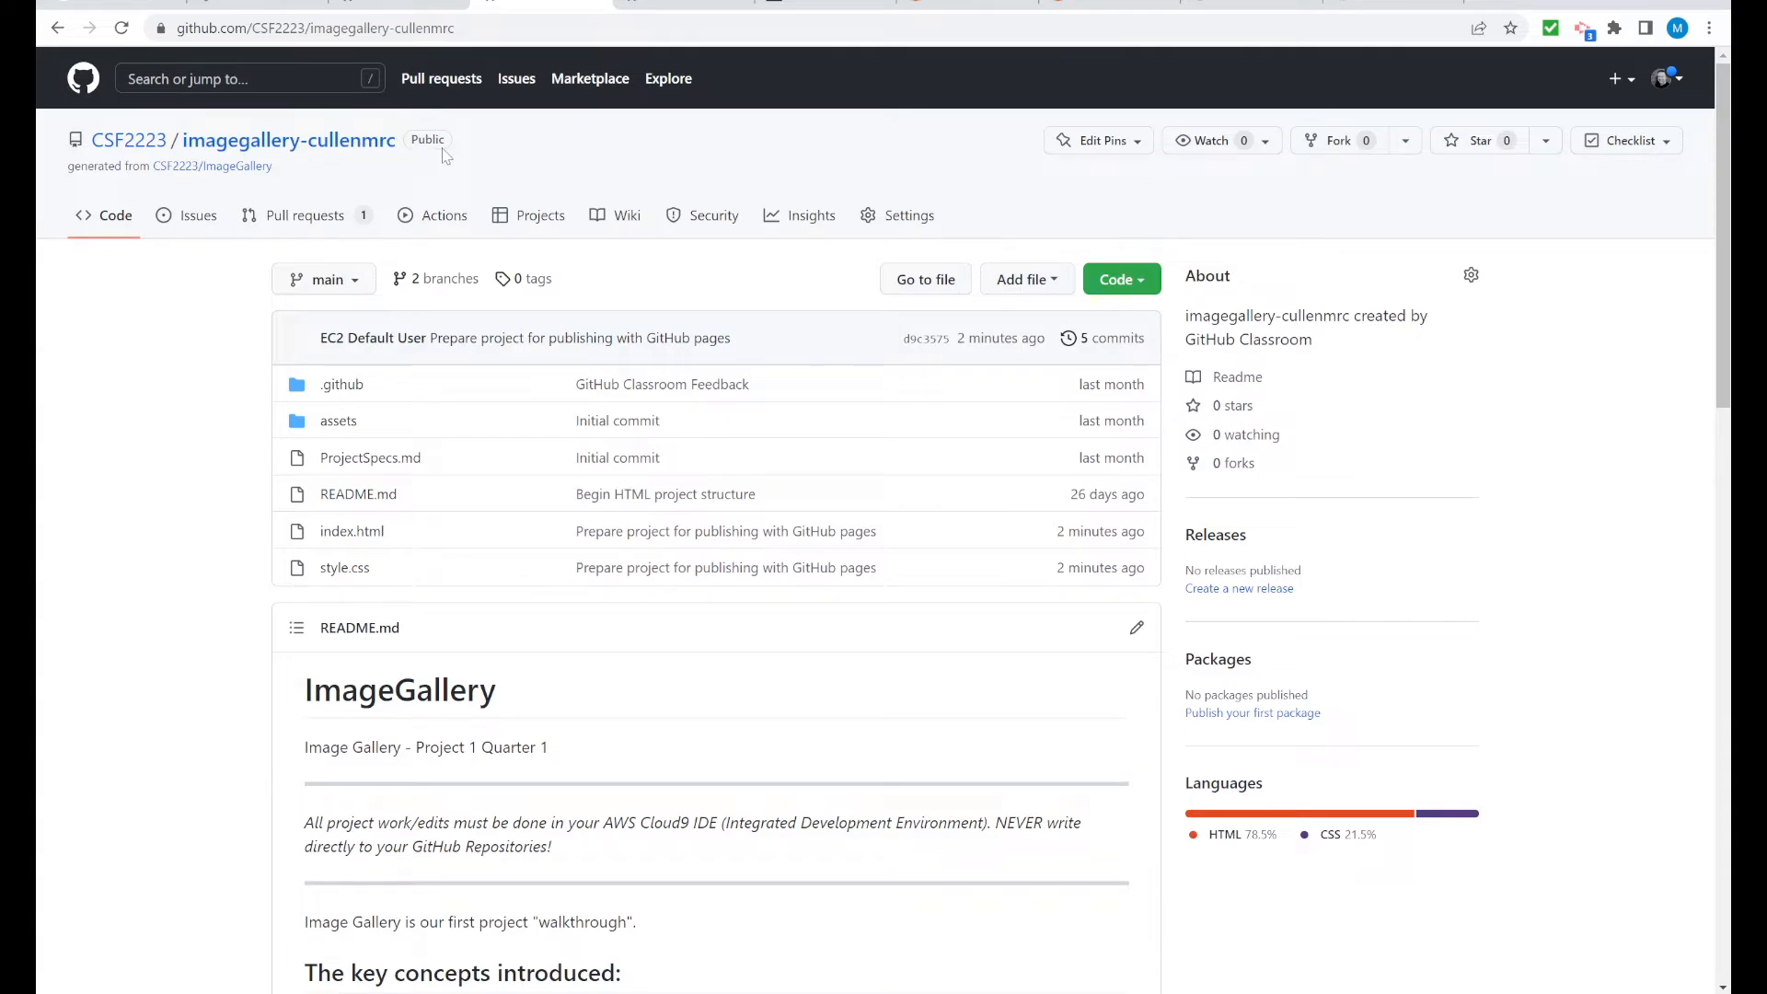
mouse_move(468, 155)
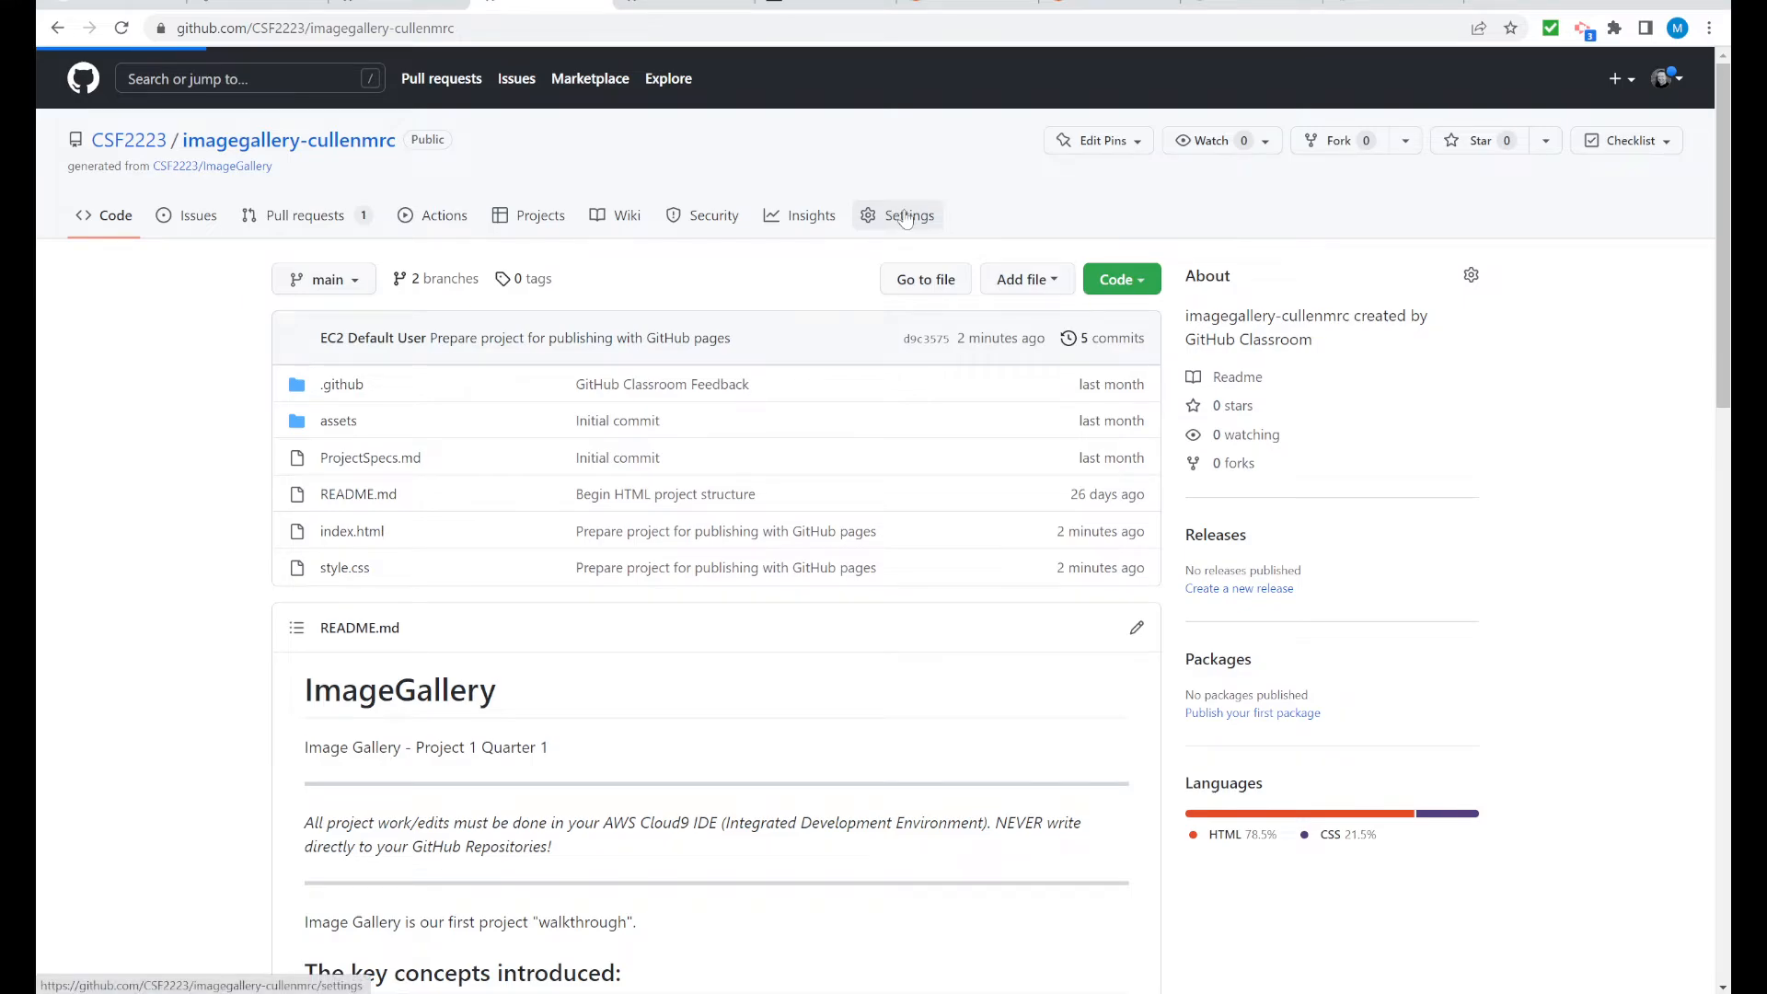
Set the repository's GitHub Pages source to the main branch root and save
left_click(909, 215)
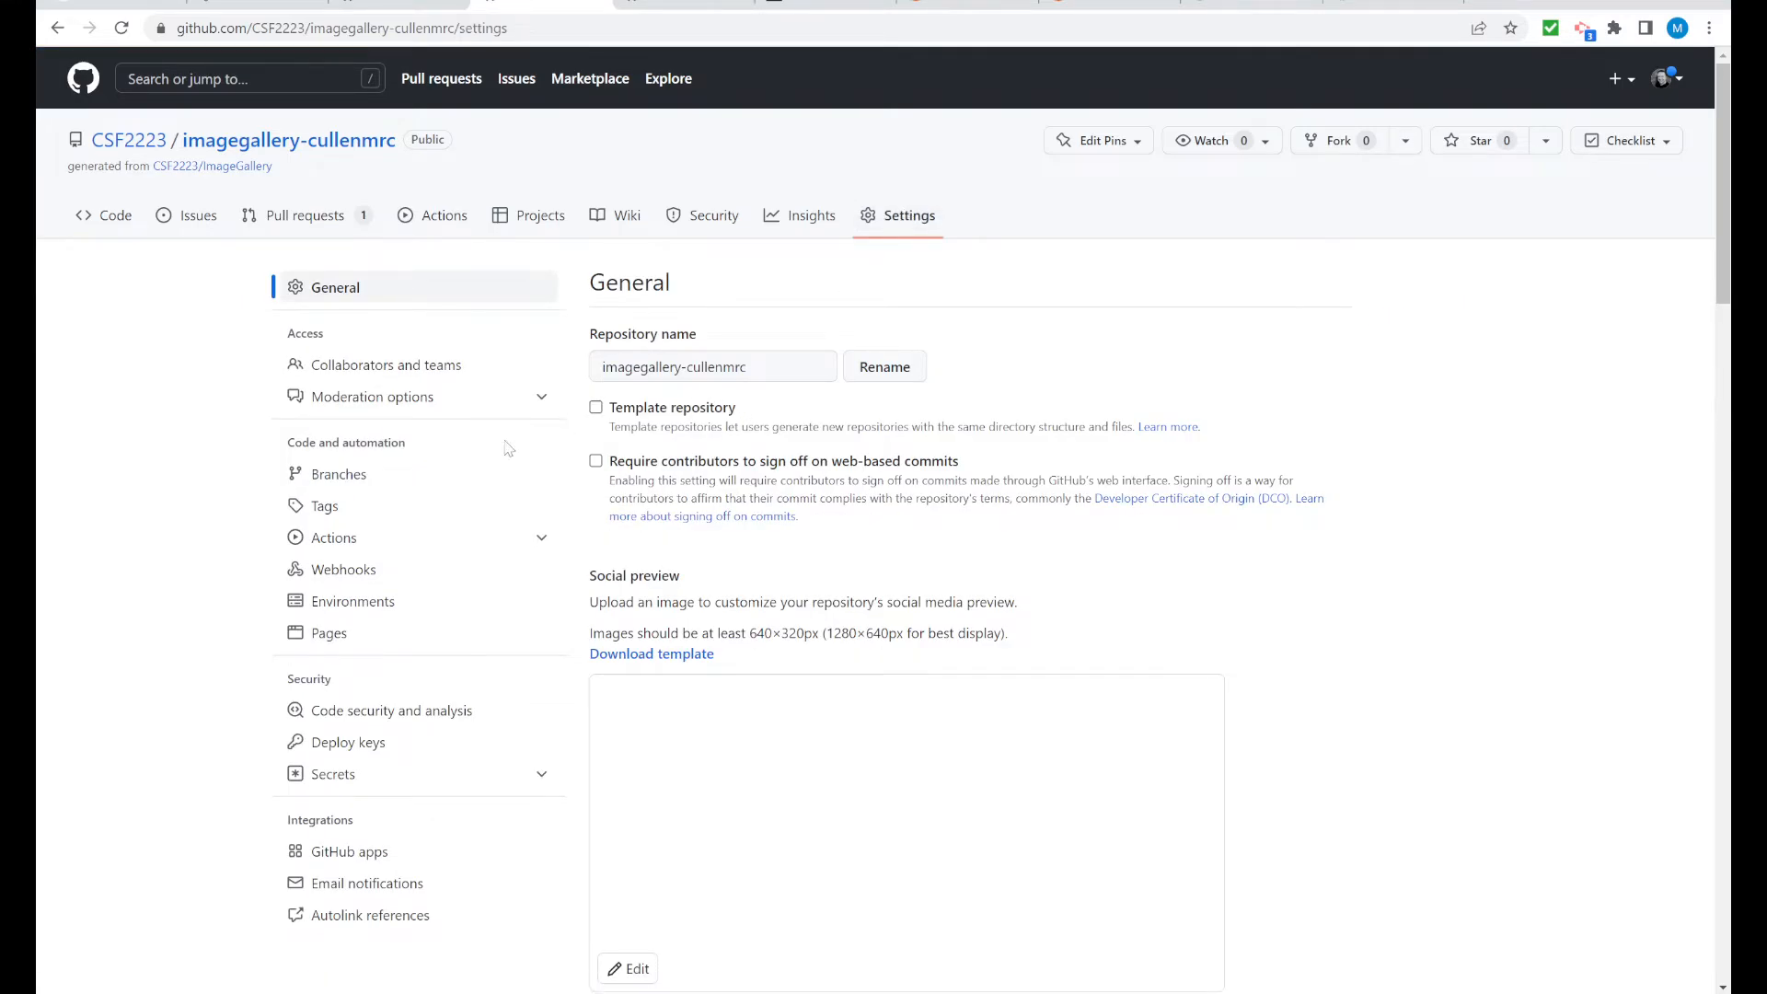
scroll("down", 3)
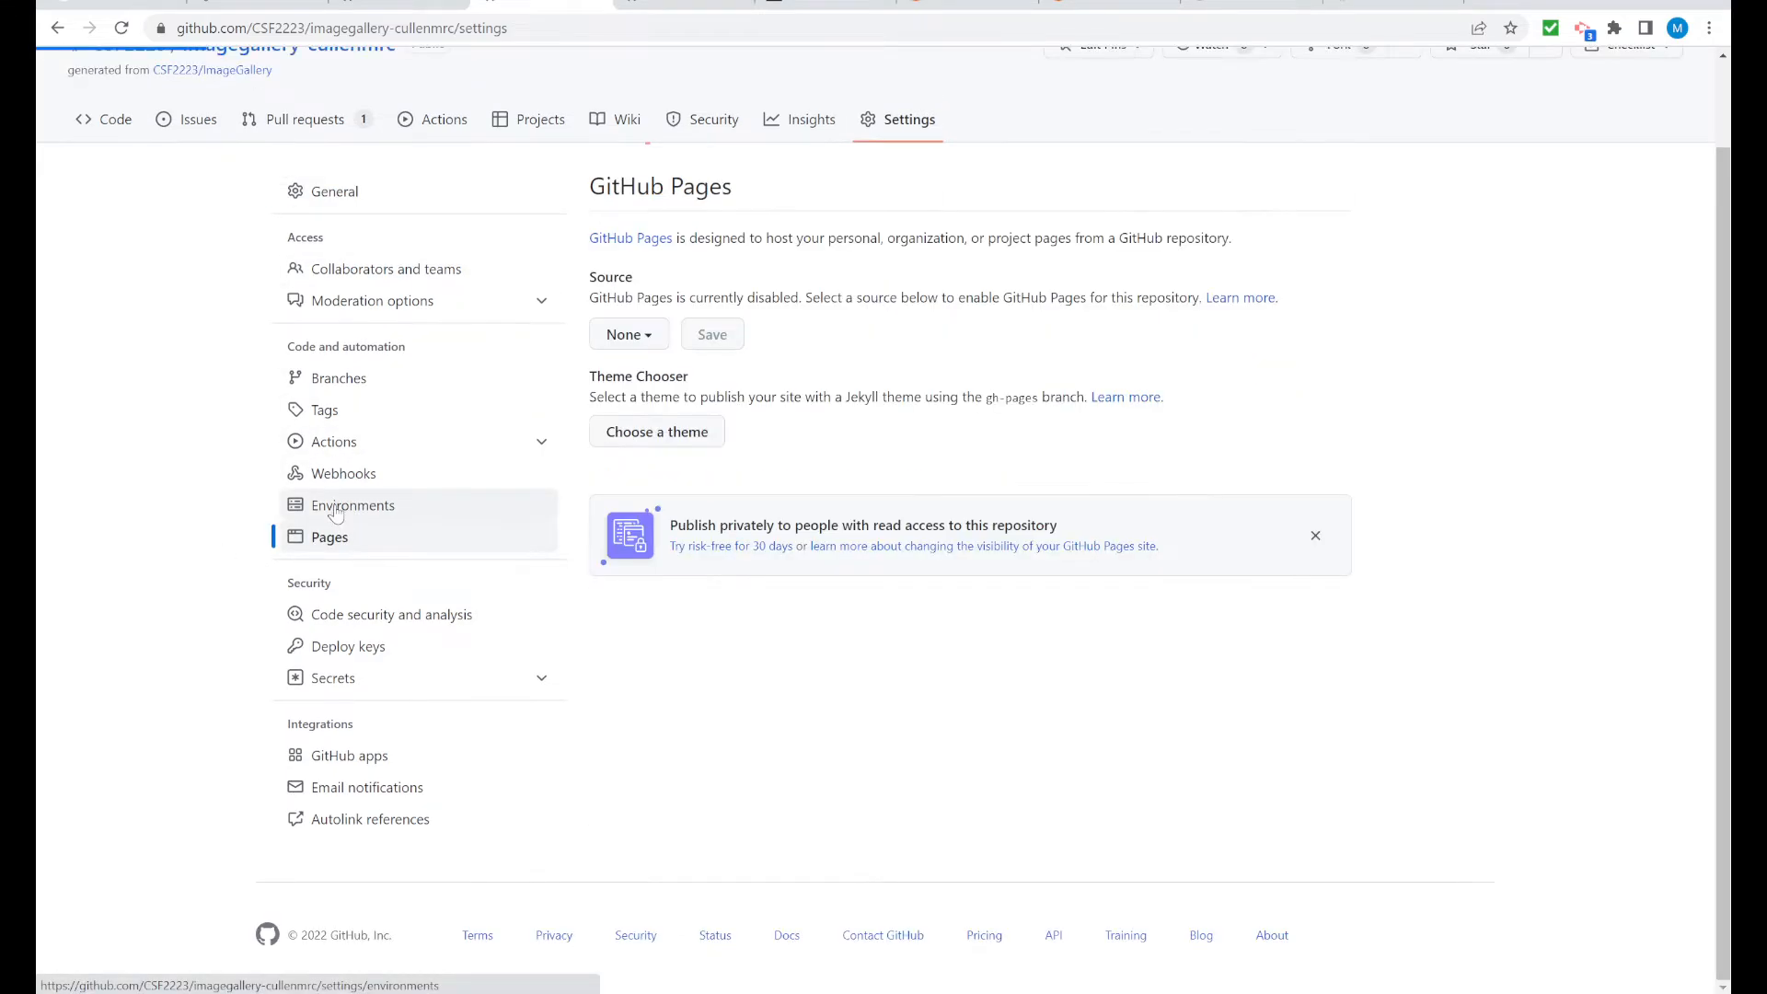
left_click(329, 537)
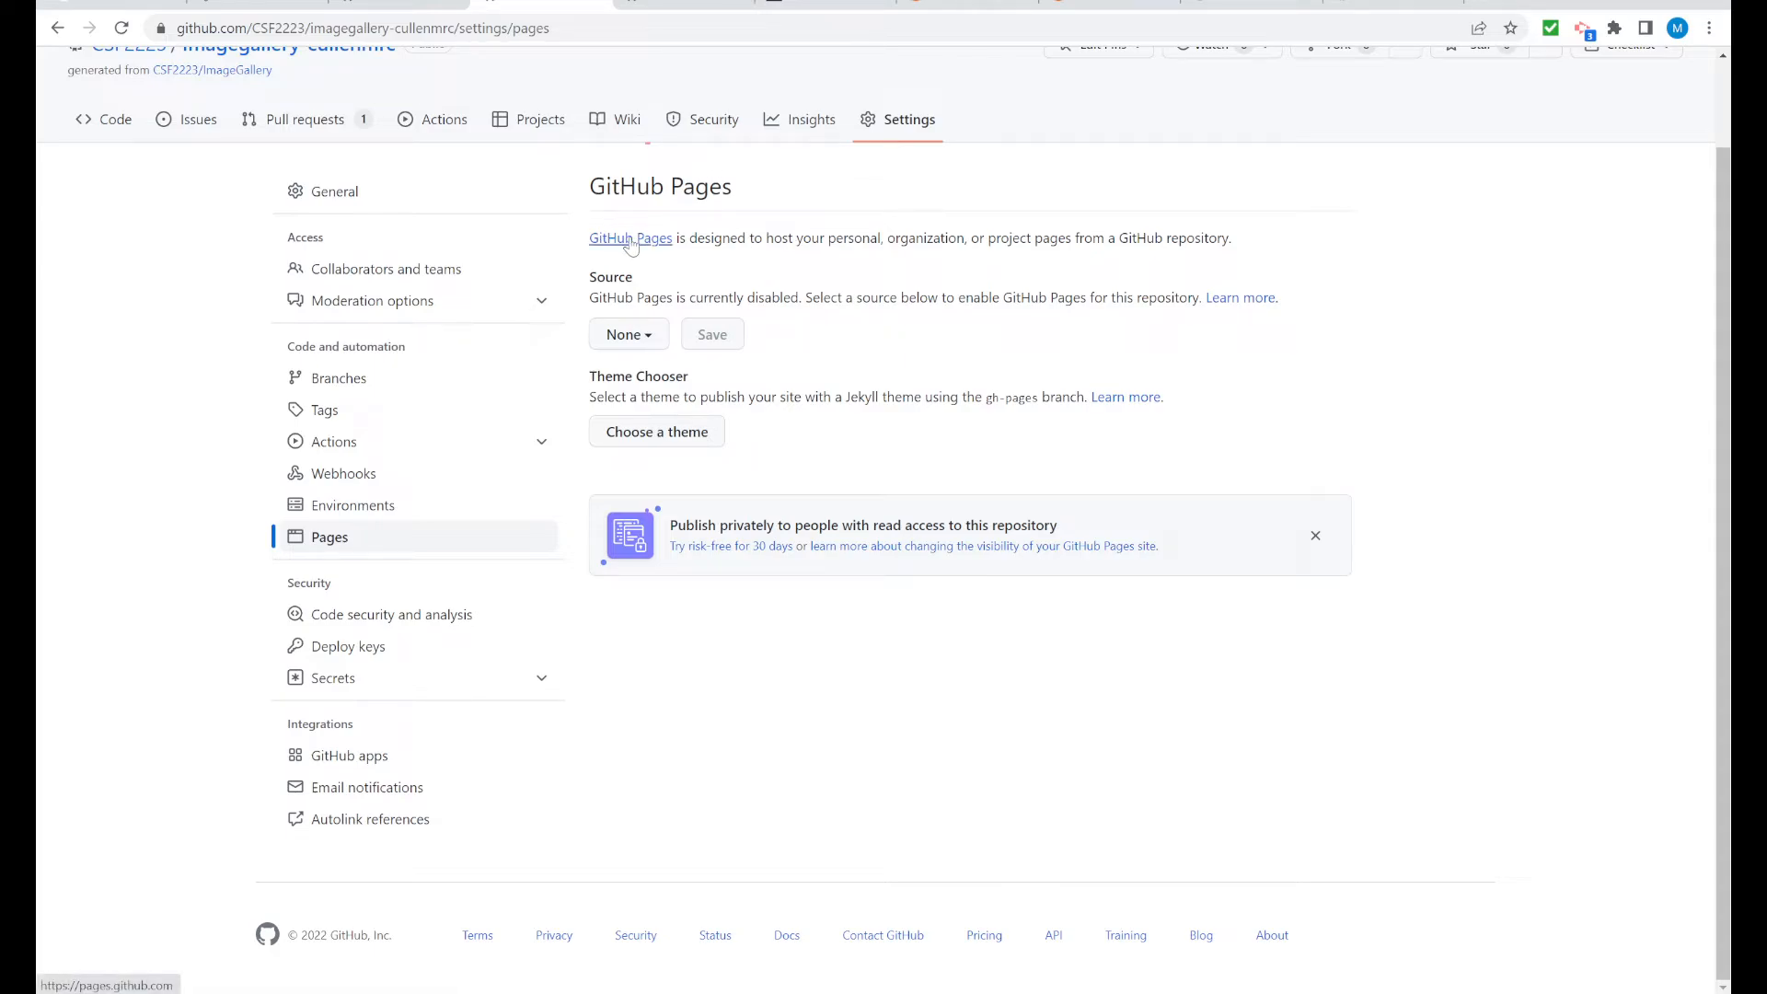
mouse_move(847, 267)
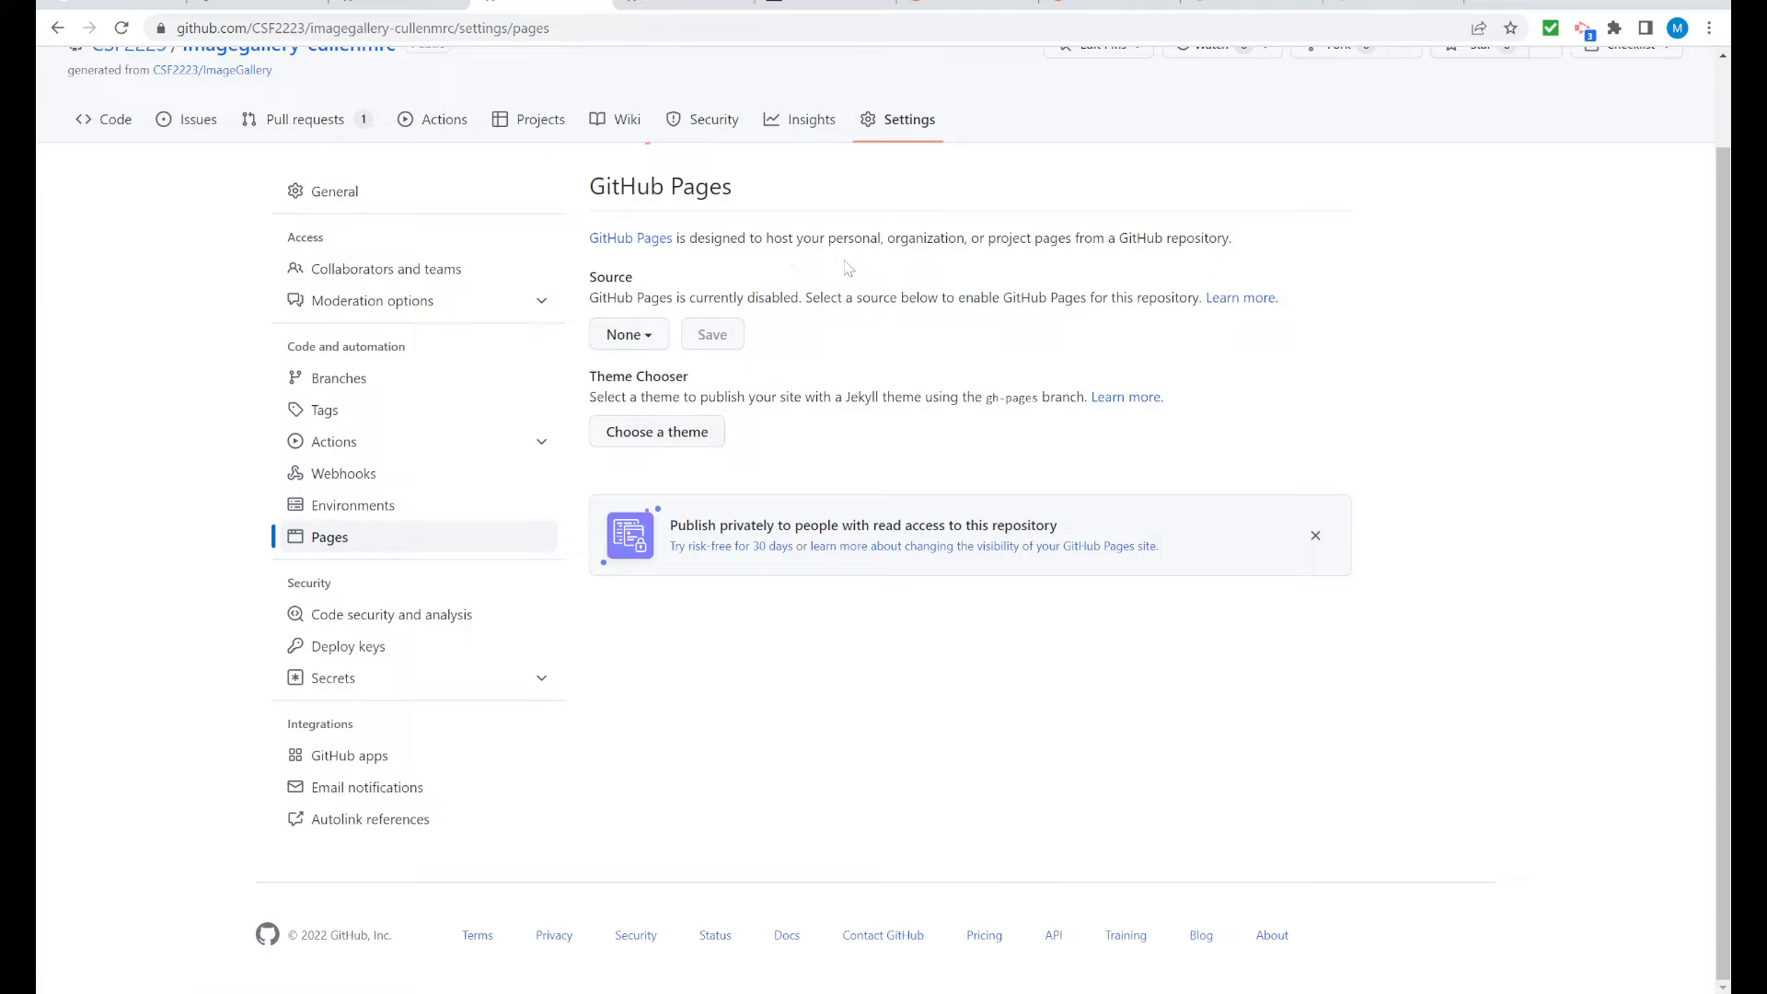
mouse_move(1033, 260)
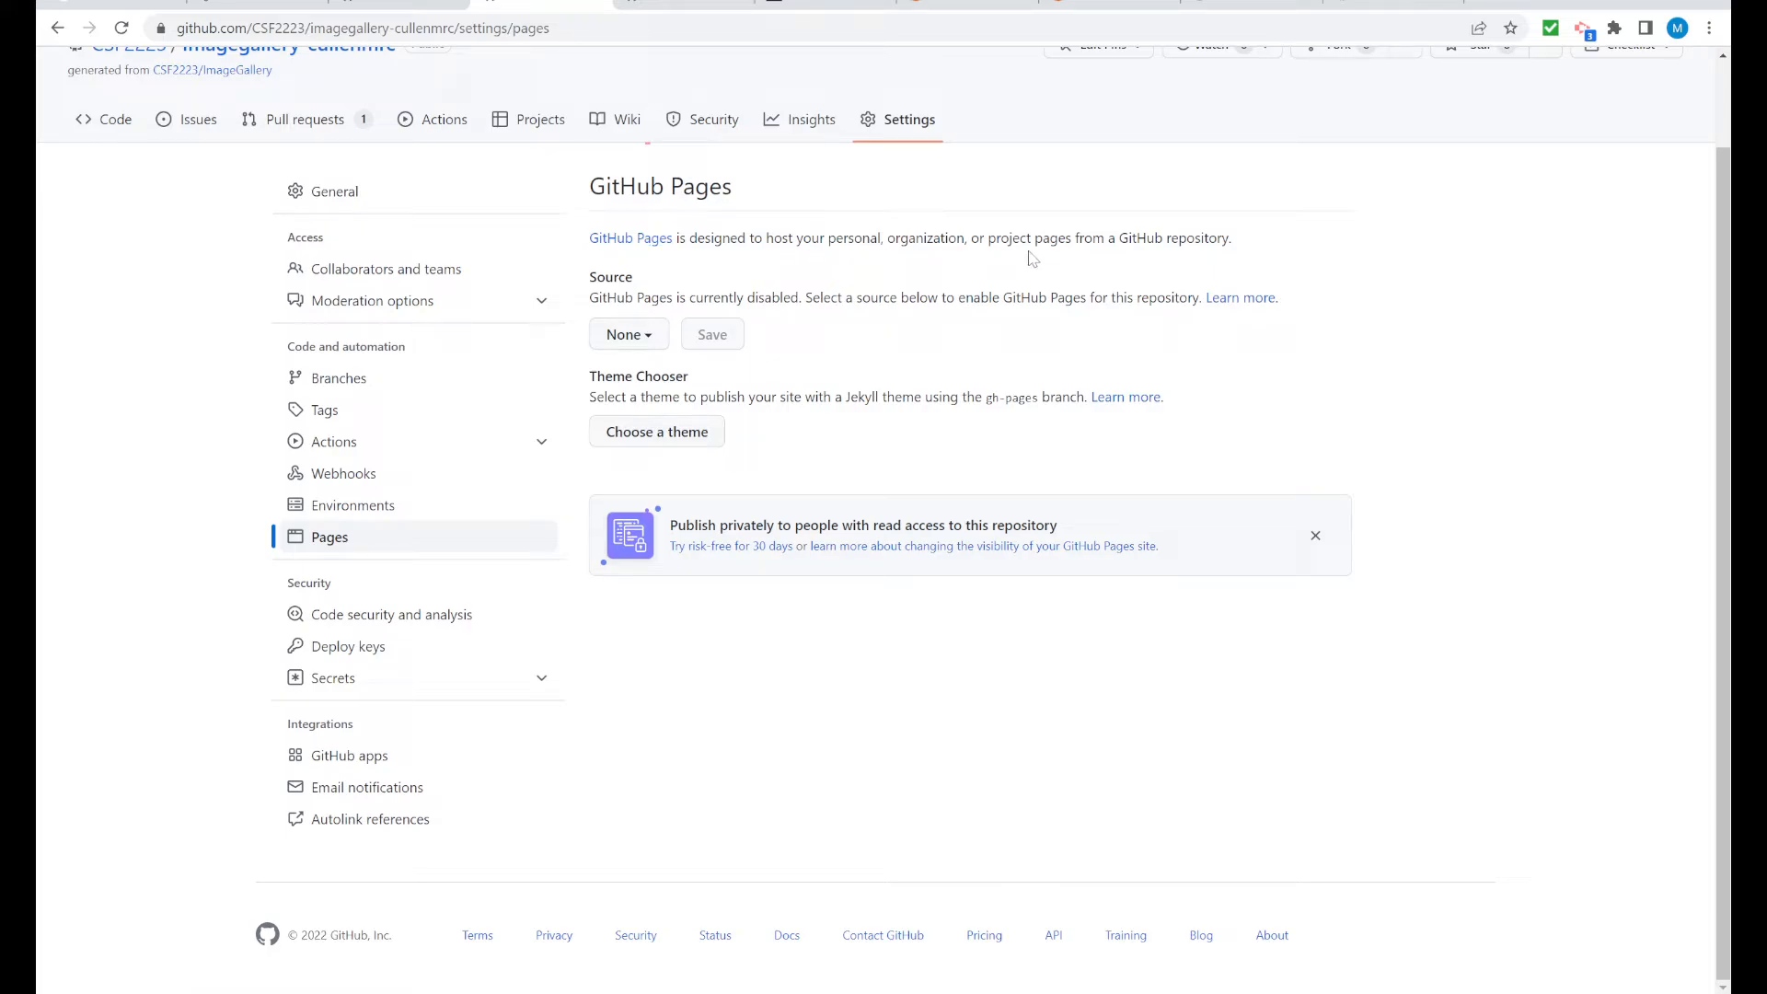
mouse_move(1169, 266)
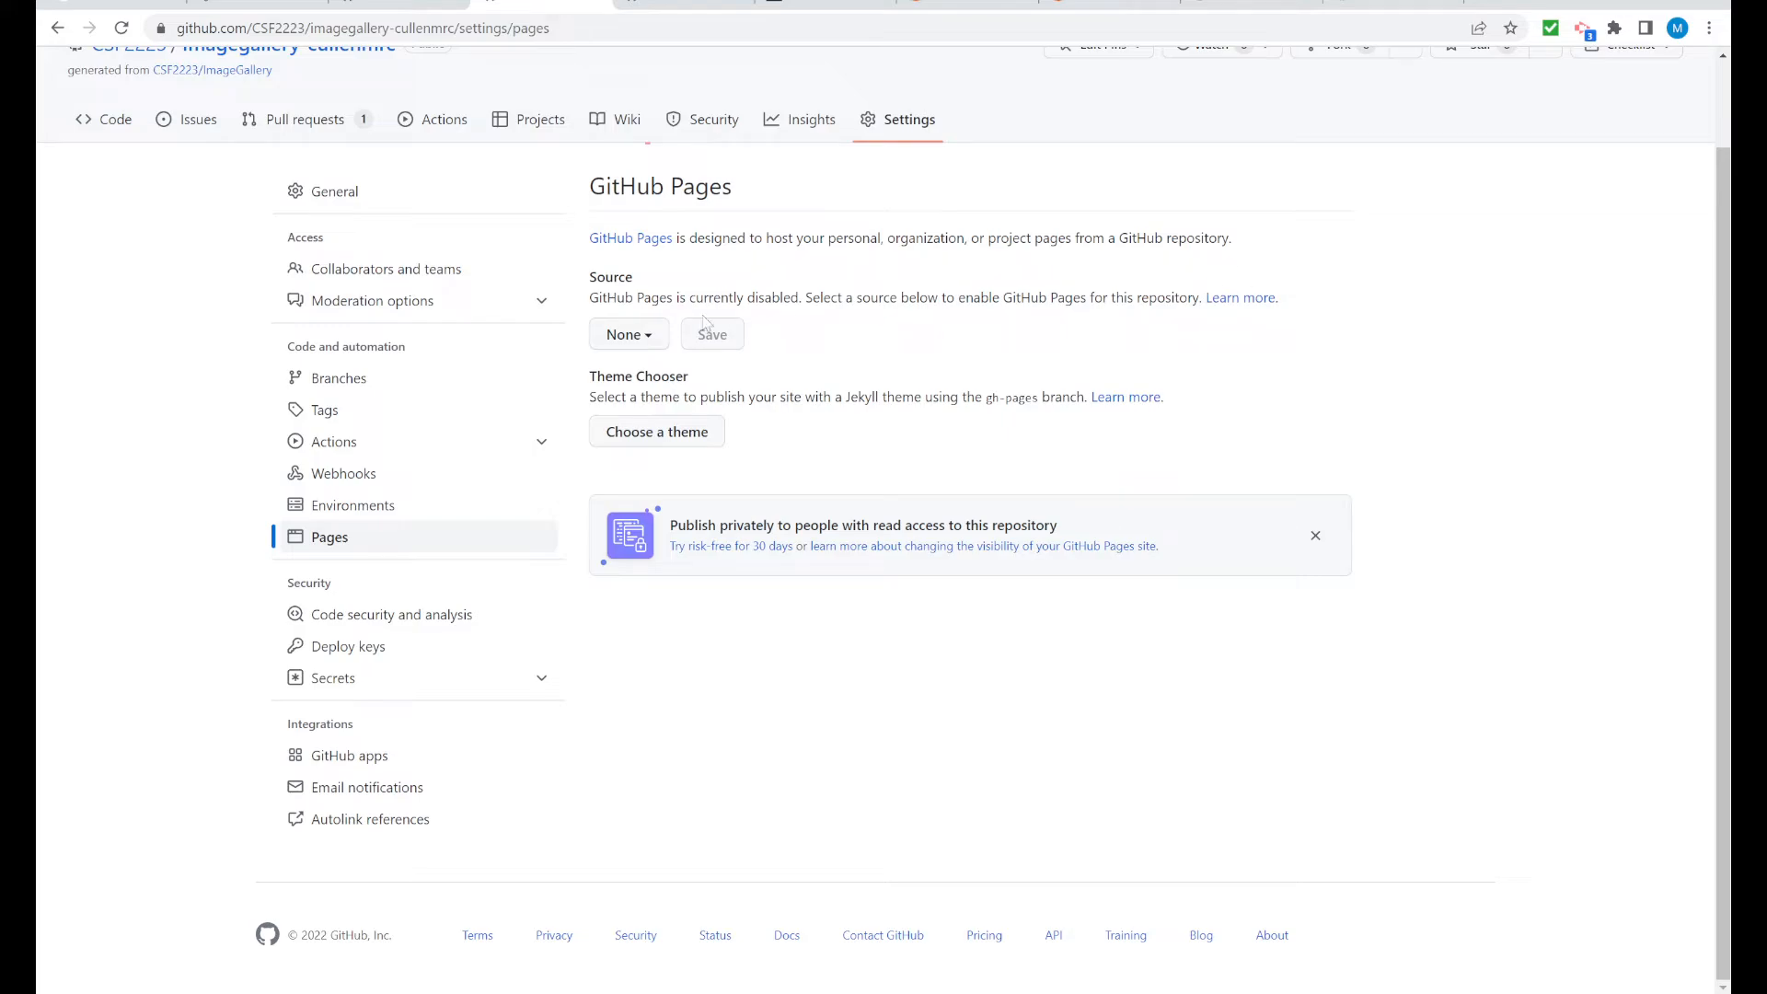
mouse_move(630, 237)
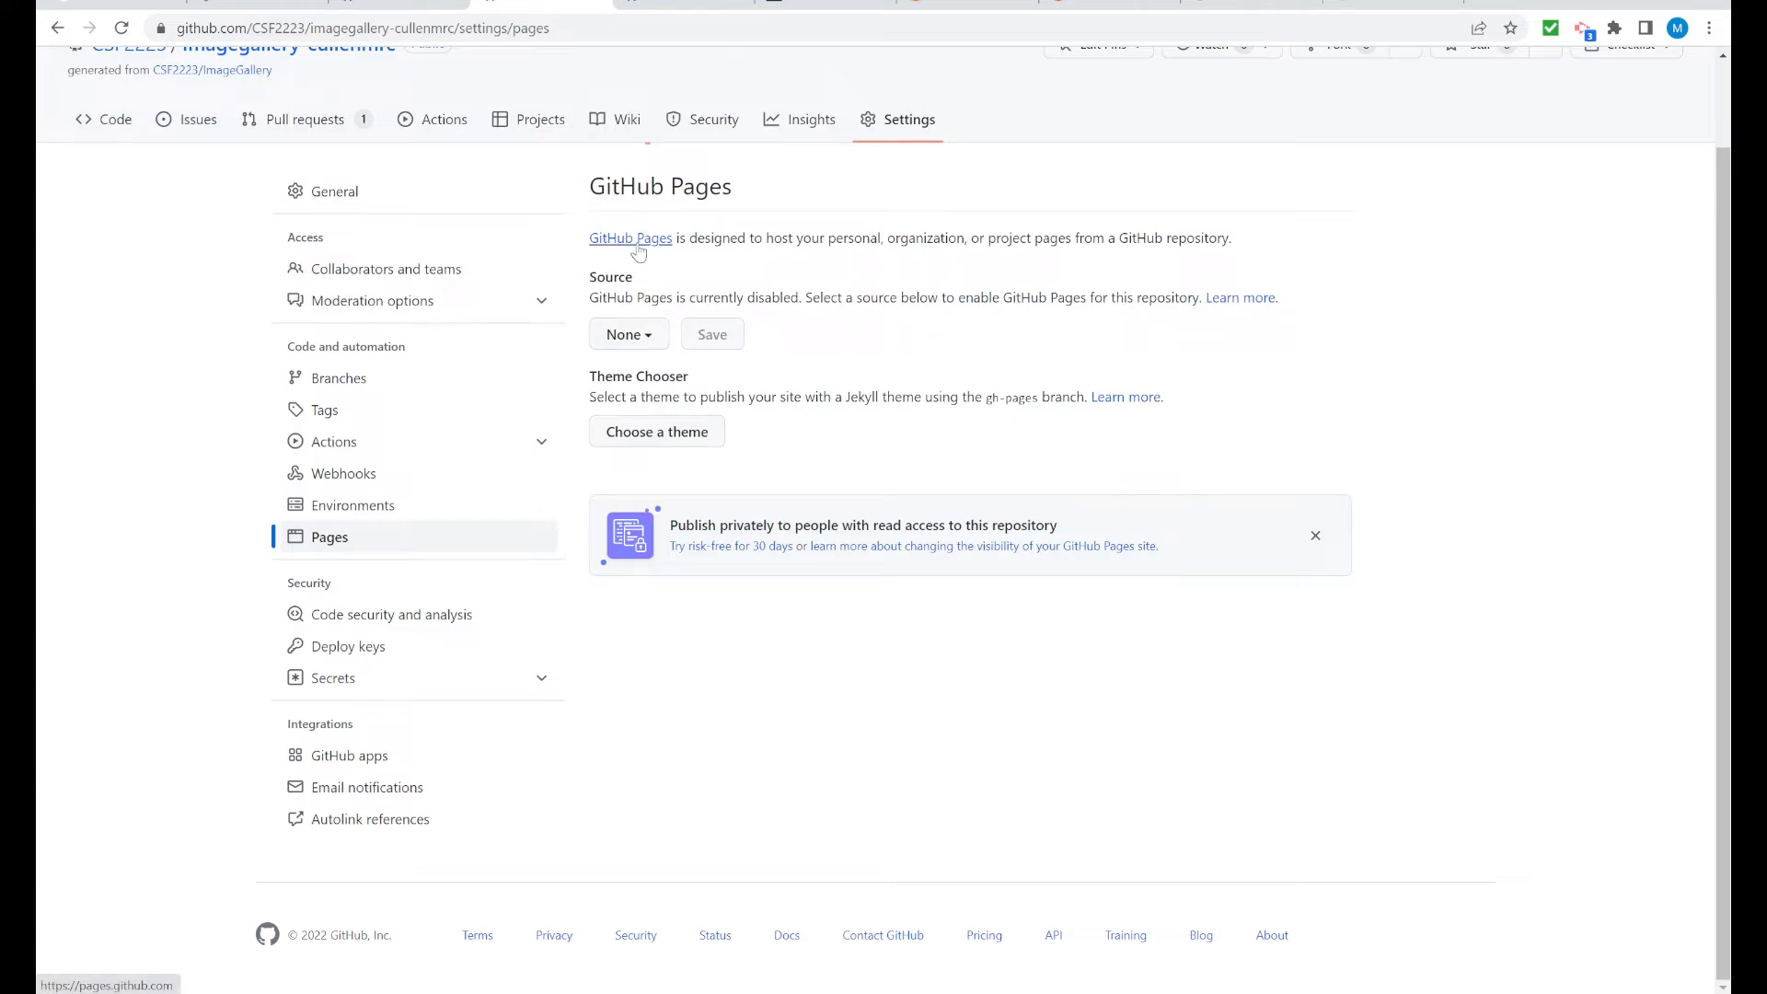
mouse_move(662, 268)
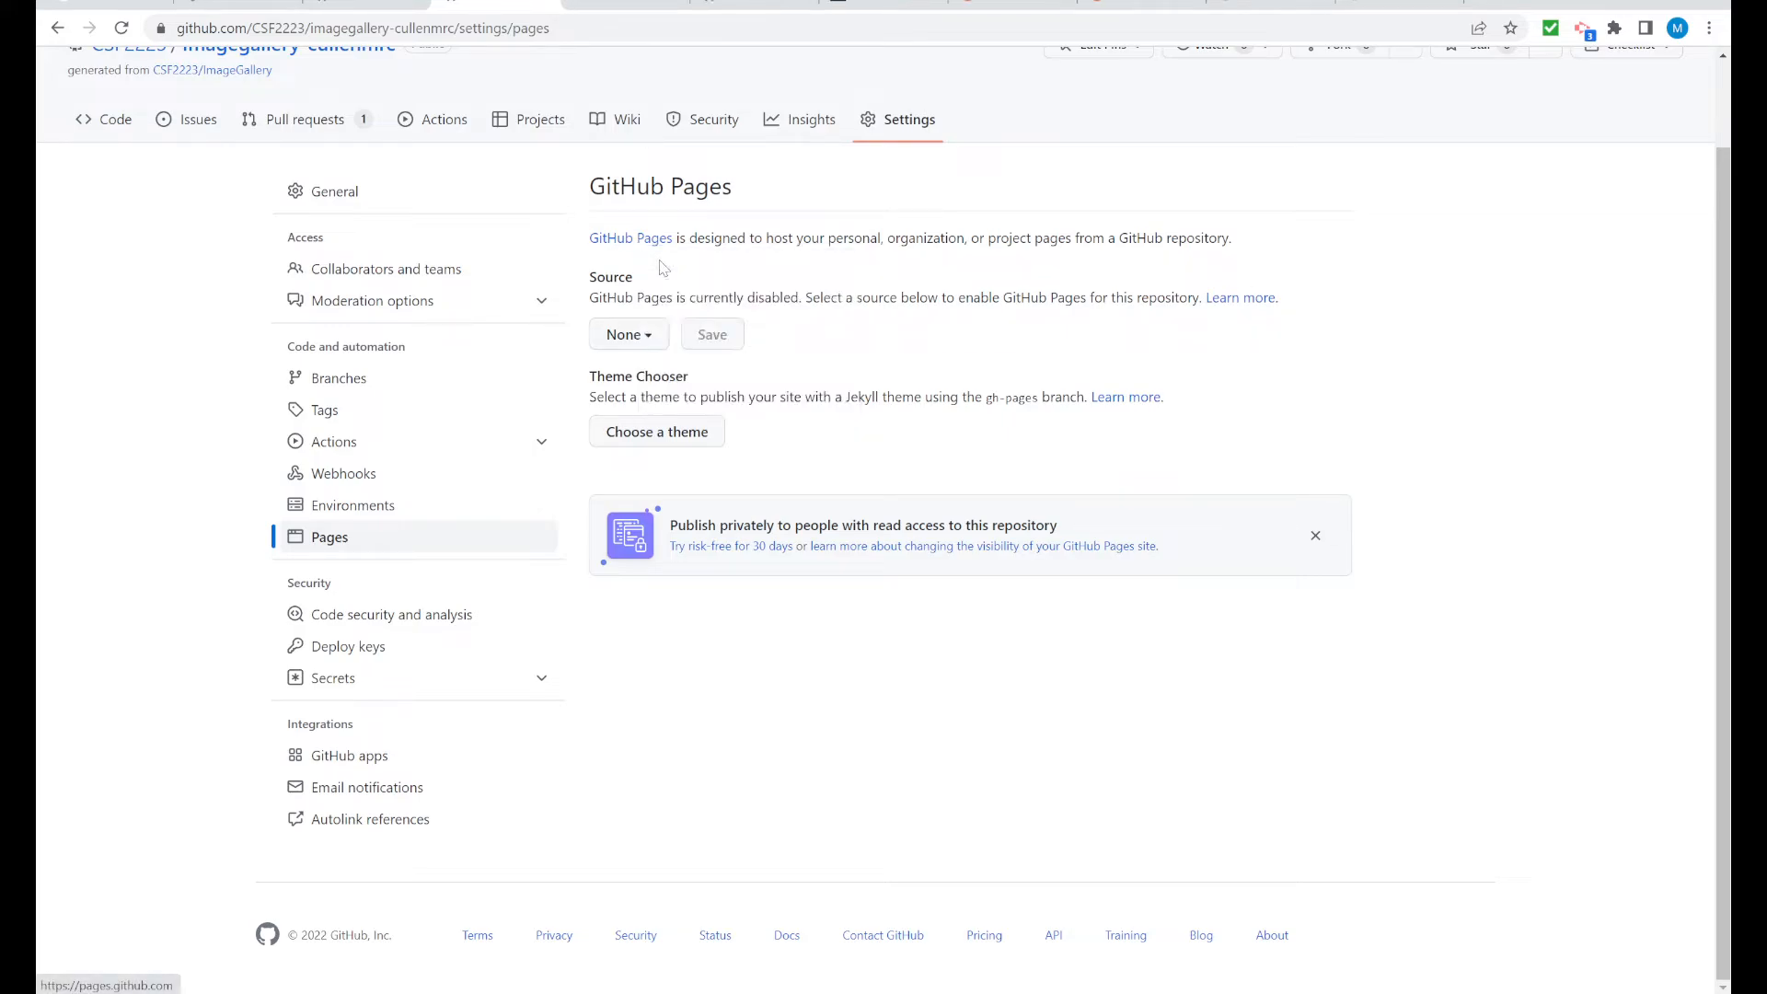
left_click(629, 238)
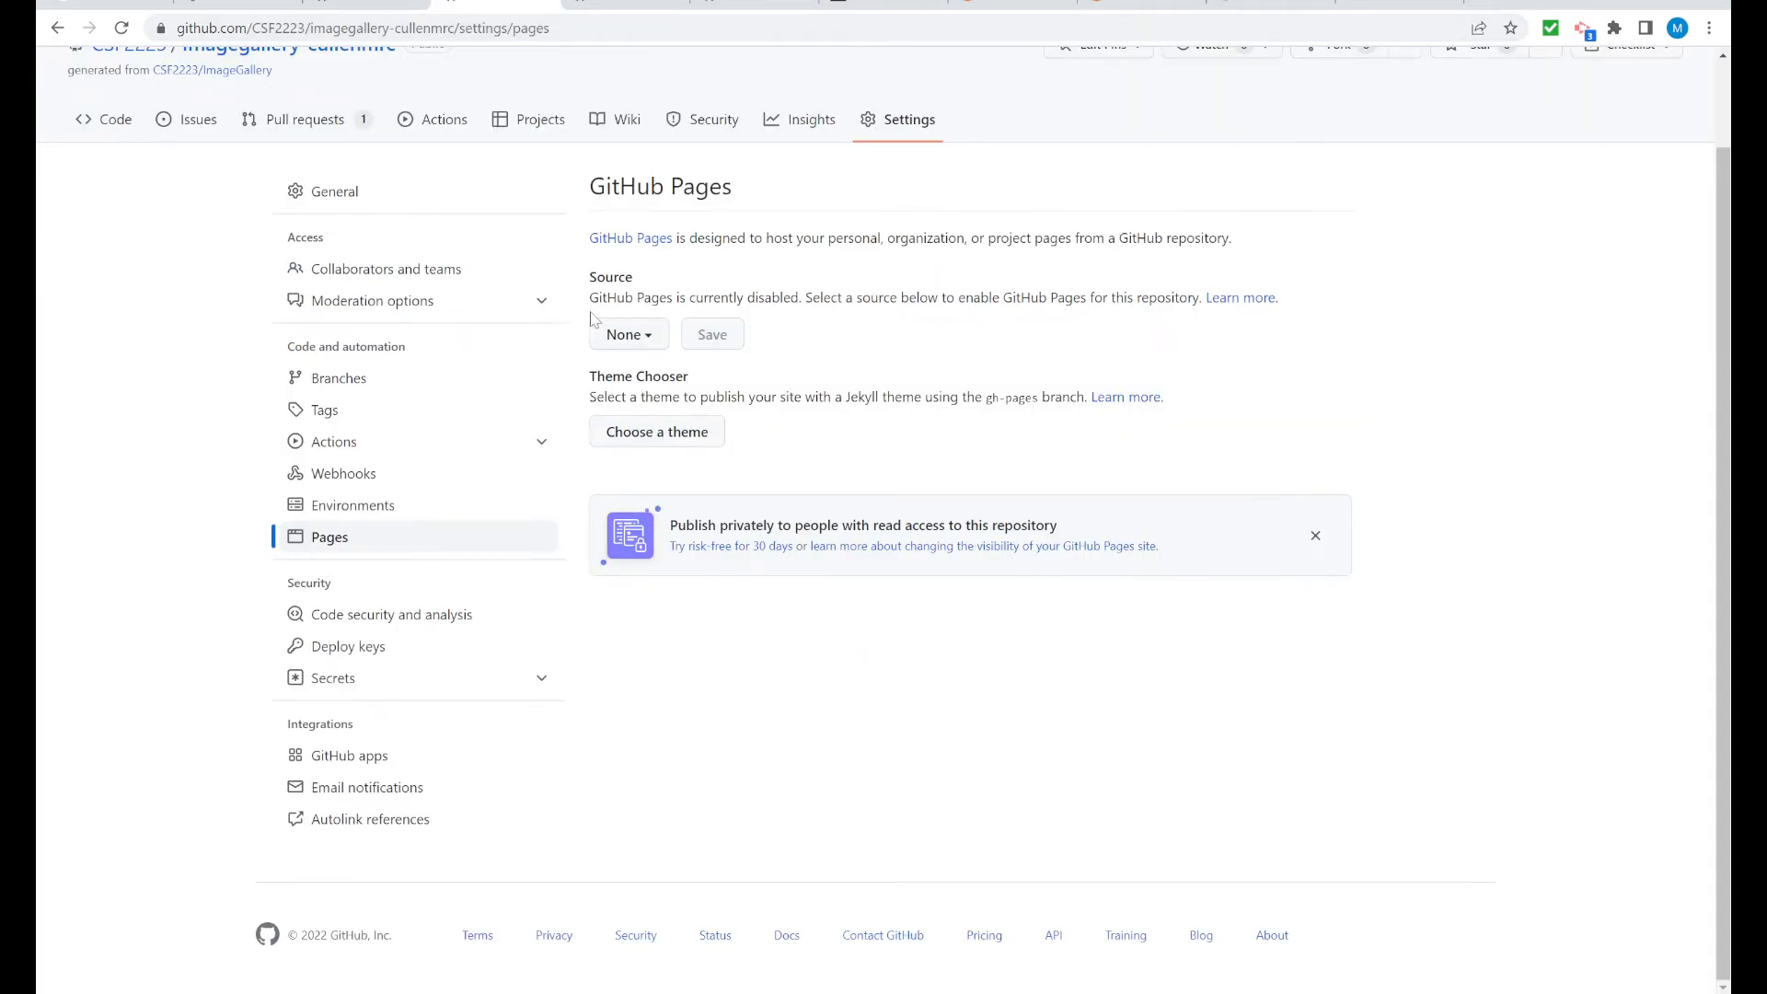
mouse_move(749, 324)
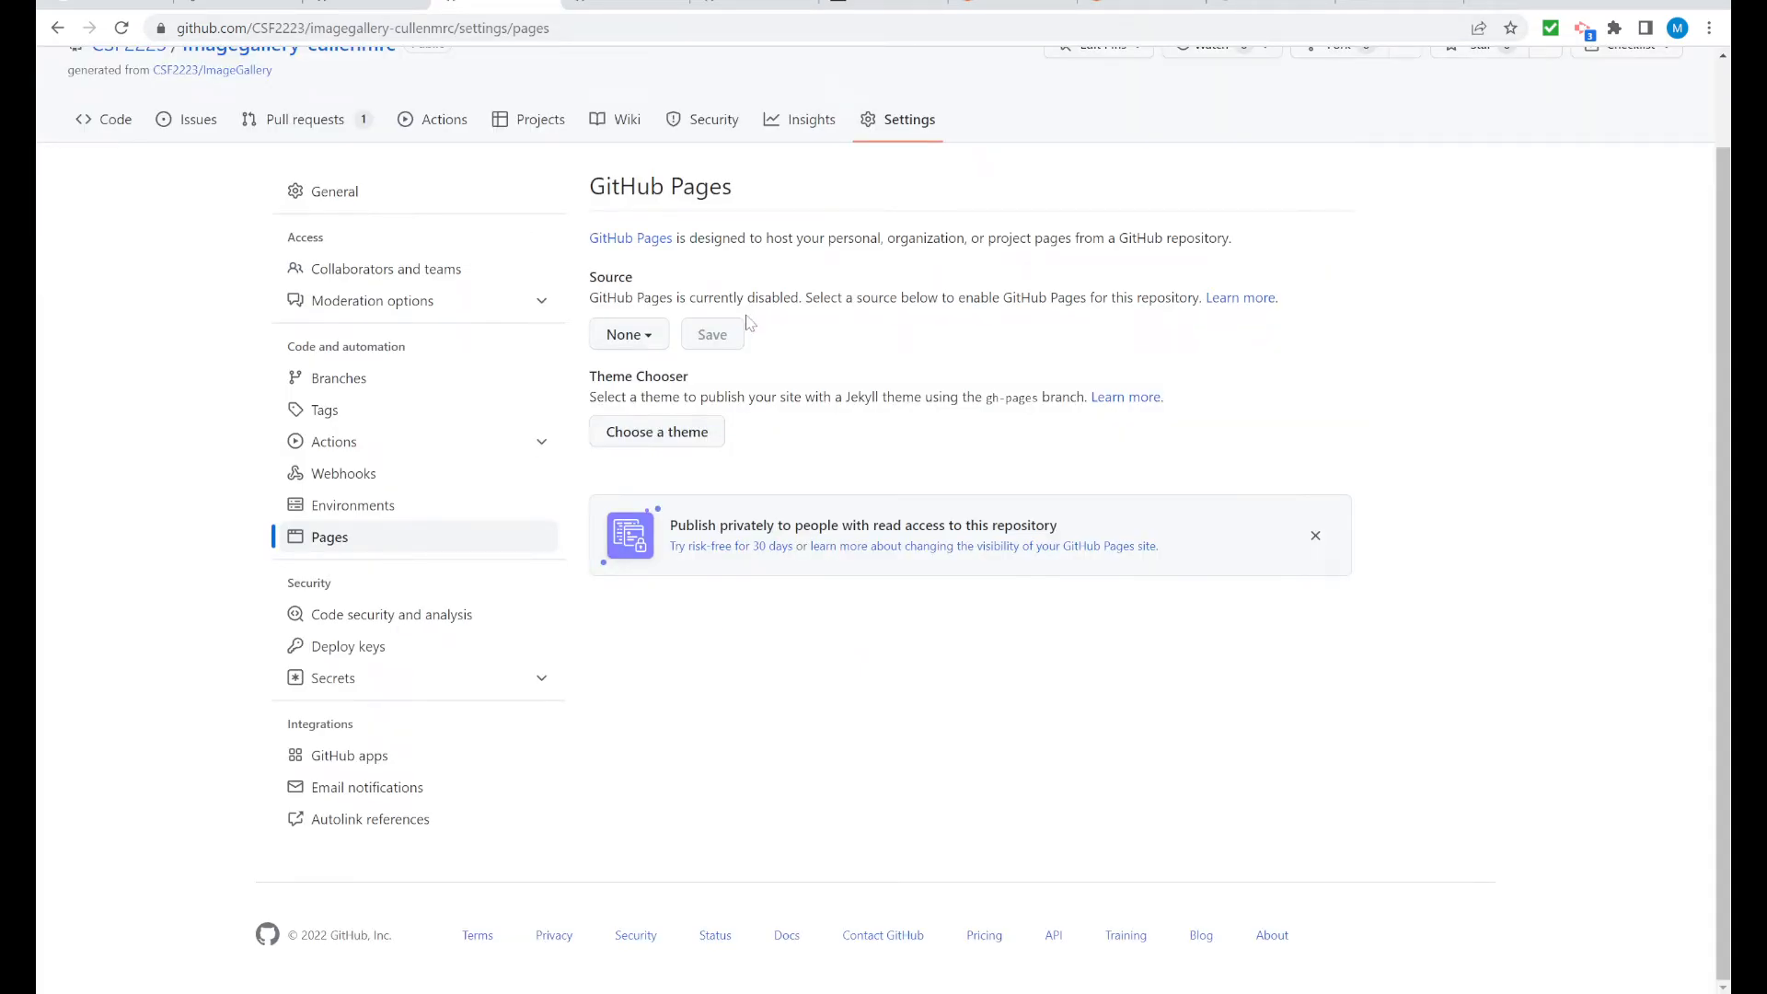
mouse_move(864, 354)
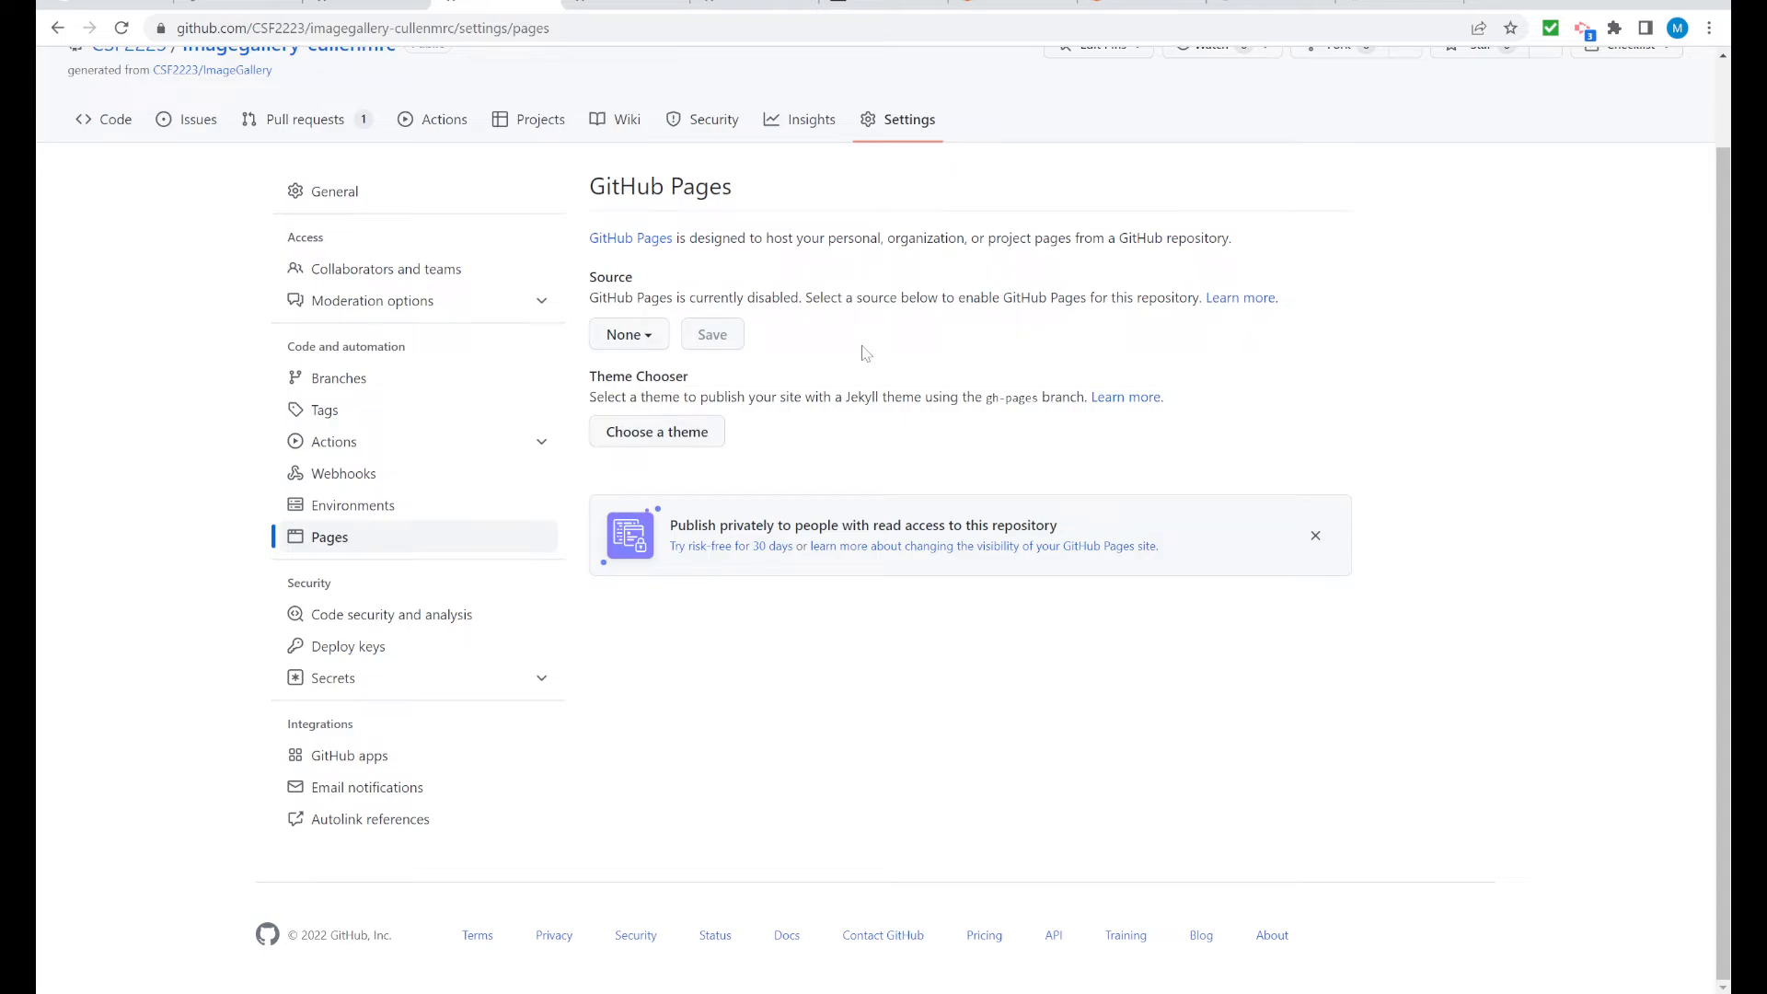
left_click(628, 333)
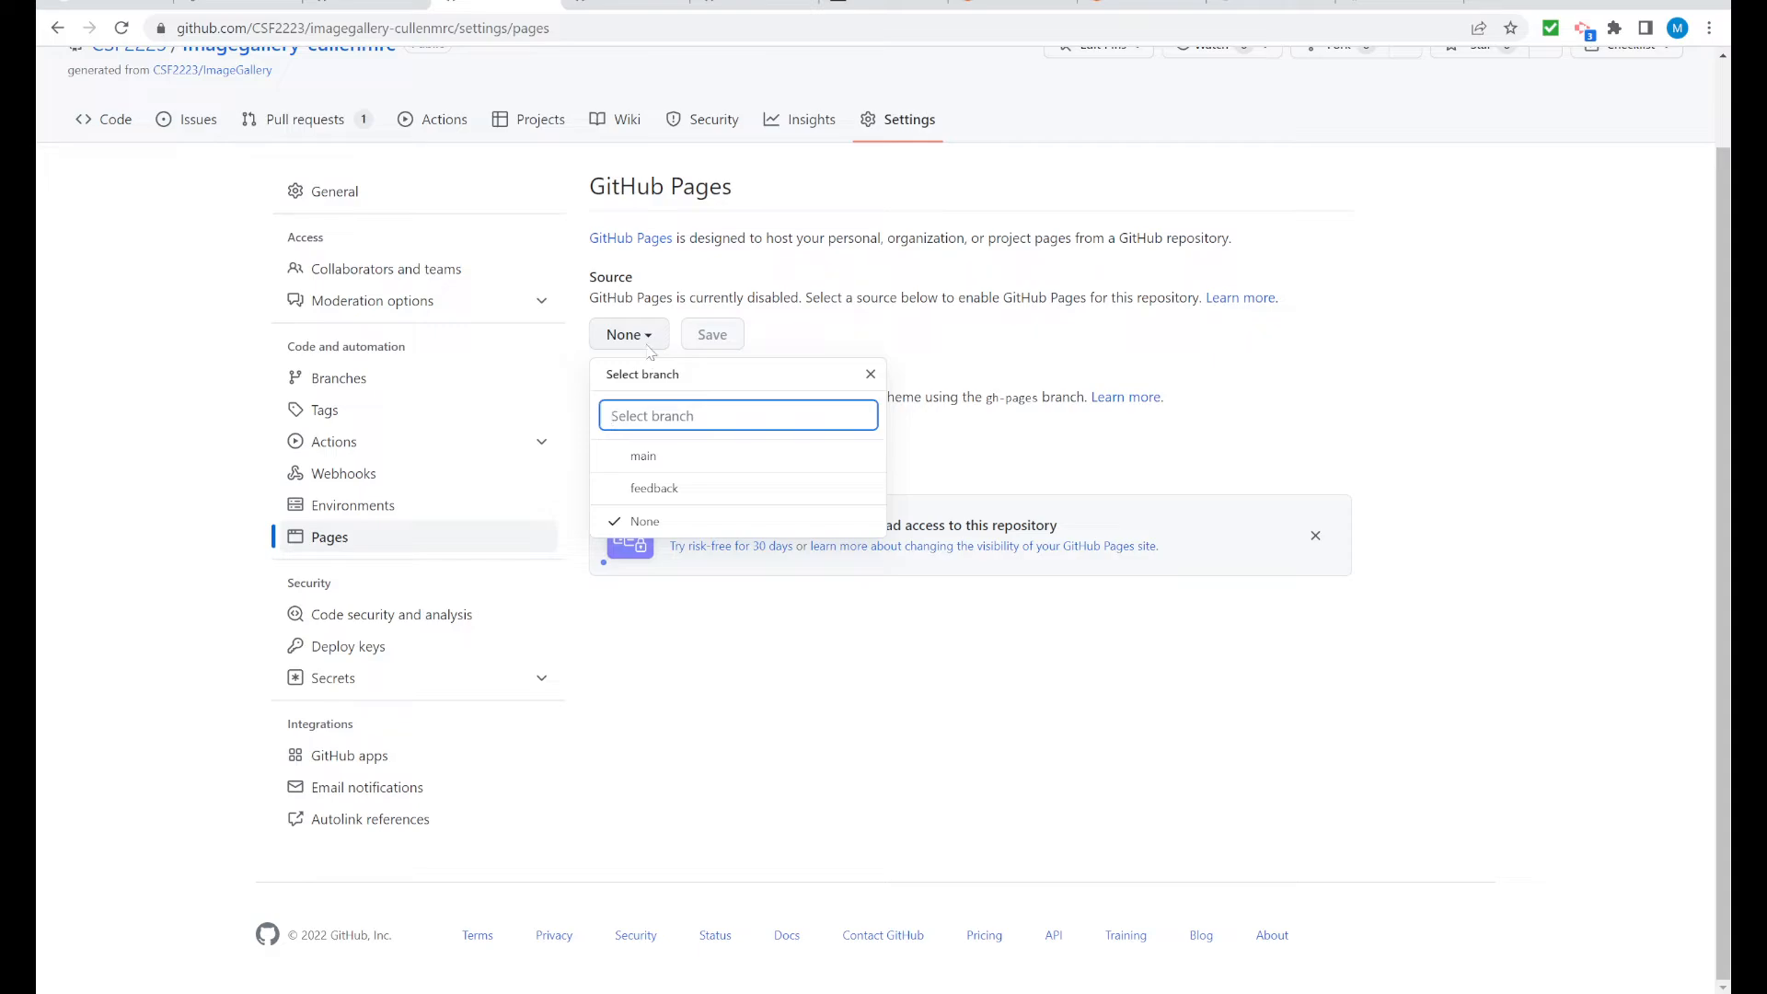
mouse_move(642, 456)
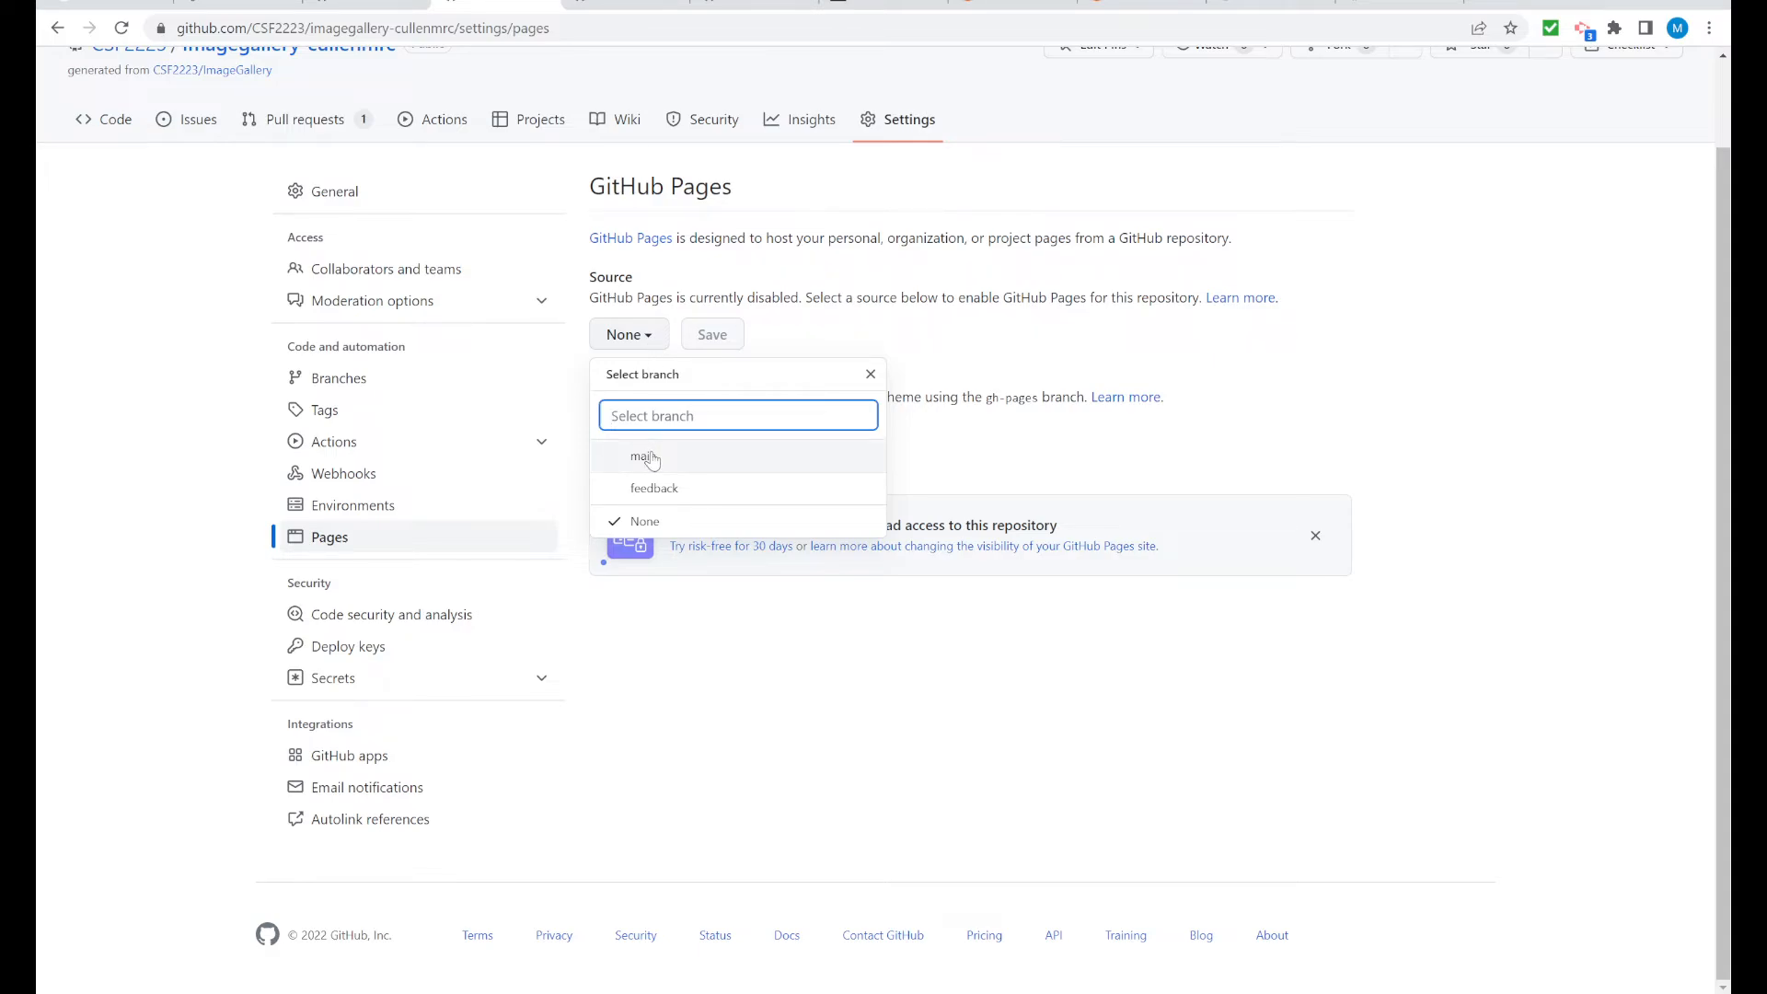
left_click(642, 456)
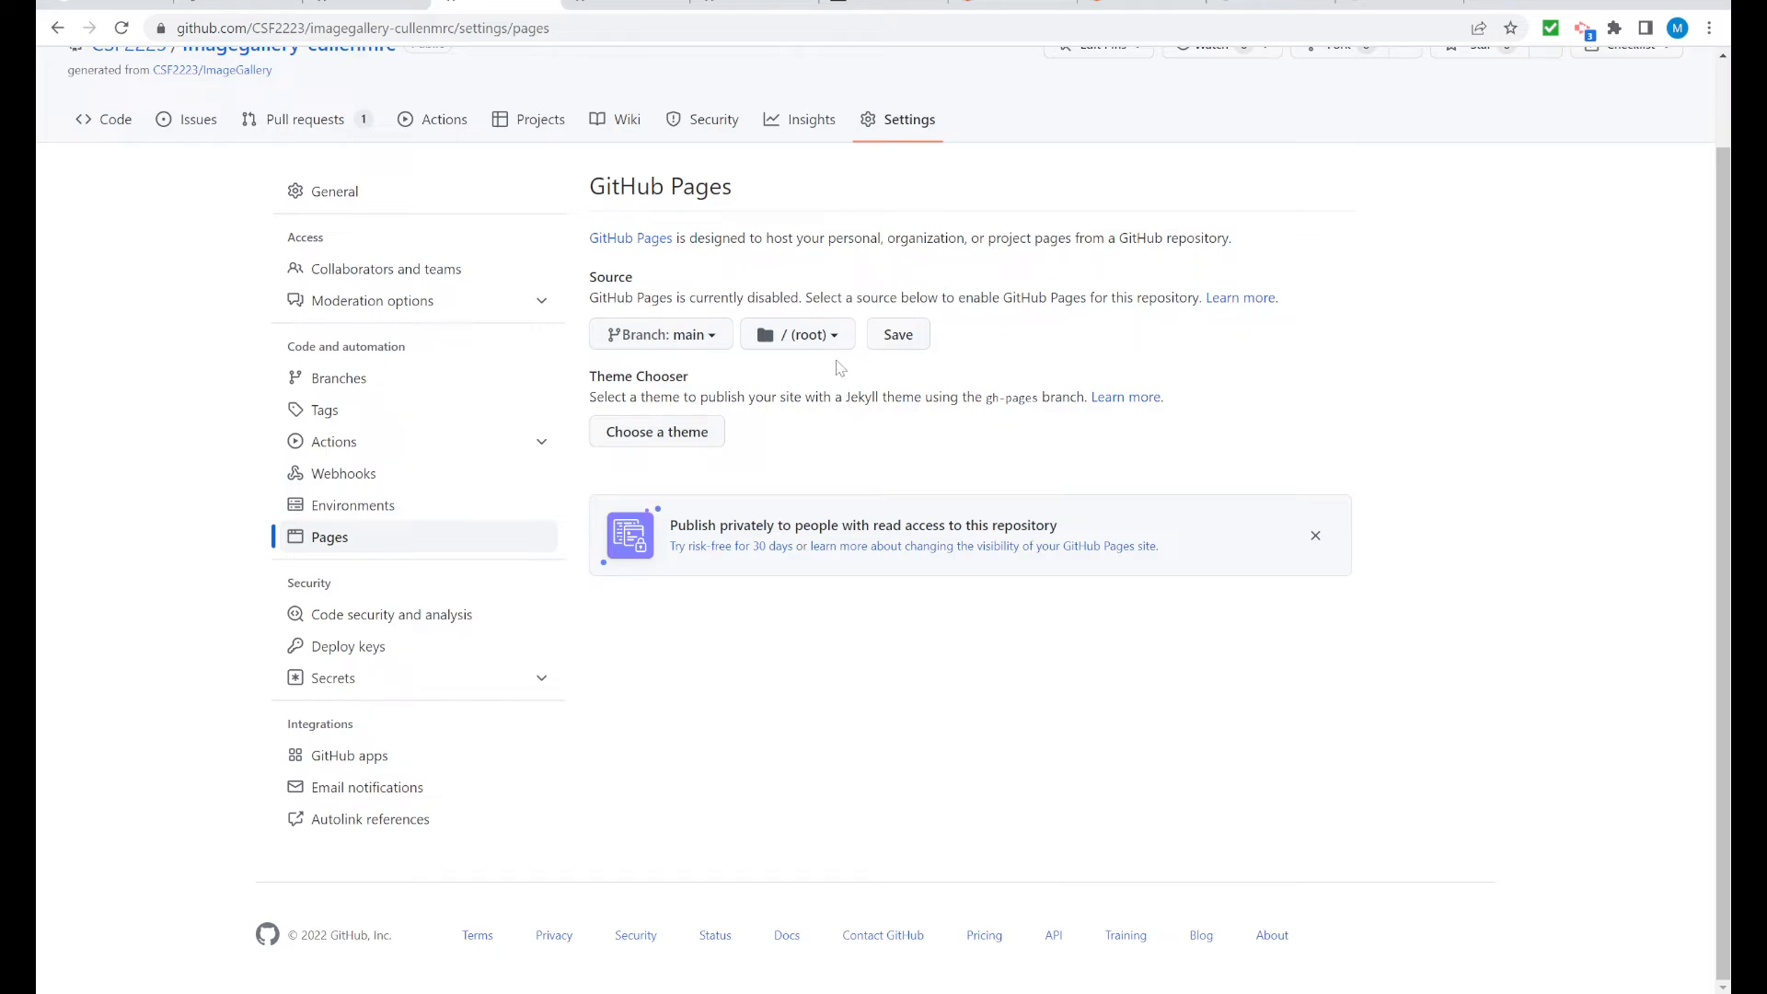
mouse_move(843, 372)
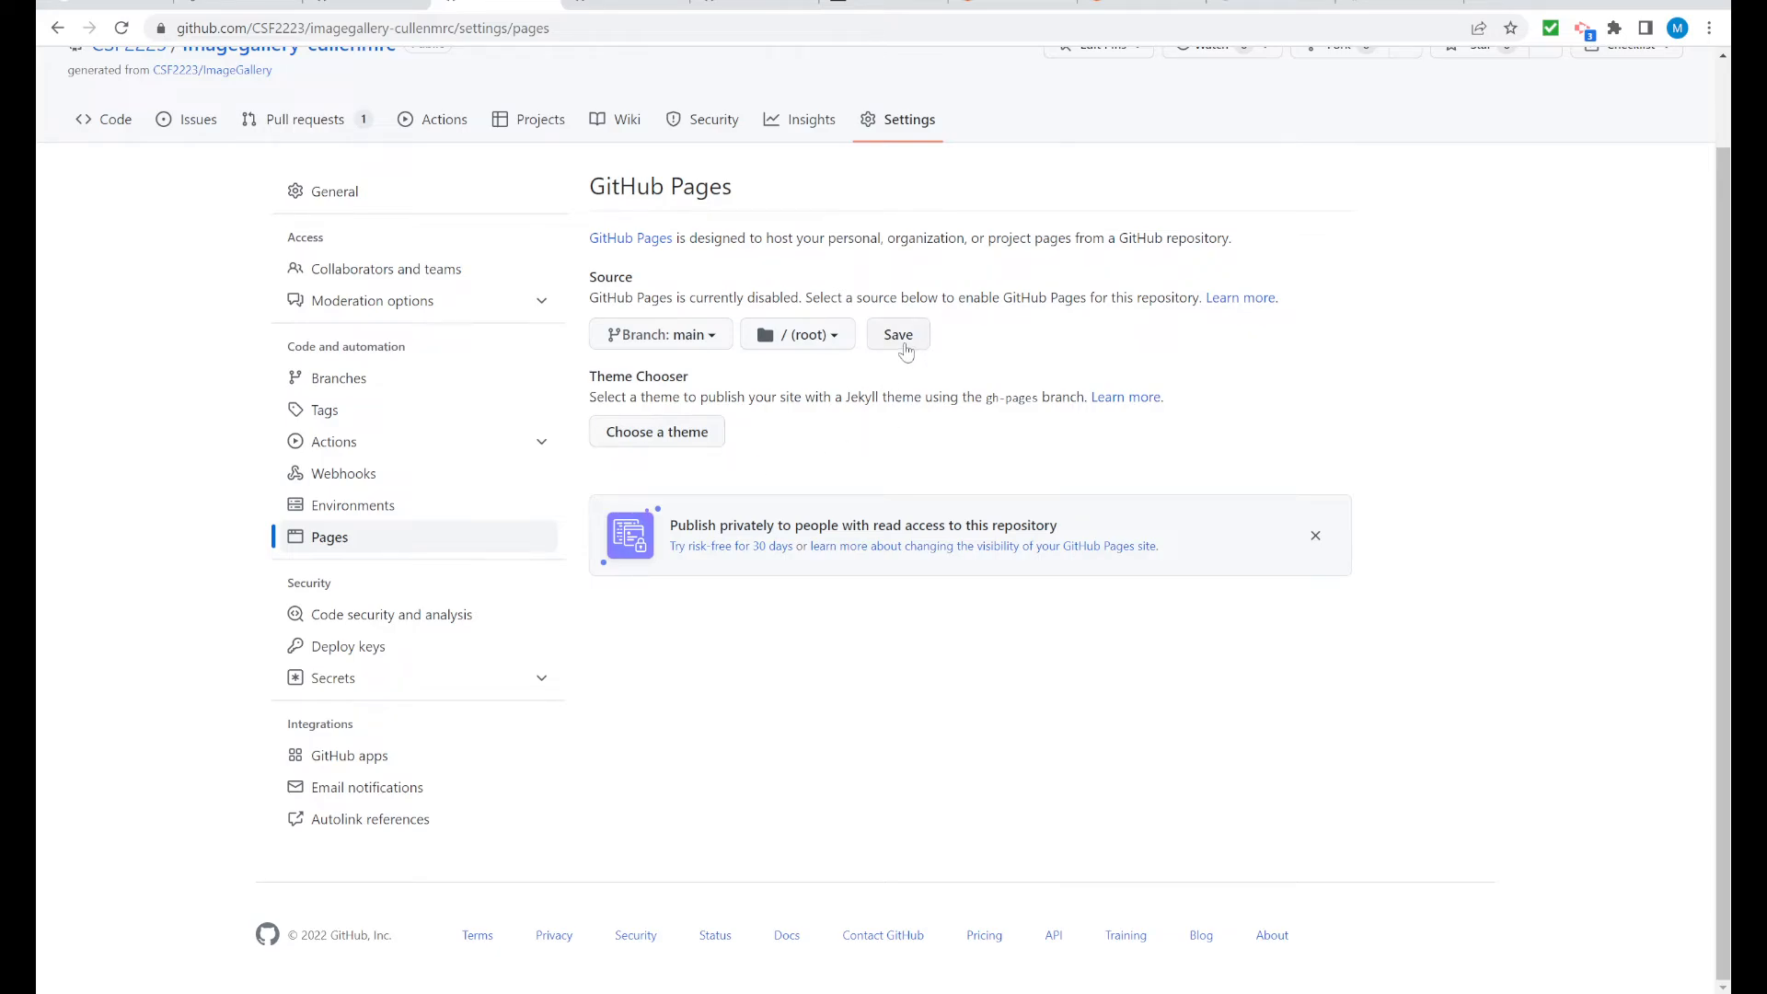
left_click(898, 334)
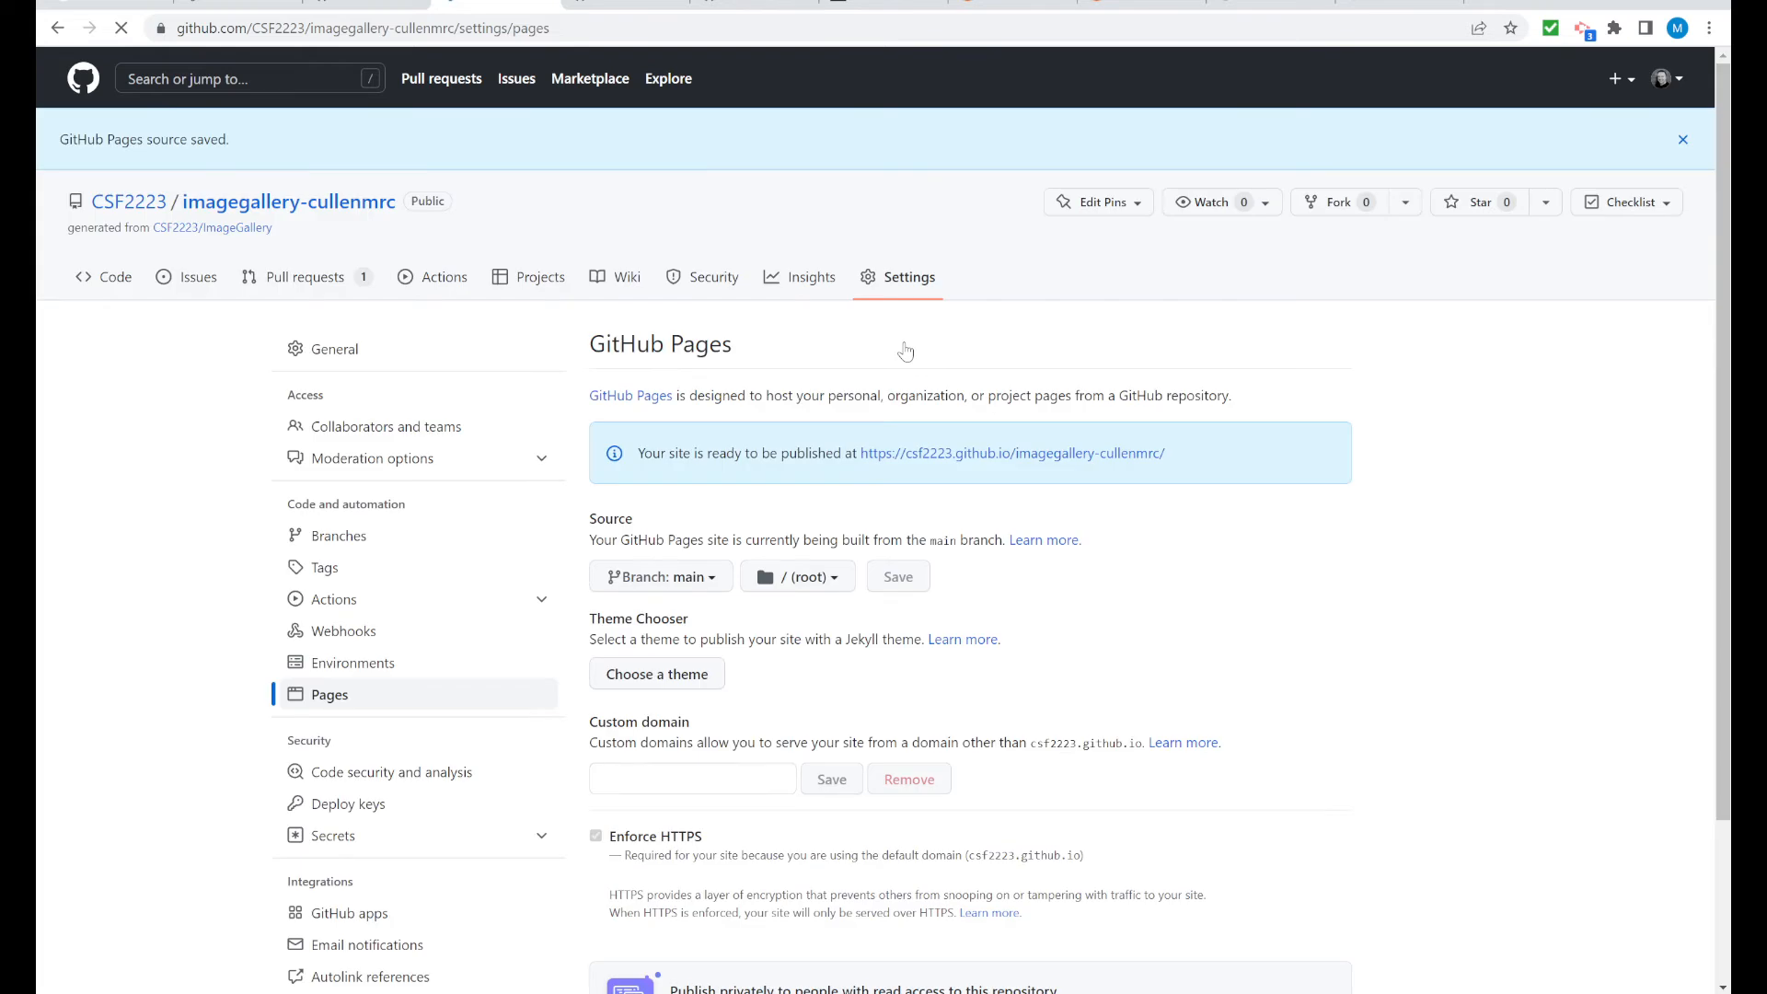
mouse_move(1120, 585)
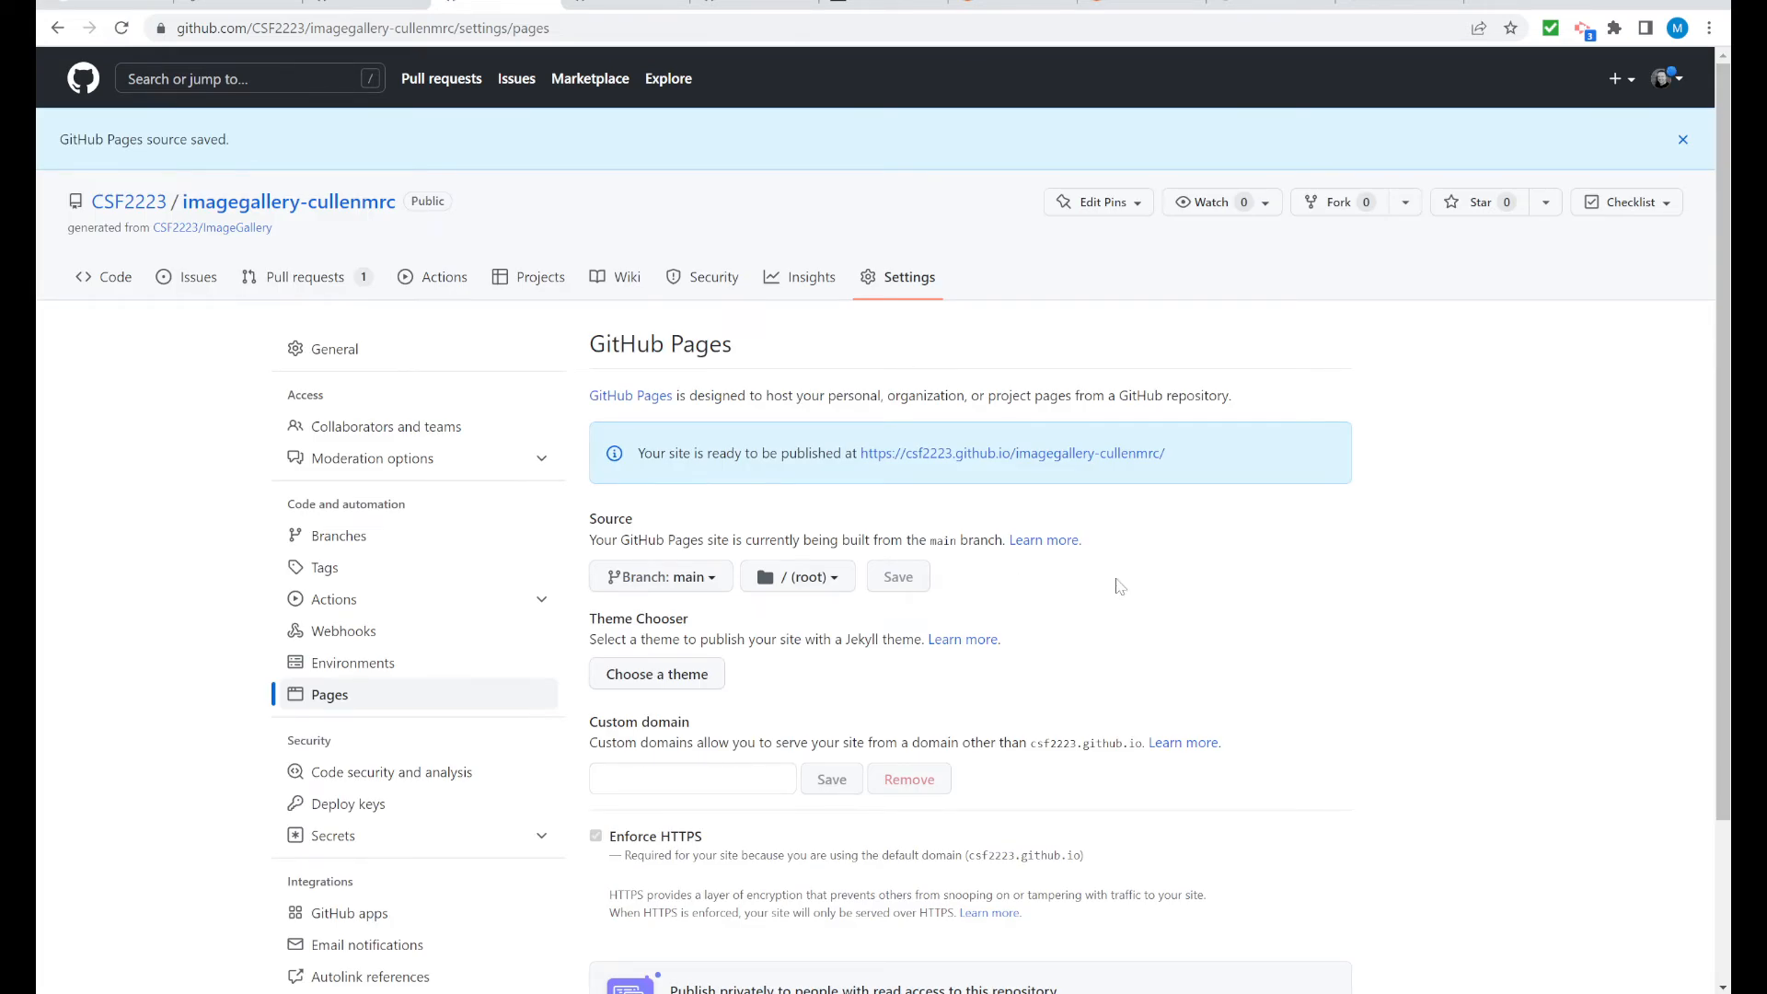
Copy the published github.io site address from the Pages settings notice
scroll("down", 3)
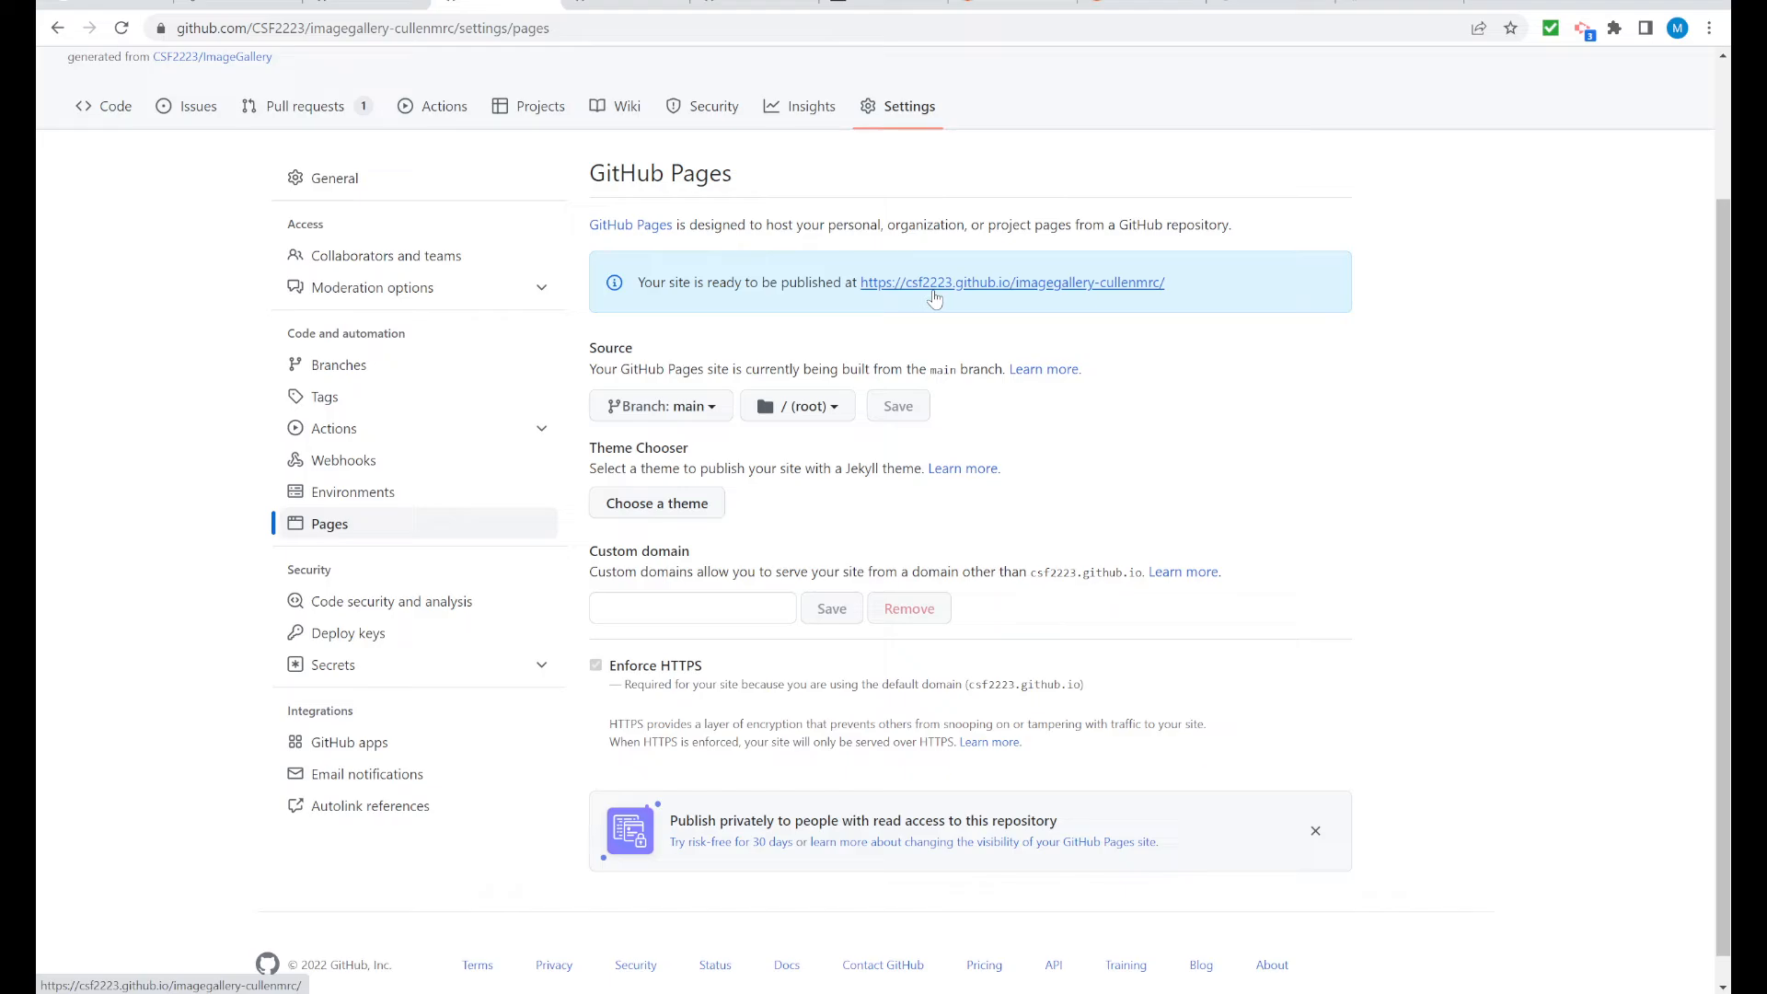
left_click(898, 406)
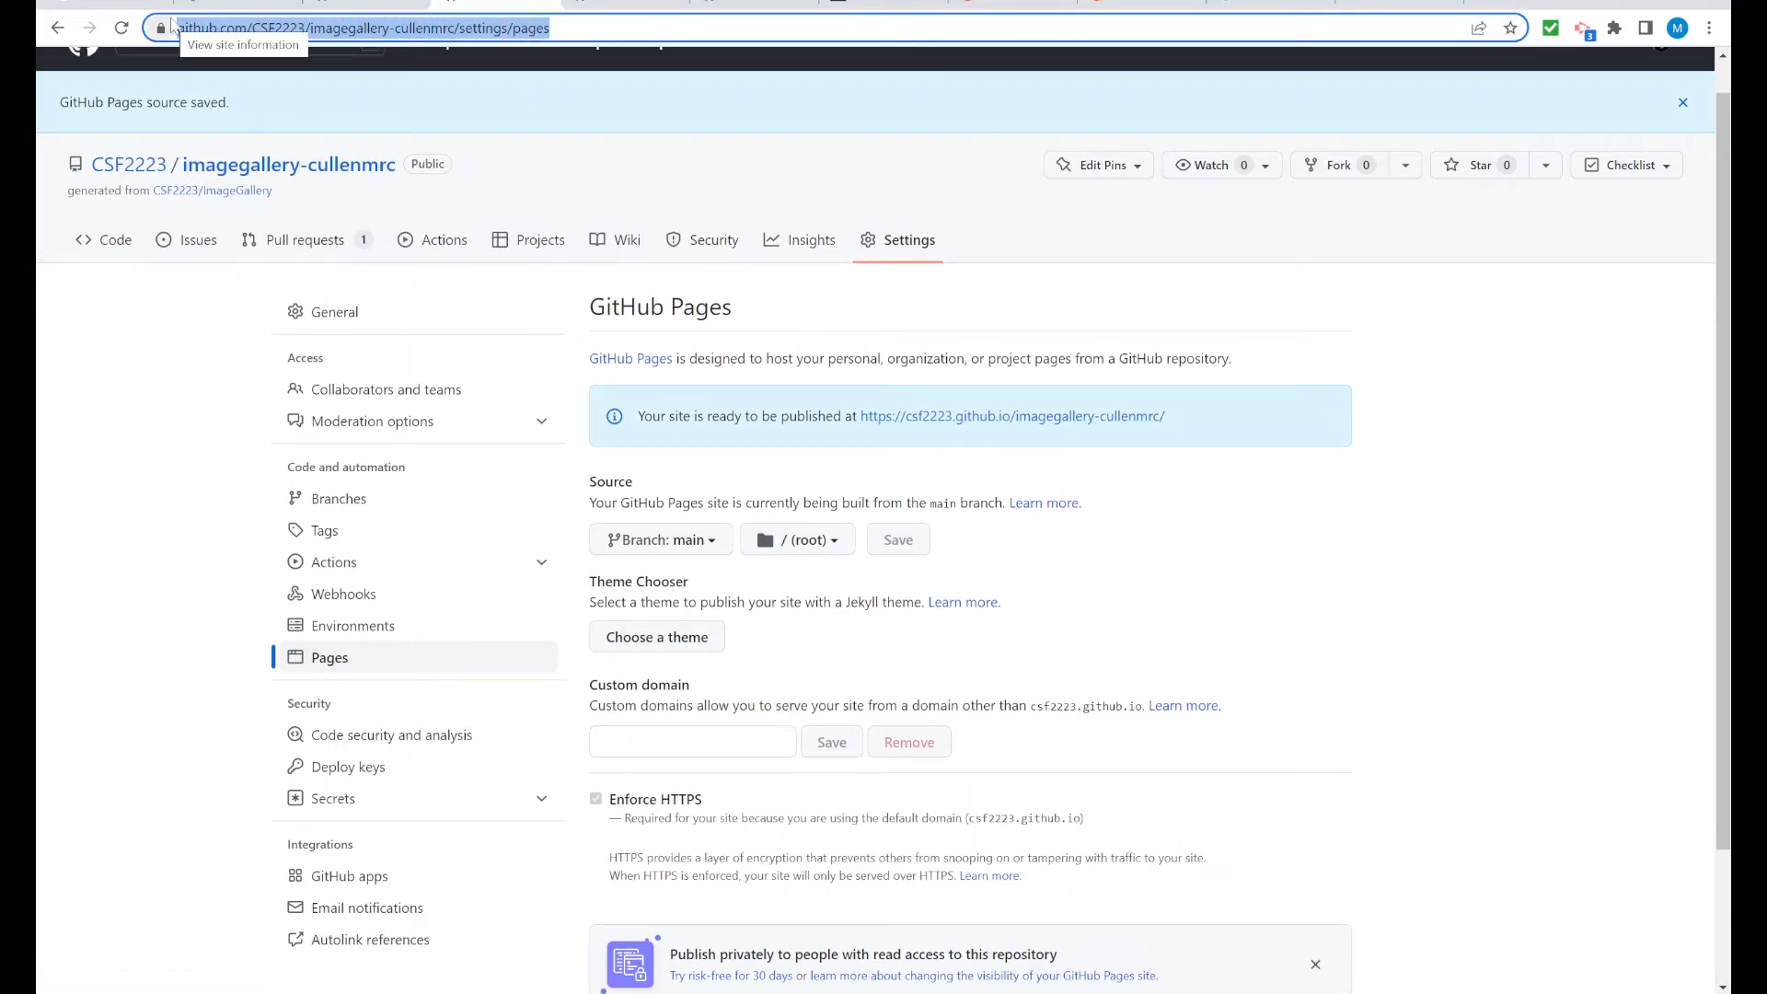
mouse_move(669, 383)
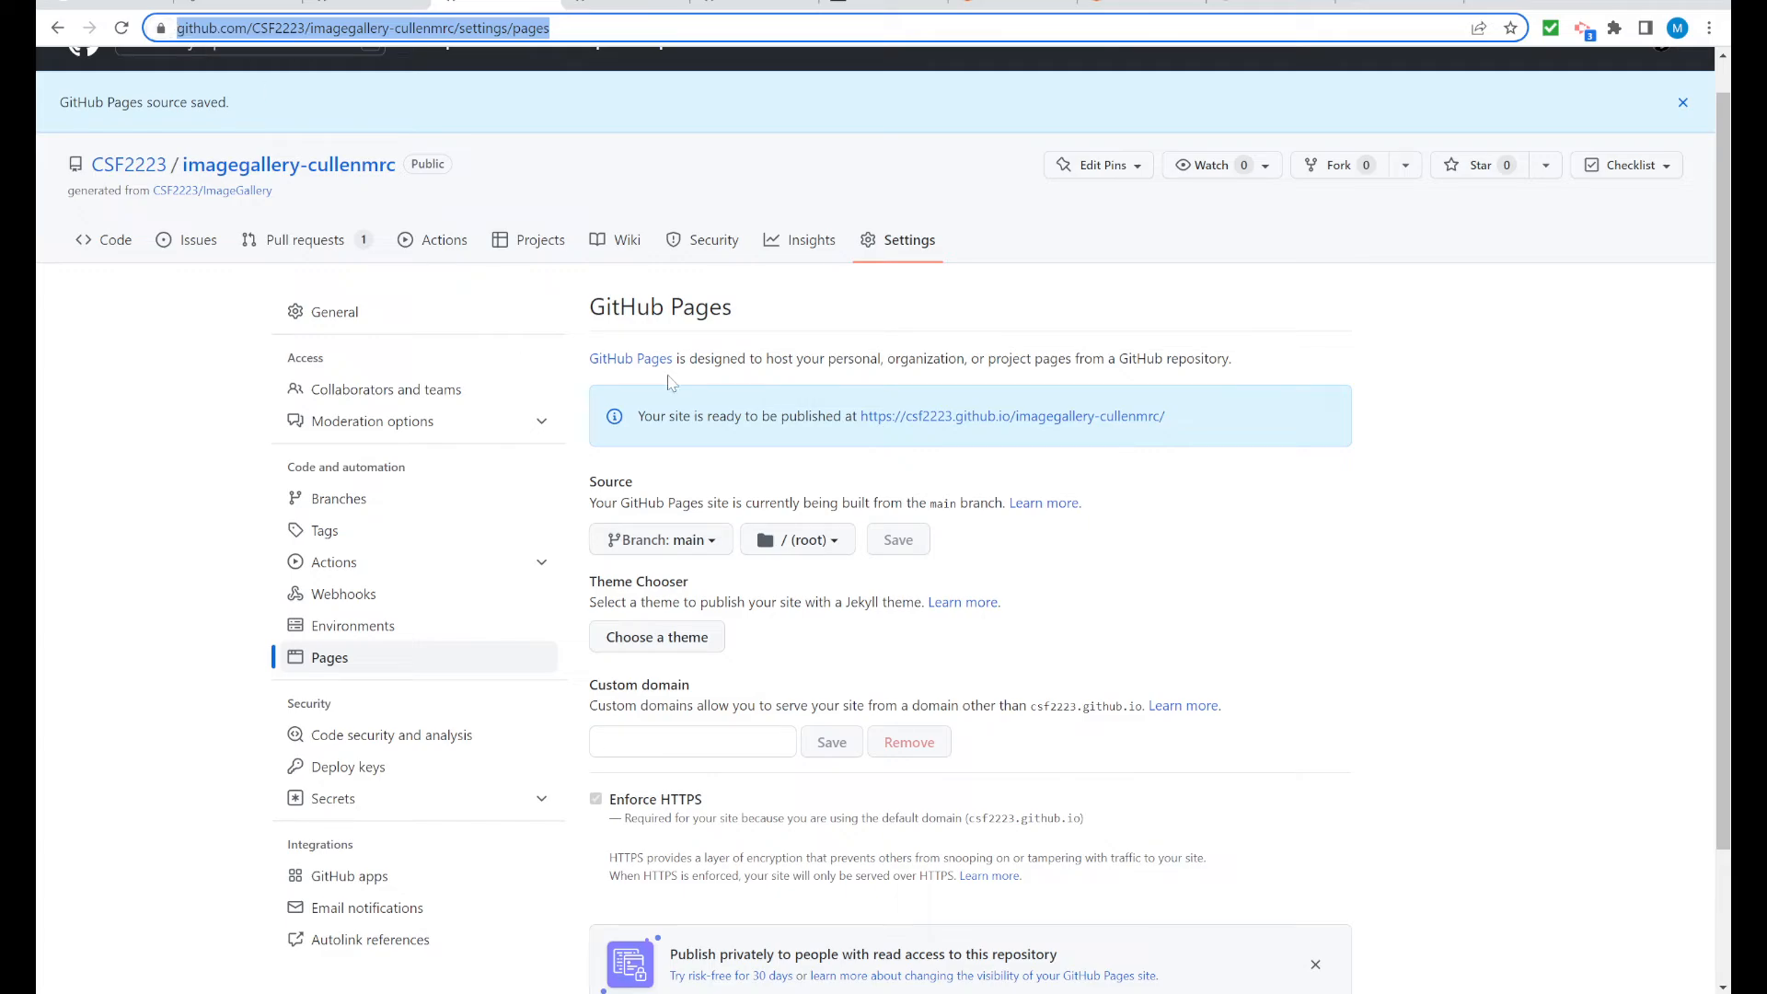
mouse_move(781, 451)
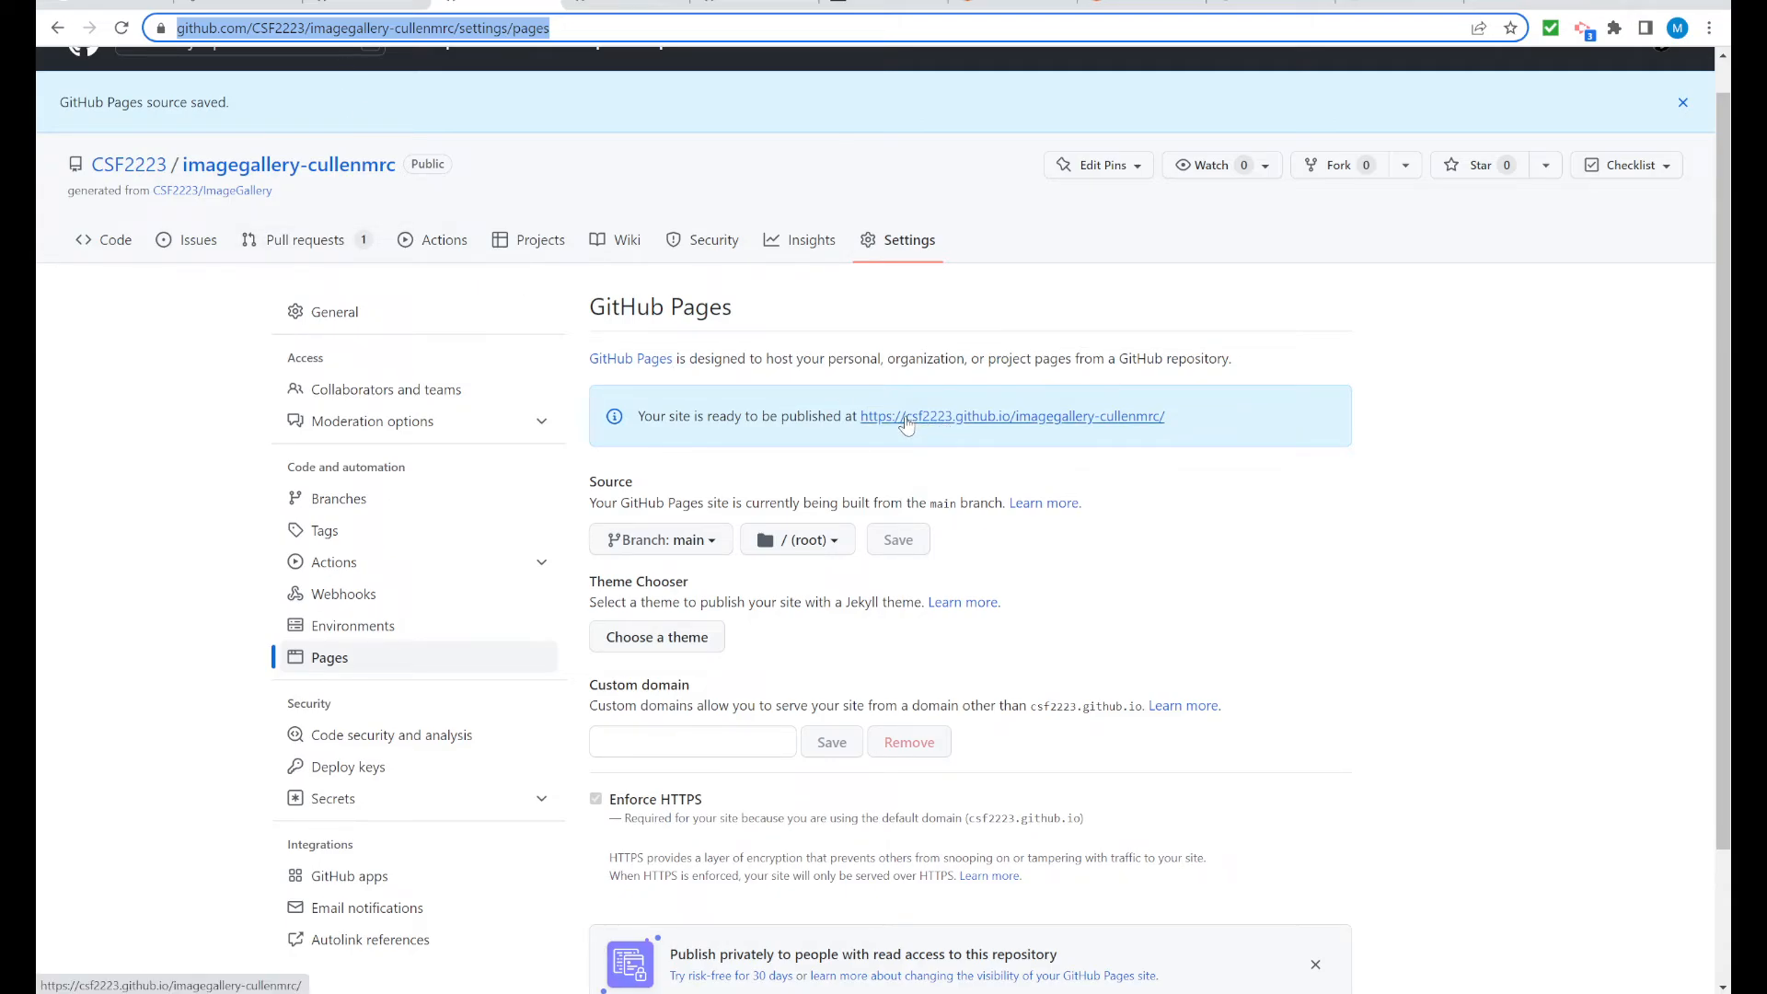
mouse_move(950, 419)
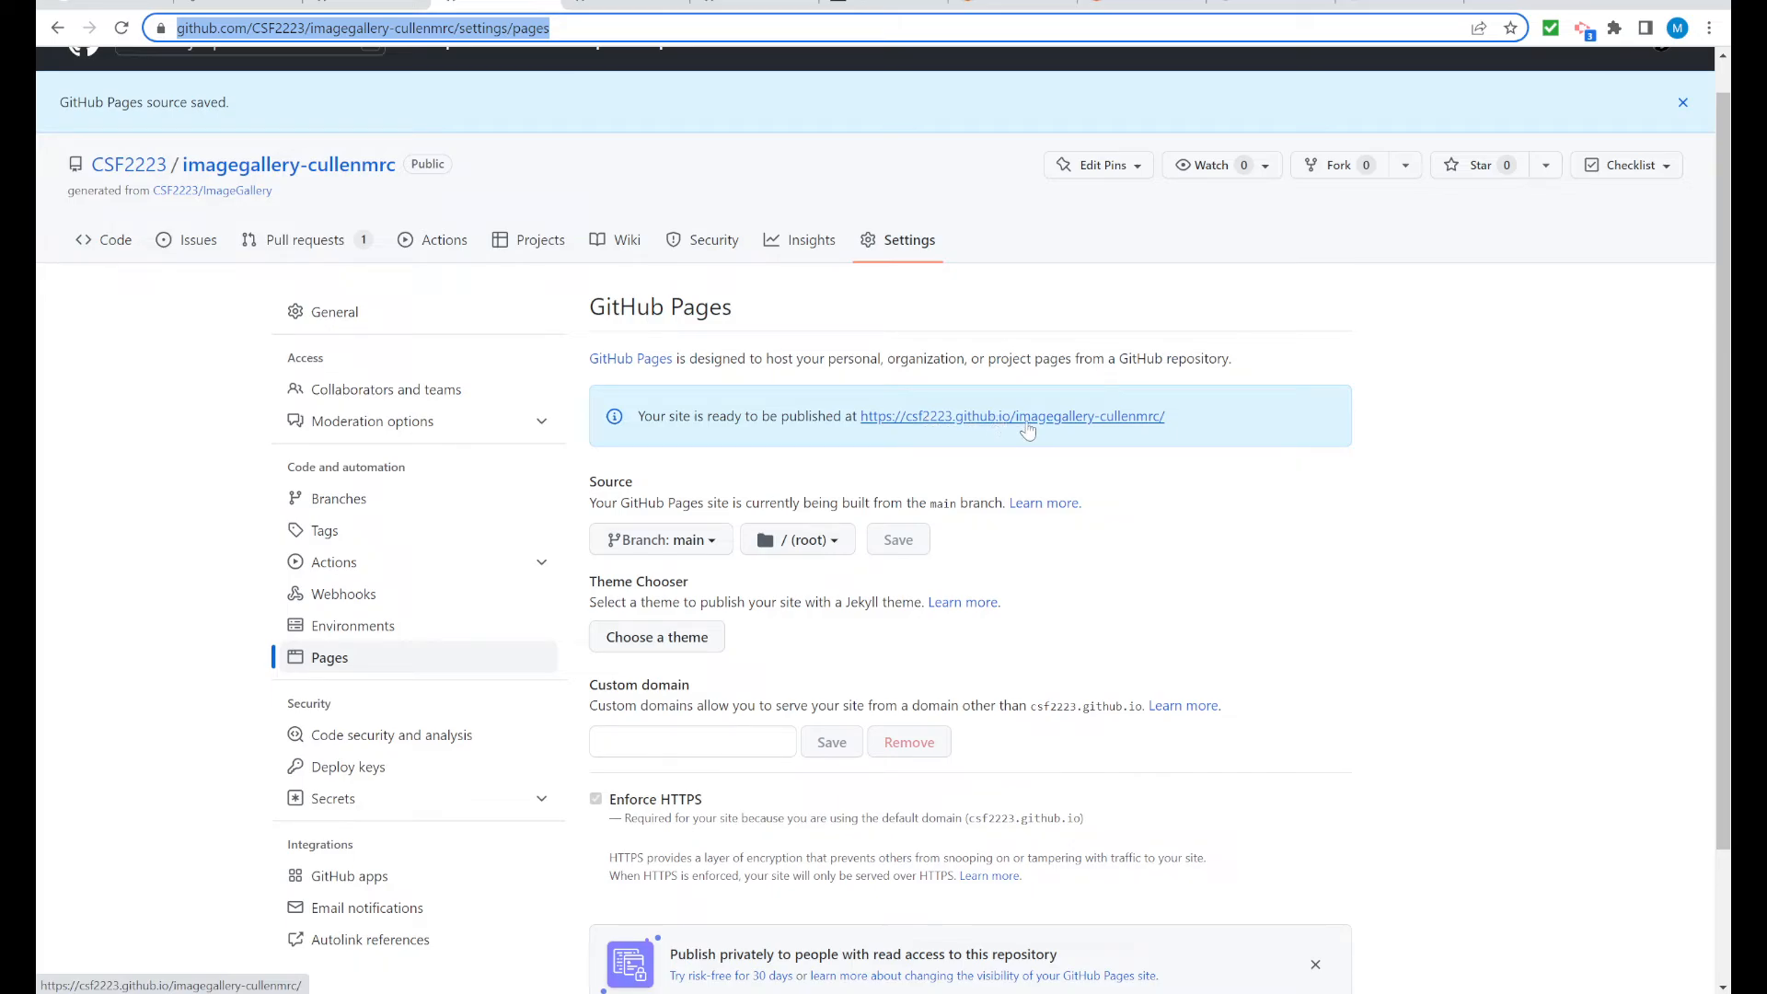
mouse_move(995, 440)
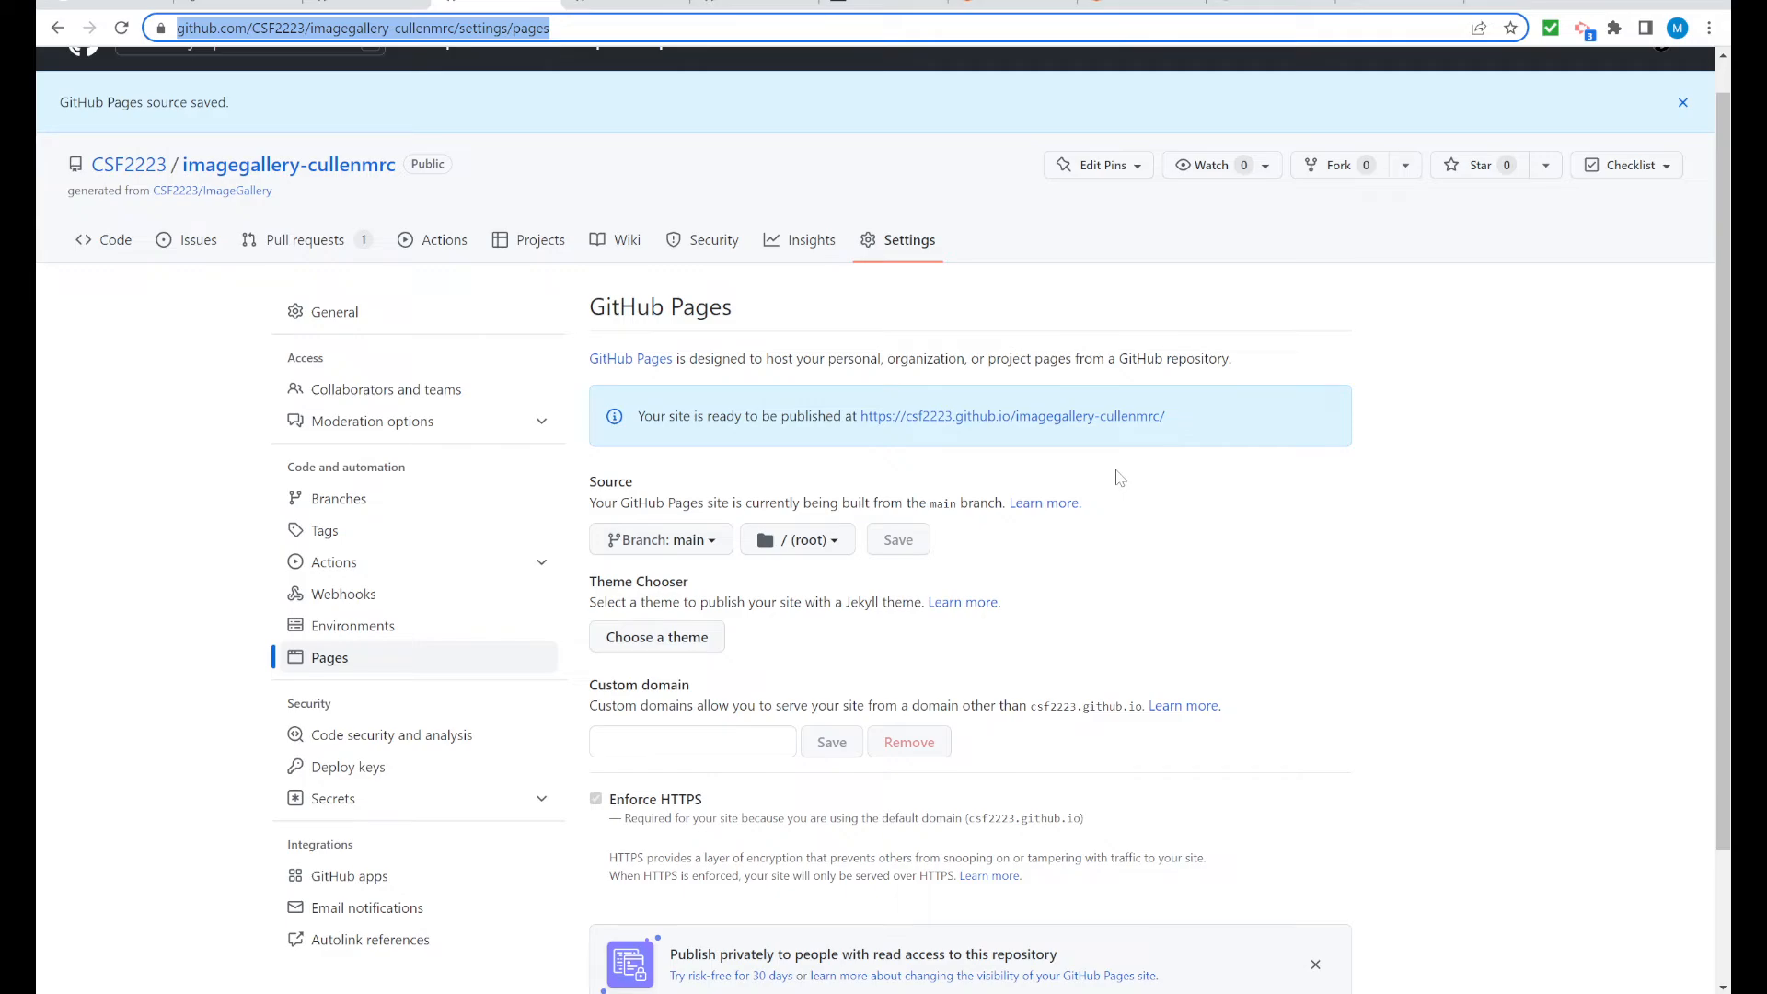
mouse_move(1021, 438)
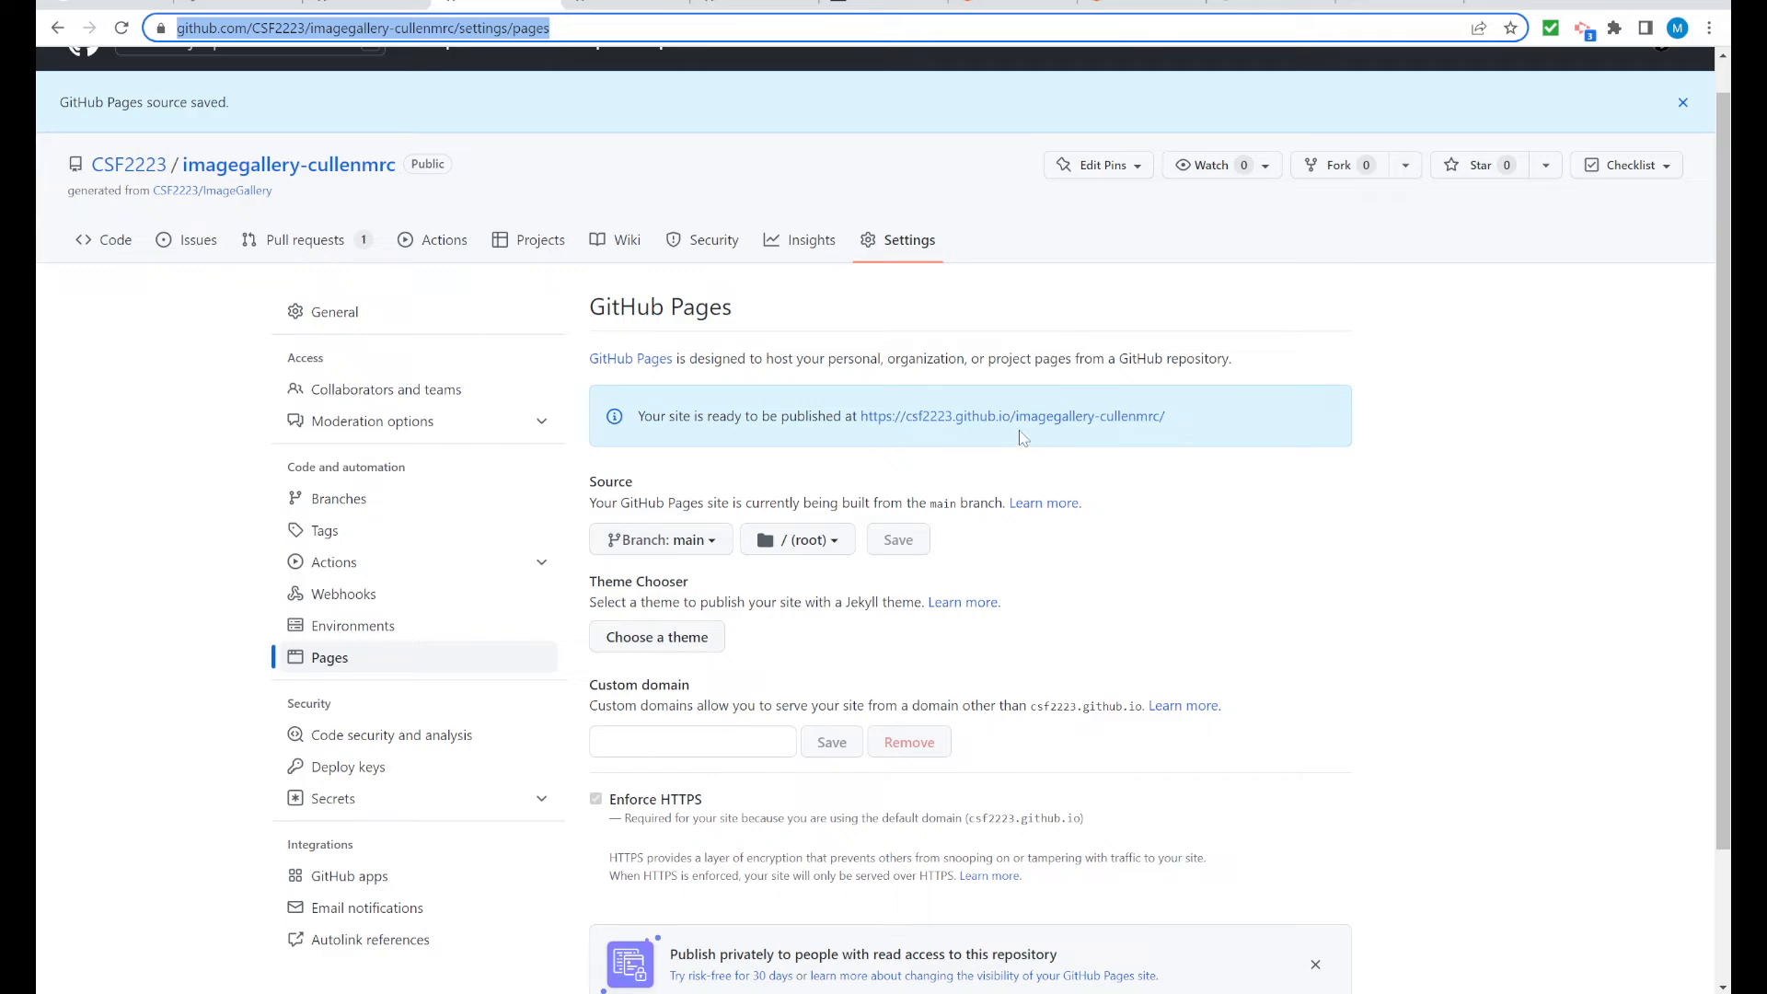
mouse_move(1010, 416)
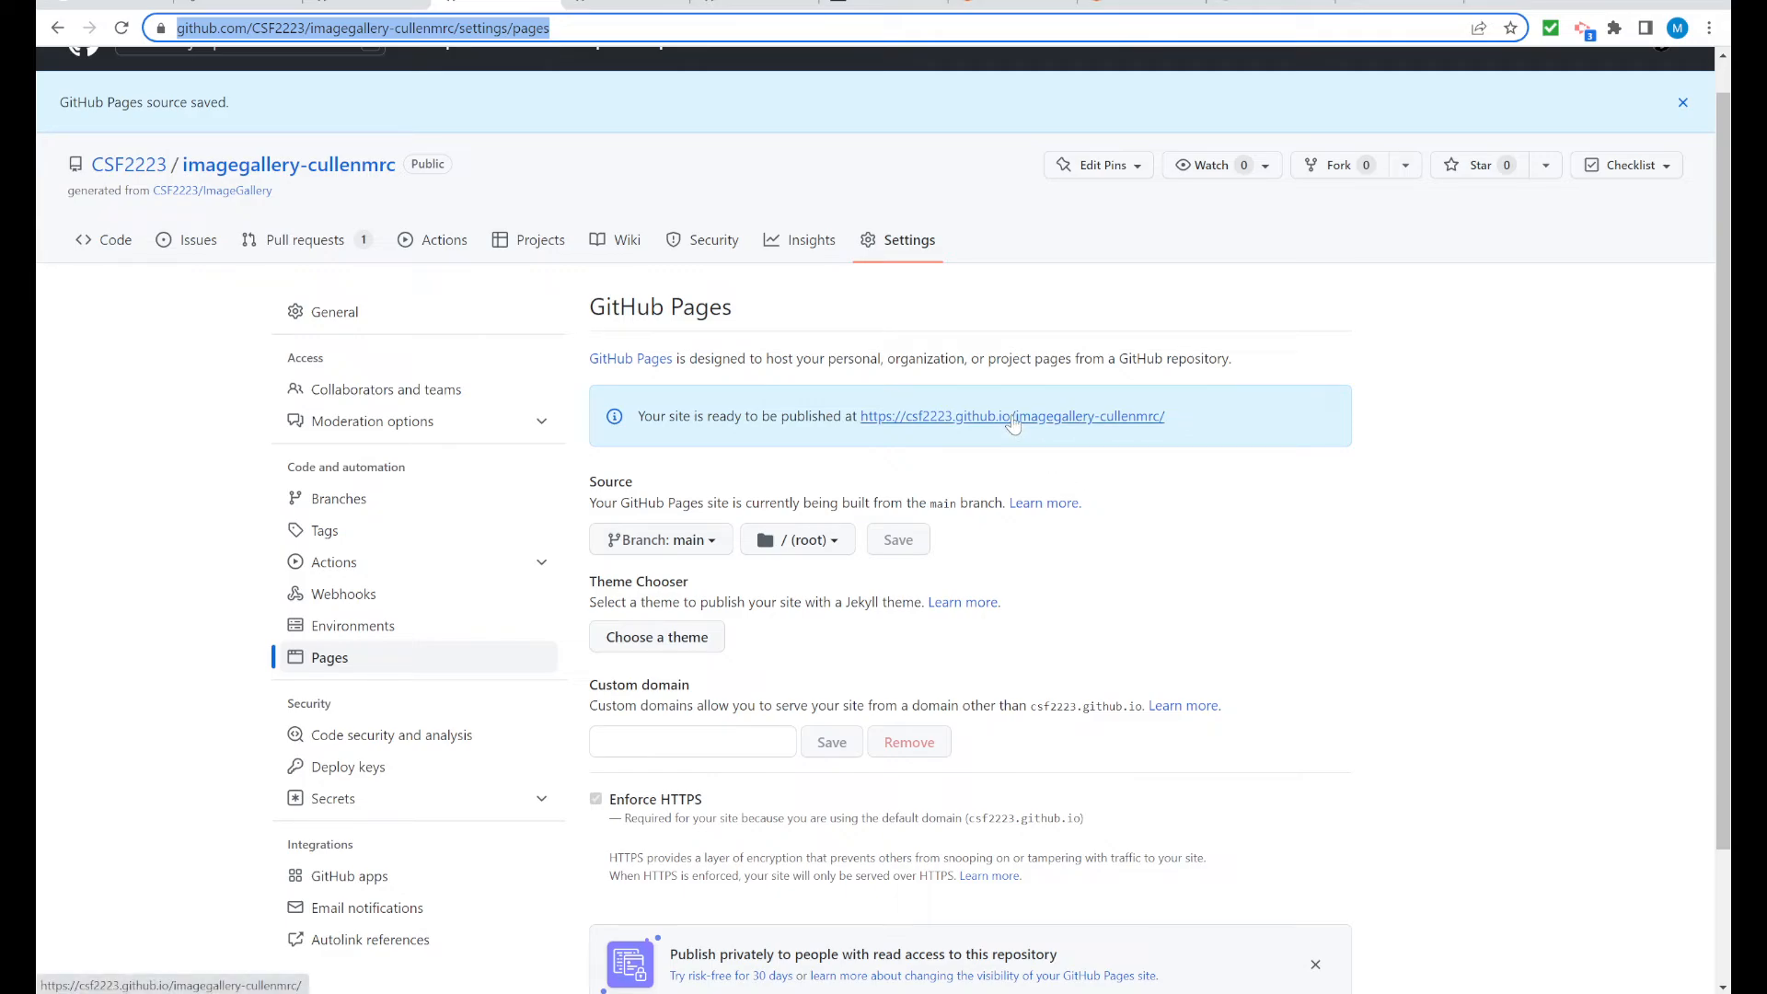
right_click(1011, 416)
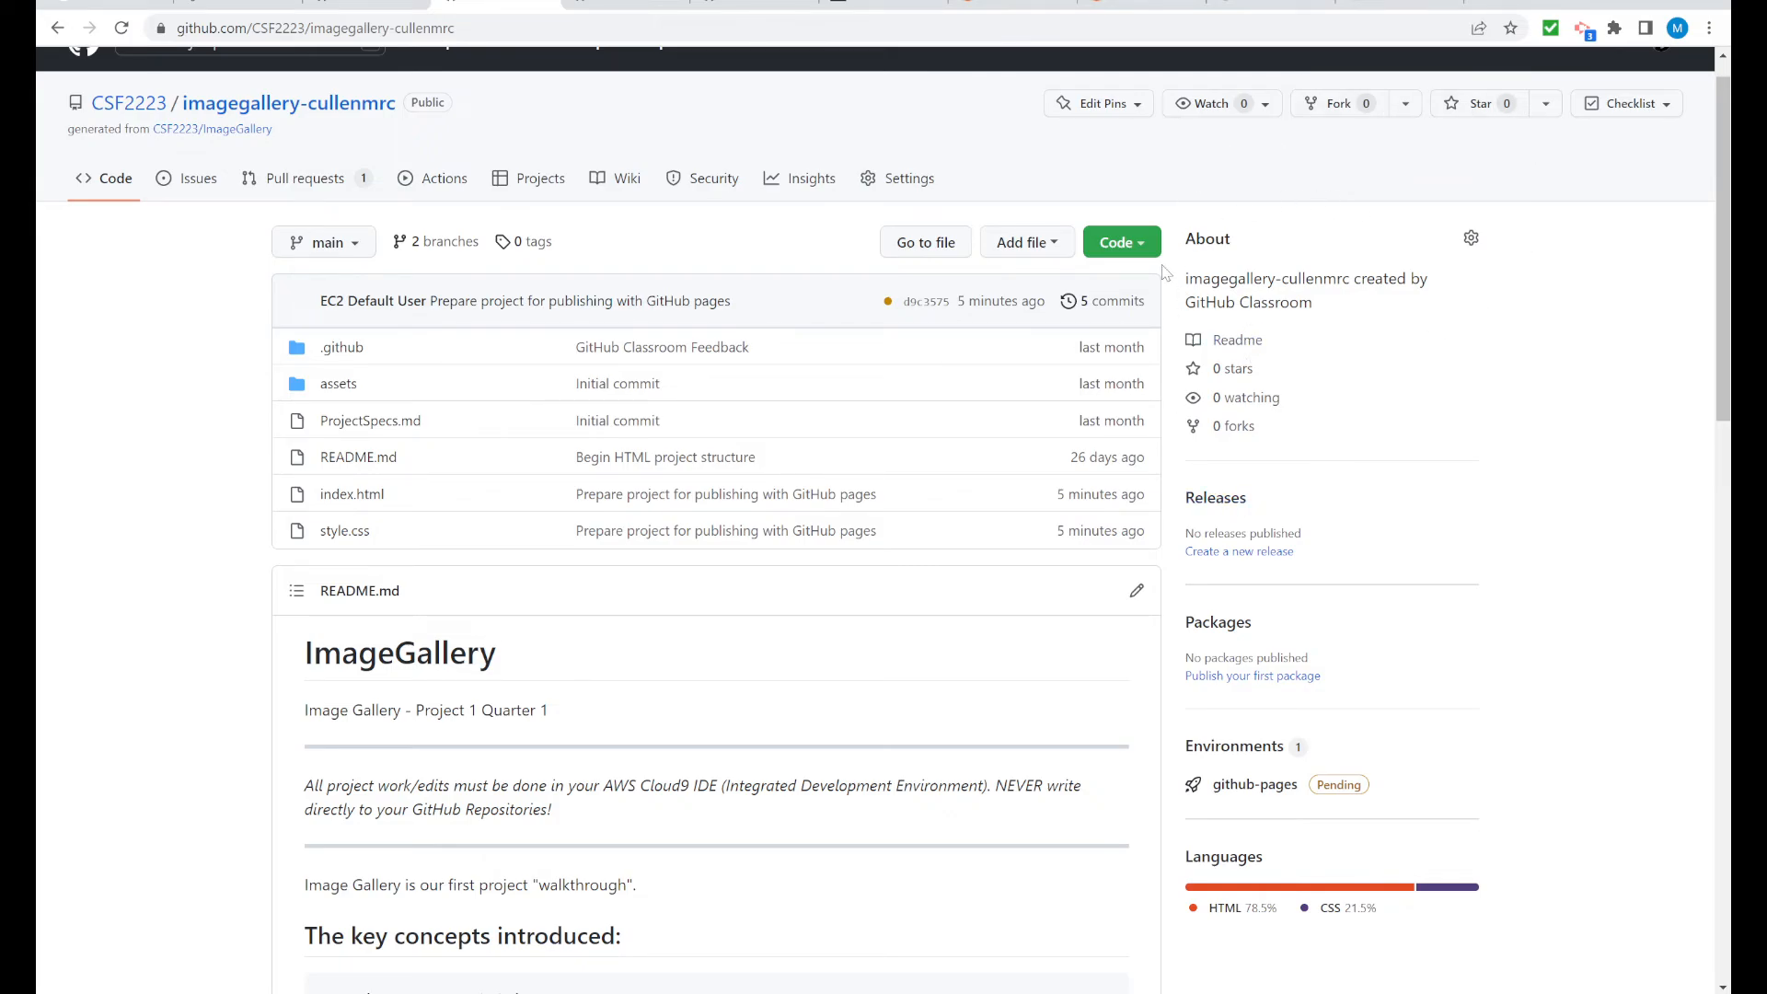
mouse_move(1472, 239)
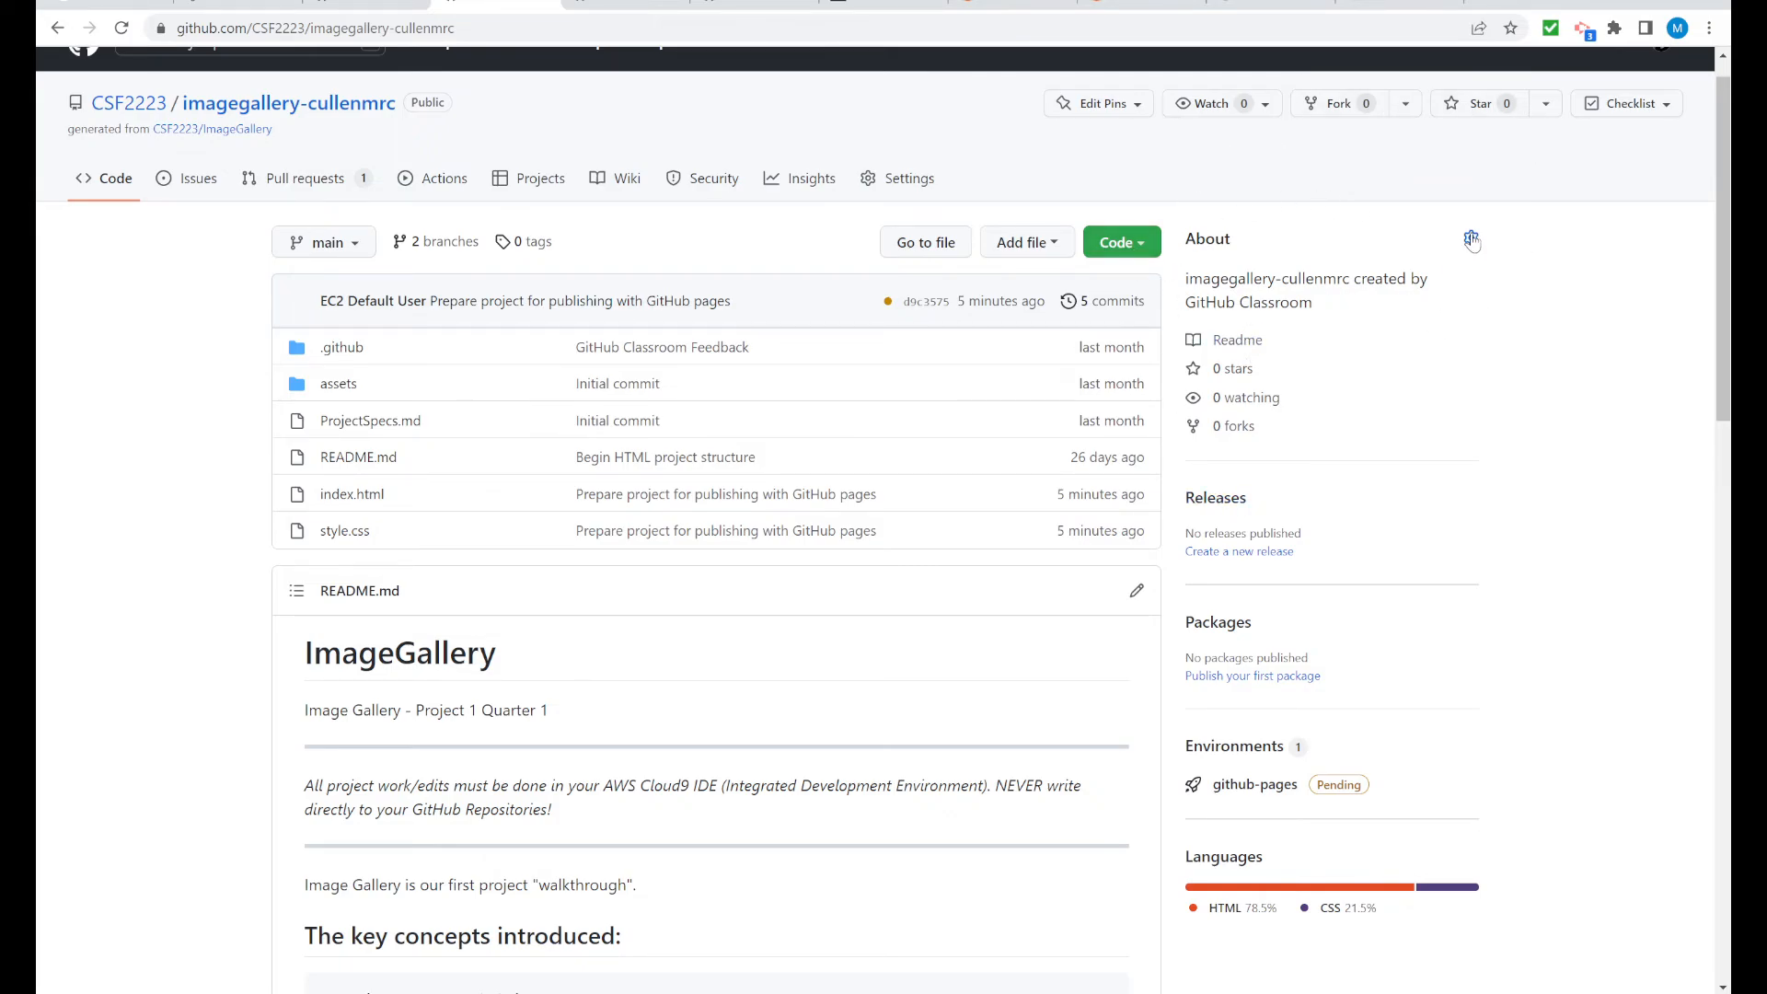
Save csf2223.github.io/imagegallery-cullenmrc/ as the About website, then open it in a new tab
left_click(1473, 239)
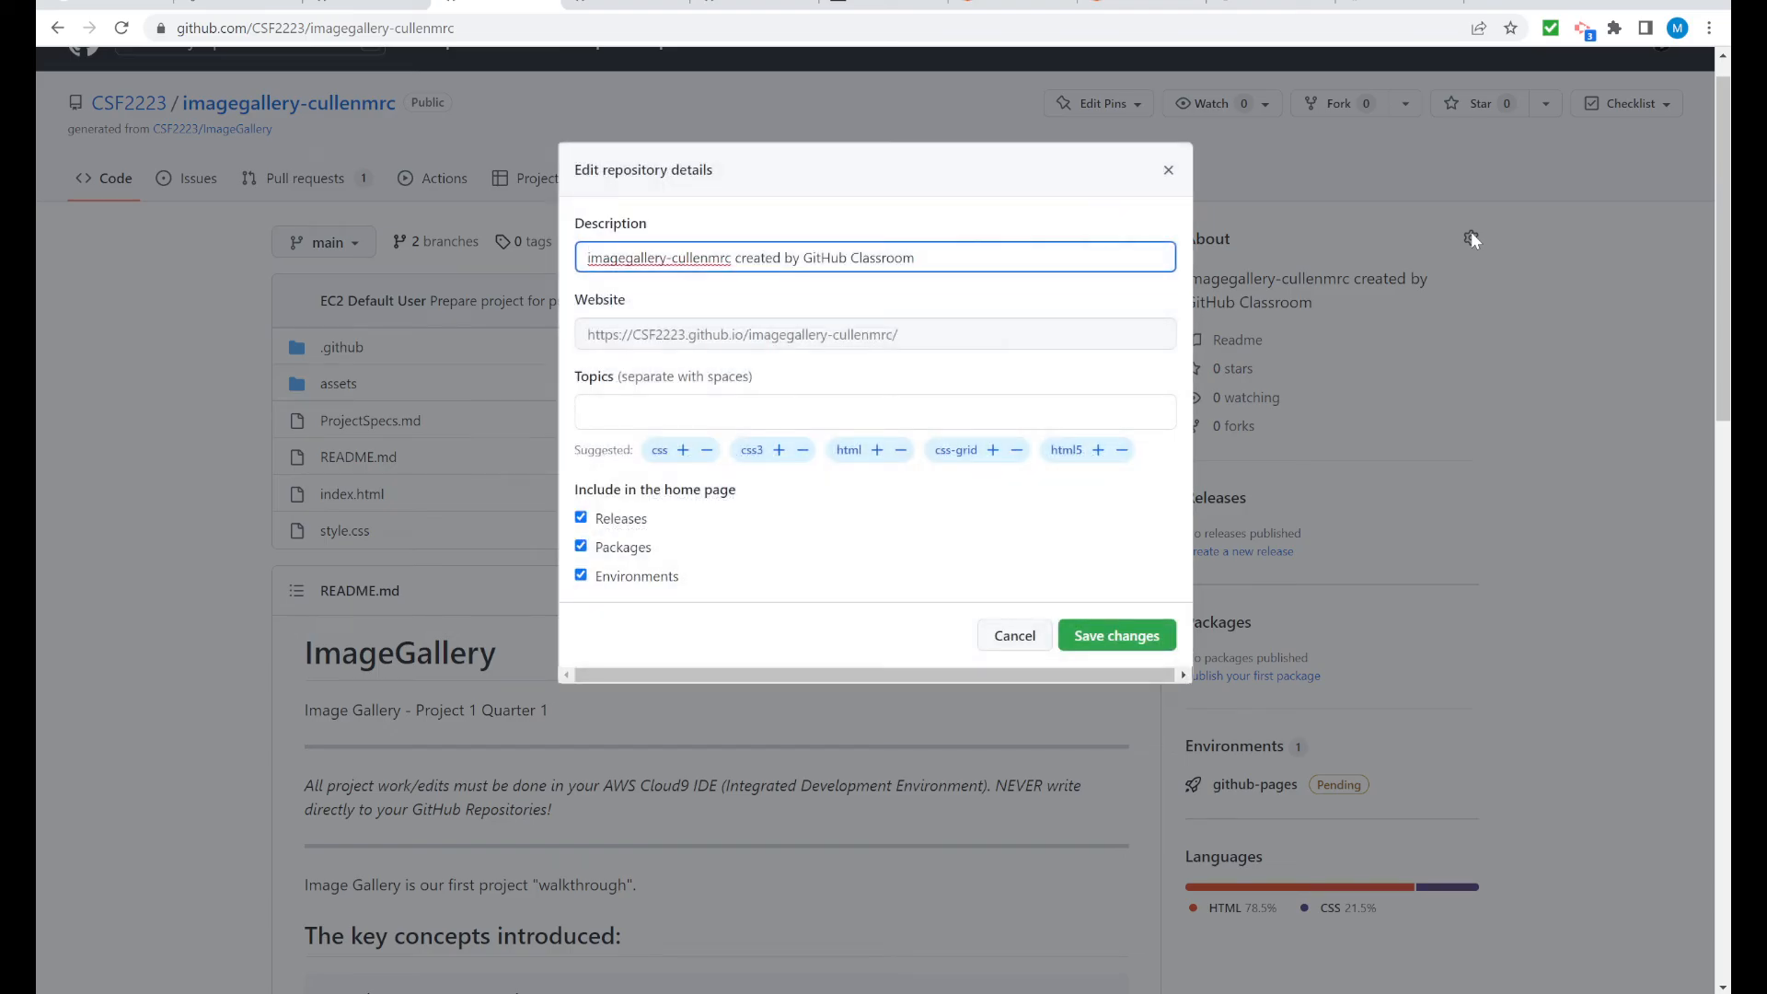
mouse_move(1487, 230)
type("https://csf2223.github.io/imagegallery-cullenmrc/")
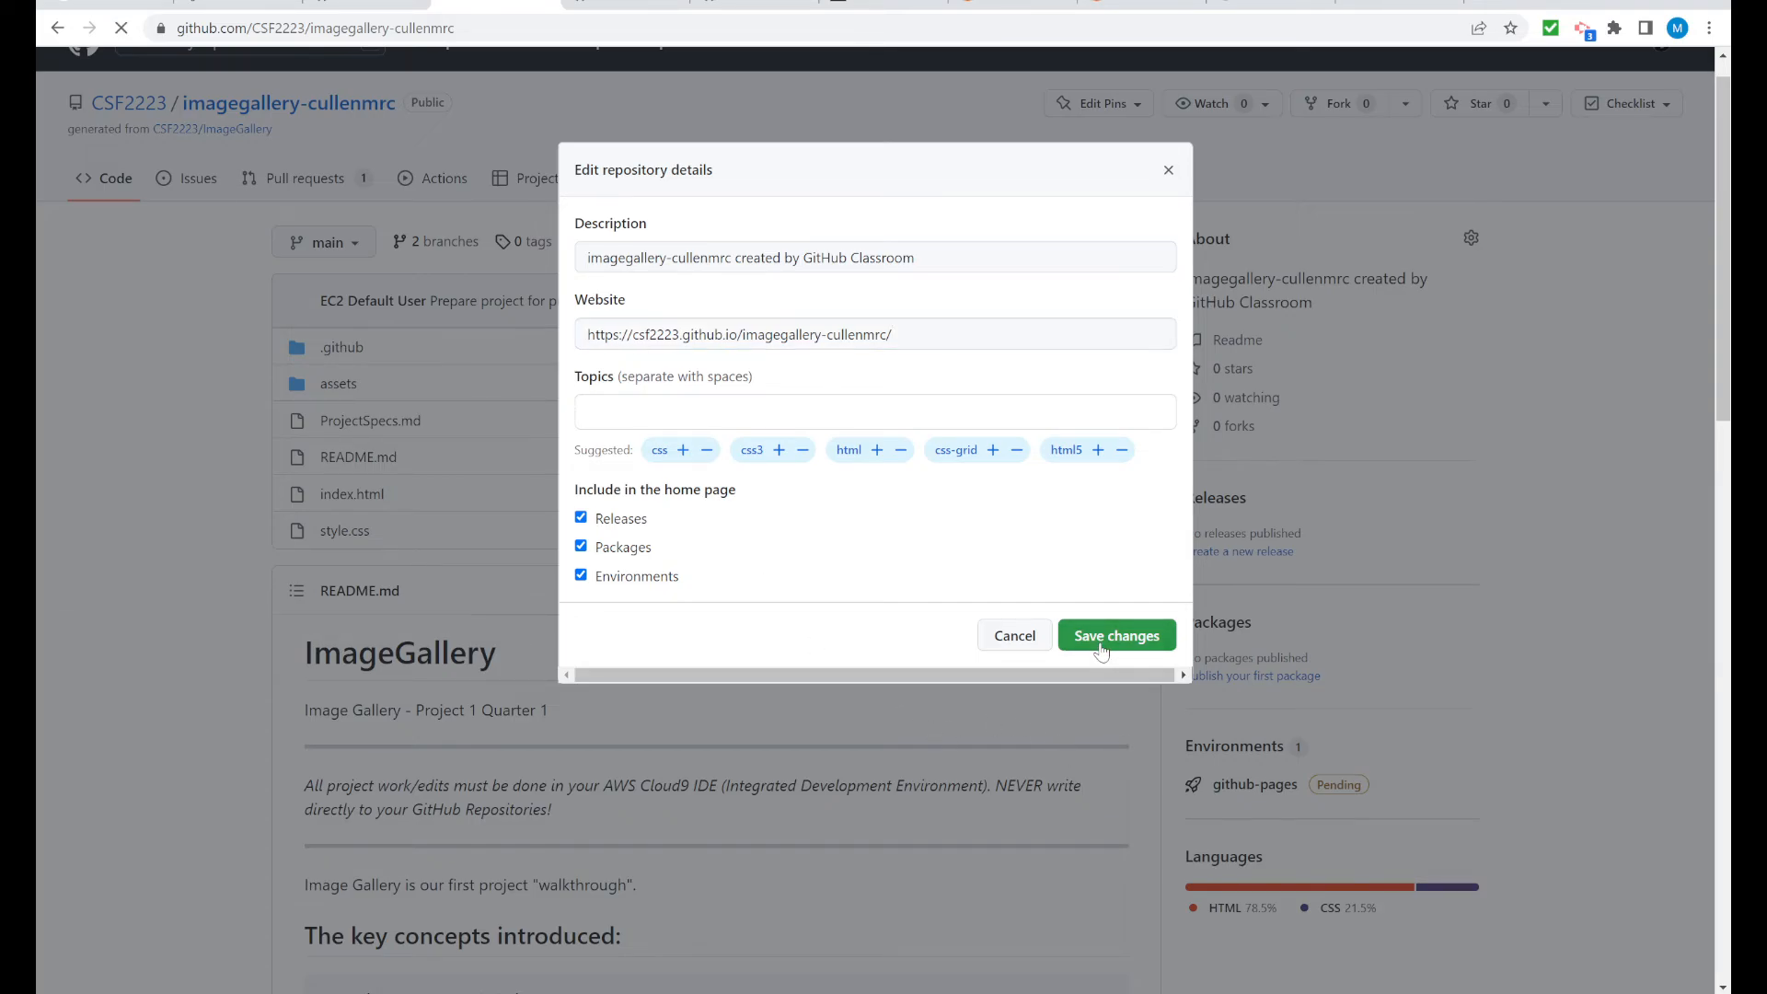
left_click(1116, 635)
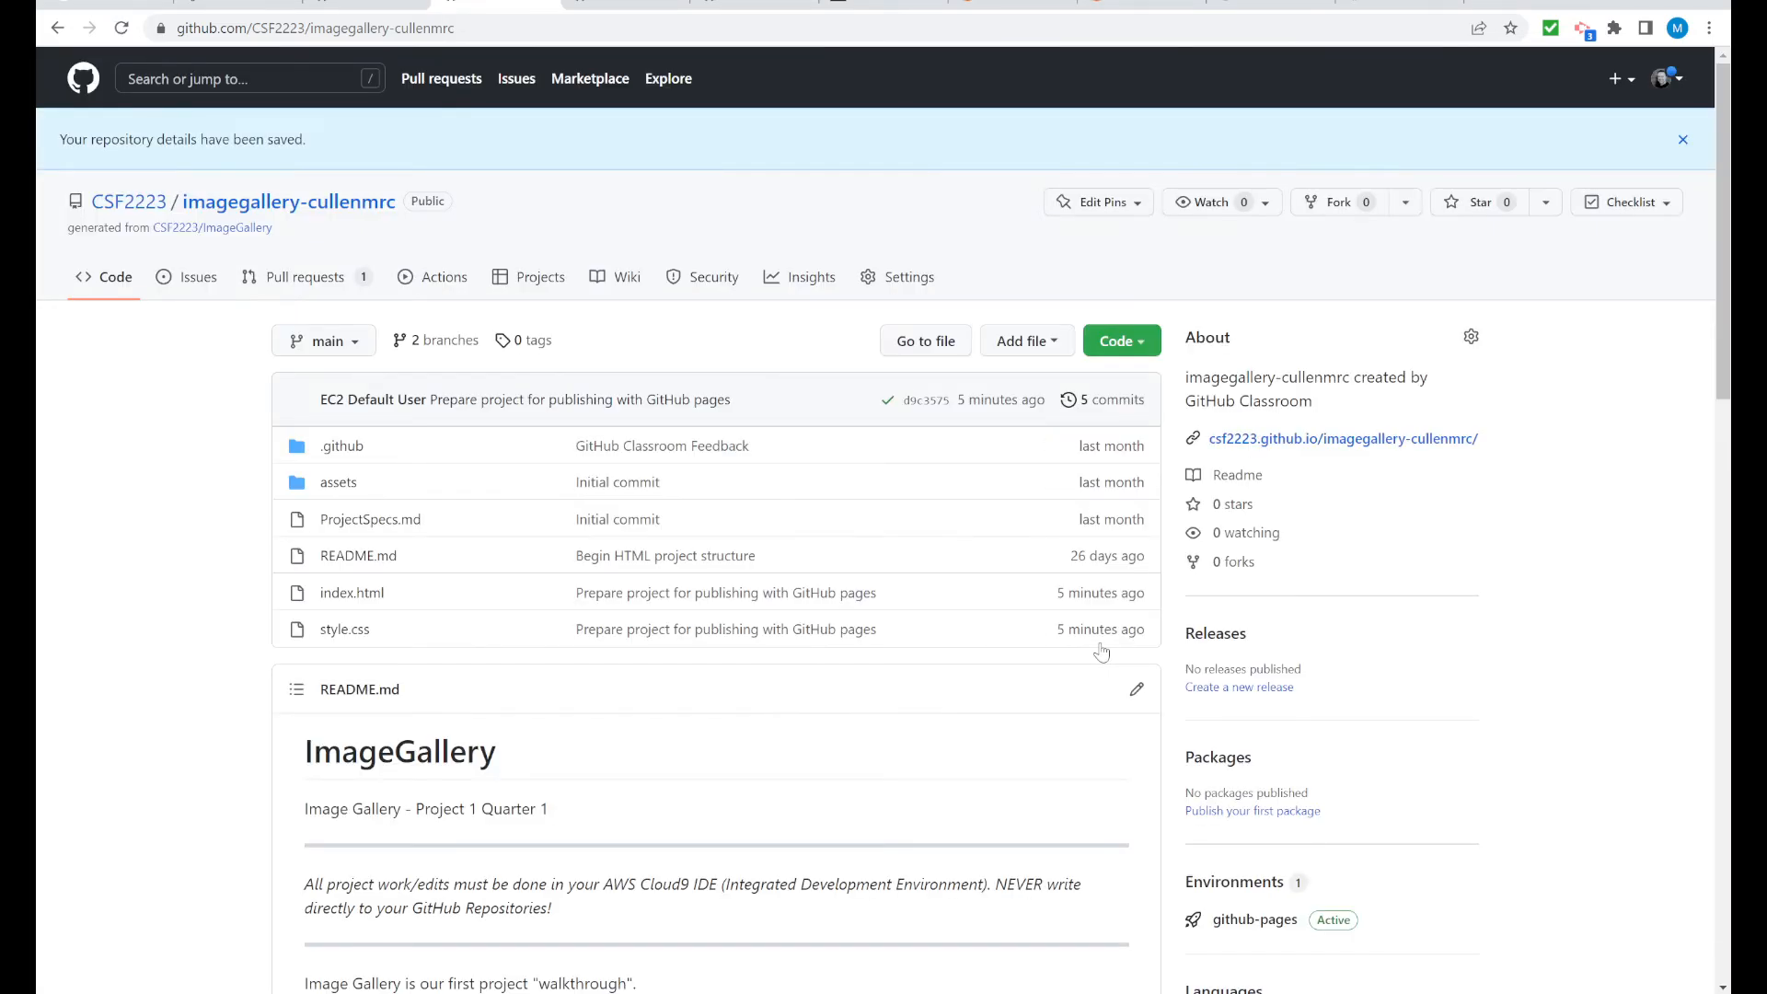
mouse_move(443, 277)
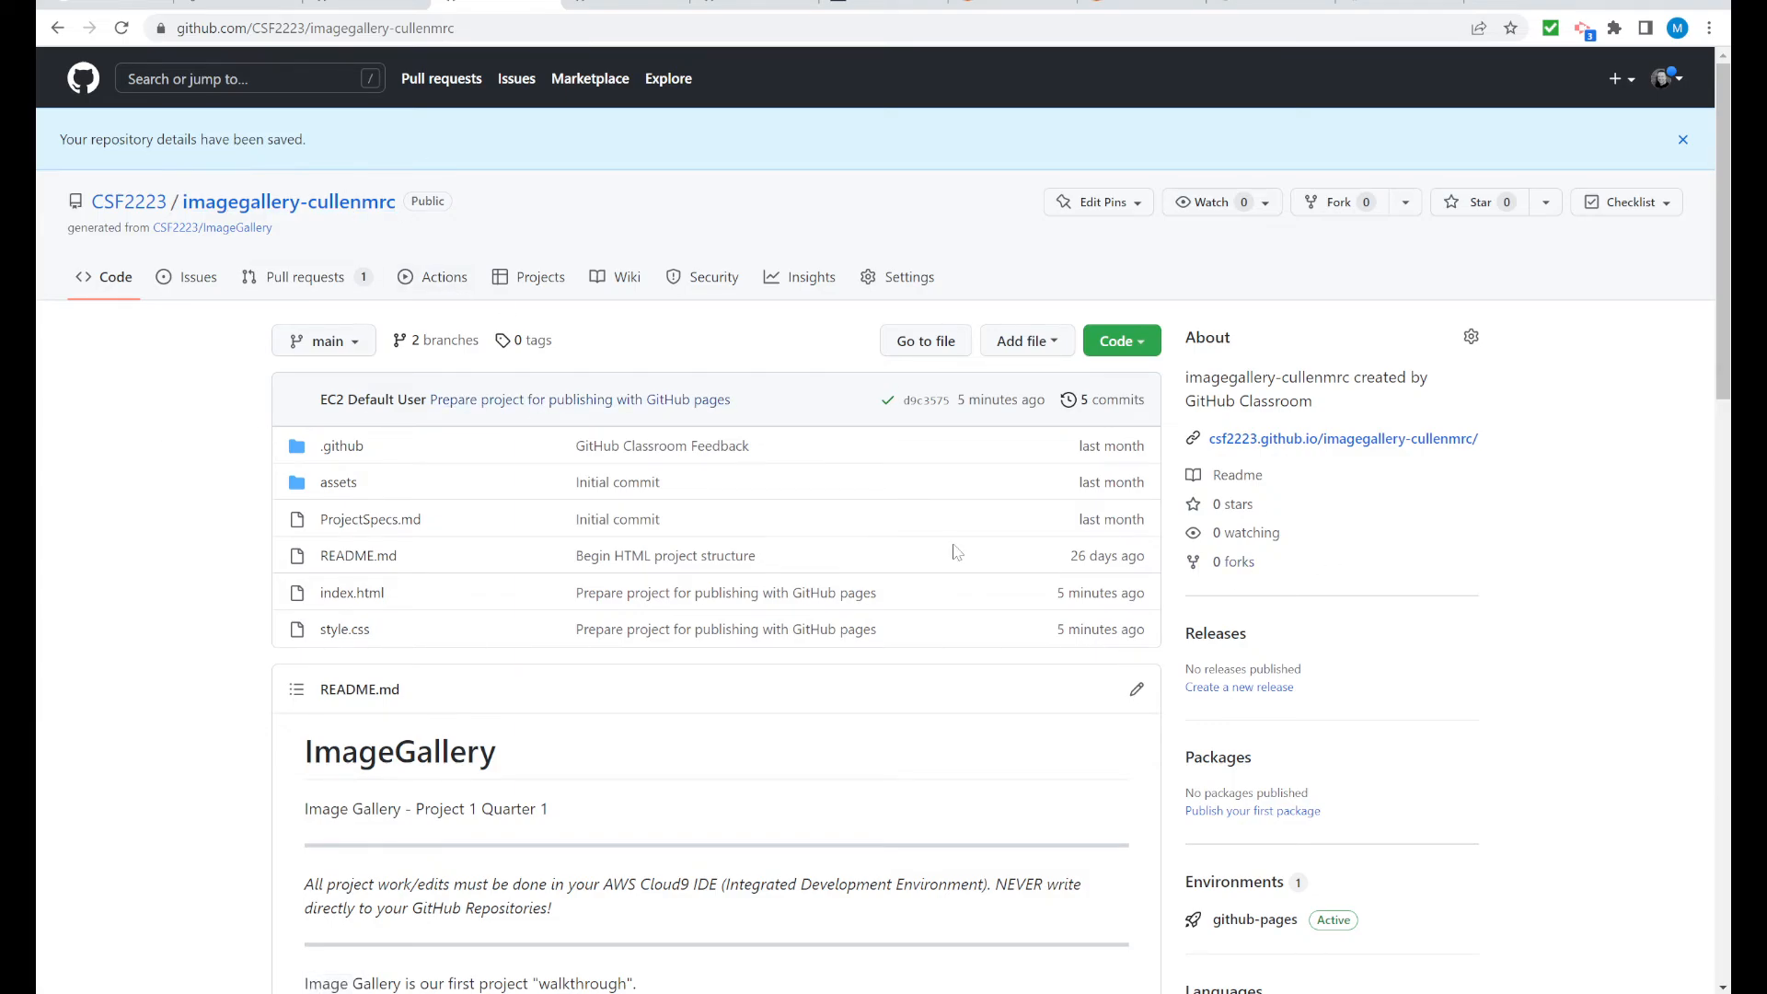
mouse_move(1301, 445)
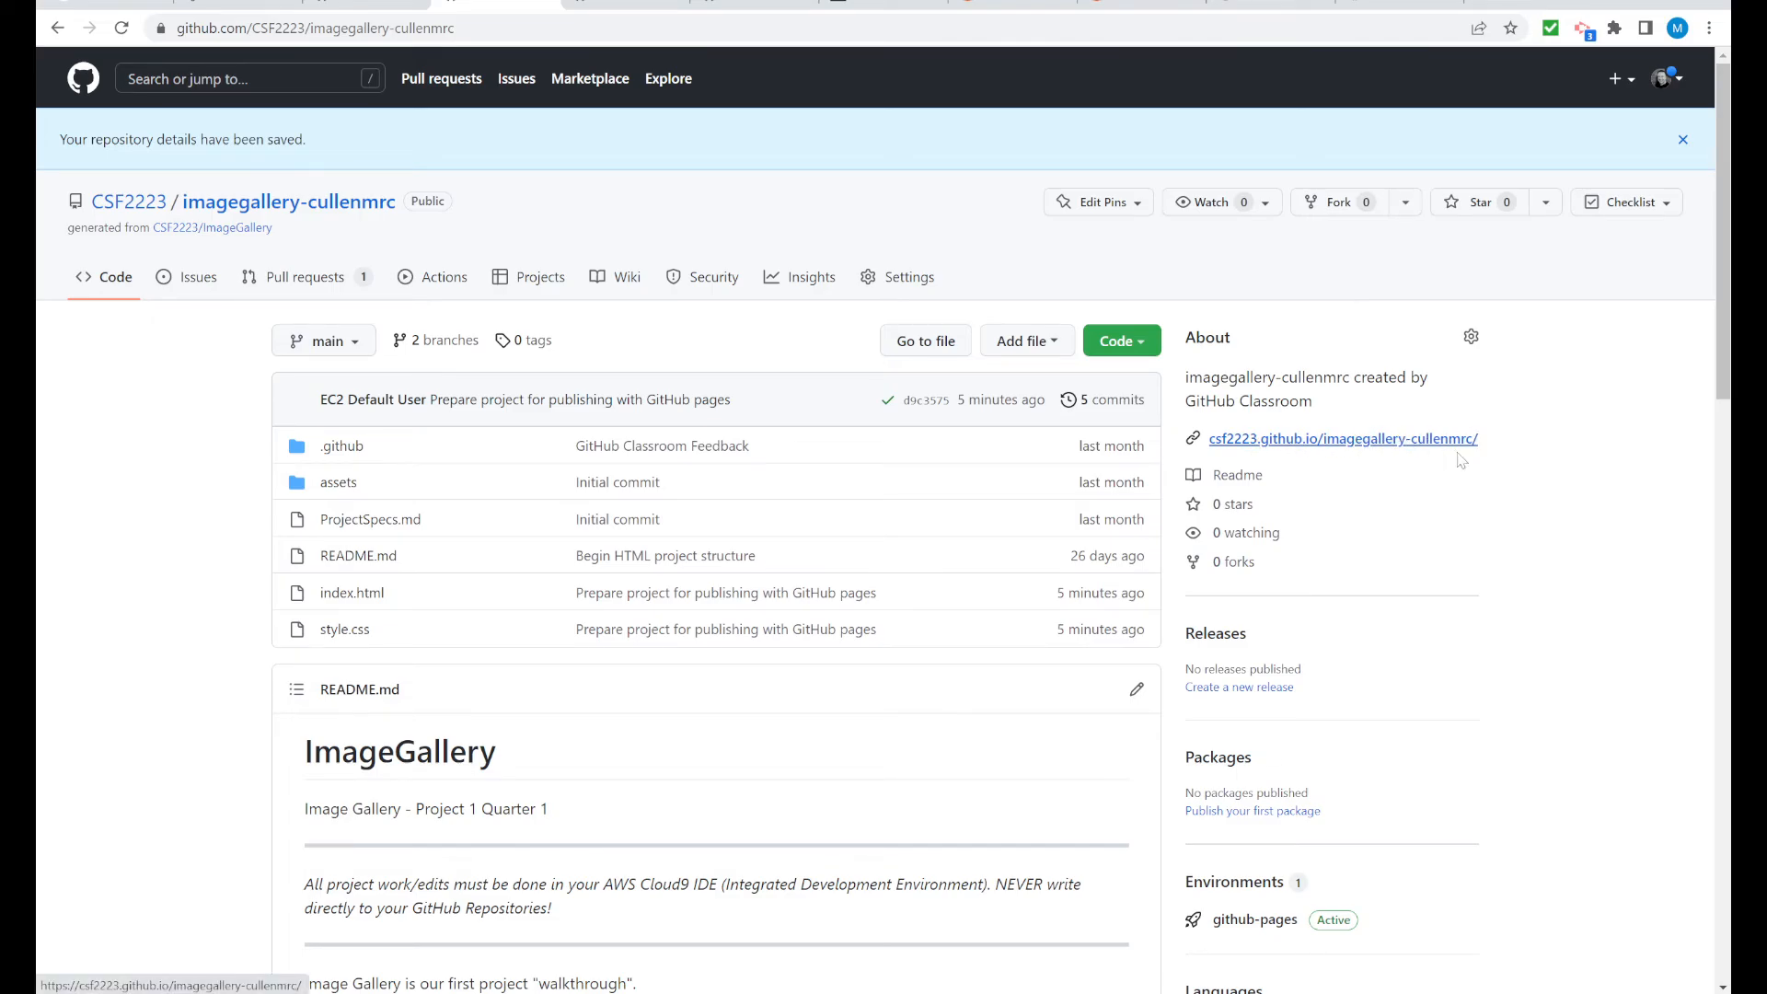
scroll("down", 3)
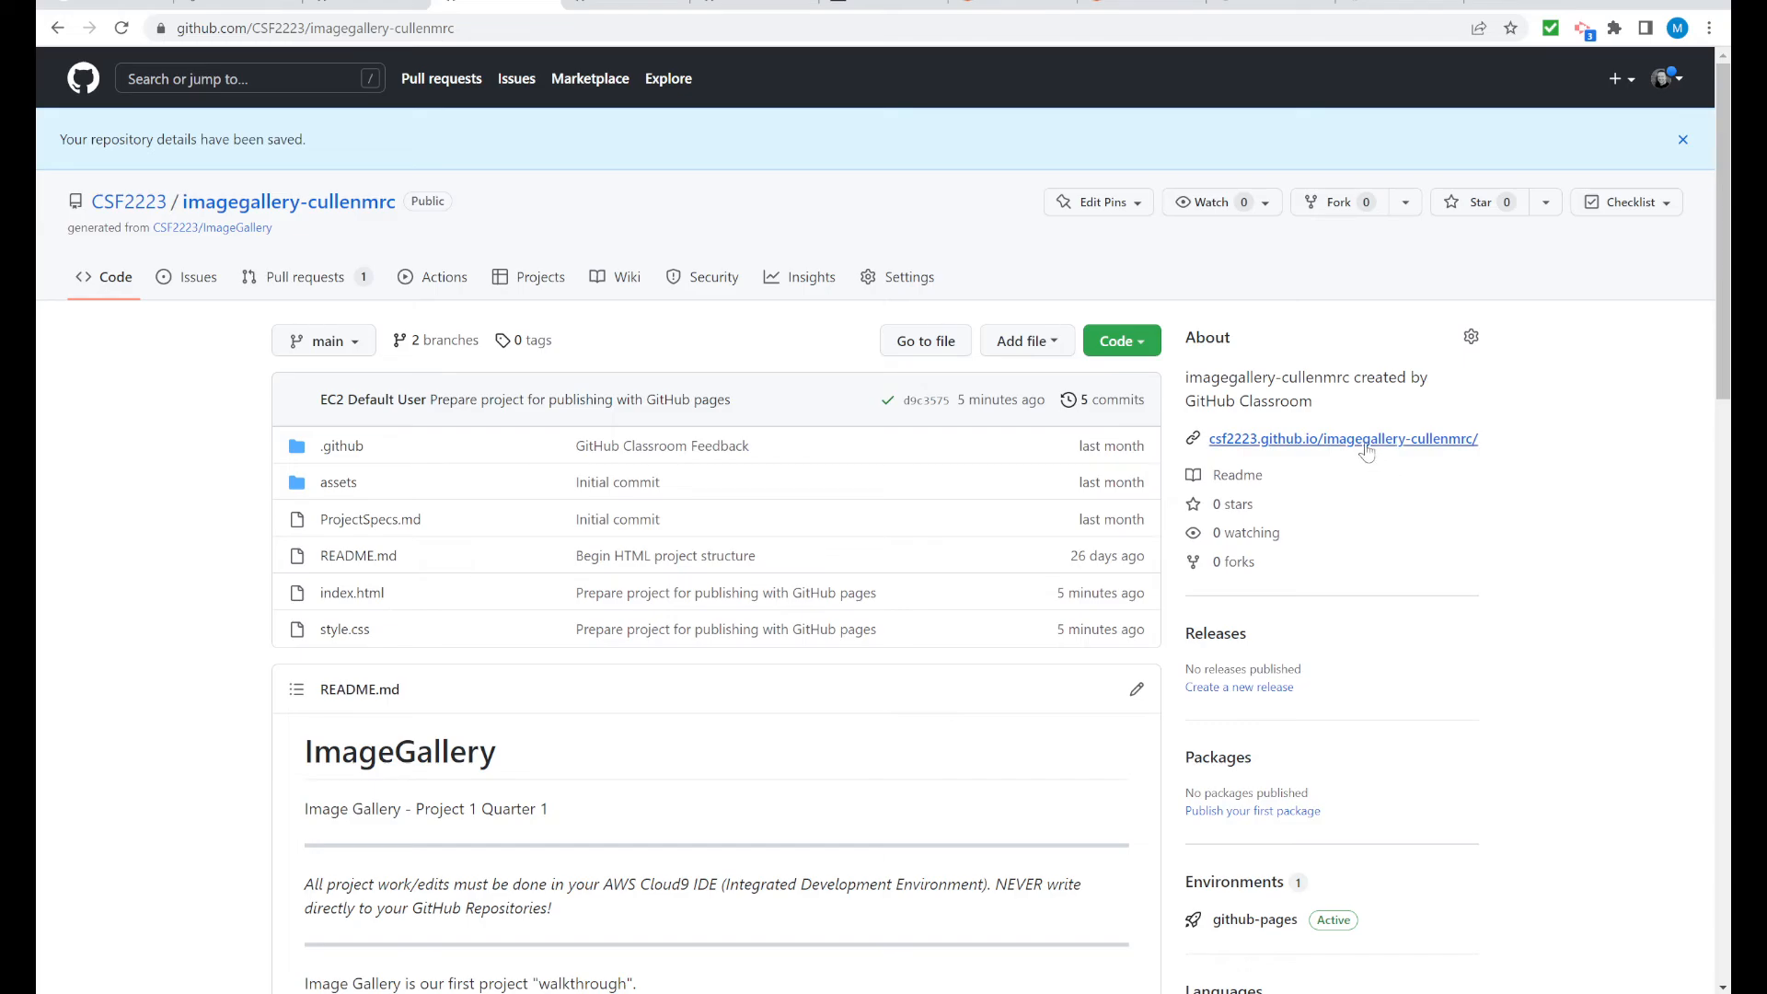
right_click(1342, 438)
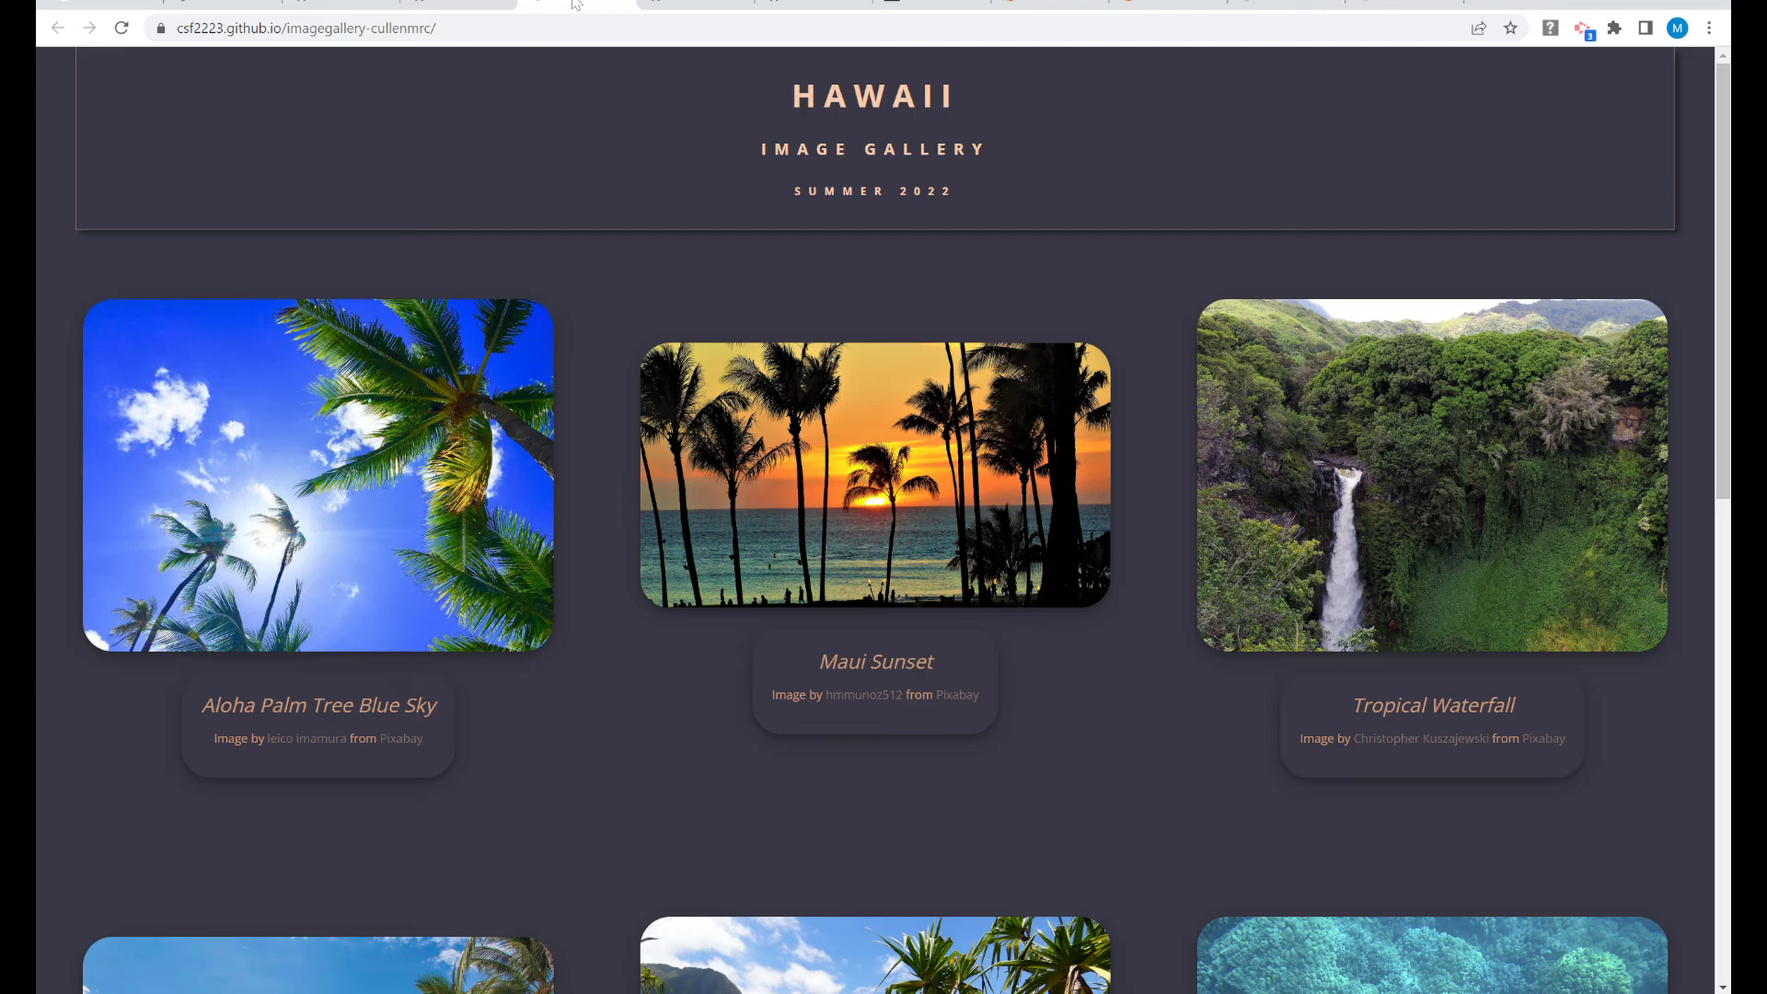
mouse_move(553, 9)
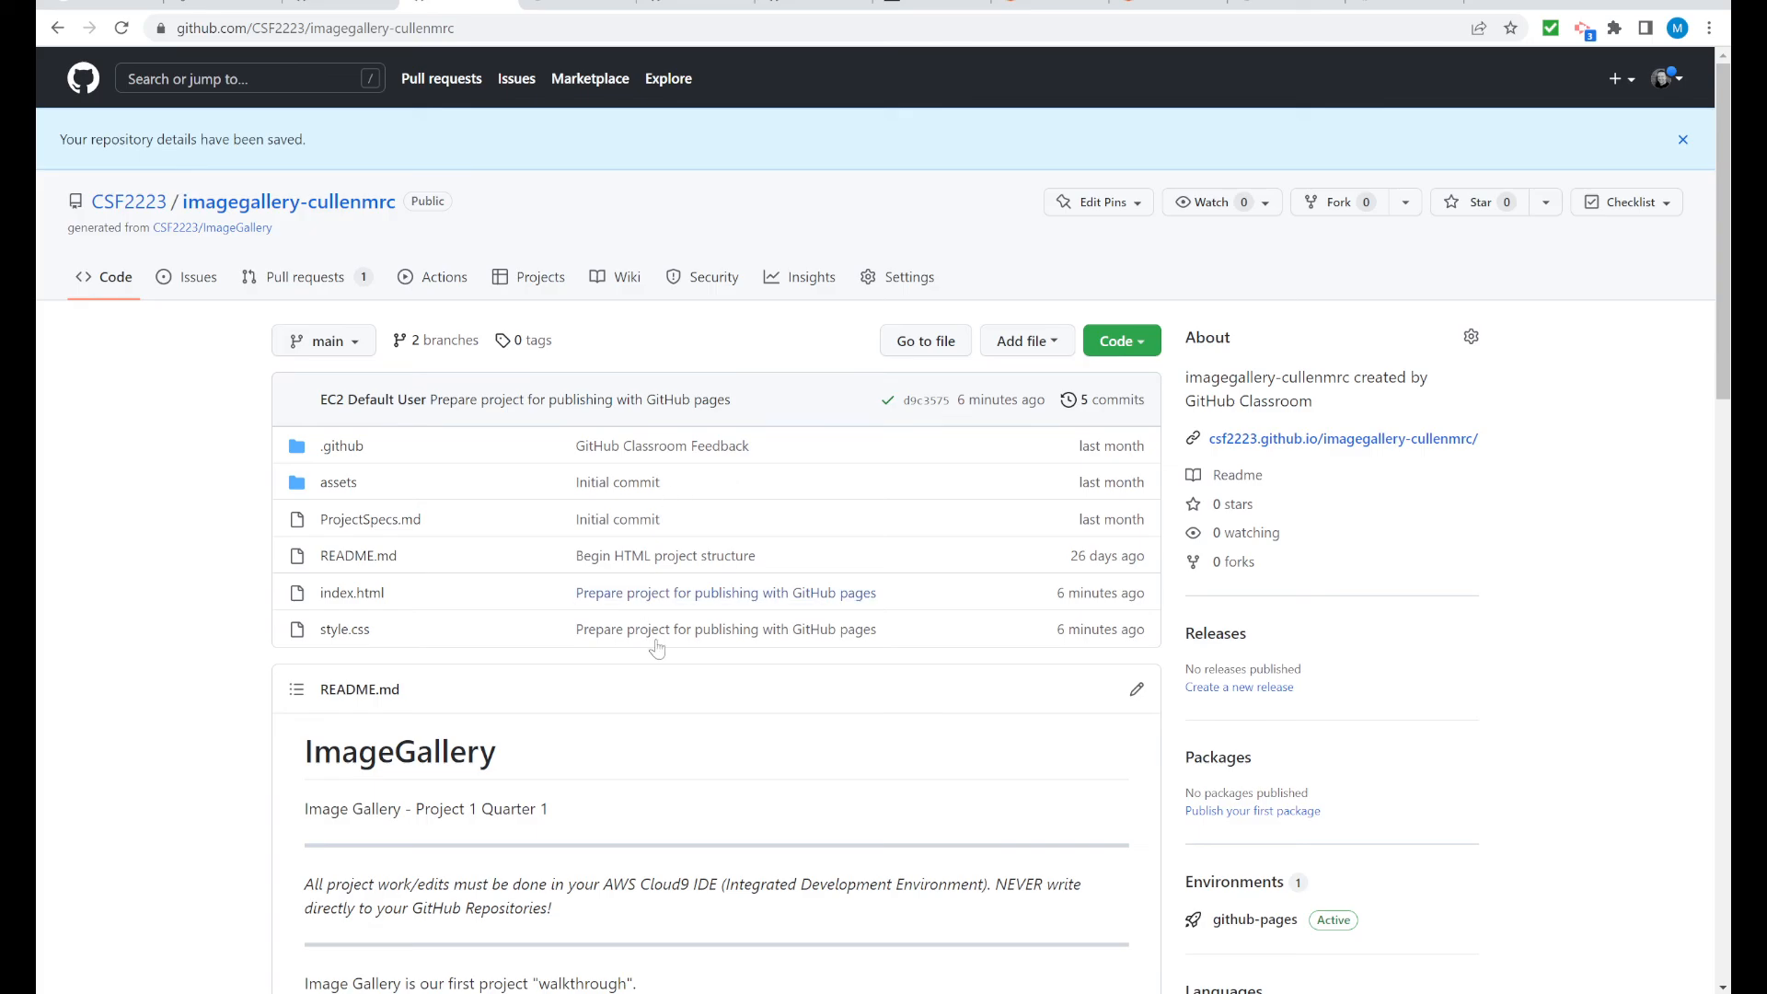
mouse_move(677, 714)
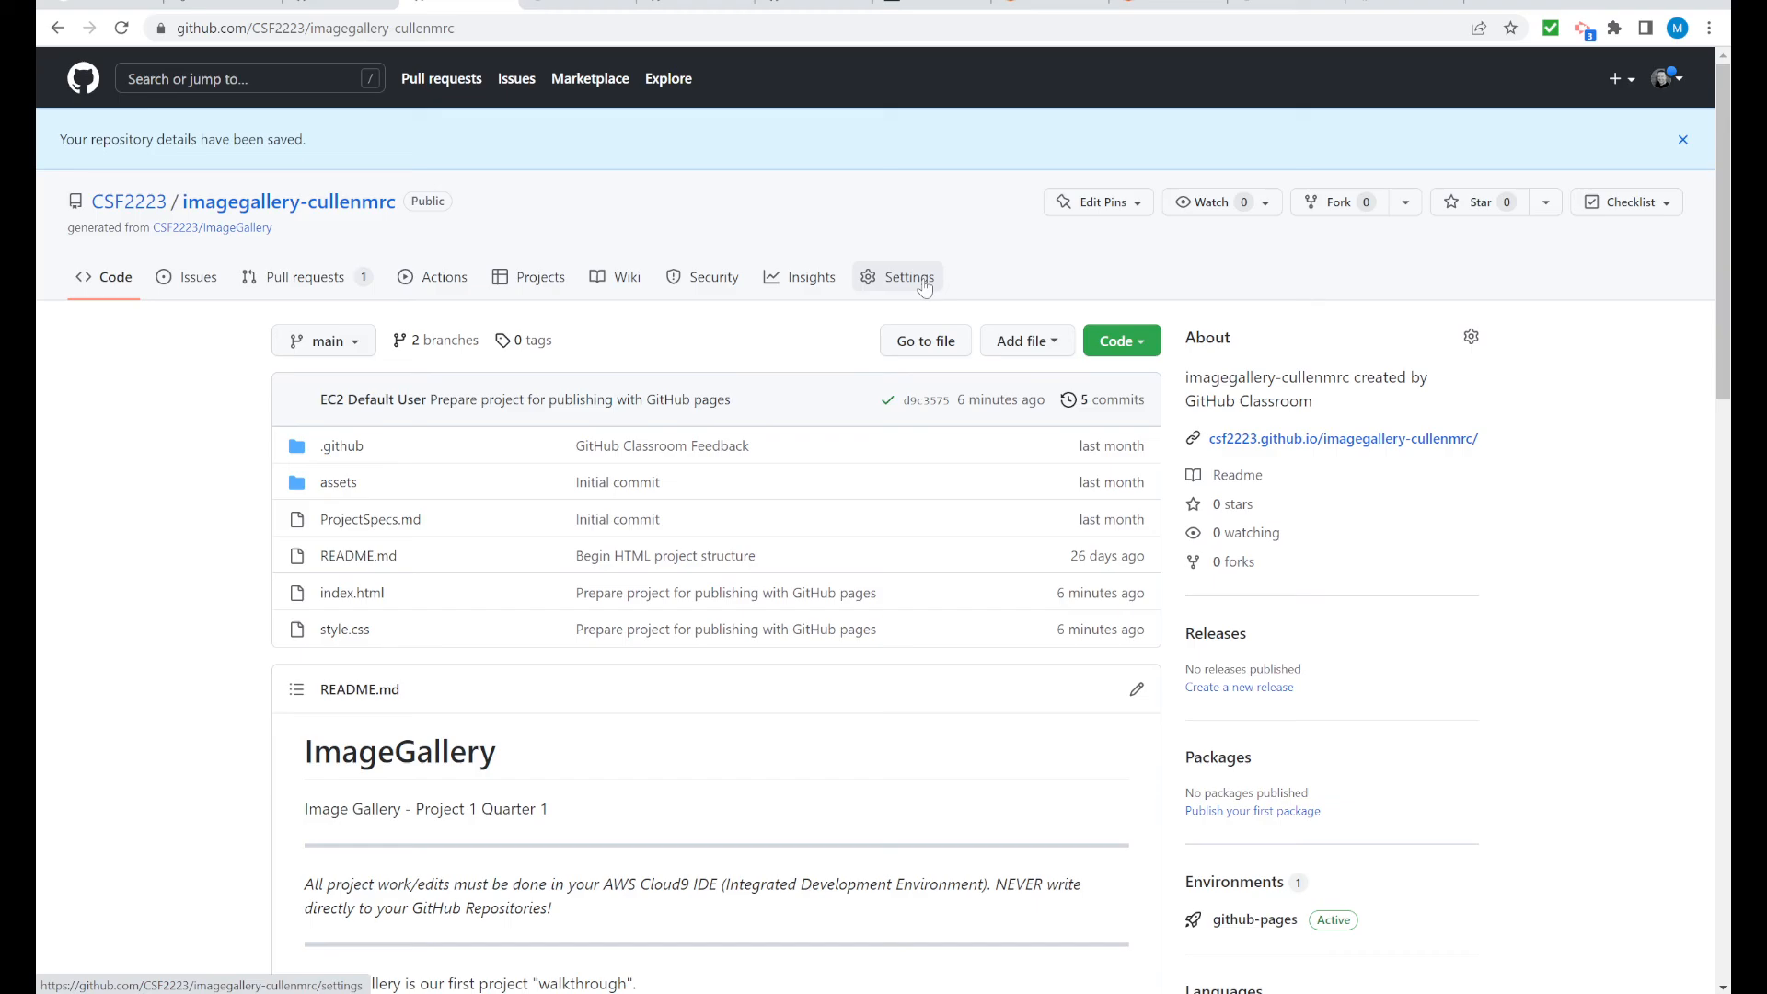
mouse_move(953, 284)
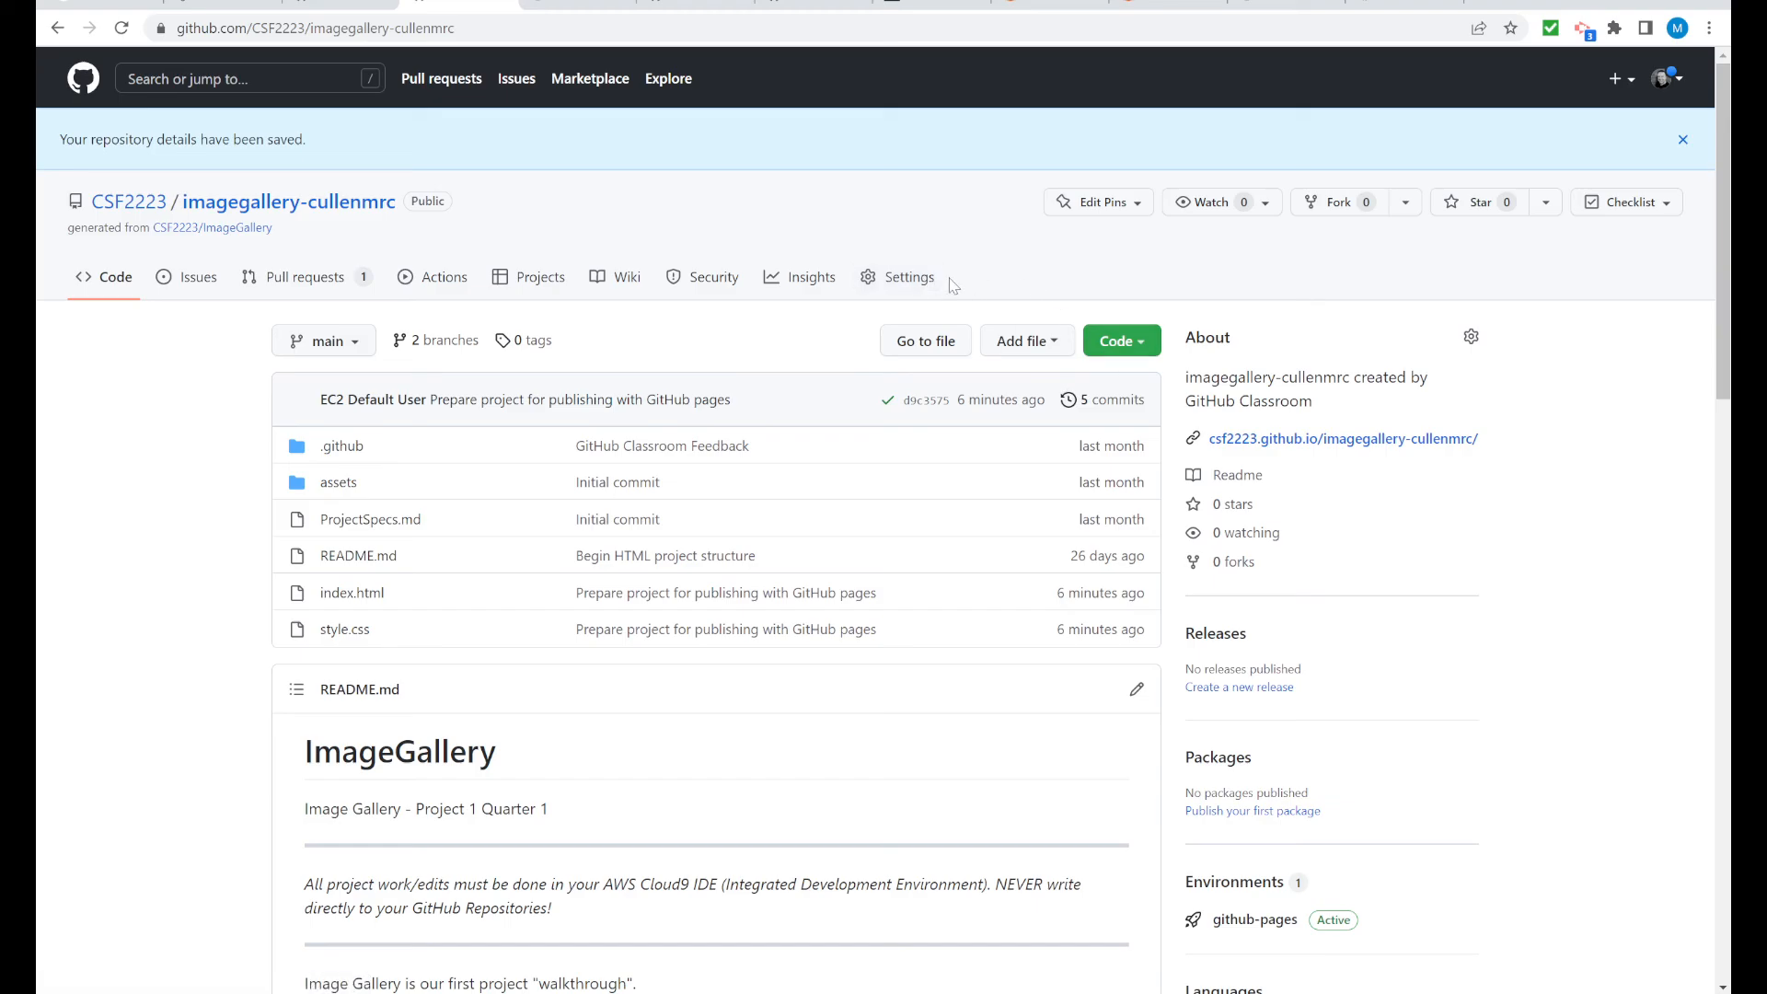
View the repository's Pages settings confirming publication, then switch to the live gallery
left_click(908, 276)
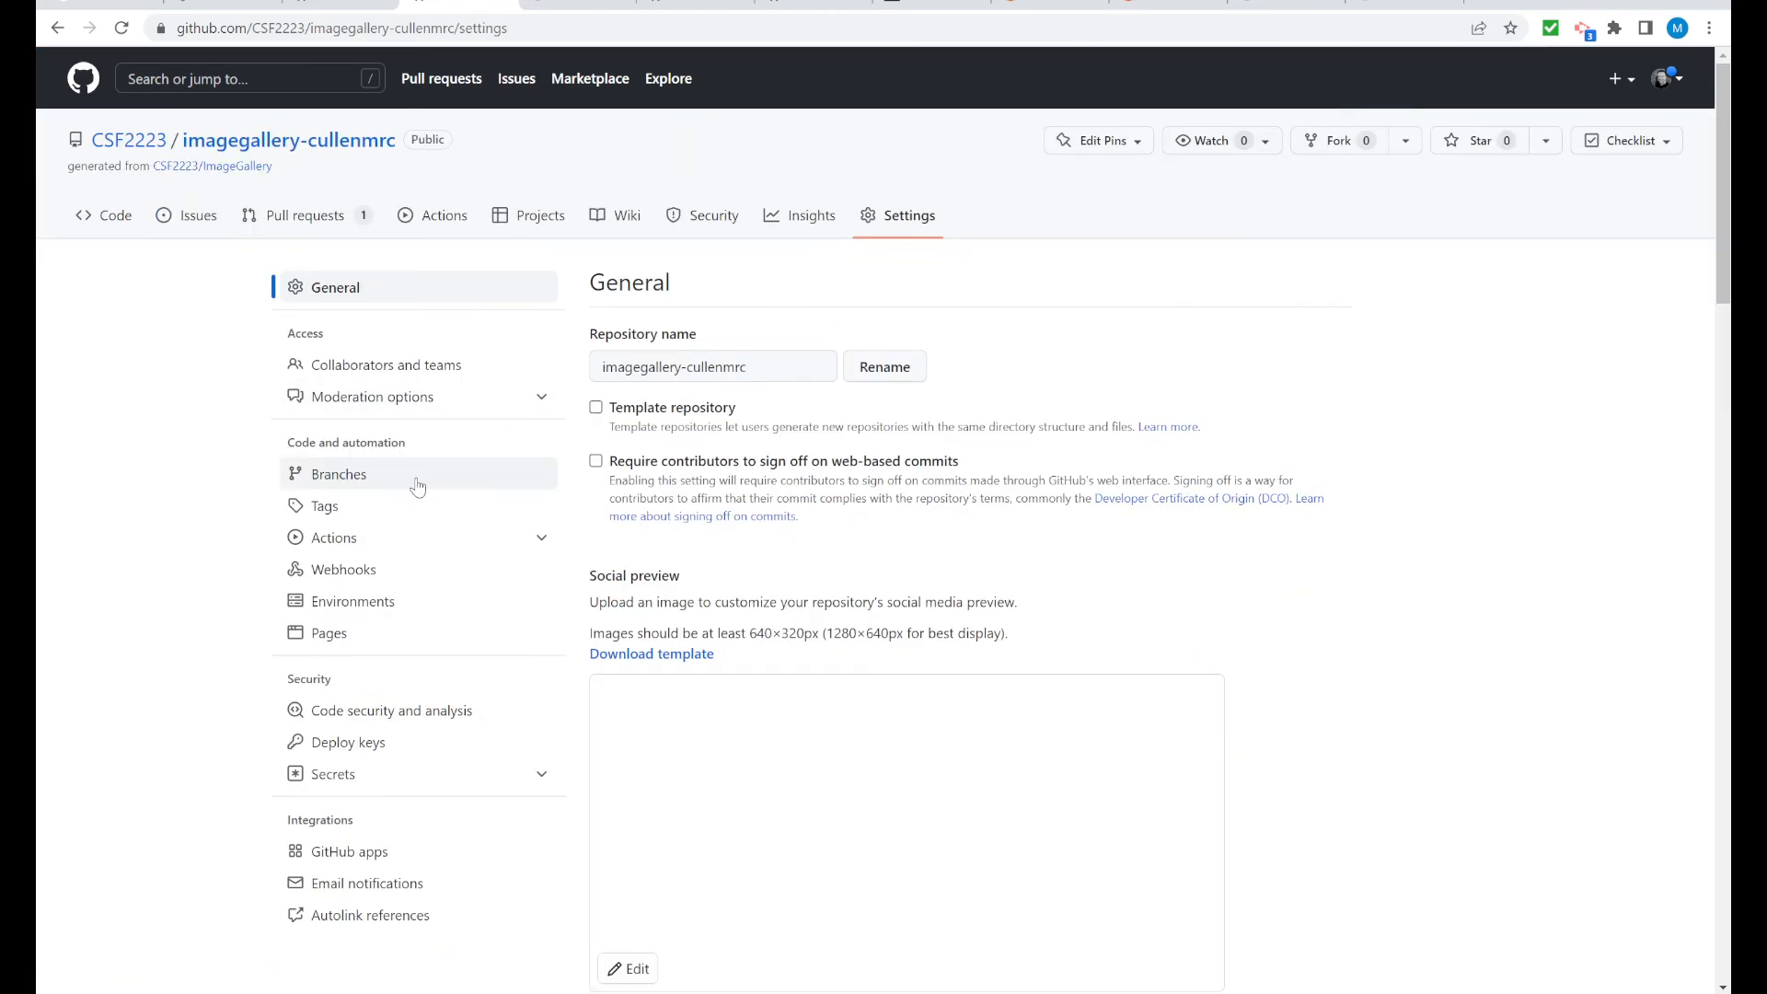
left_click(330, 633)
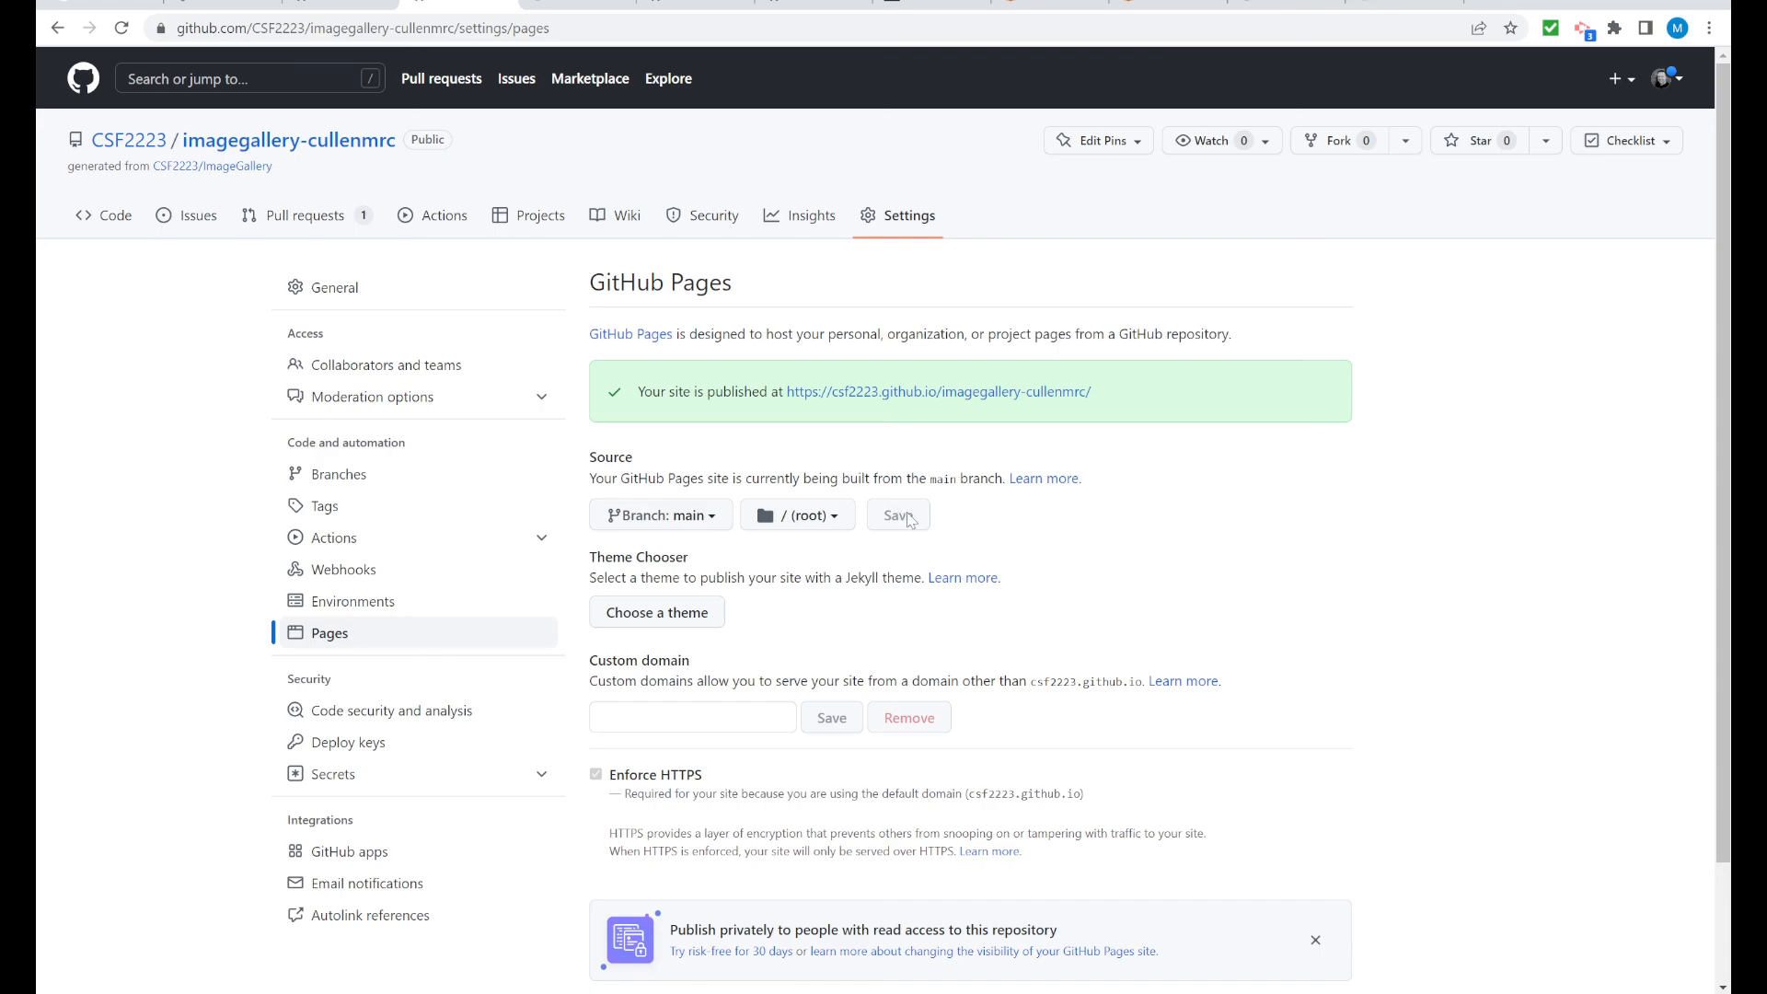
mouse_move(1065, 416)
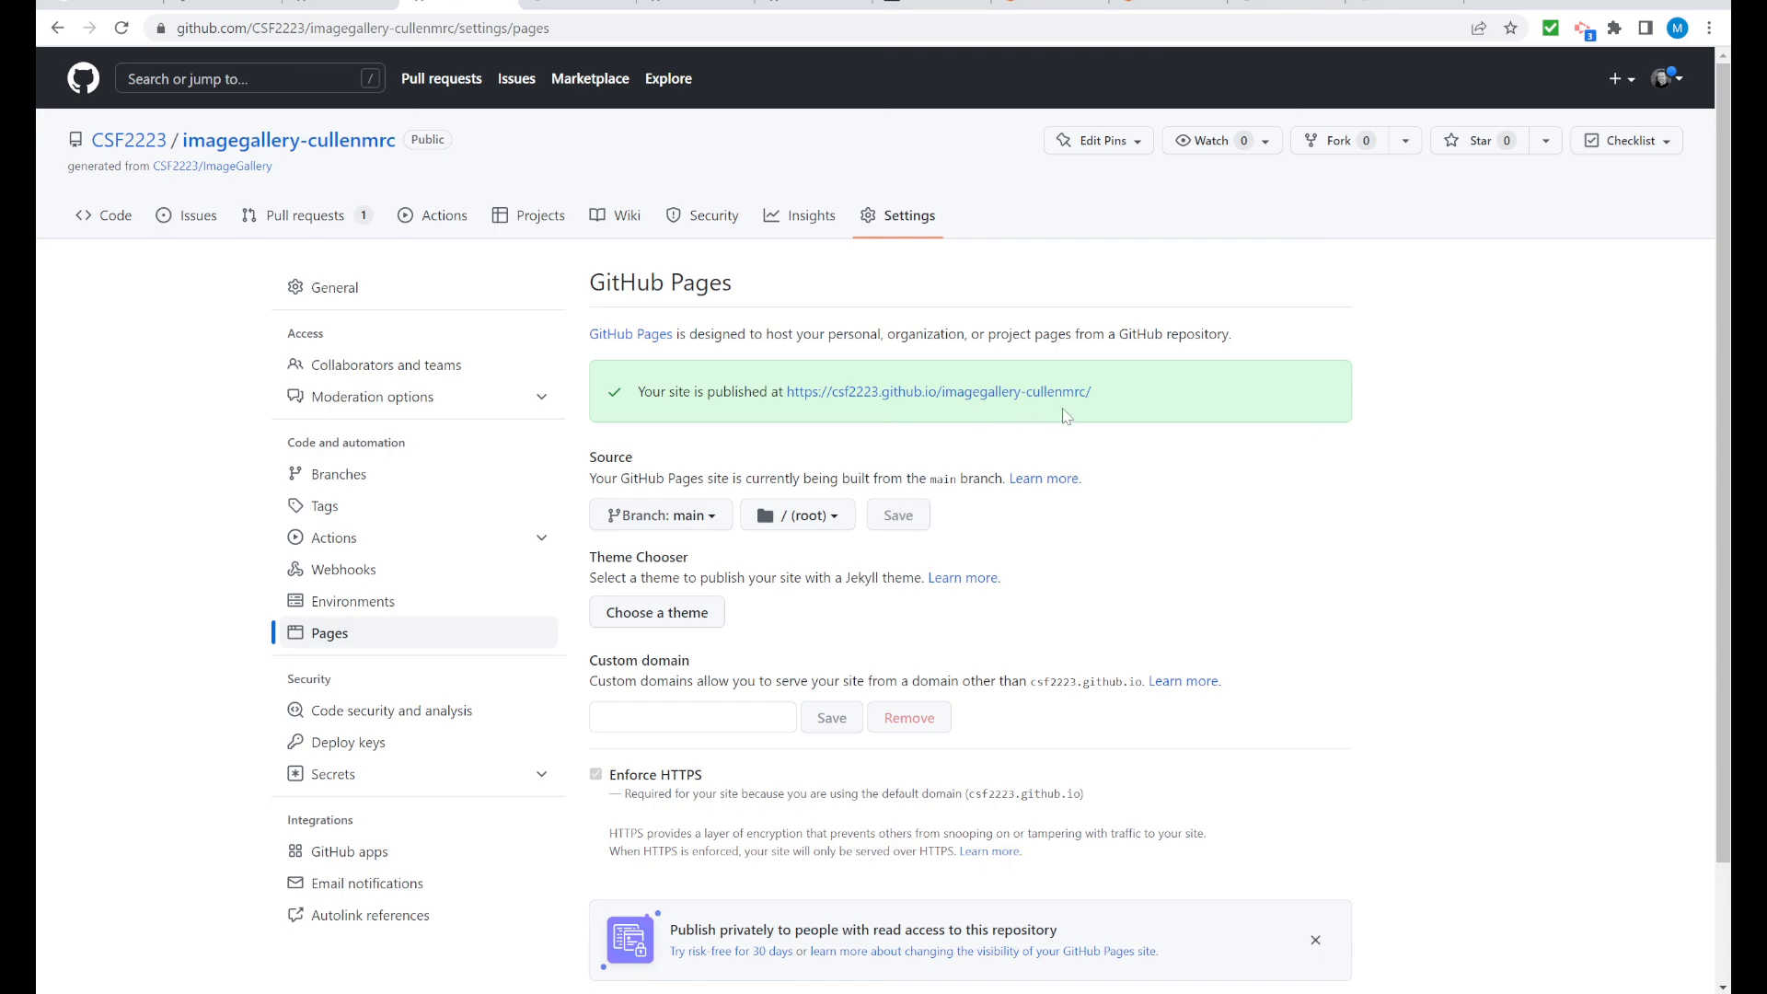
mouse_move(581, 9)
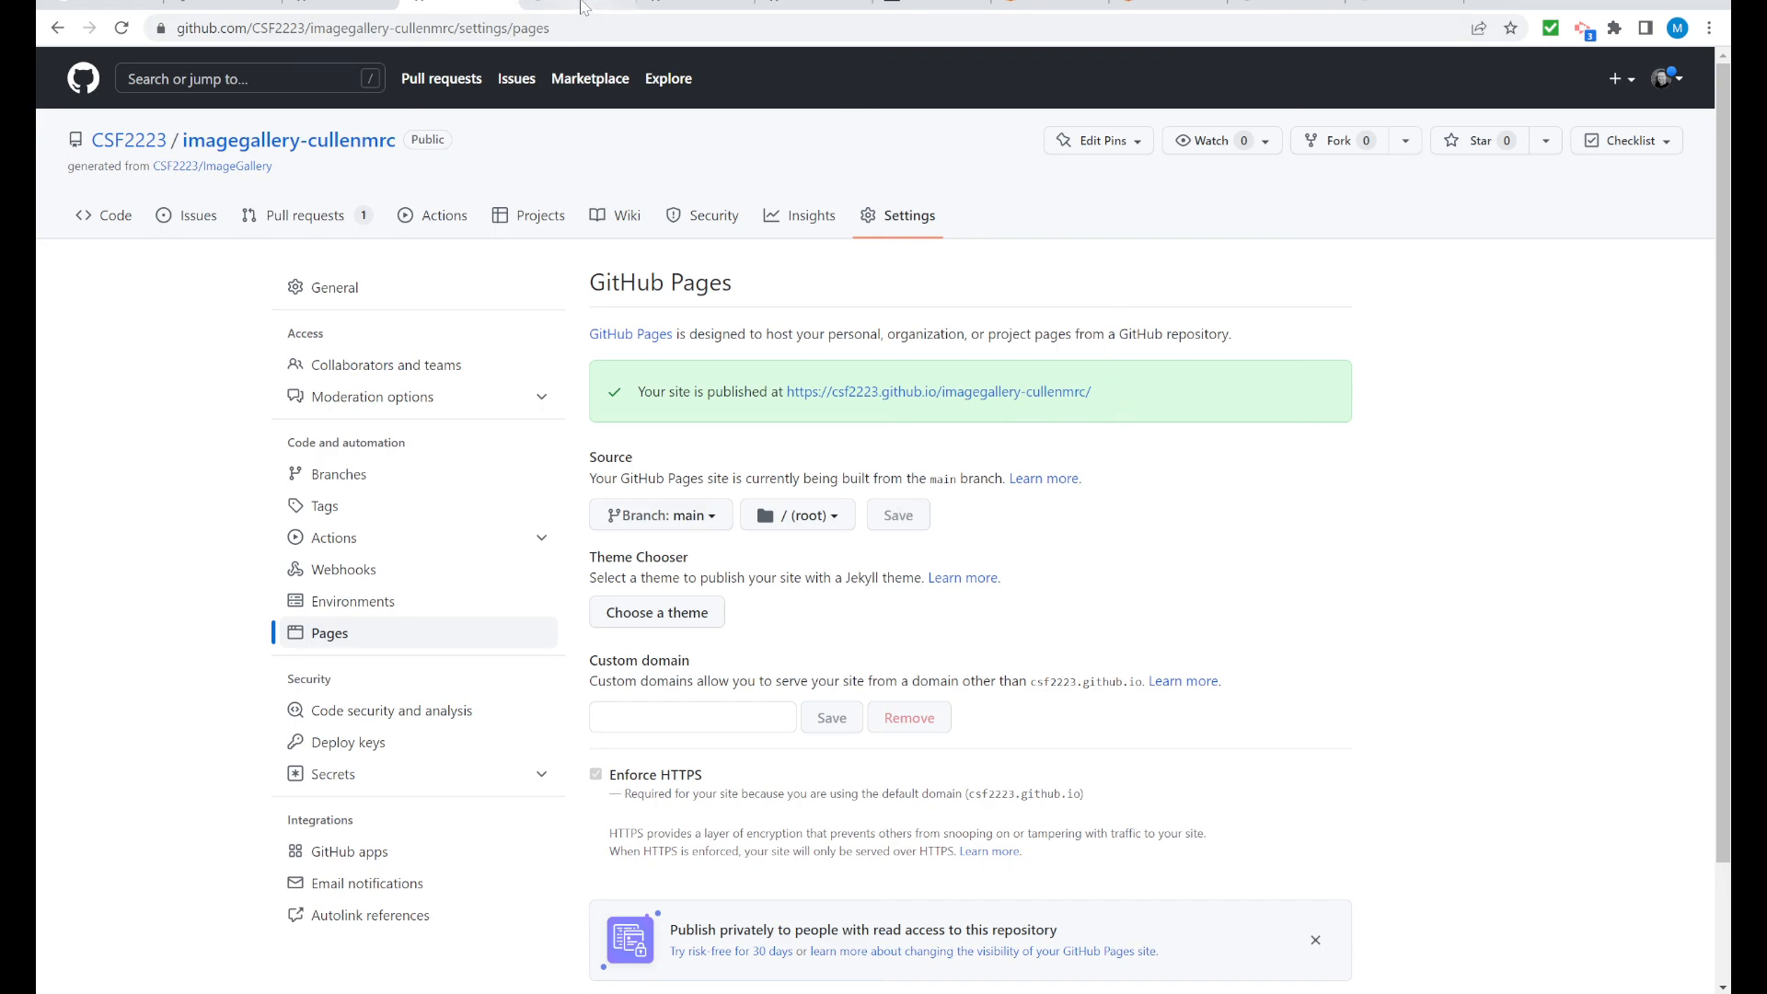
left_click(939, 391)
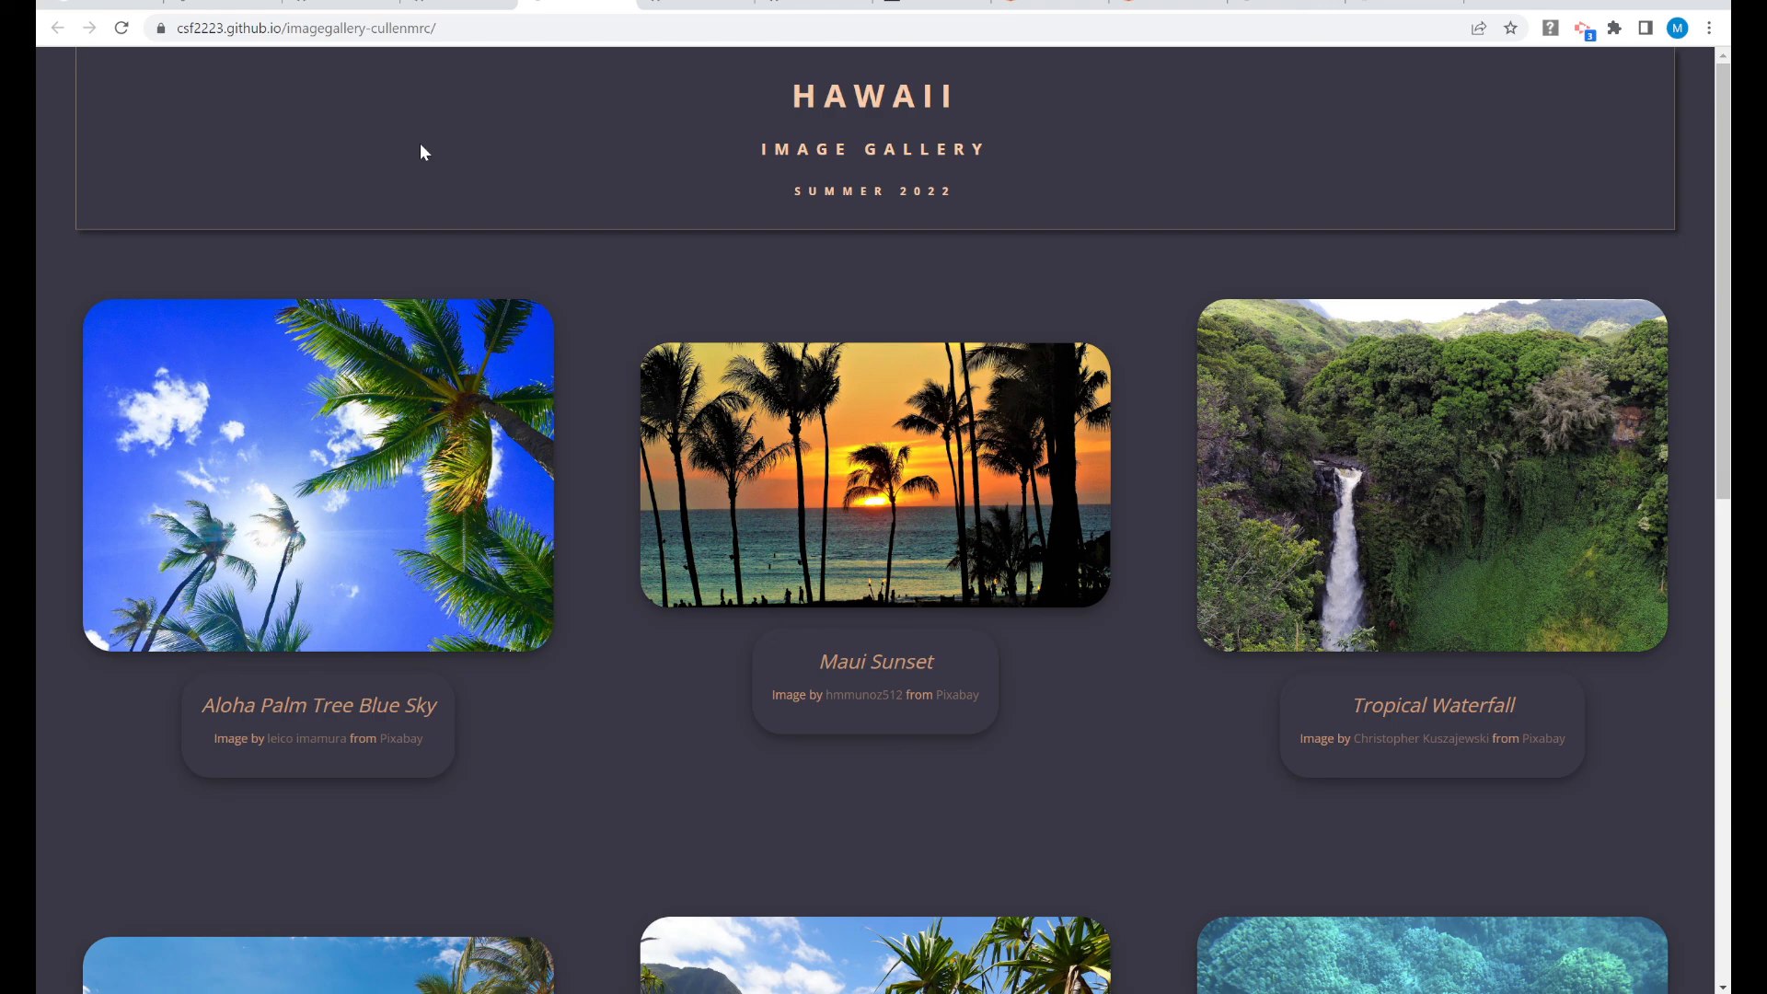
mouse_move(993, 840)
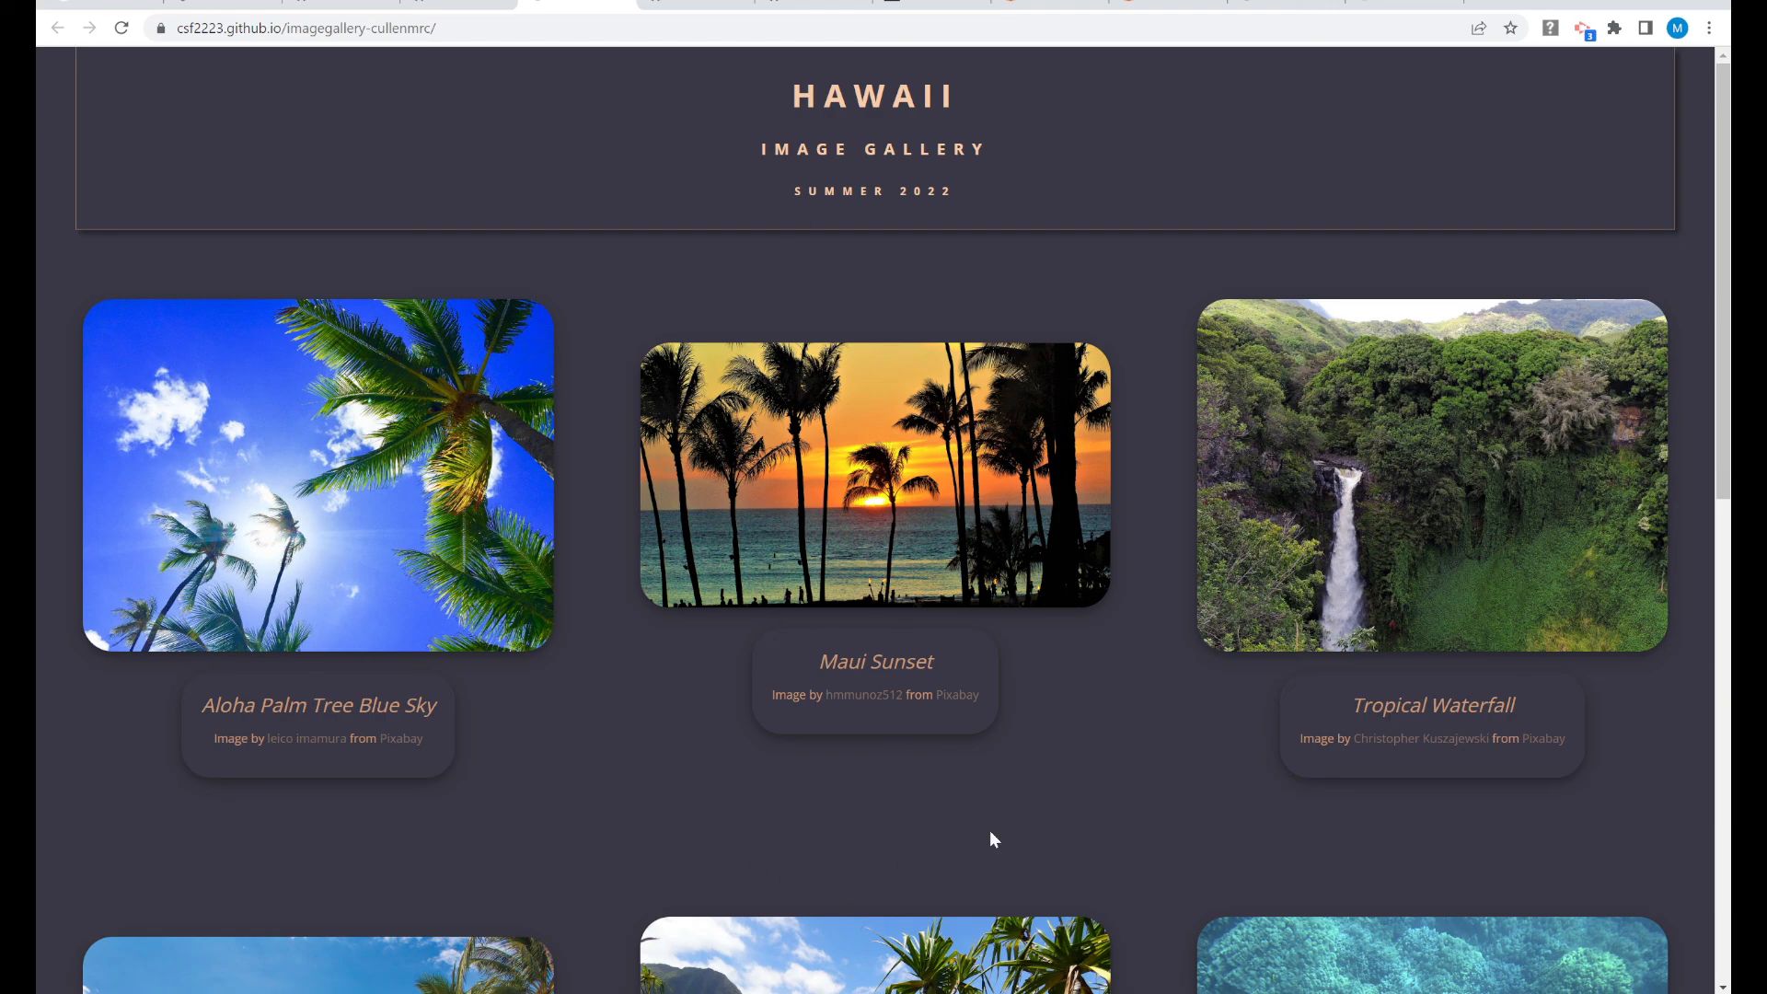